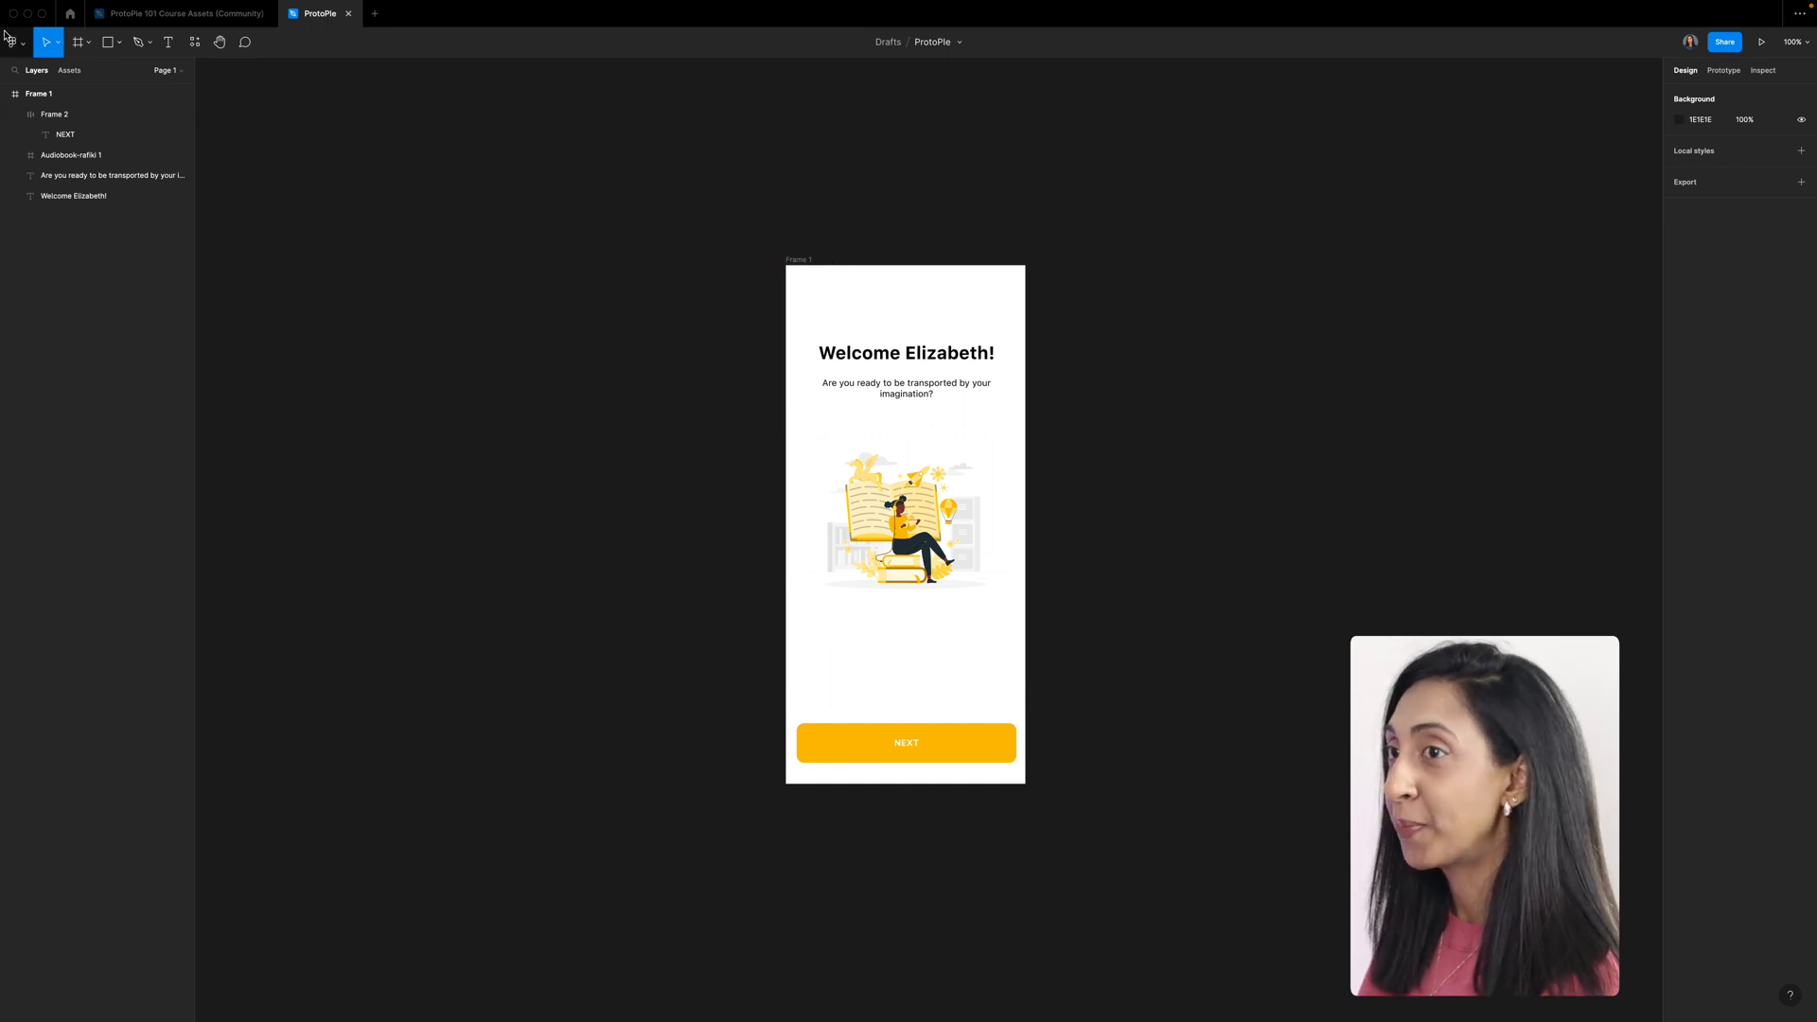
Run the ProtoPie plugin found by searching 'Proto' and export the Welcome Elizabeth frame
left_click(13, 42)
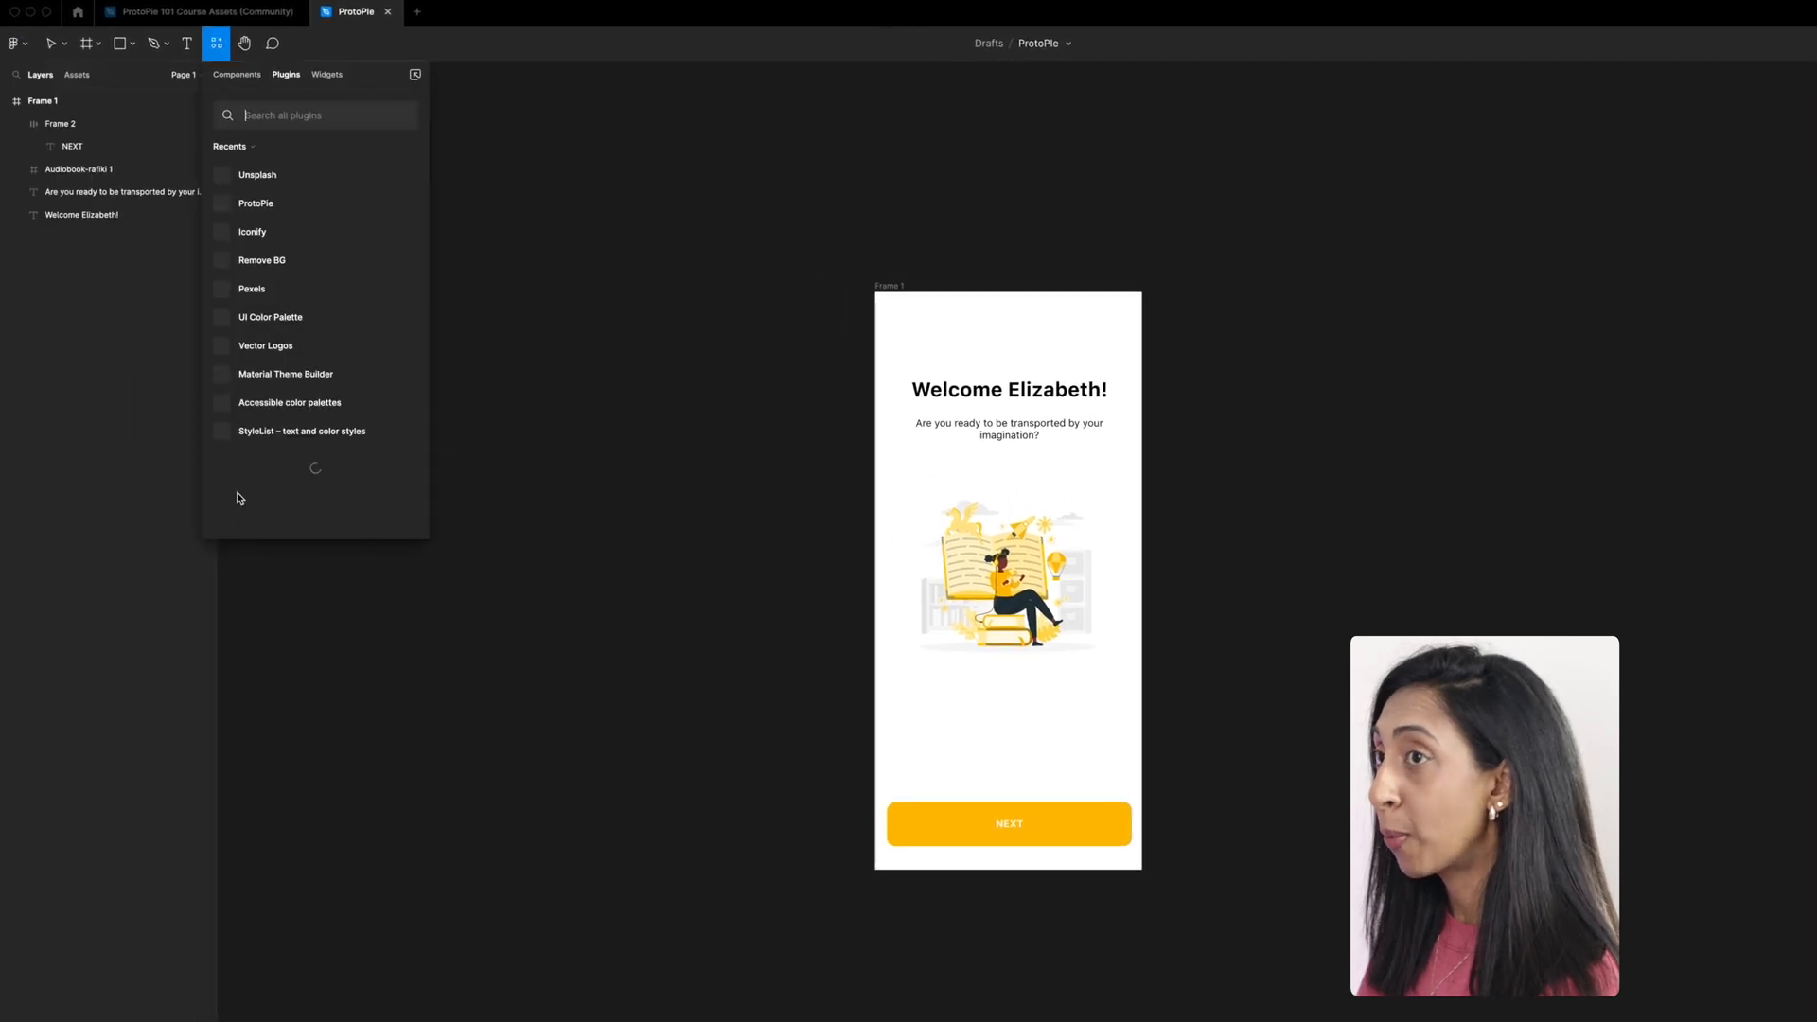
type("Pr")
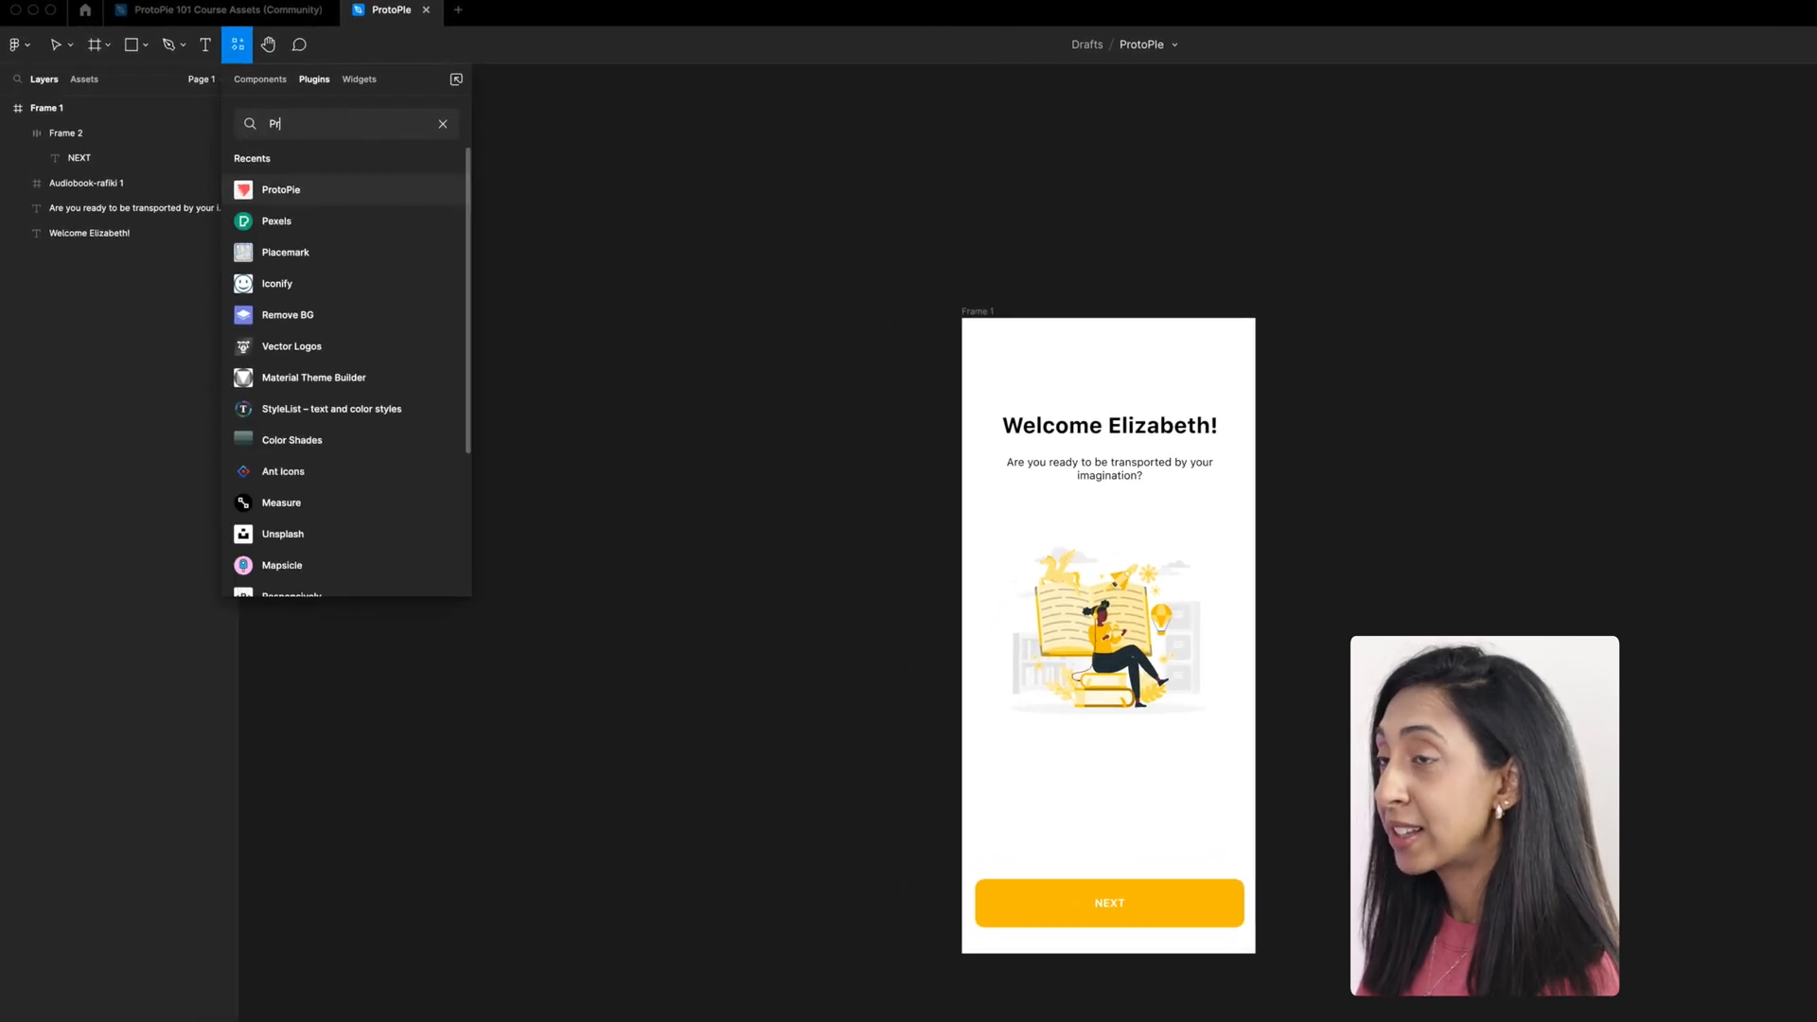
type("oto")
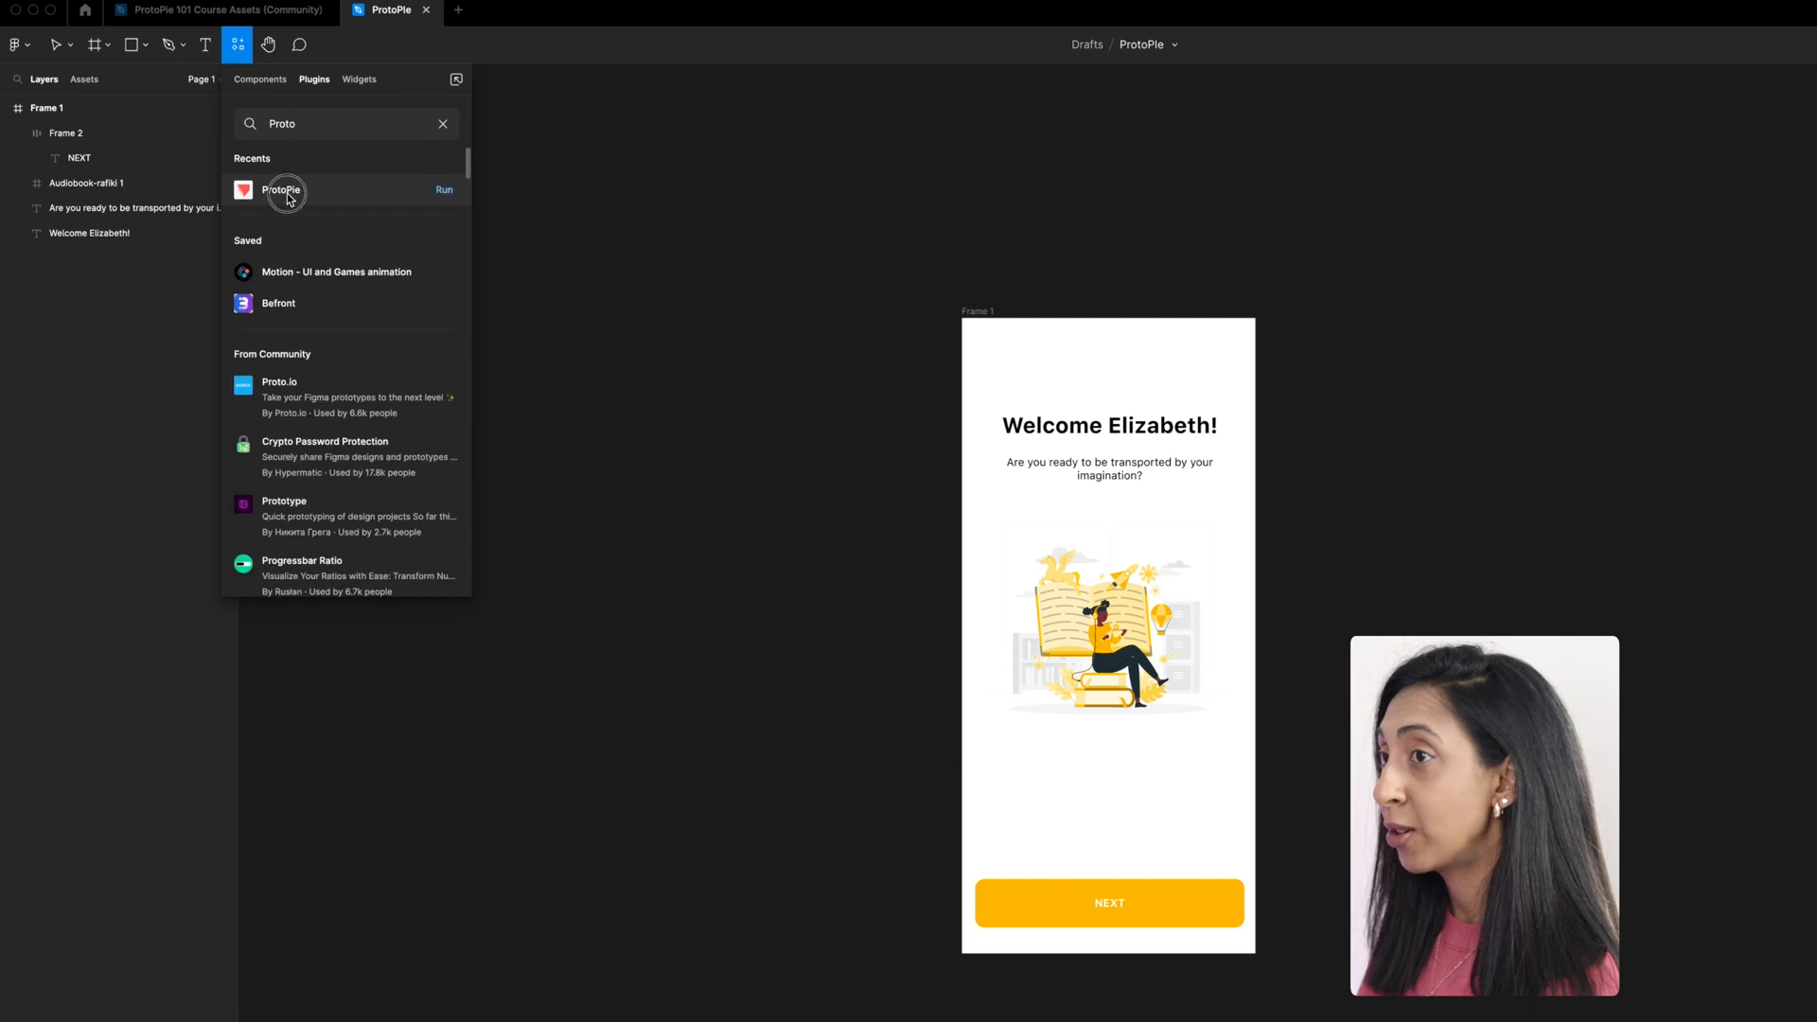
left_click(282, 191)
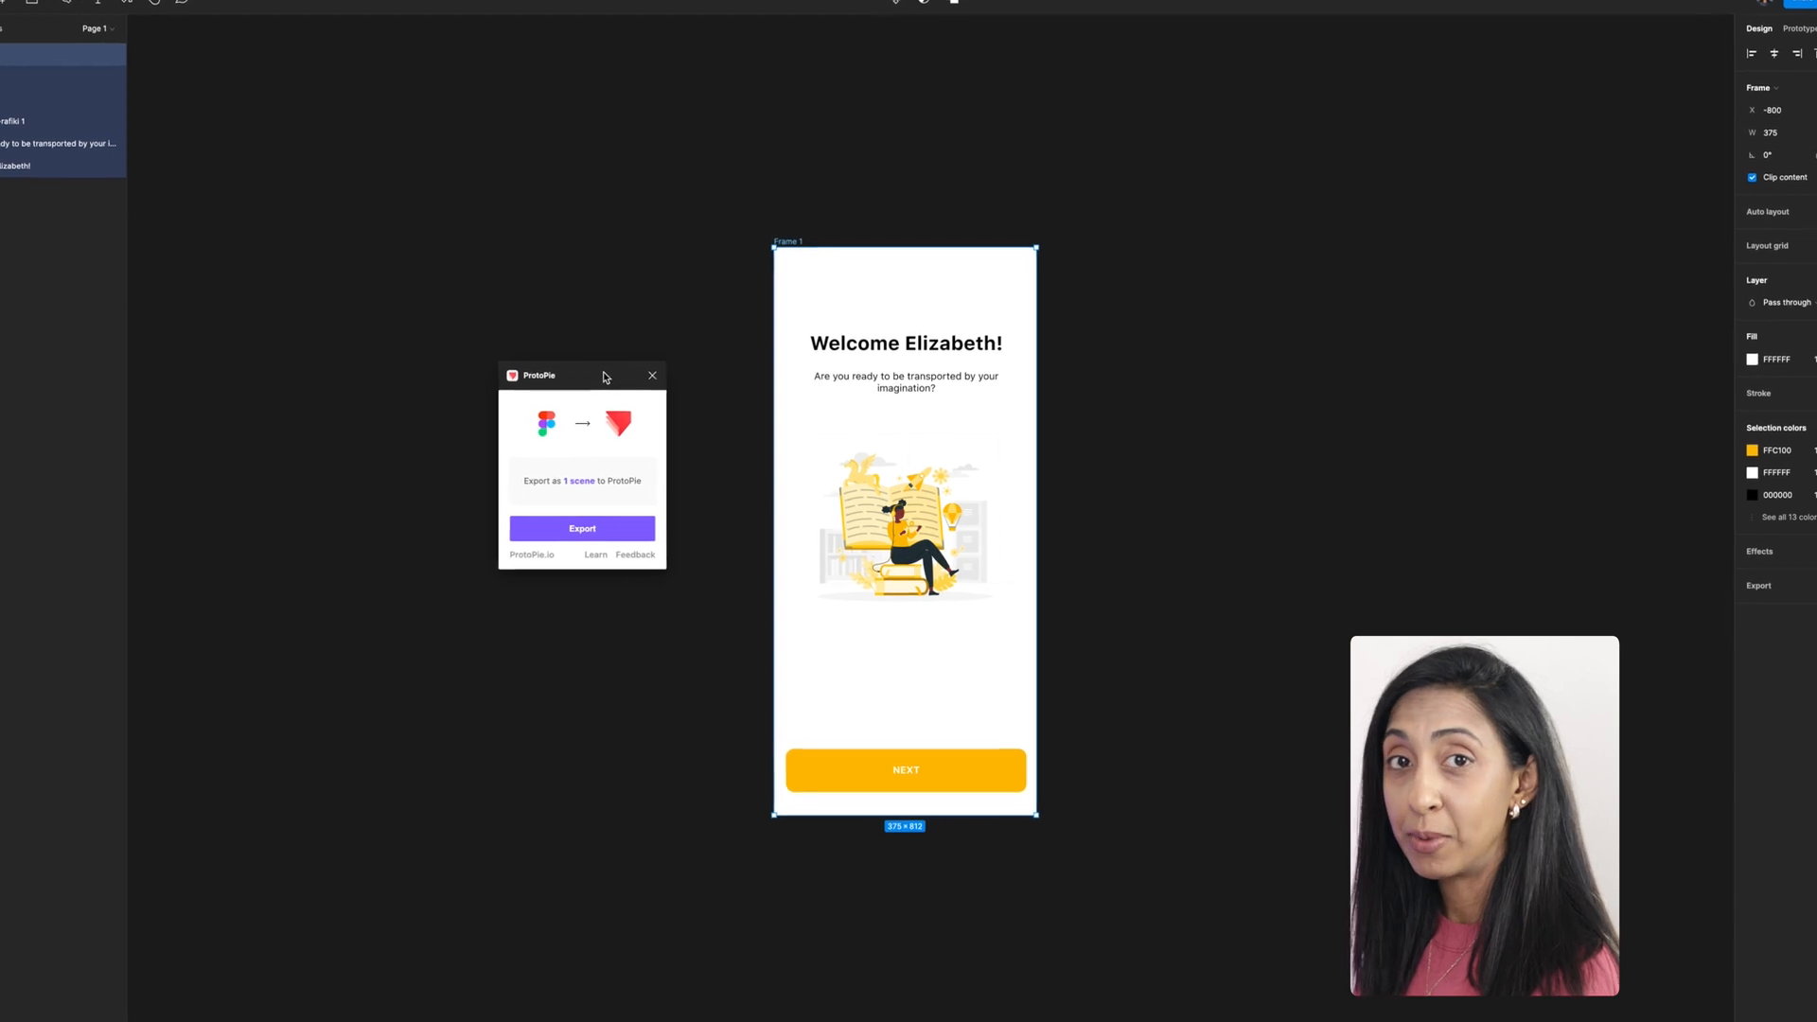
left_click(581, 528)
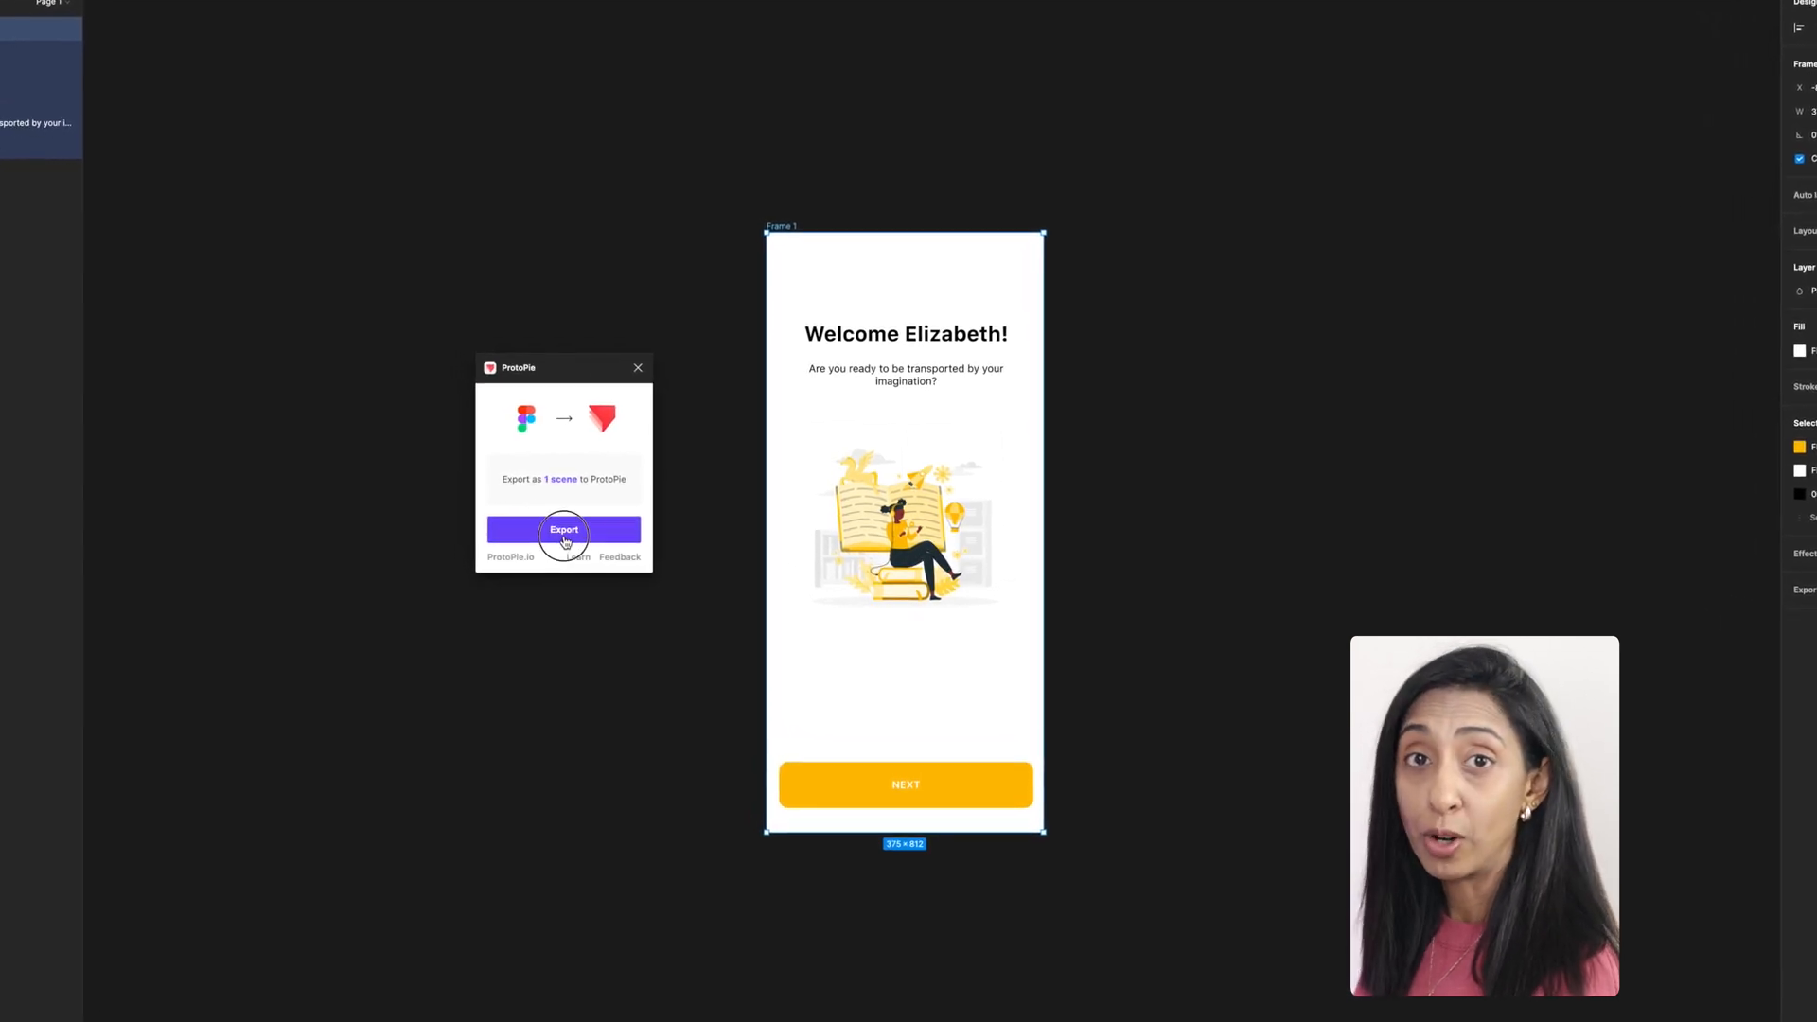
left_click(563, 529)
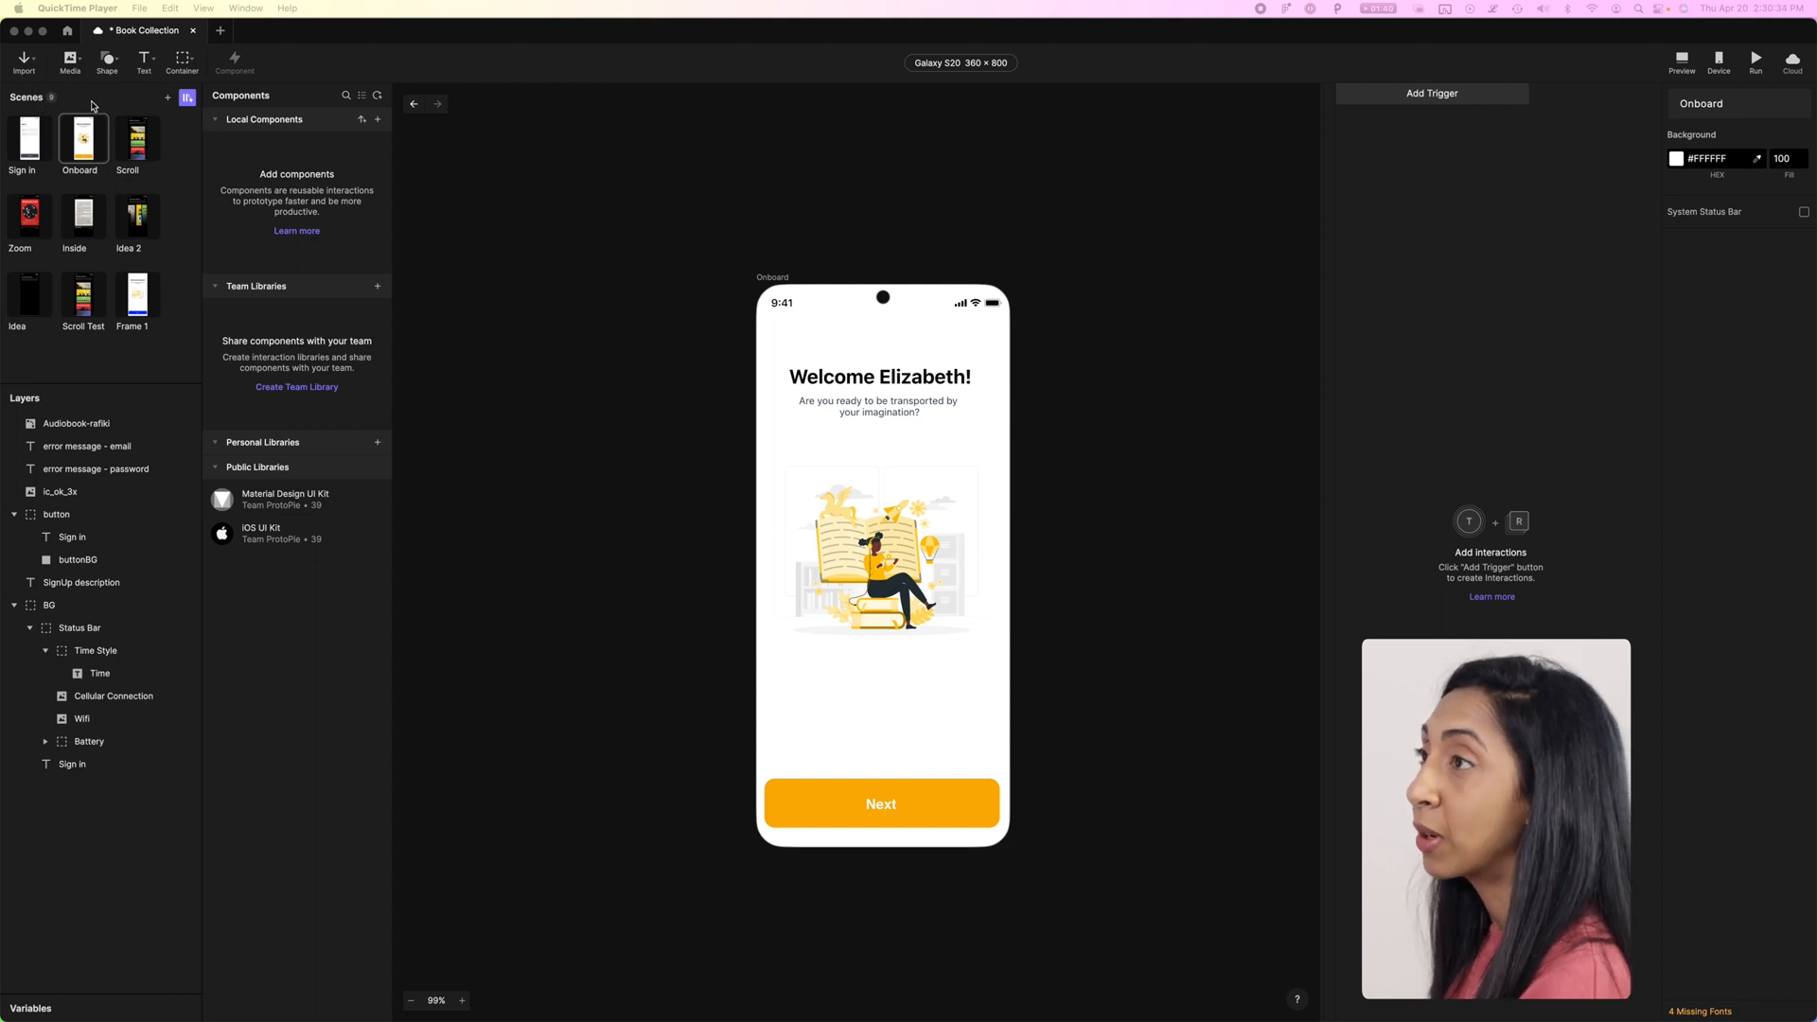
mouse_move(226, 290)
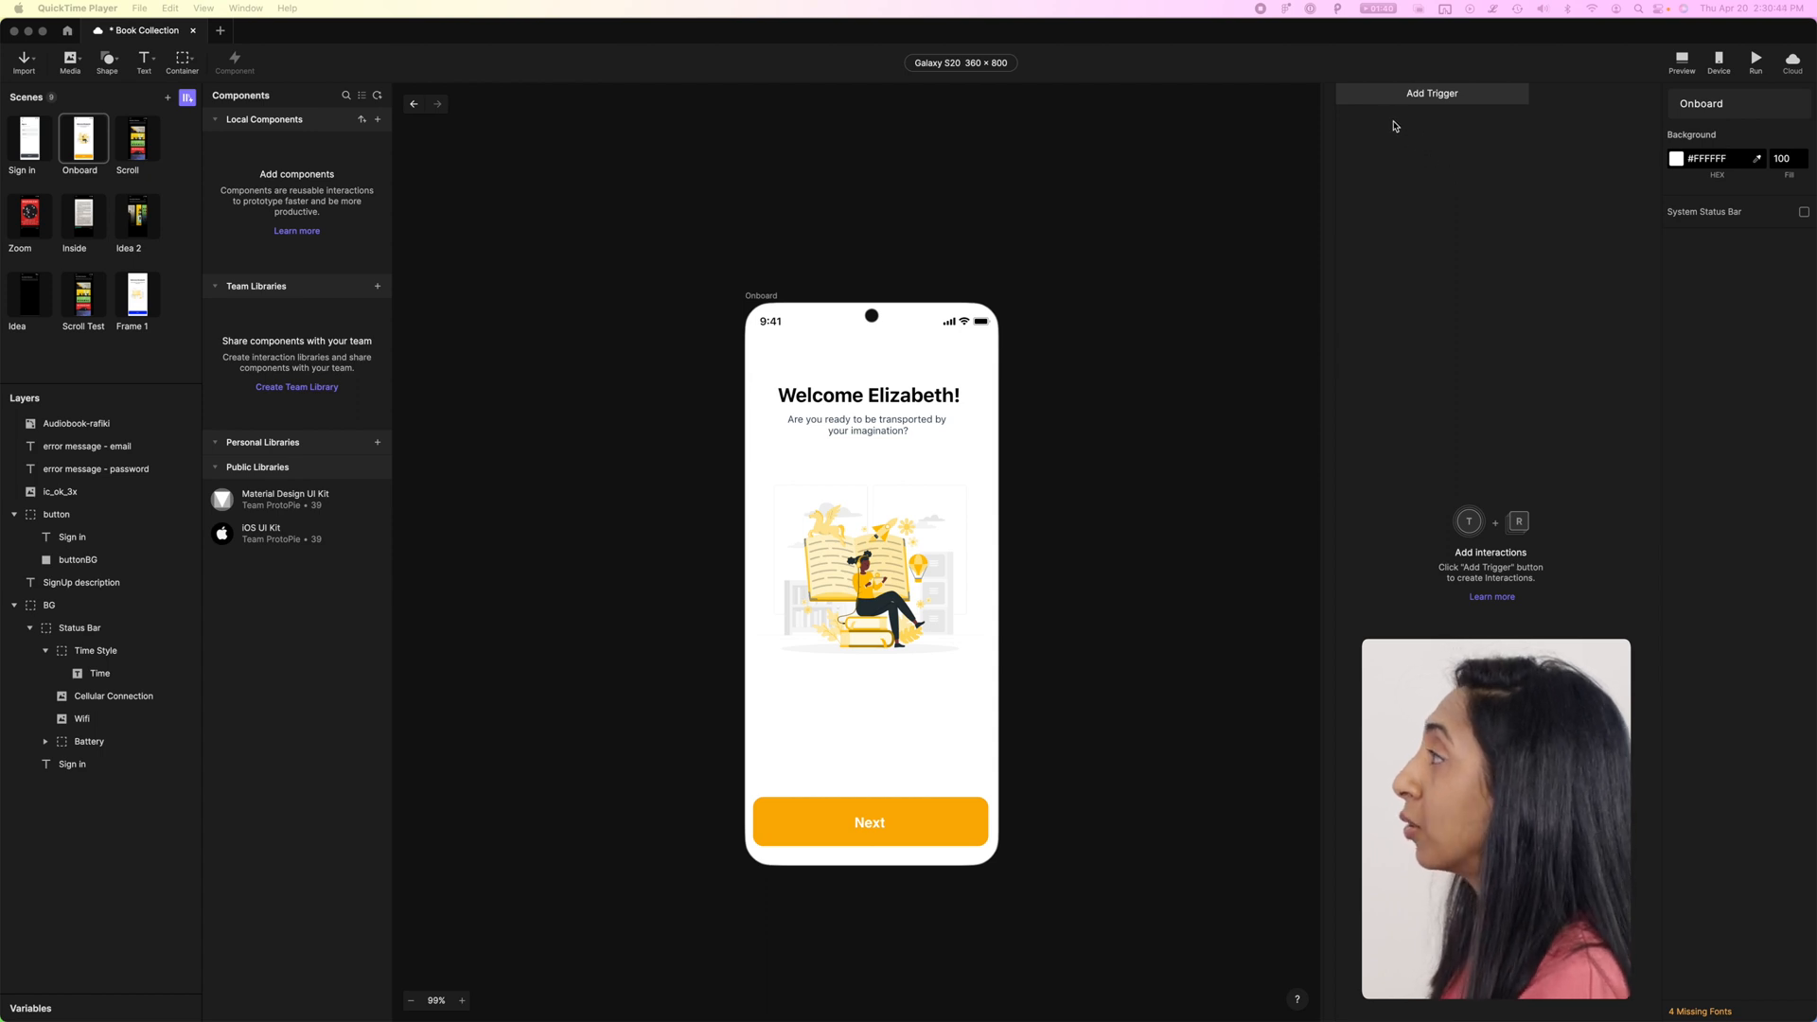
mouse_move(1474, 413)
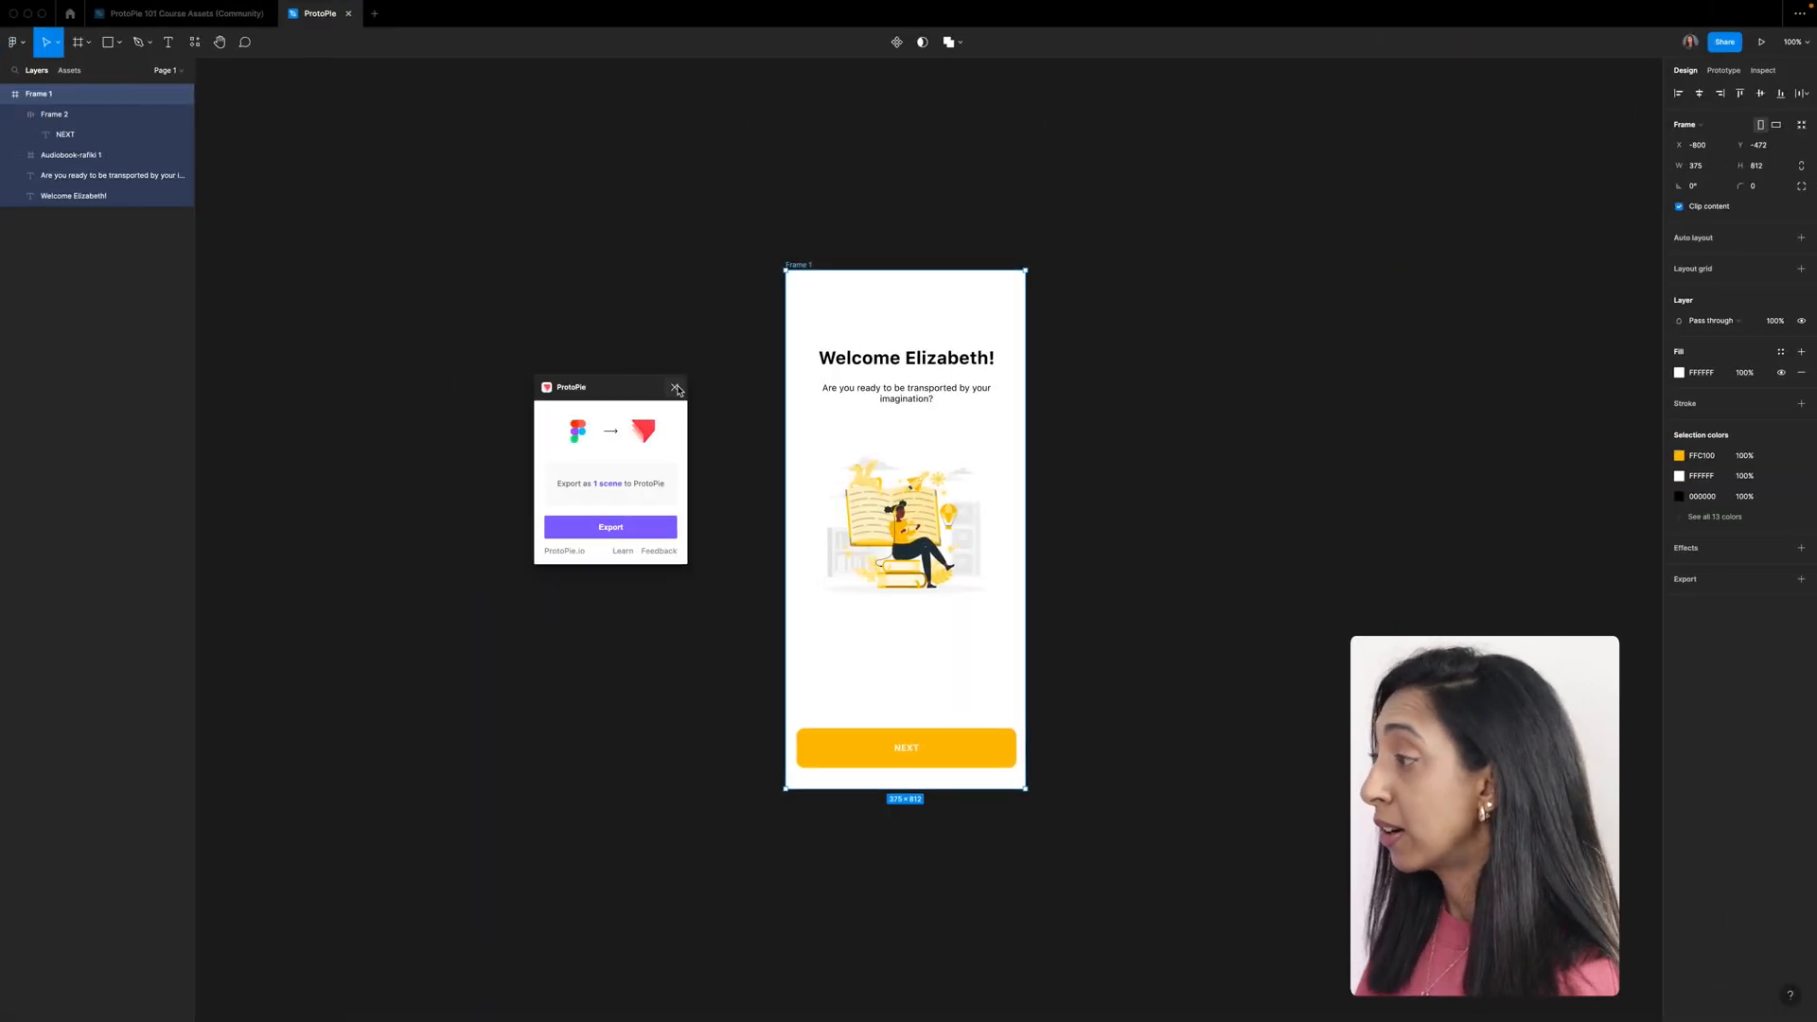
Select Frame 2, the NEXT button, so the plugin shows 'Export 1 object'
left_click(905, 747)
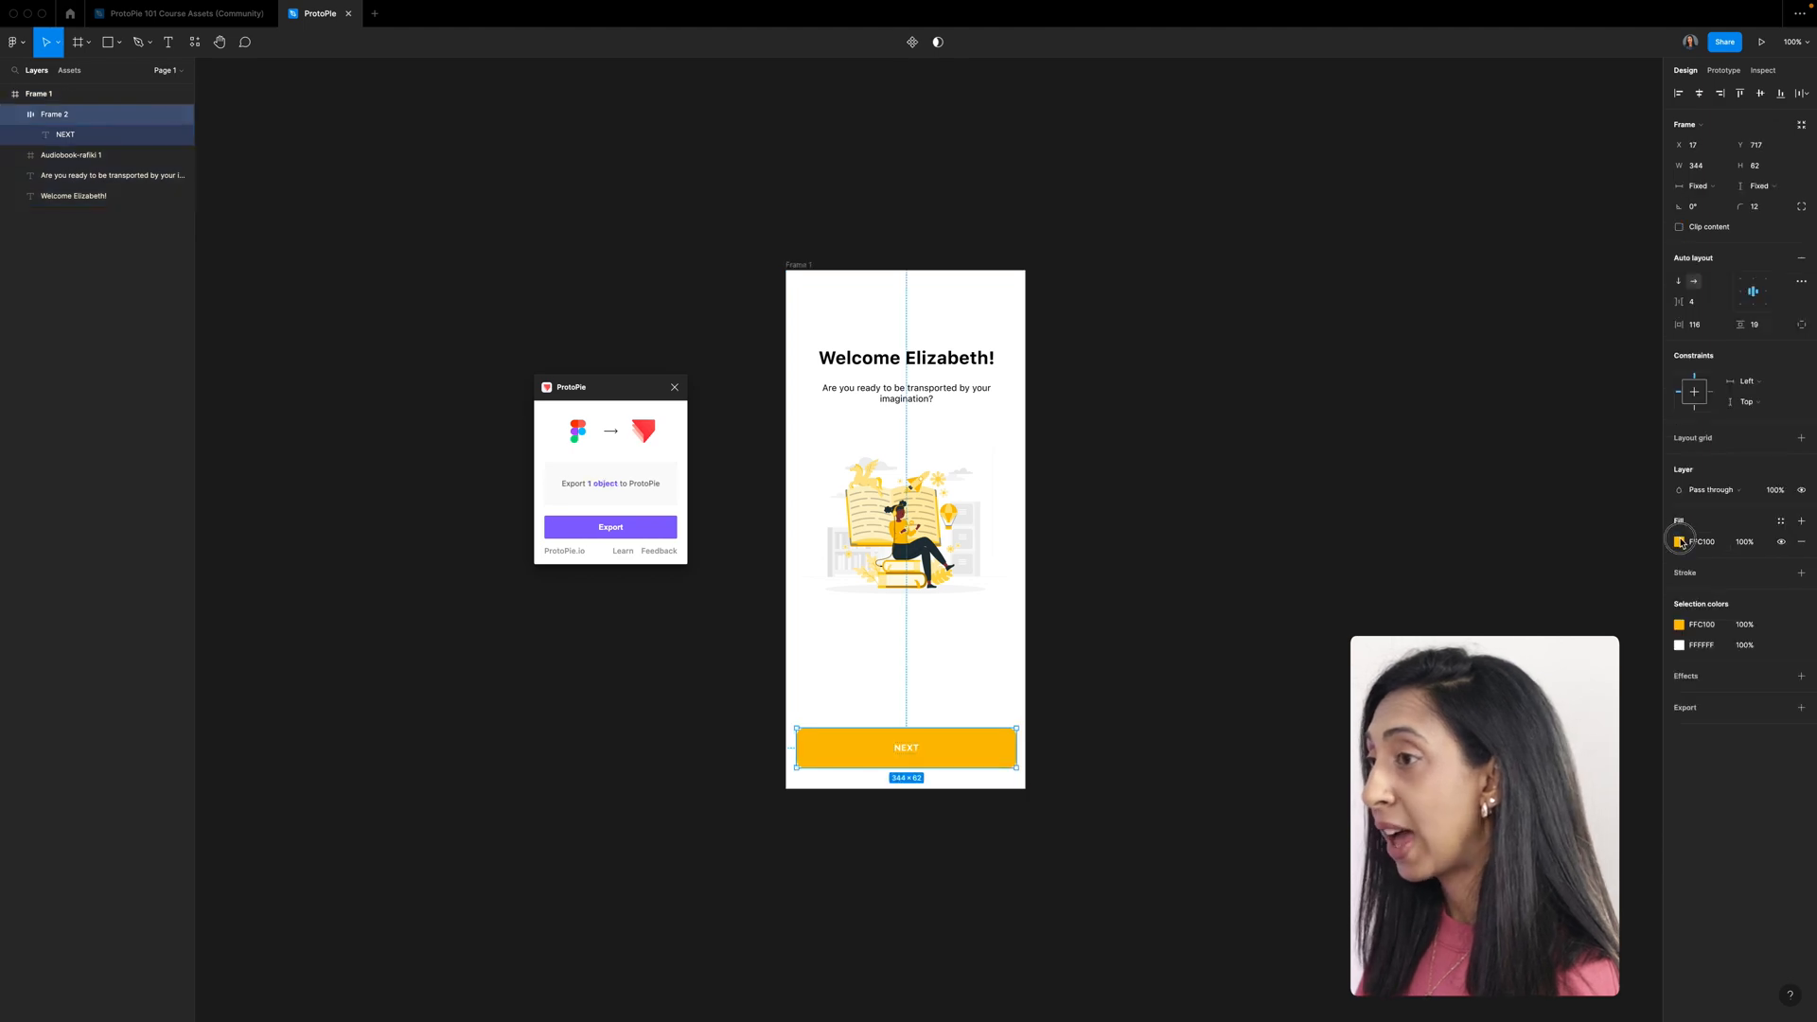
left_click(1679, 541)
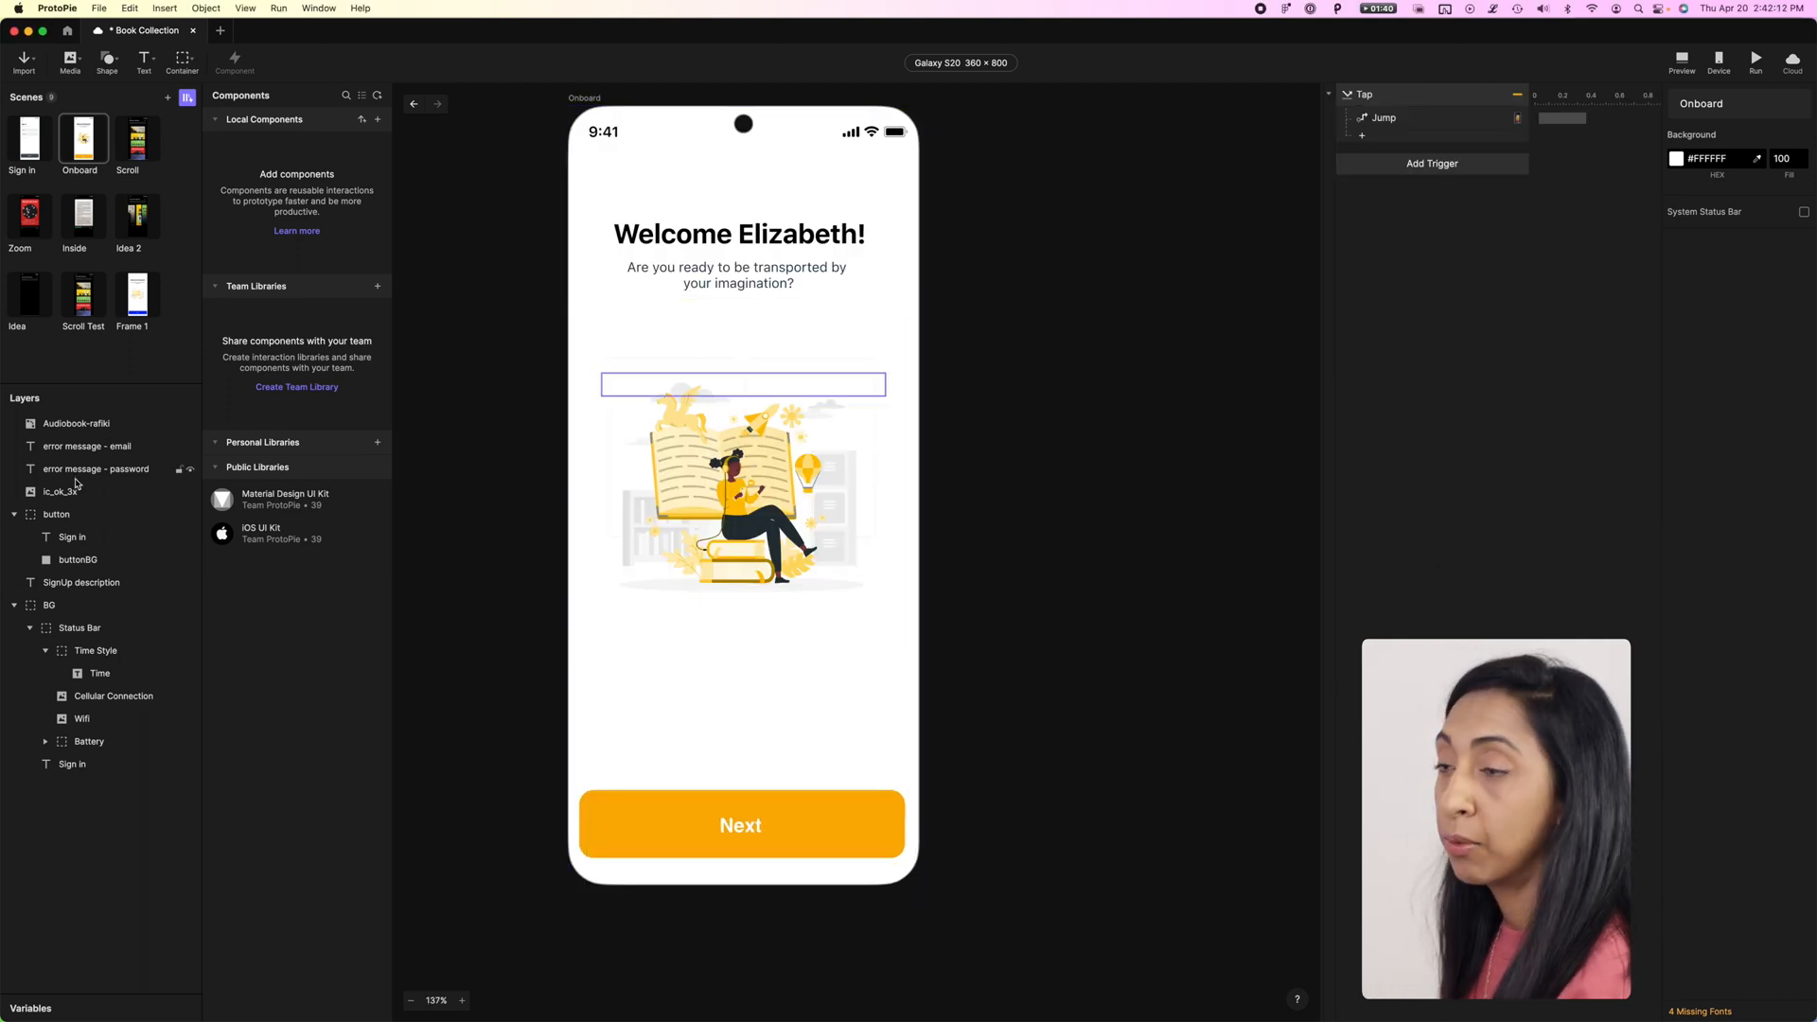
Remove the Tap trigger and Jump response from the Onboard scene
left_click(740, 824)
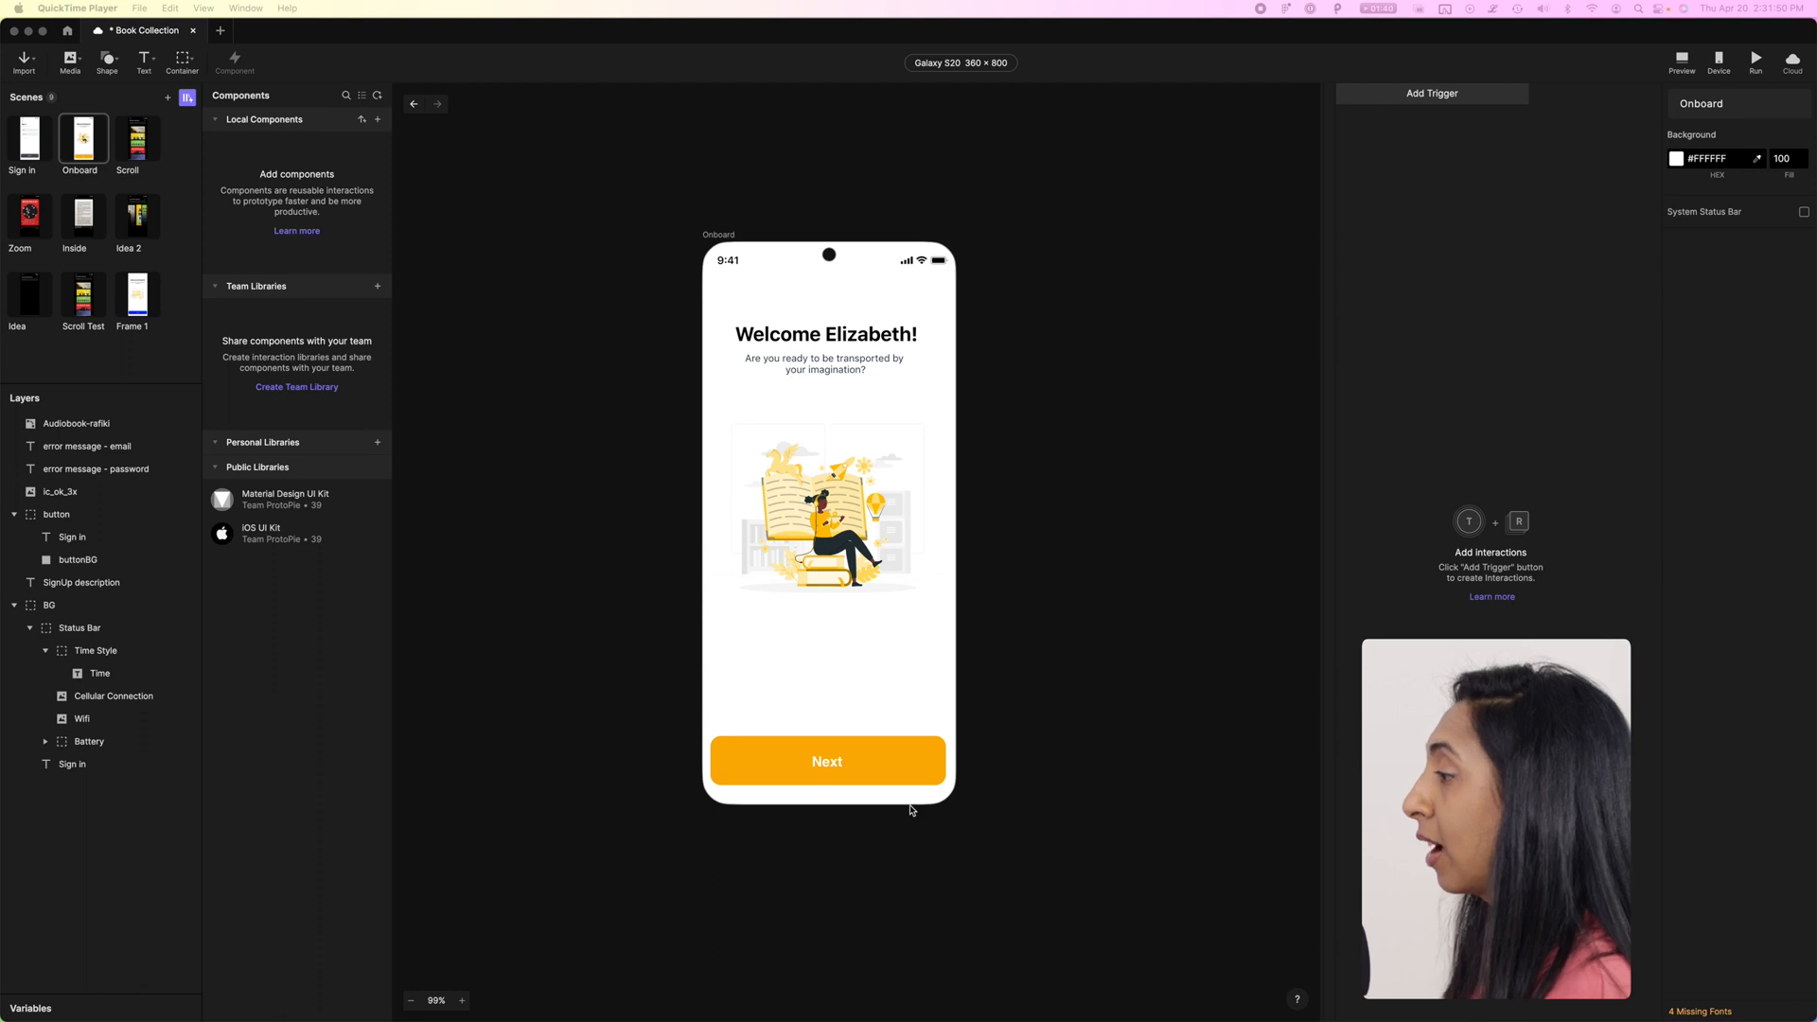
Select the buttonBG layer and browse the Touch, Conditional and Input trigger types
left_click(826, 761)
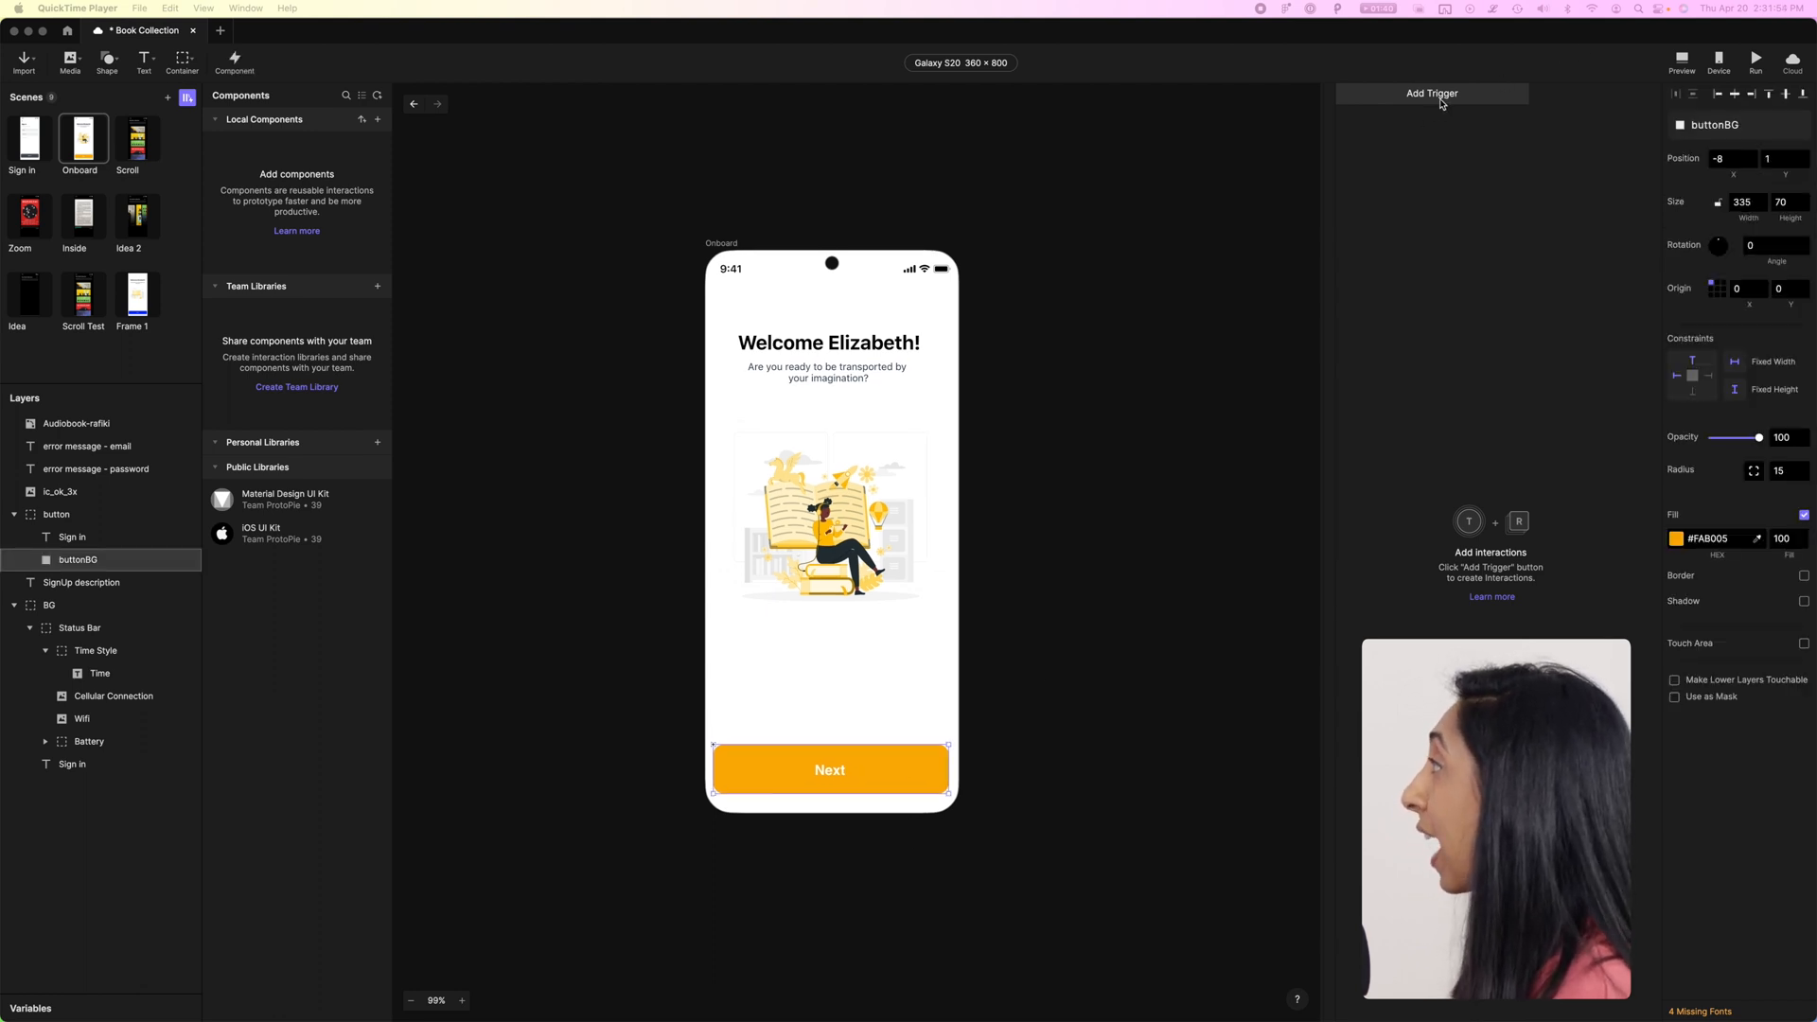
left_click(1431, 93)
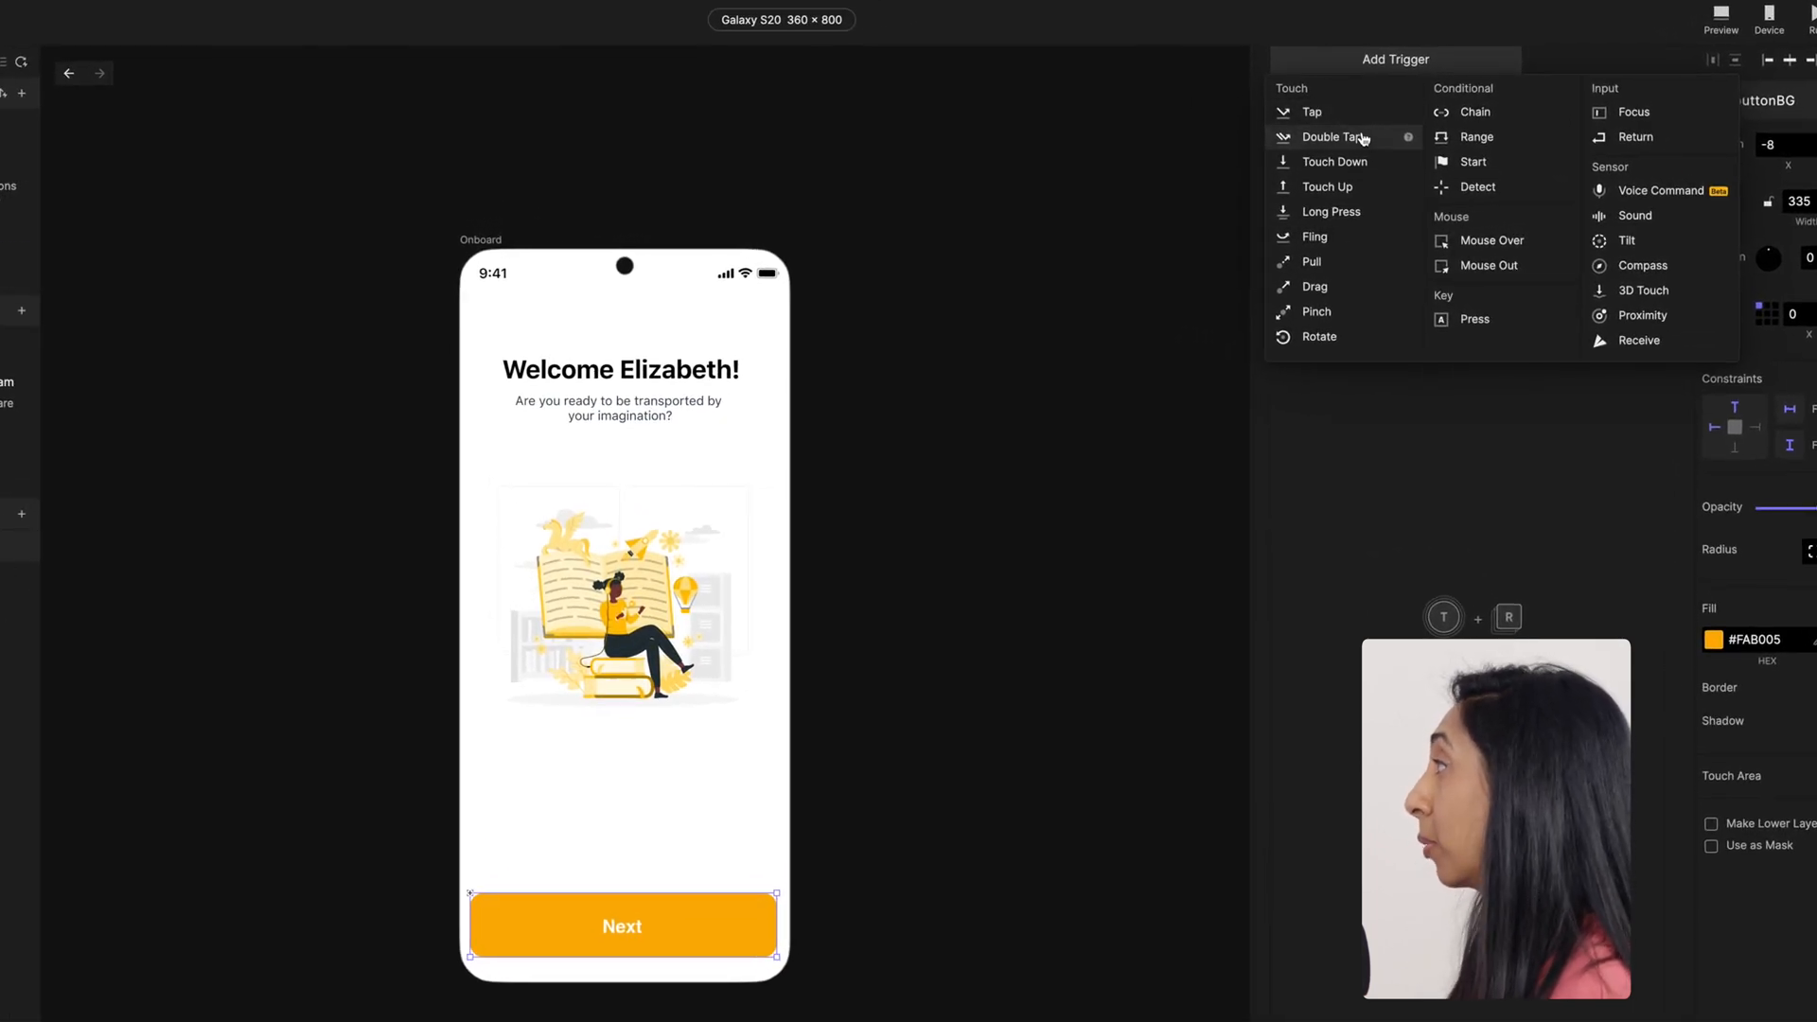
mouse_move(1311, 261)
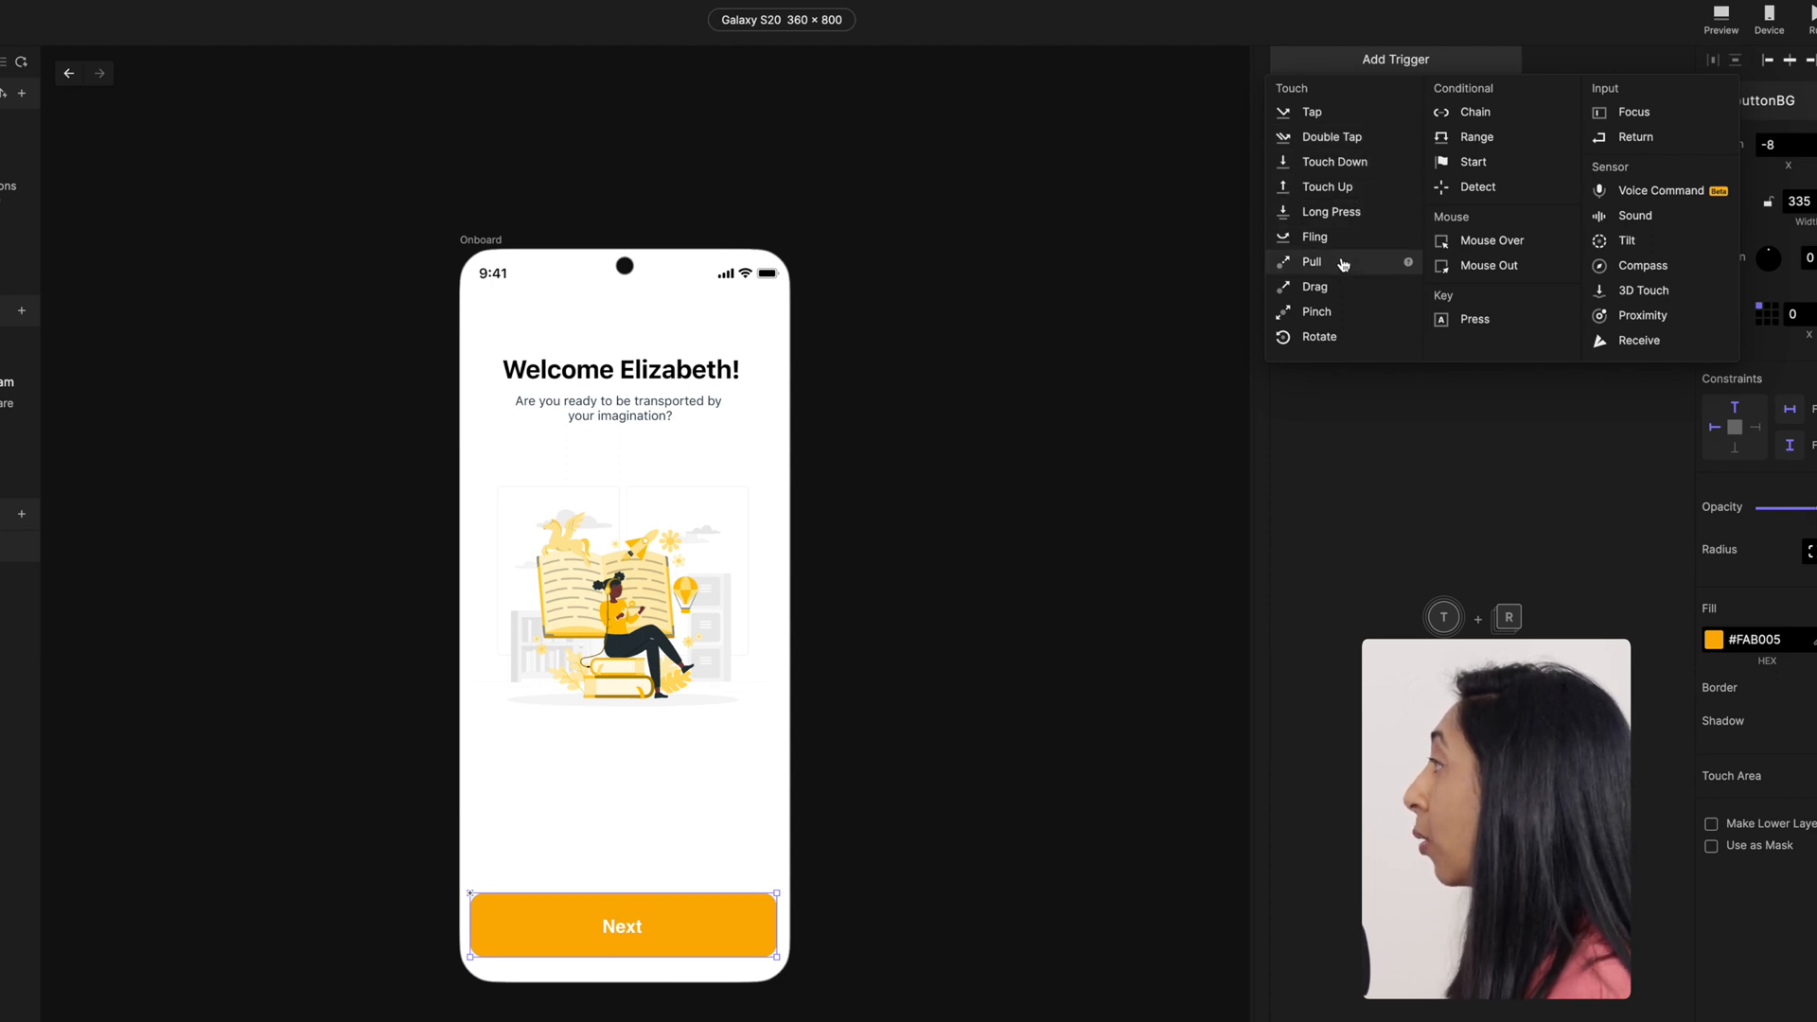
mouse_move(1481, 91)
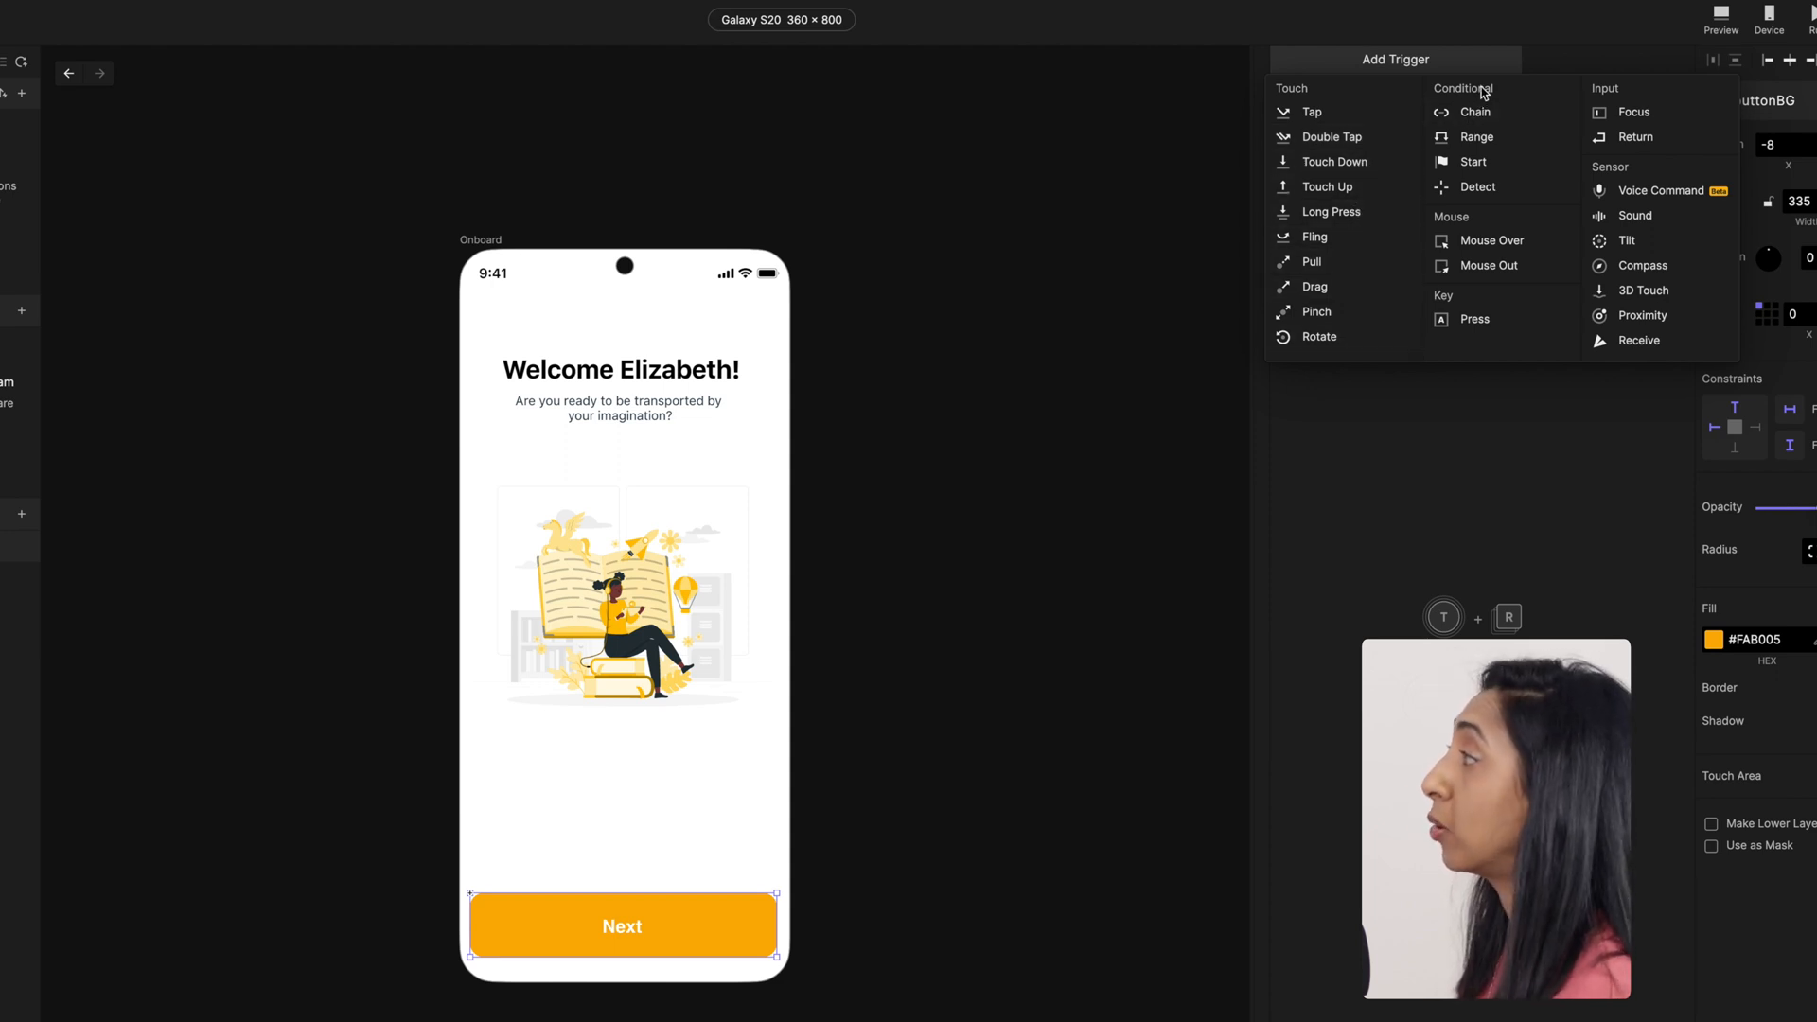
mouse_move(1500, 136)
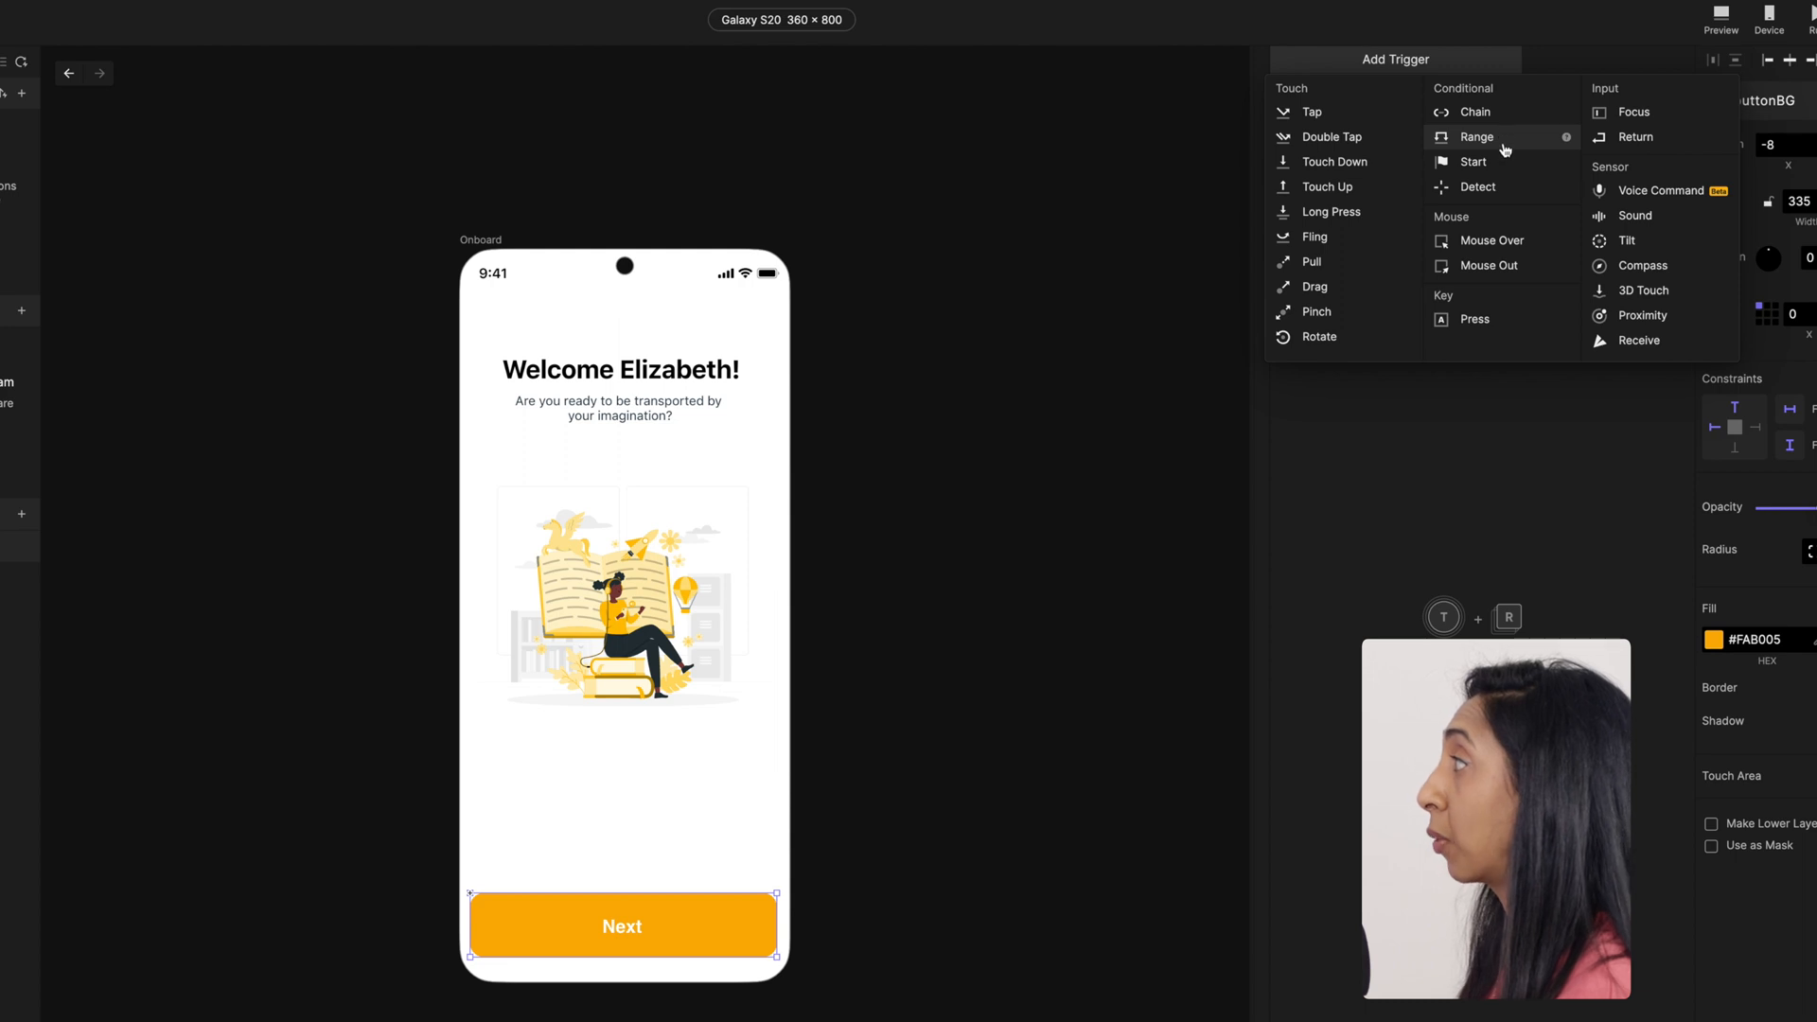
mouse_move(1502, 239)
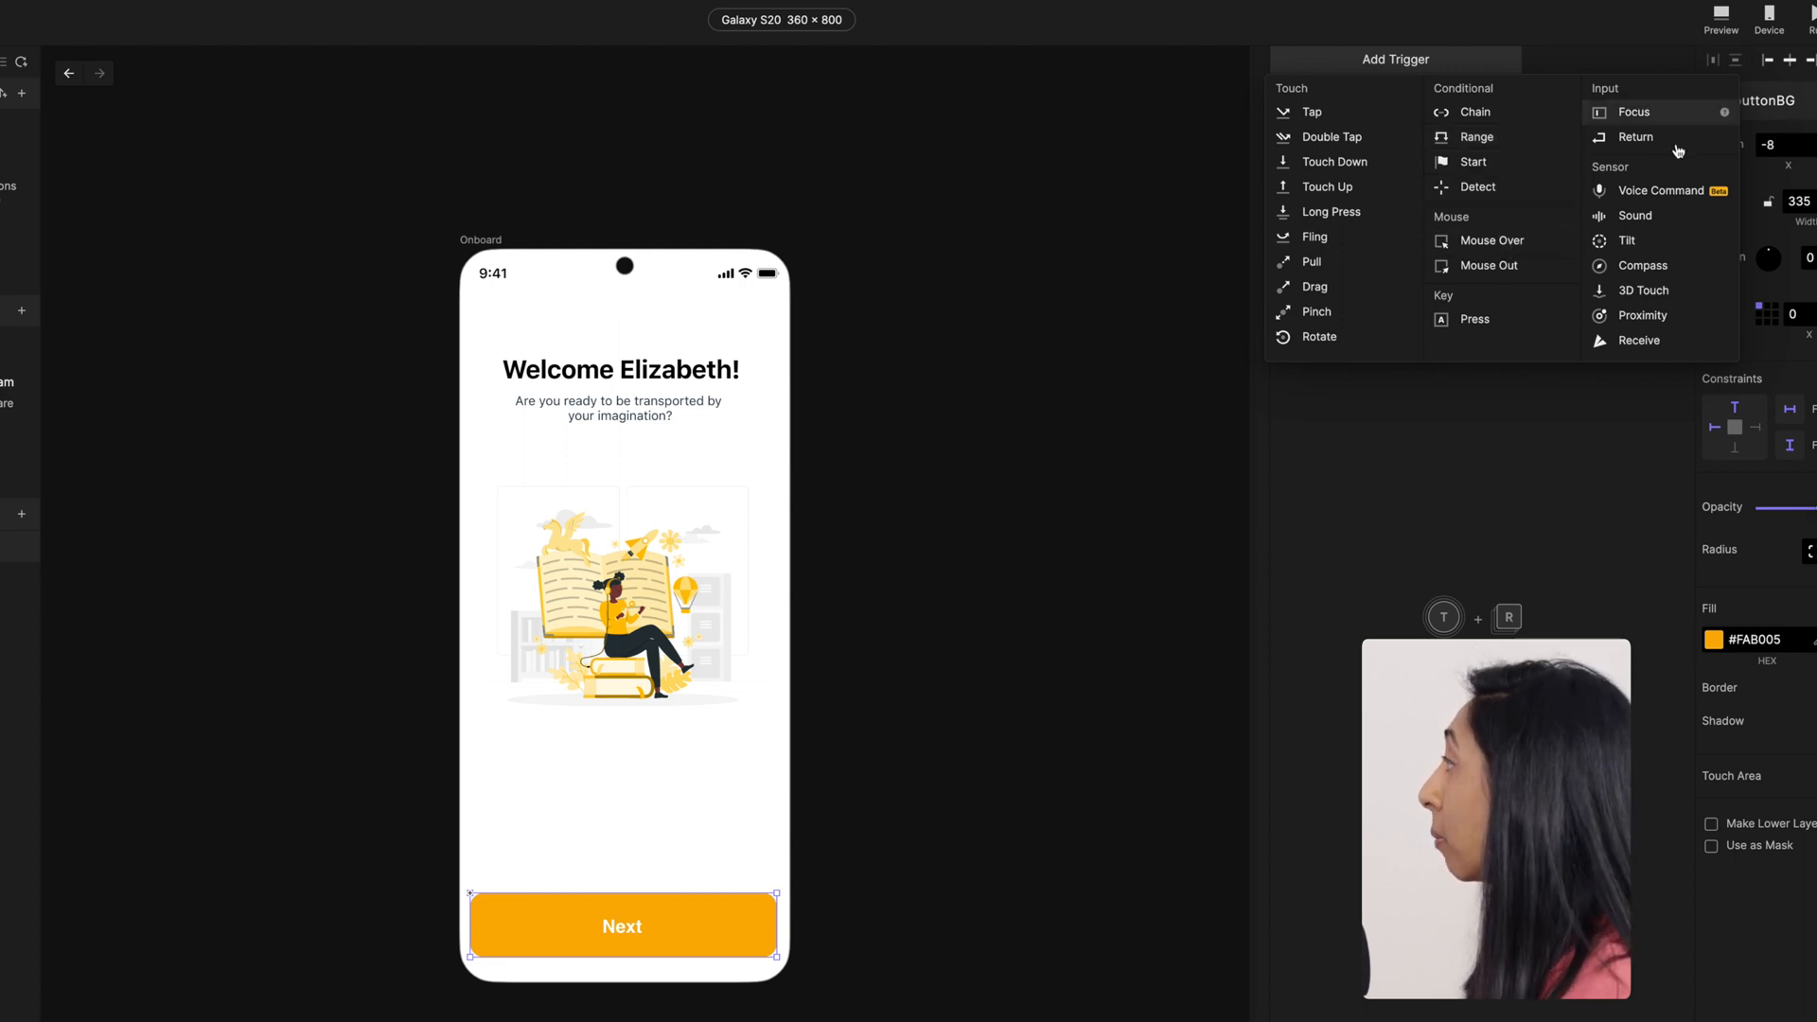
mouse_move(1660, 190)
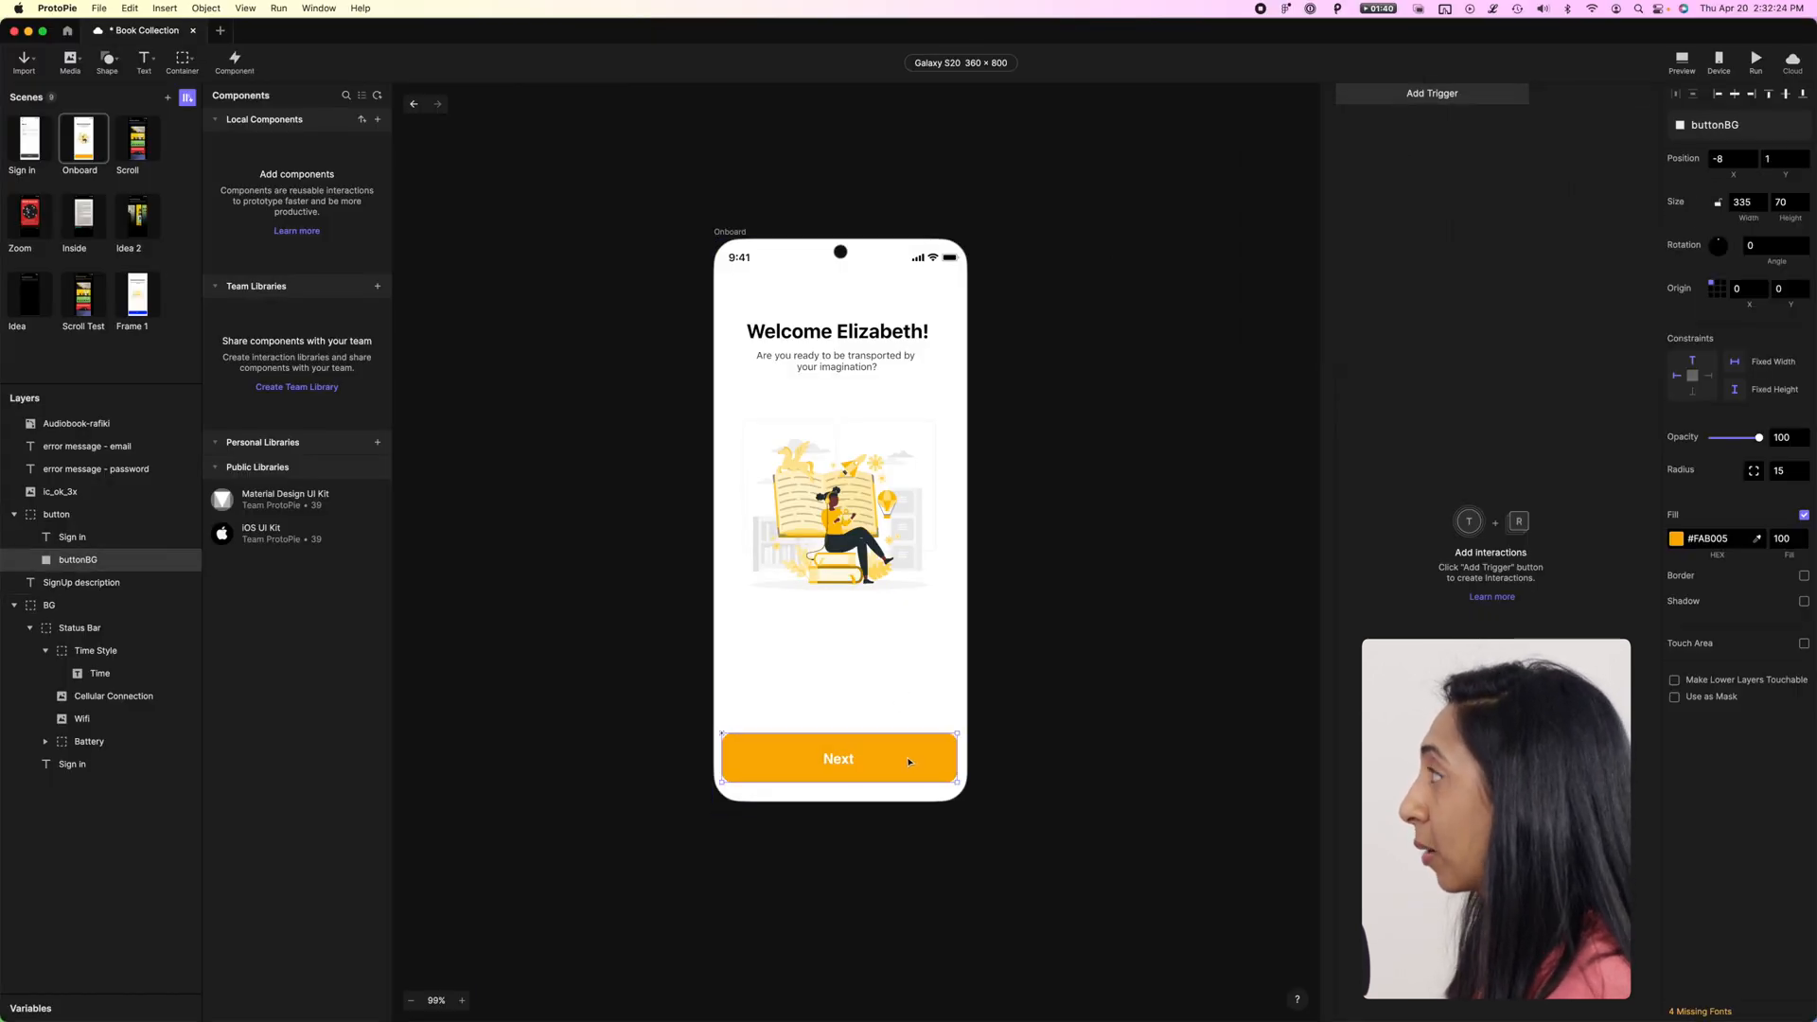
Add a Tap trigger to buttonBG and show its response types
left_click(1431, 92)
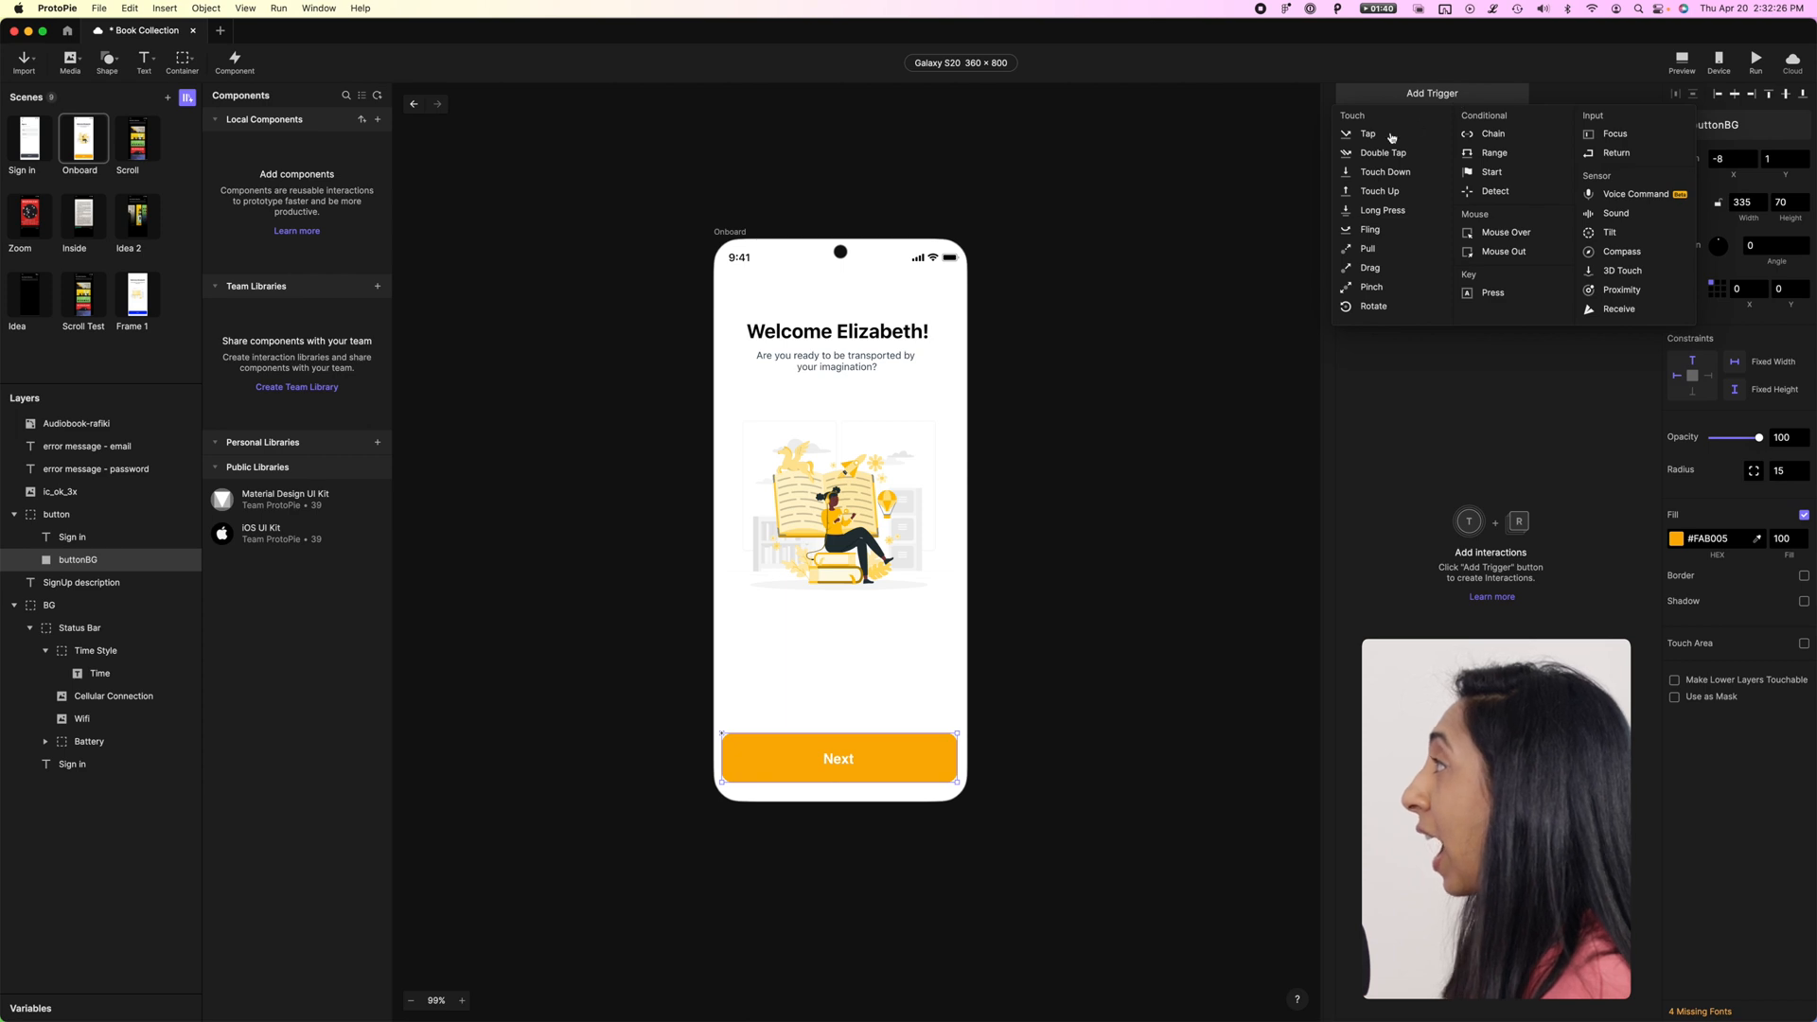
left_click(1367, 133)
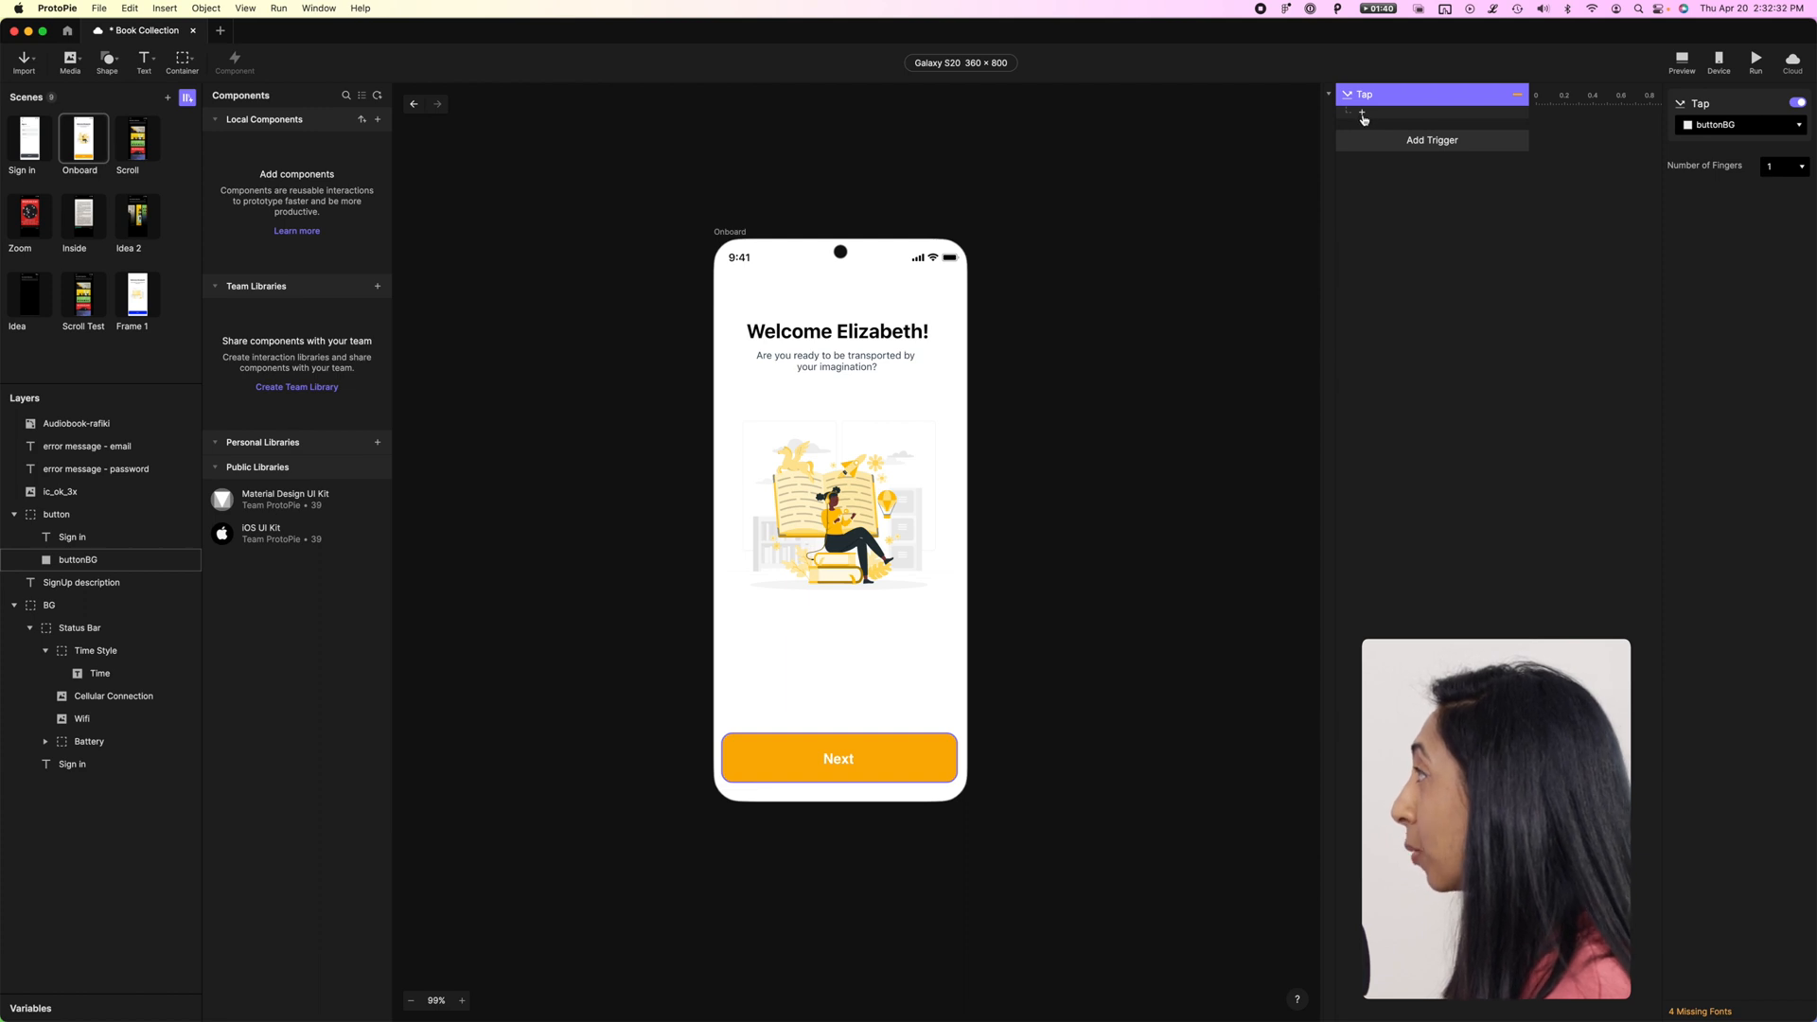
left_click(1378, 115)
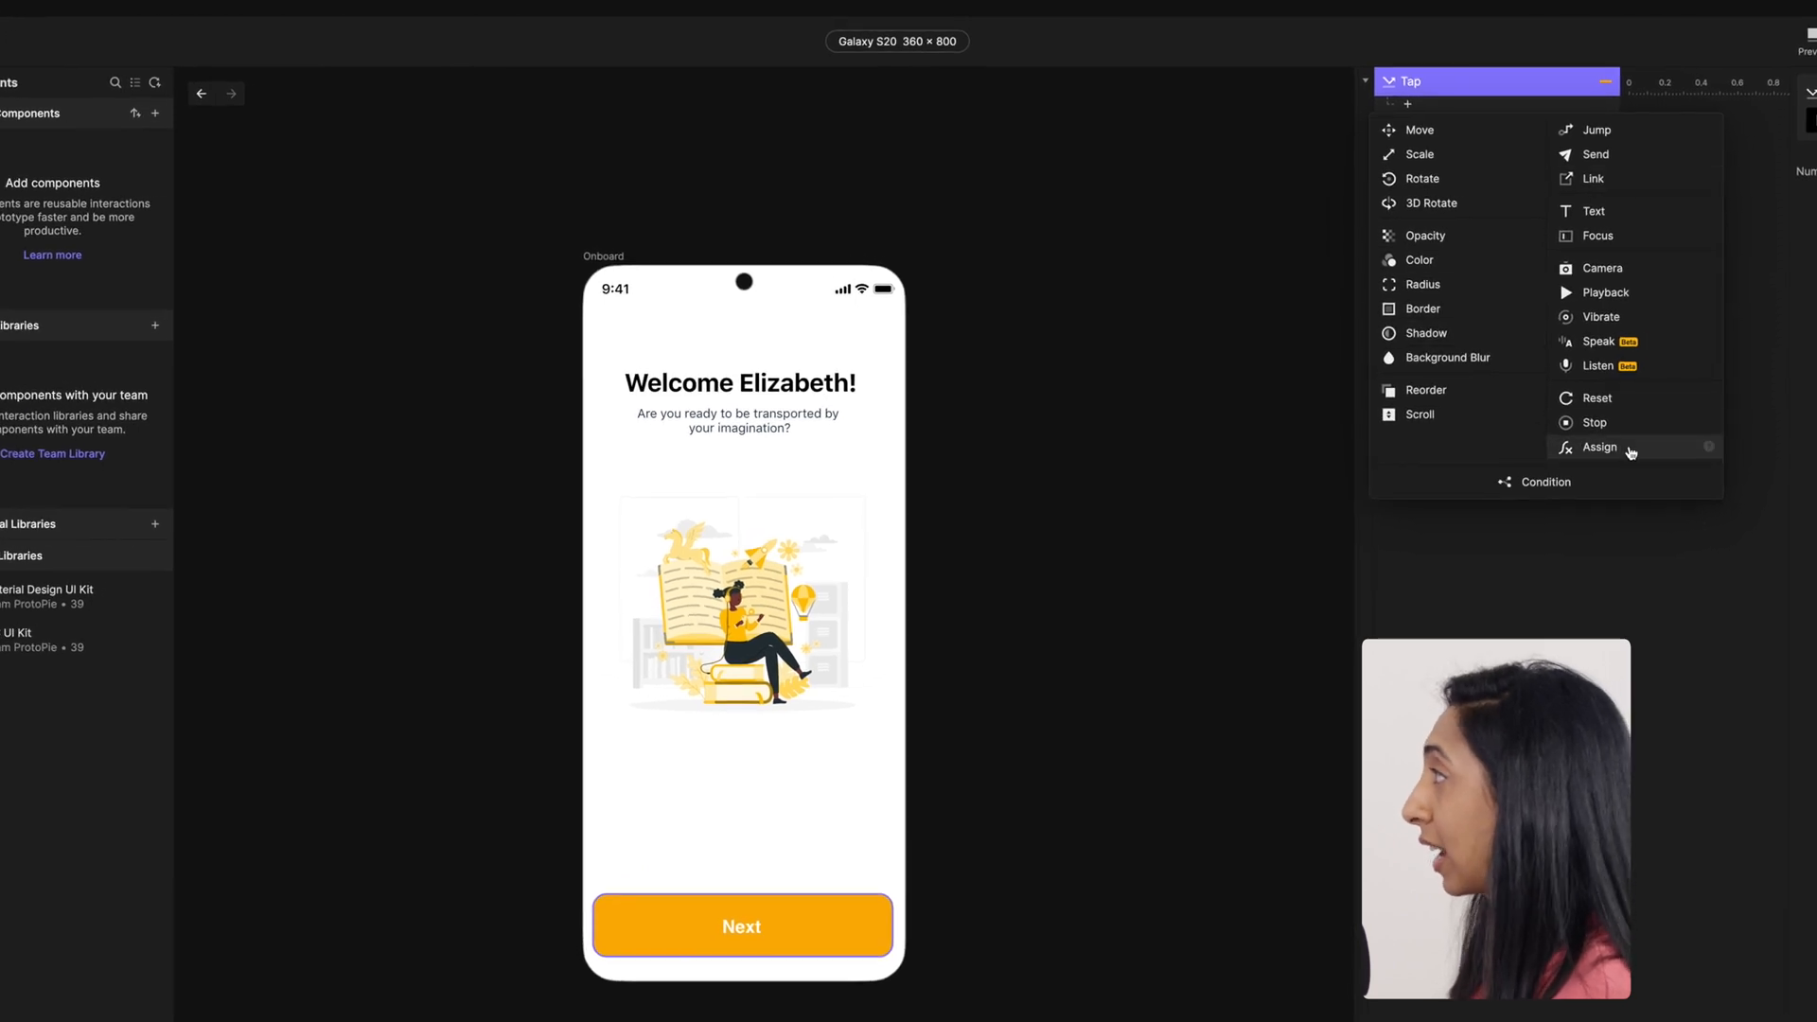
mouse_move(1431, 202)
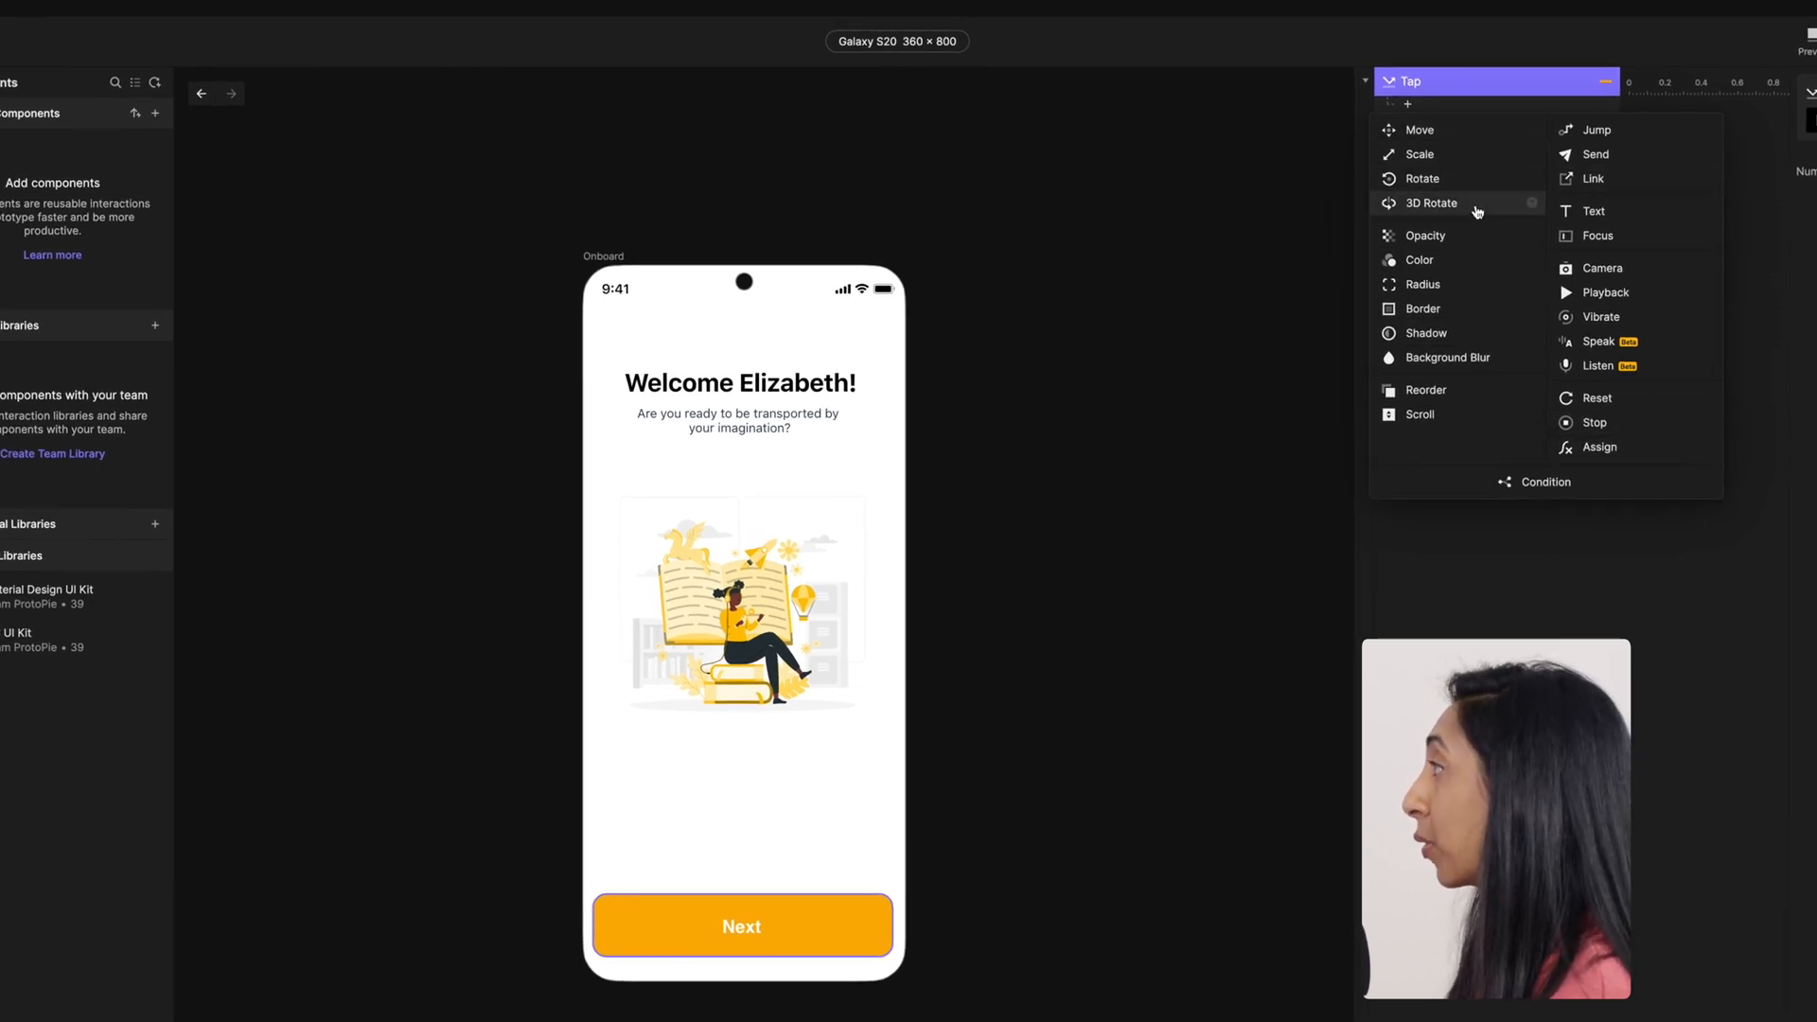
mouse_move(1418, 260)
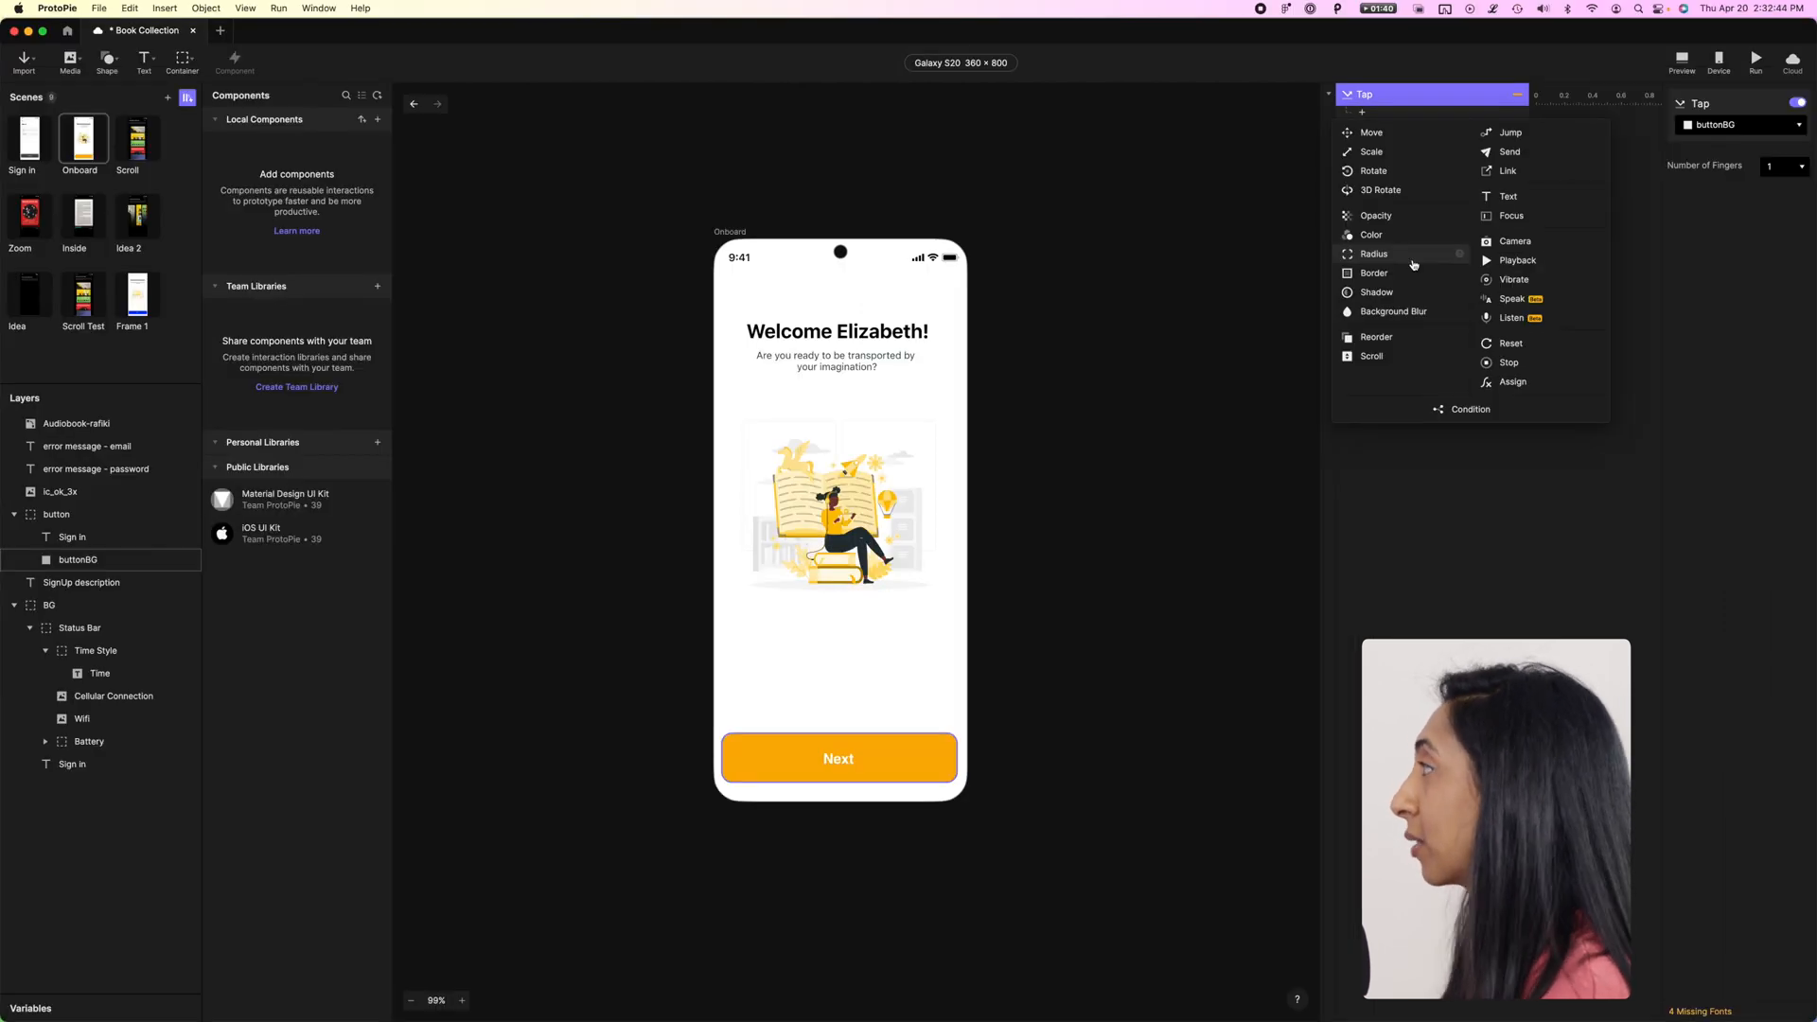
mouse_move(1516, 259)
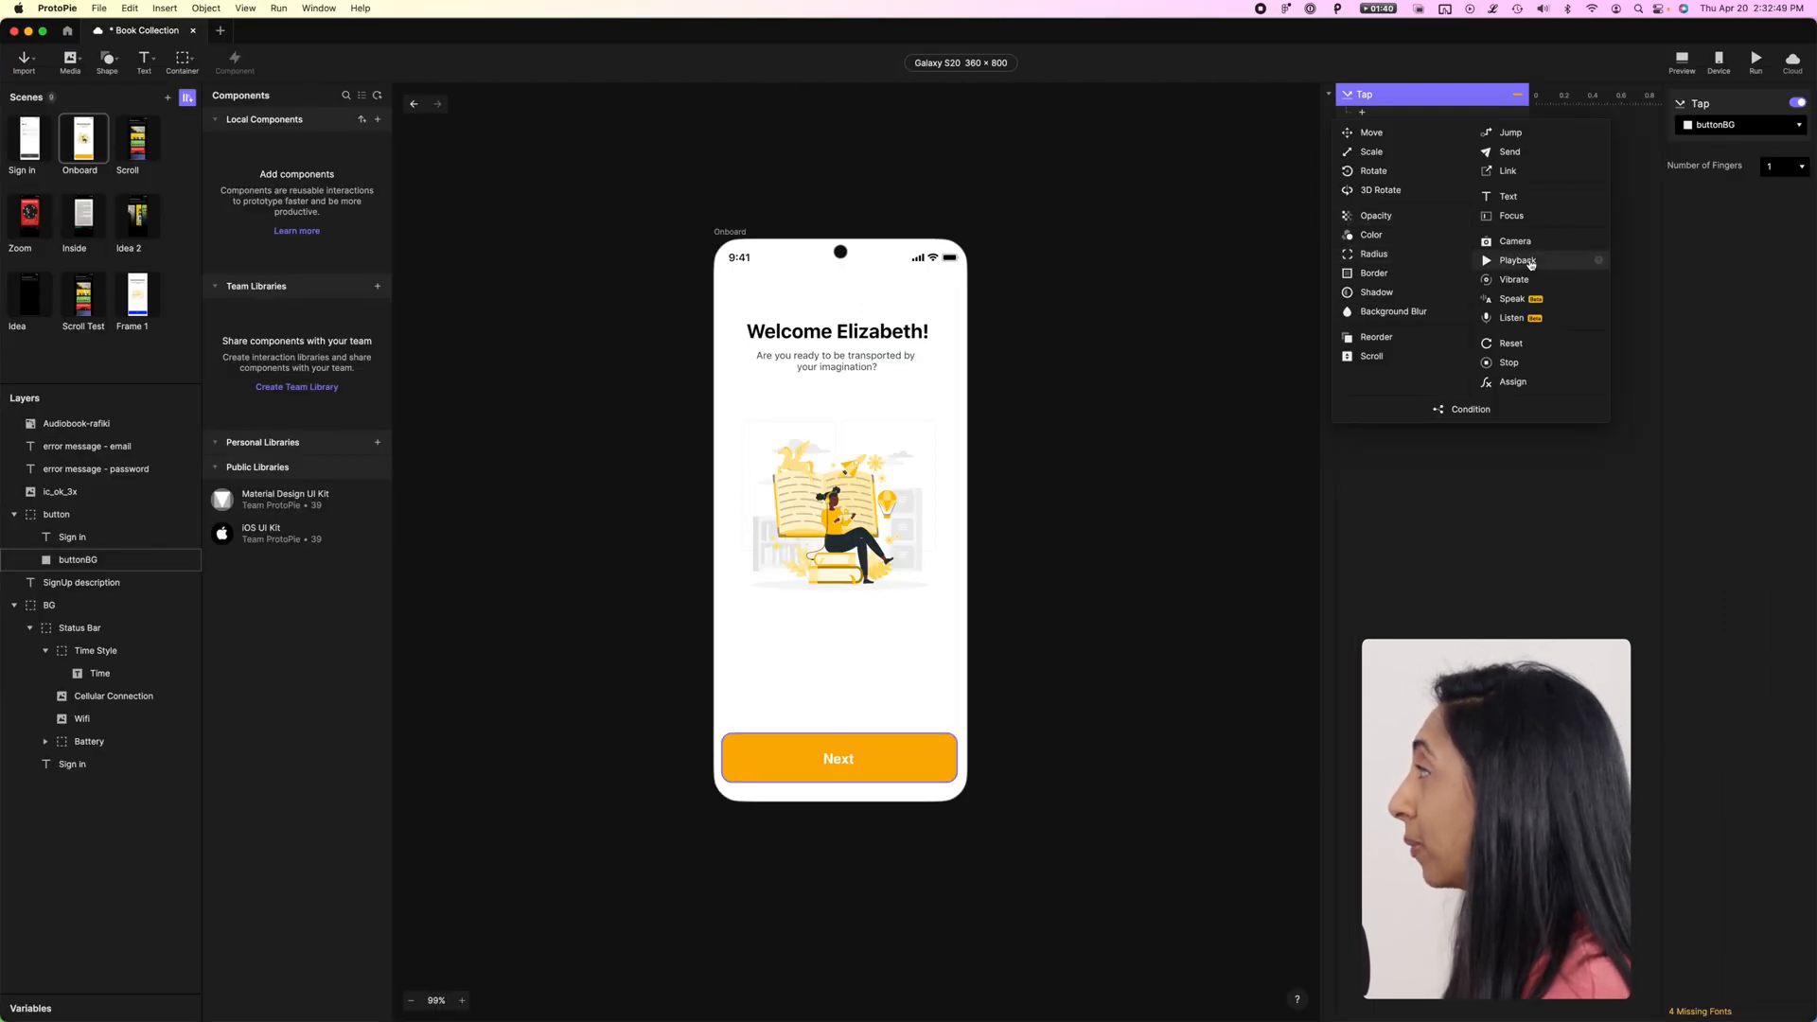
mouse_move(1511, 133)
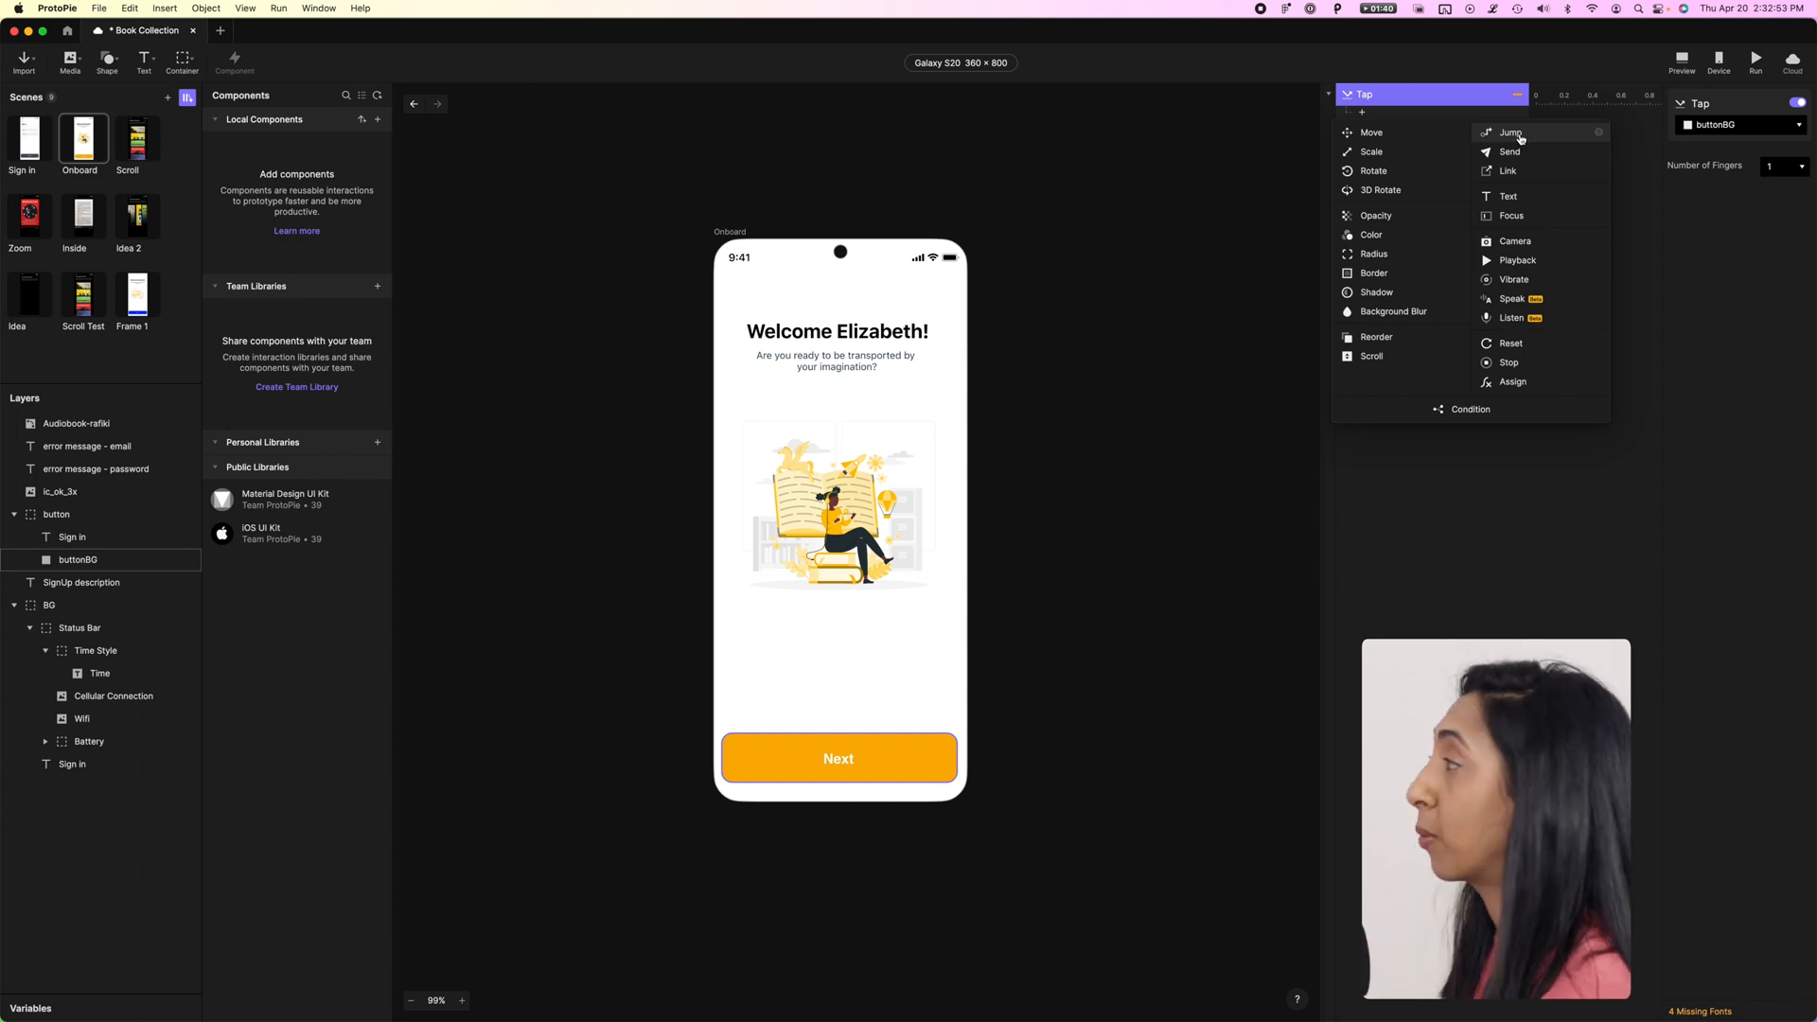
Make Tap jump to the Scroll scene and verify it by tapping Next in Preview
left_click(1510, 133)
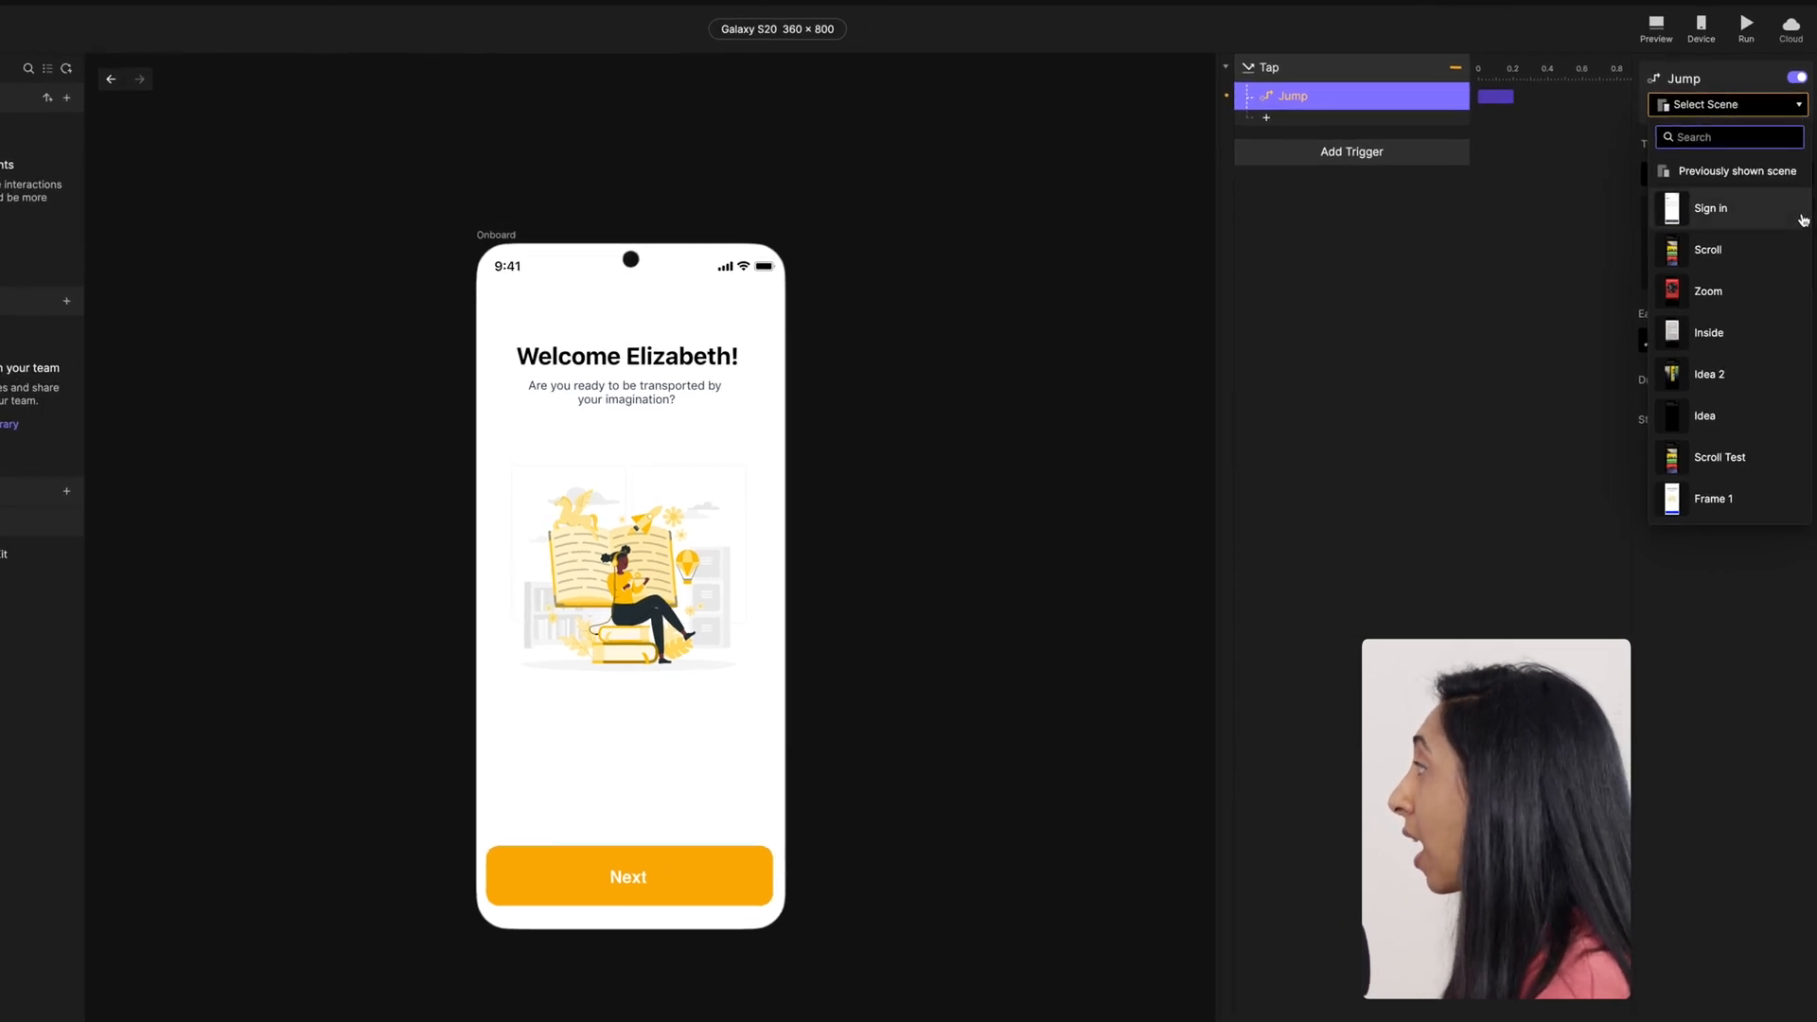
left_click(1705, 248)
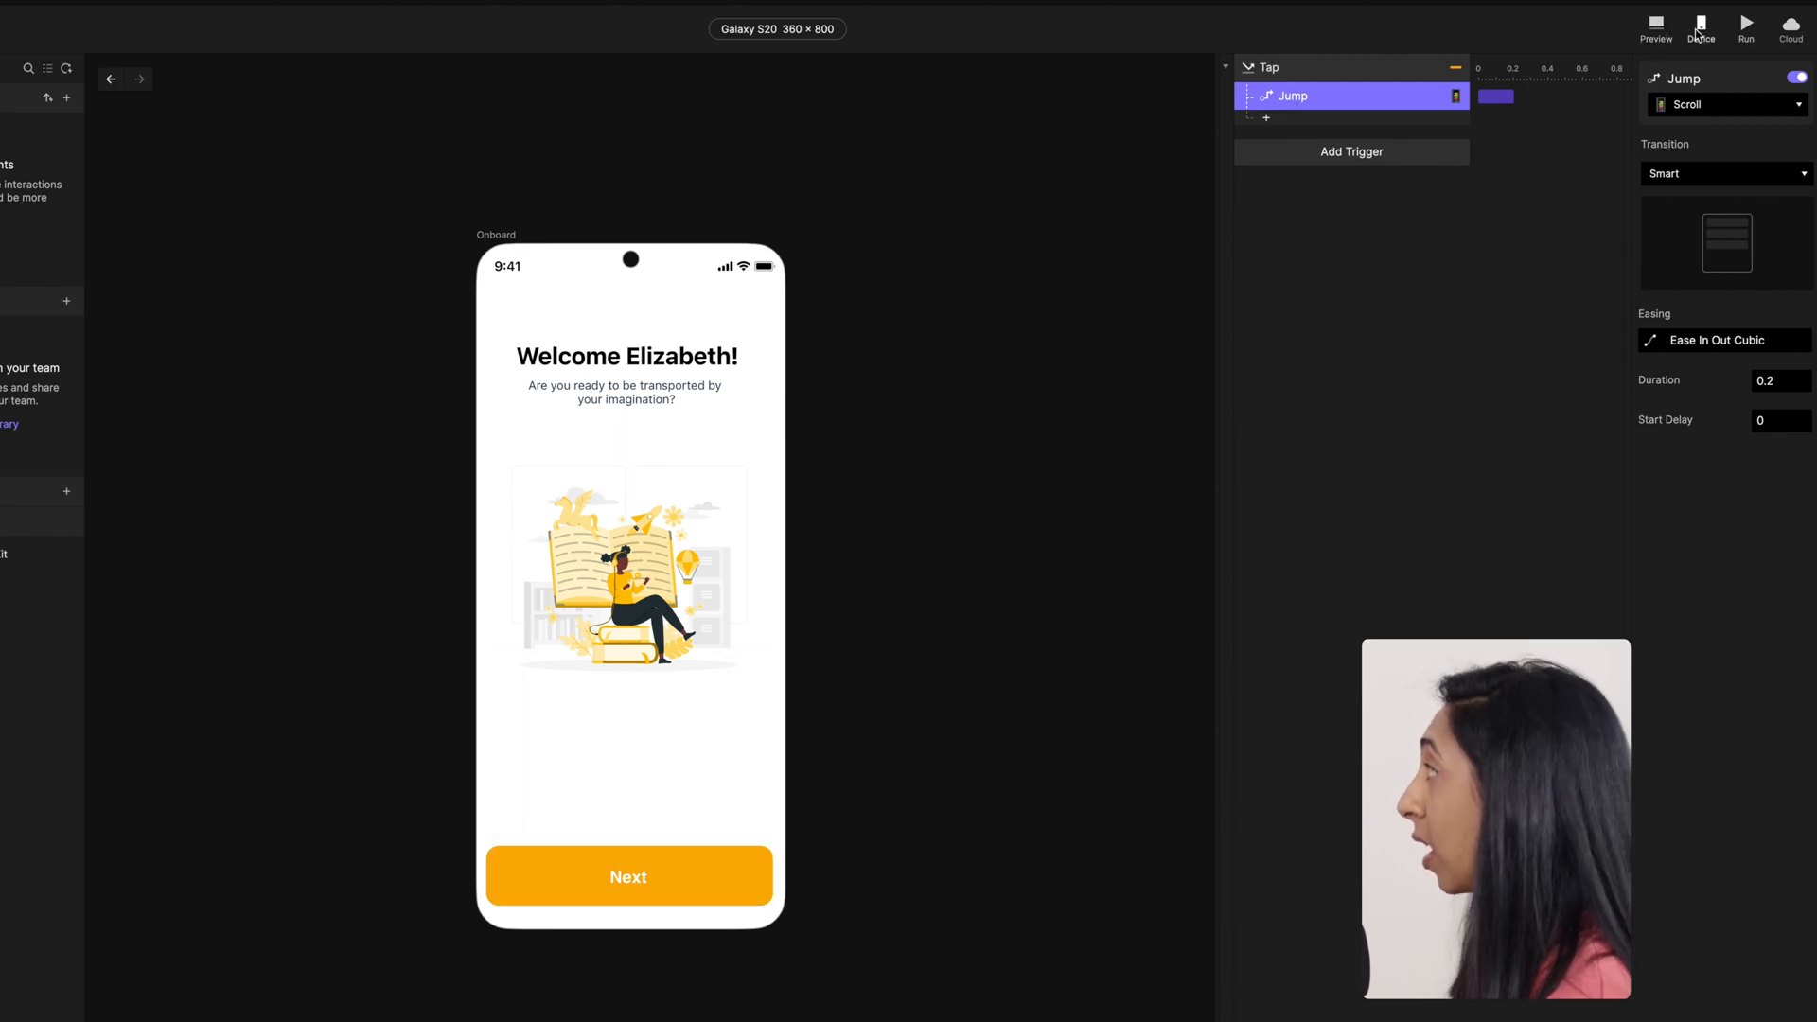
left_click(1655, 26)
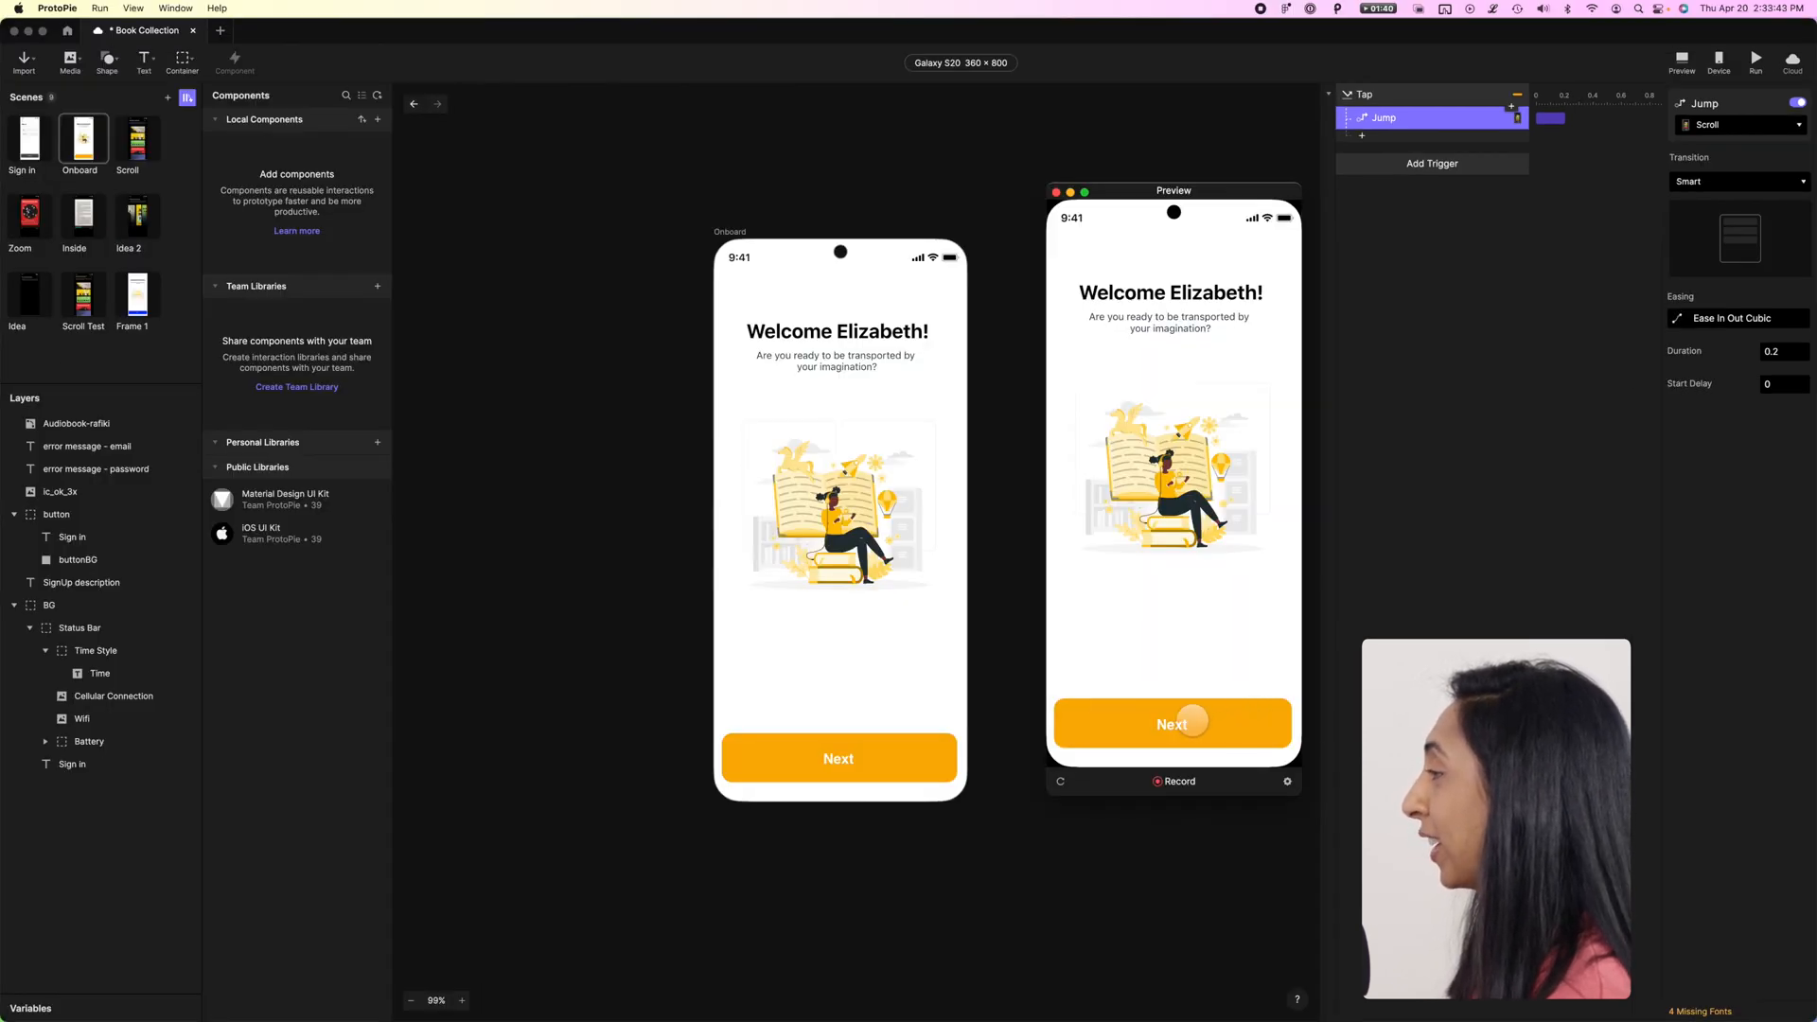
left_click(1171, 723)
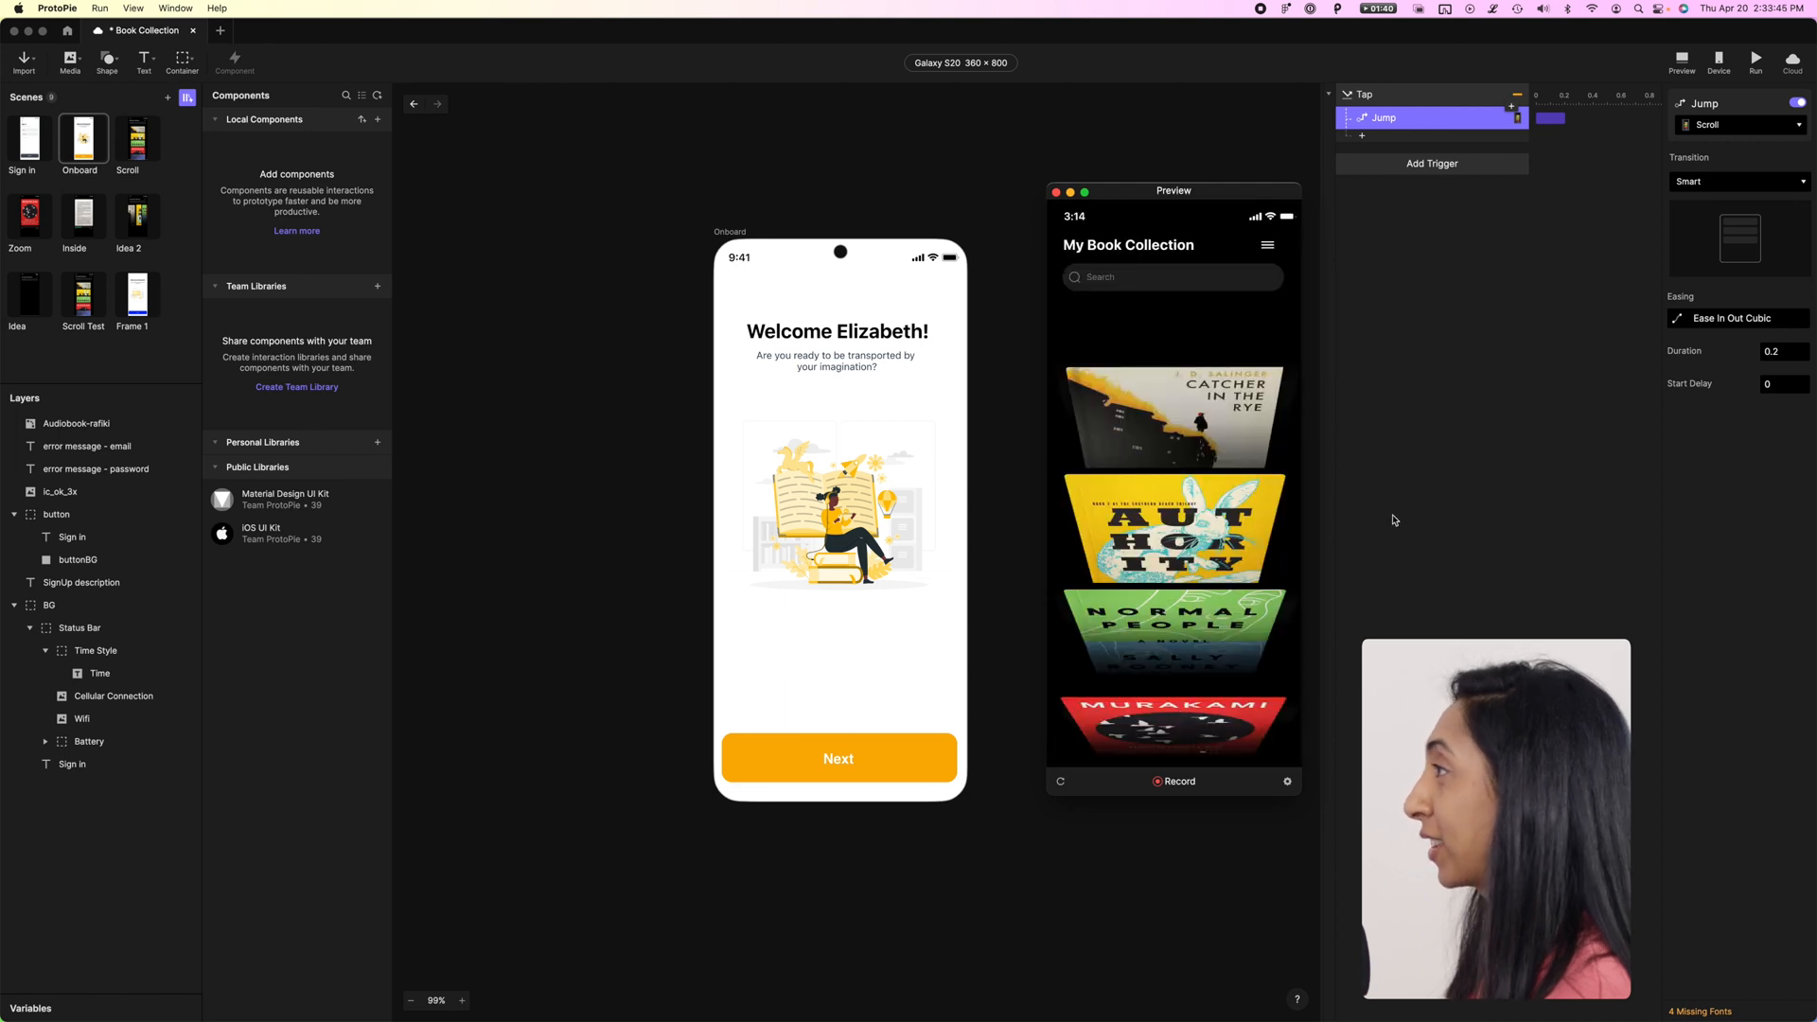
left_click(1682, 61)
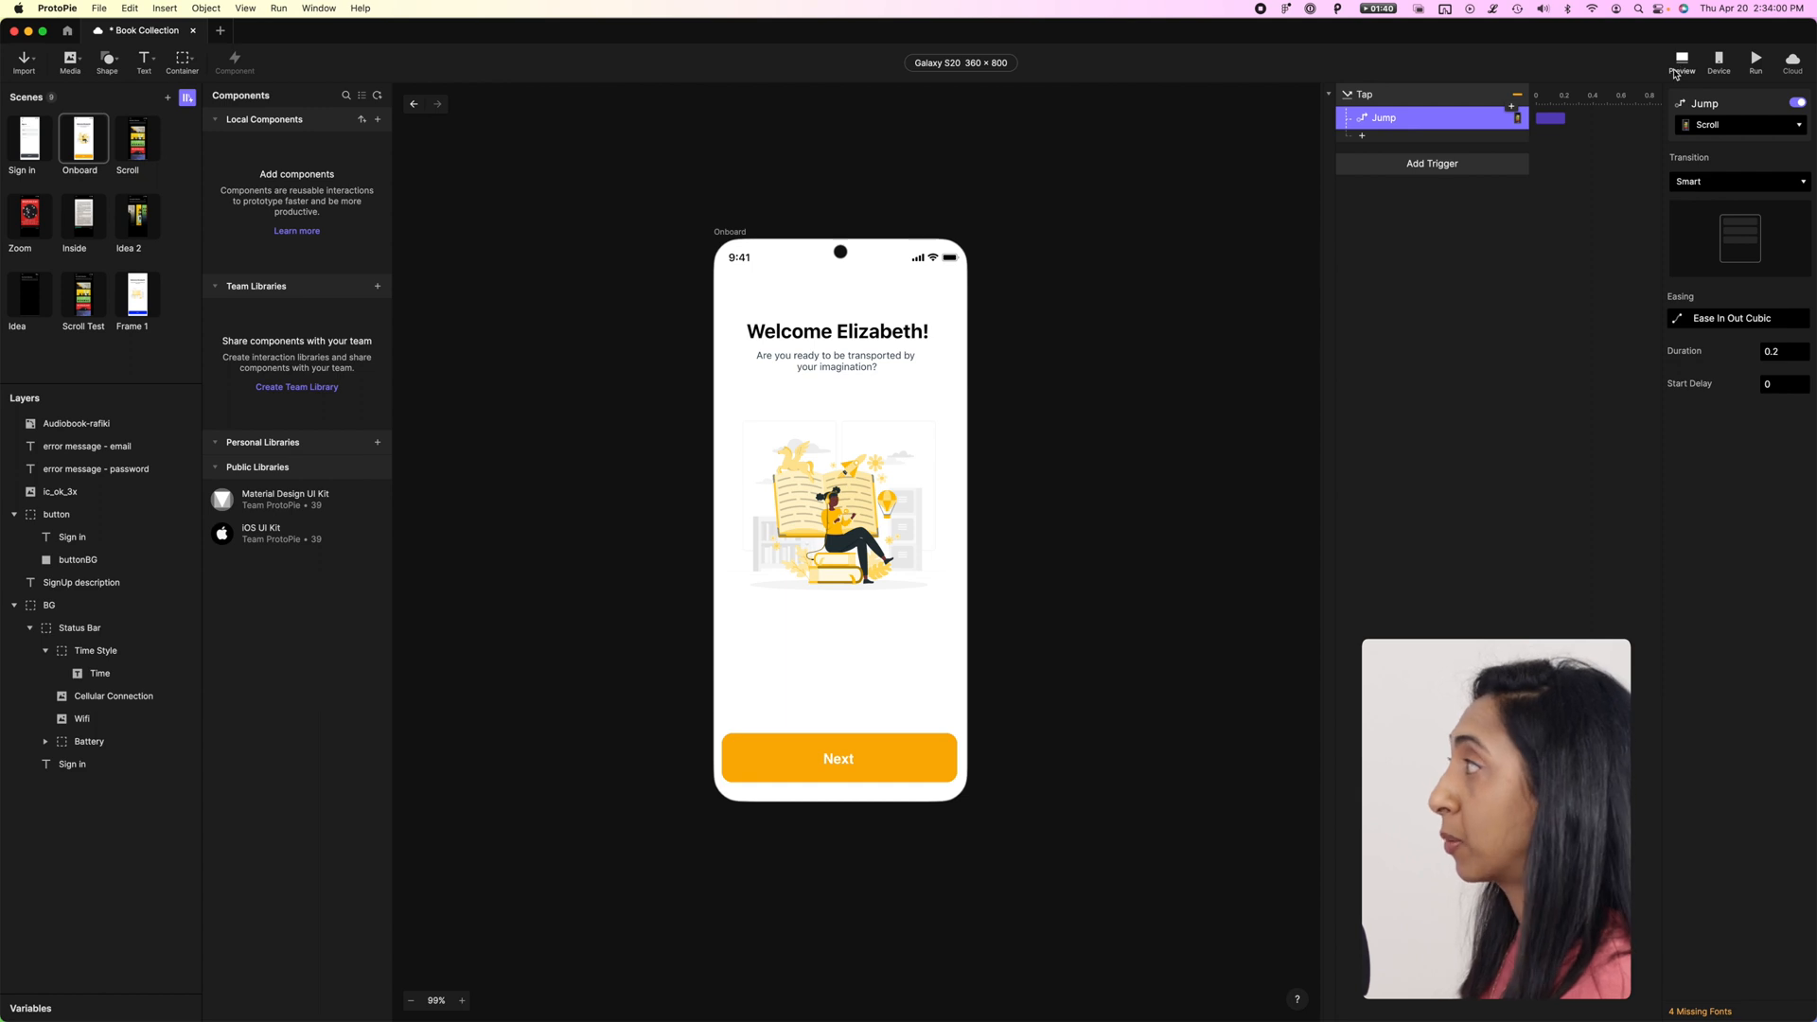
left_click(1681, 61)
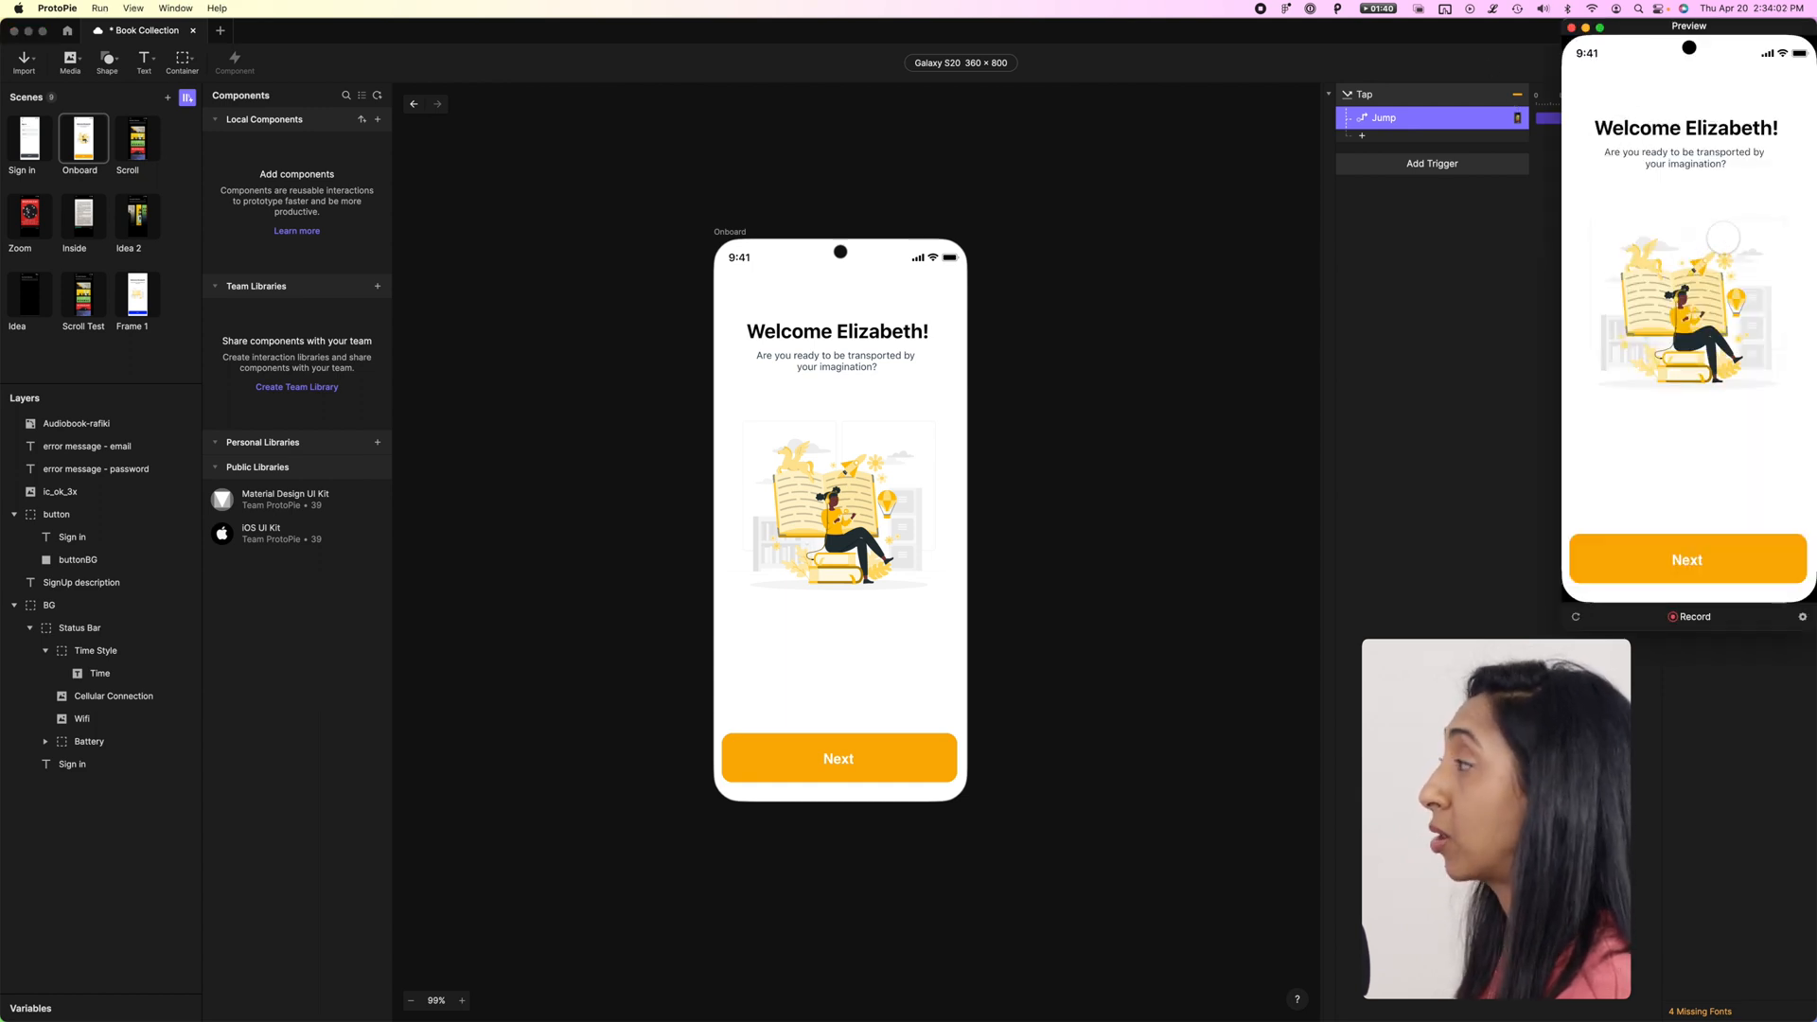
left_click(1719, 64)
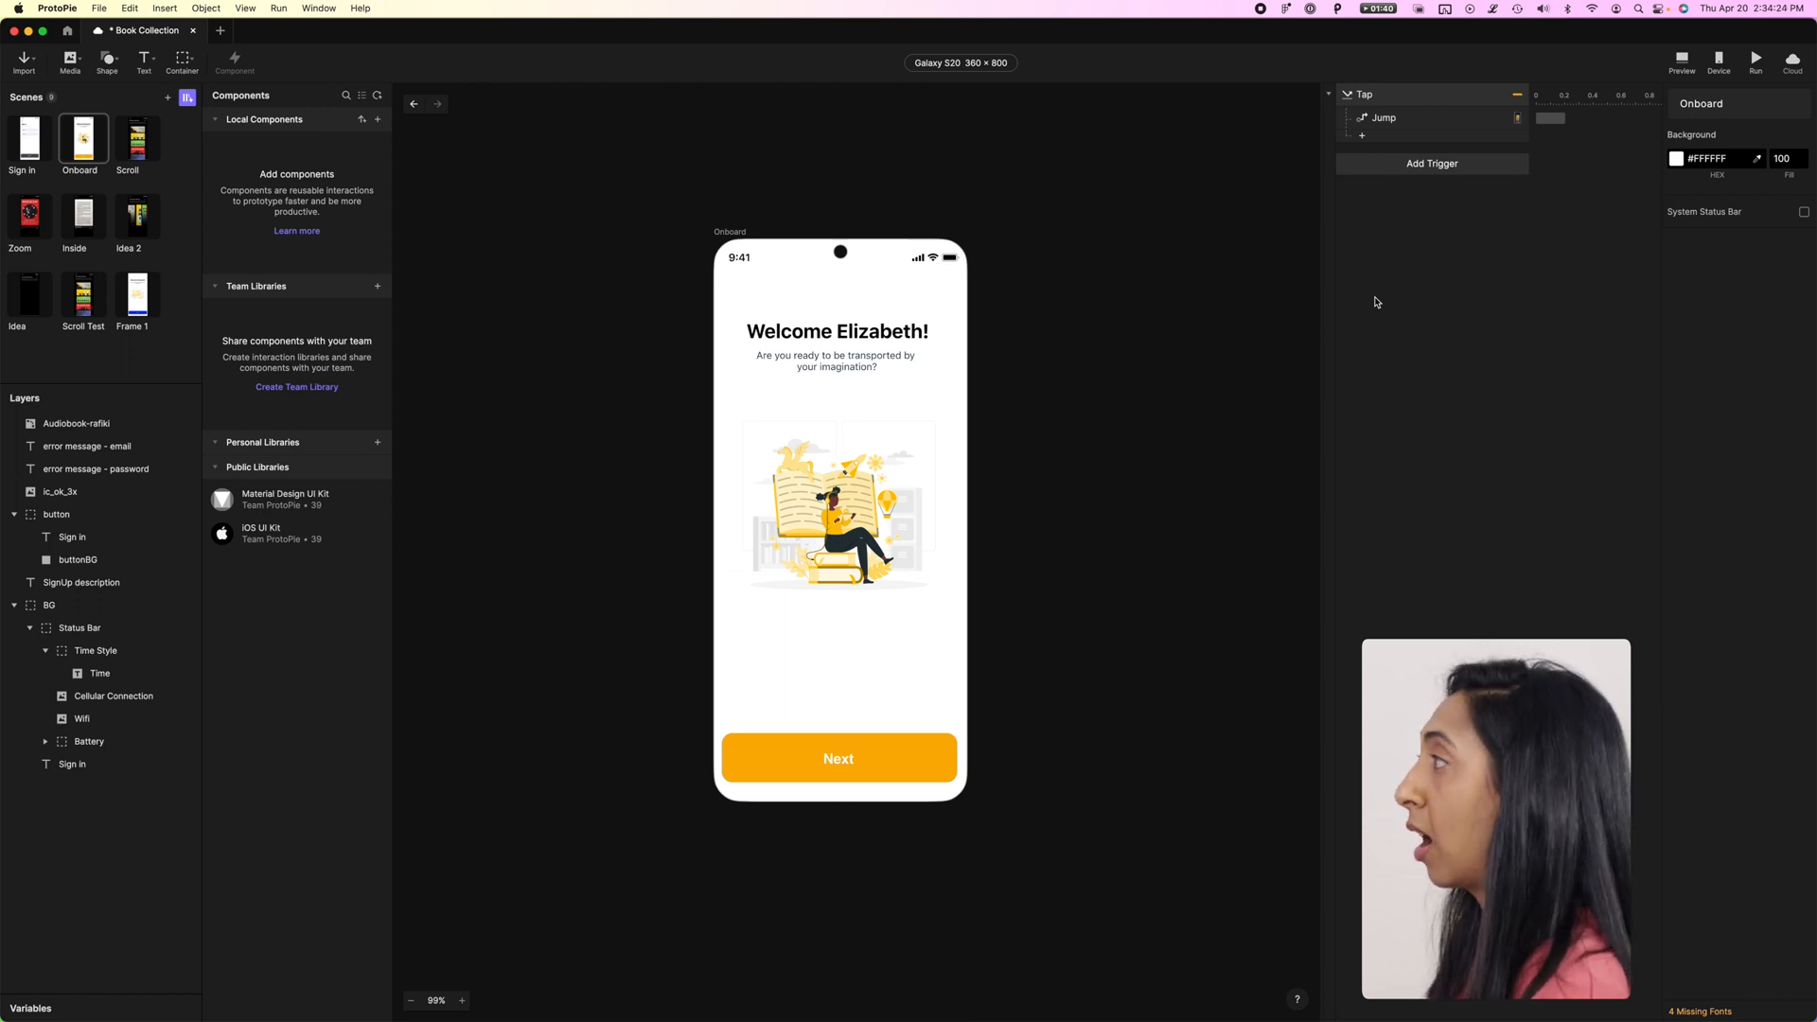
mouse_move(1569, 140)
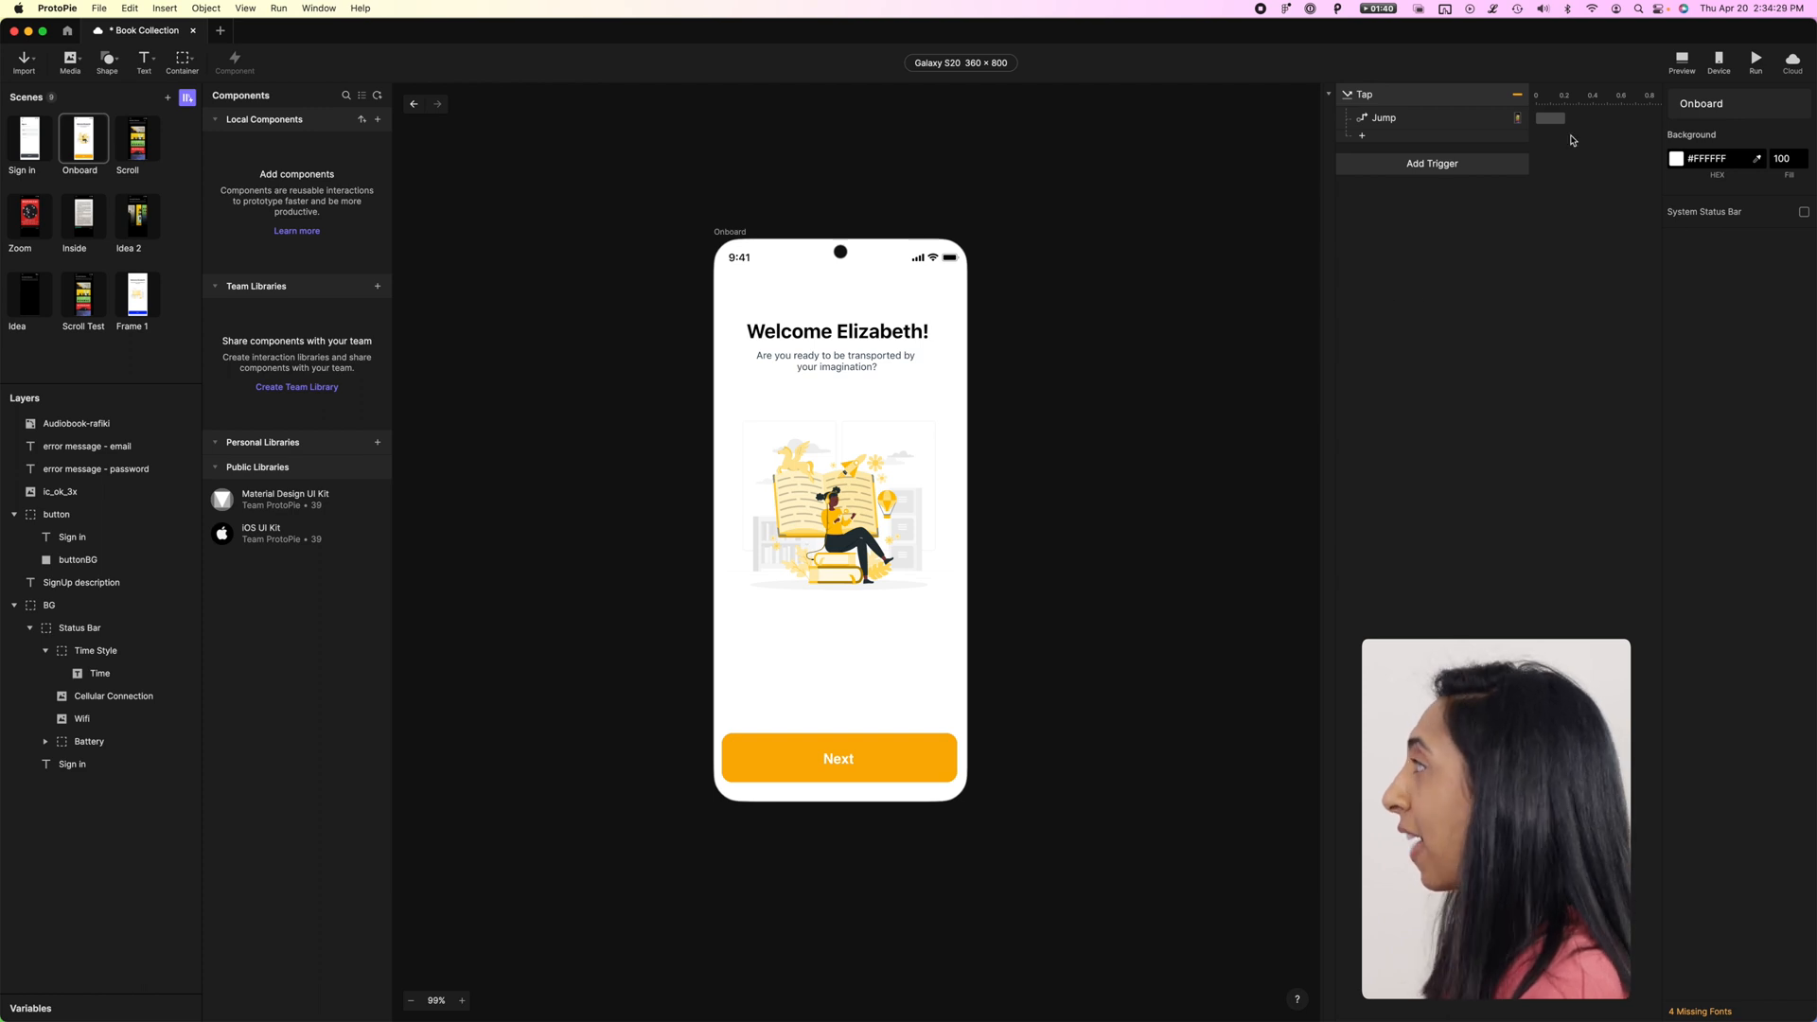
left_click(1382, 118)
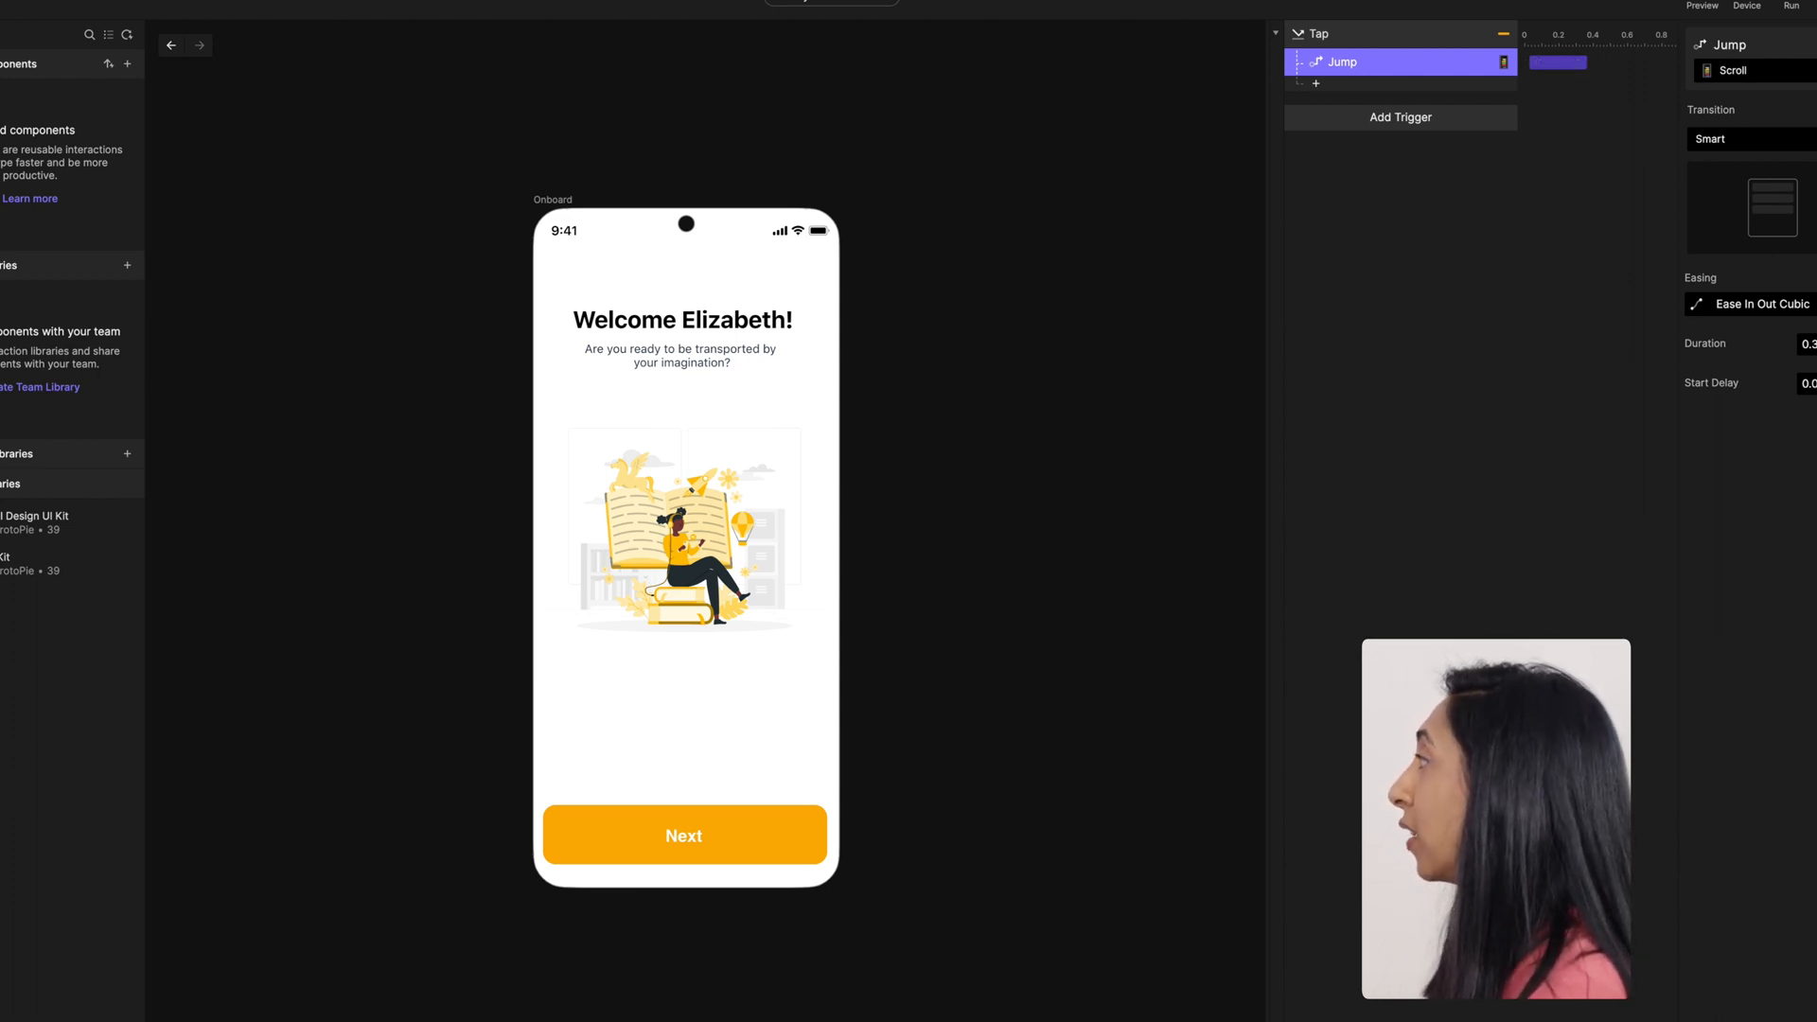
left_click(1710, 138)
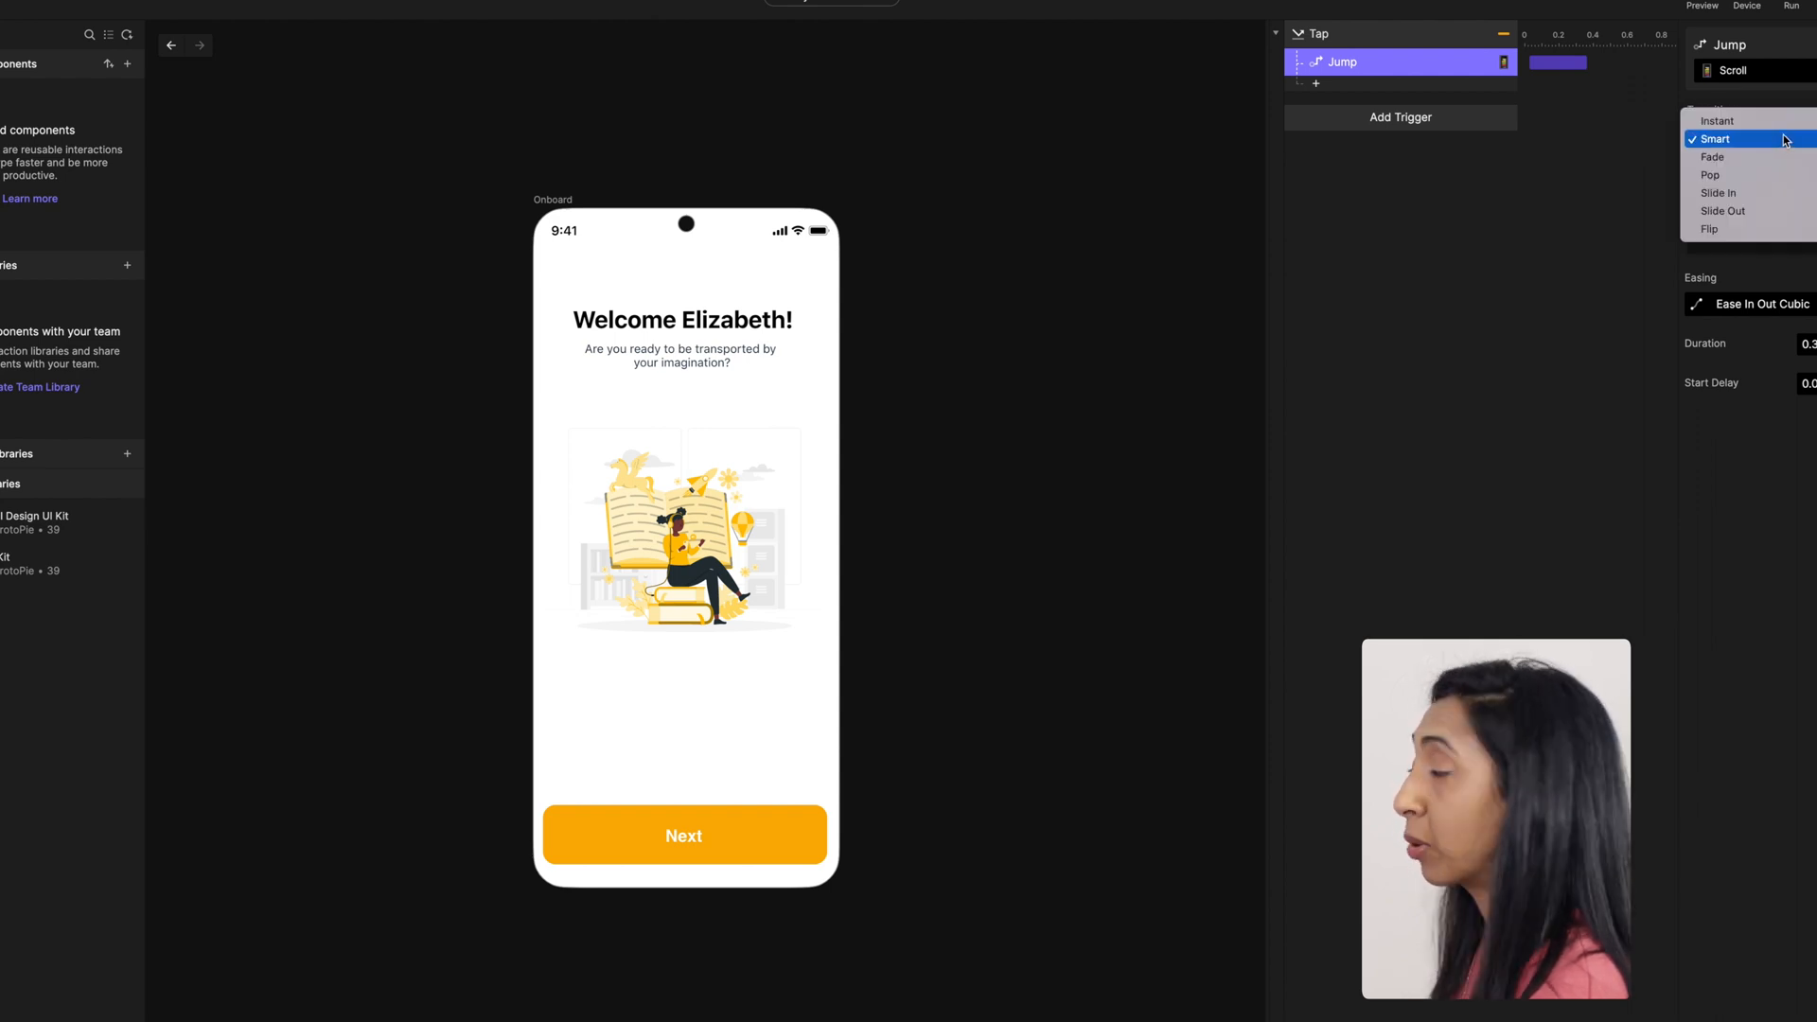
mouse_move(1723, 192)
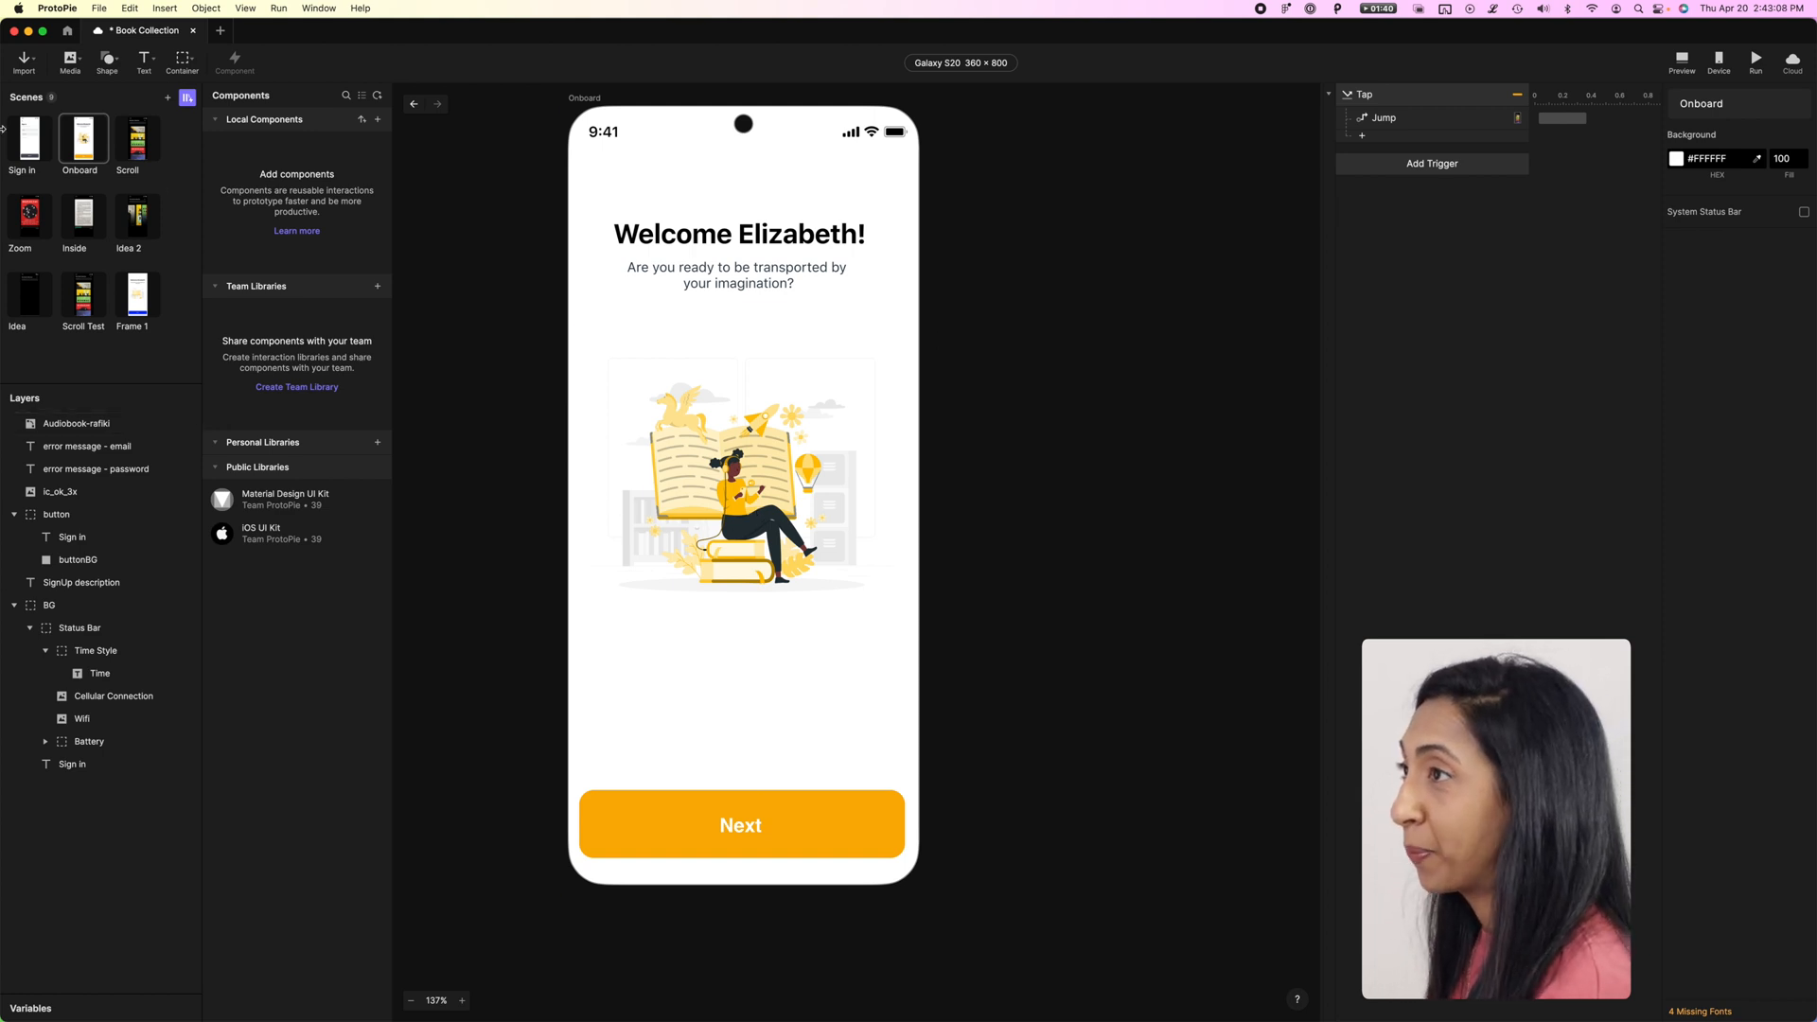
Switch to the Sign in scene and select the Email input layer
left_click(23, 140)
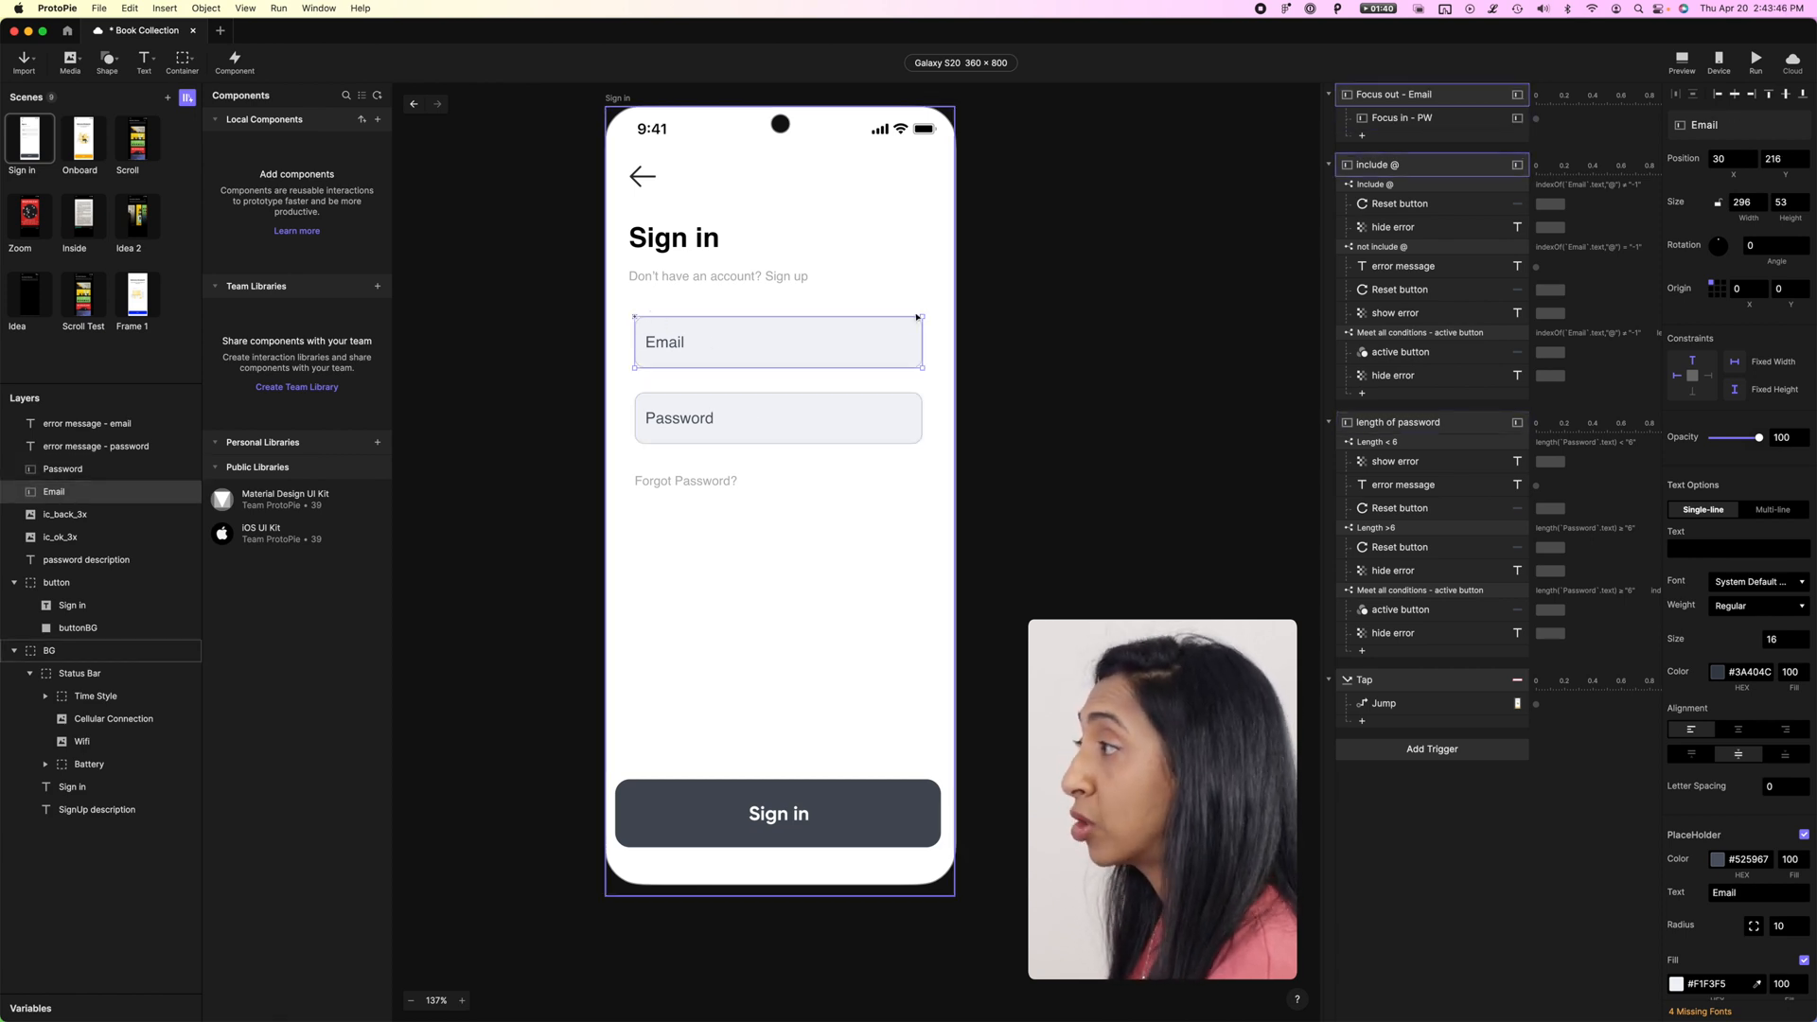
left_click(778, 340)
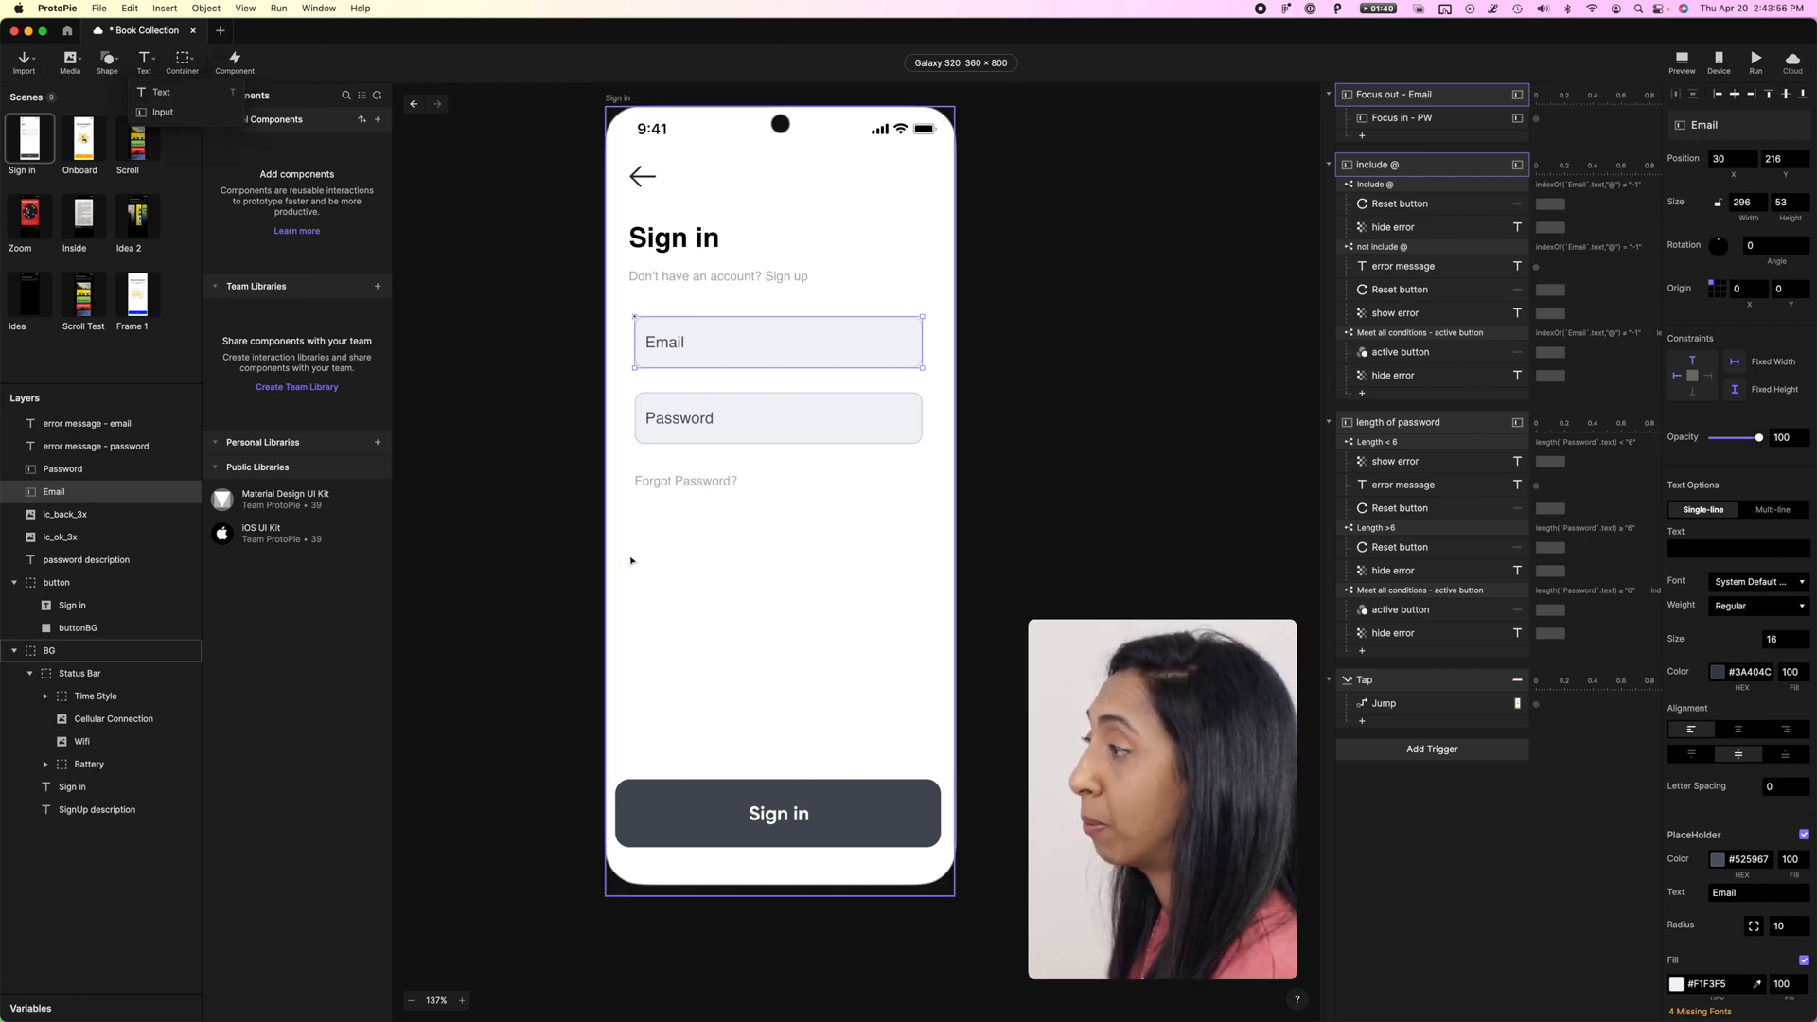
Add an Input field below Forgot Password and give its placeholder a new colour
left_click(50, 650)
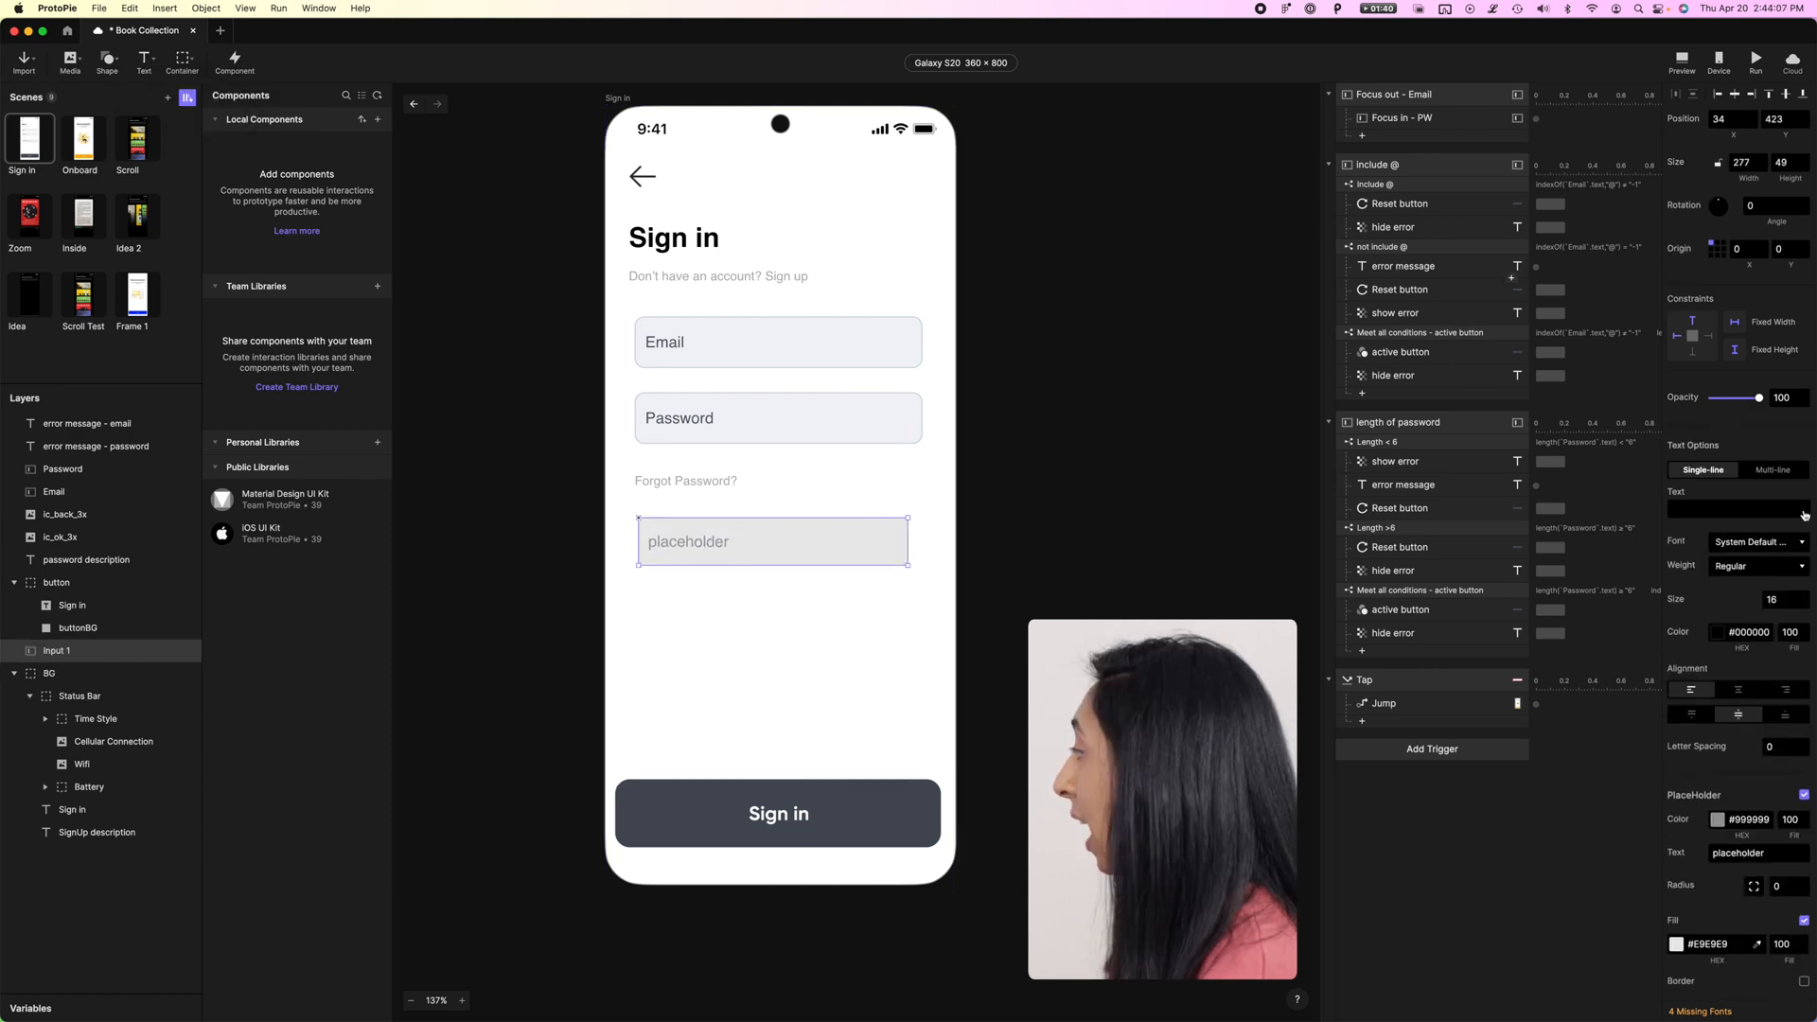
left_click(1719, 820)
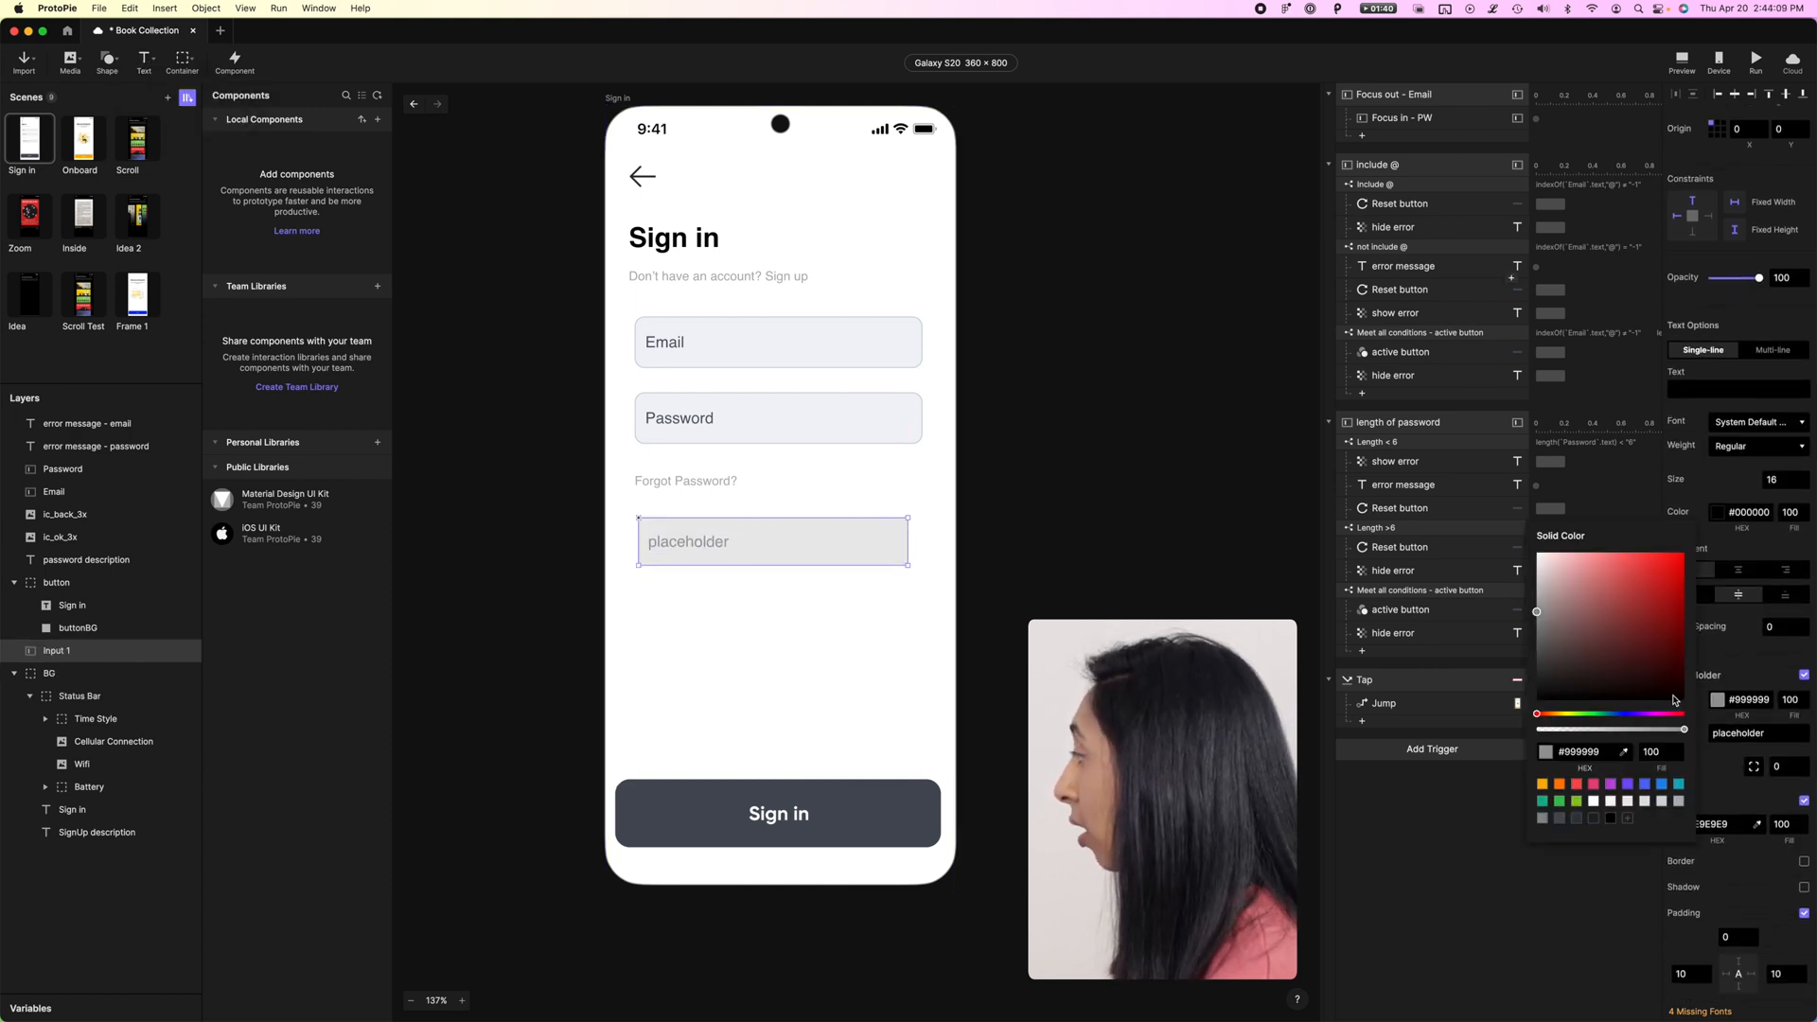
left_click(1625, 593)
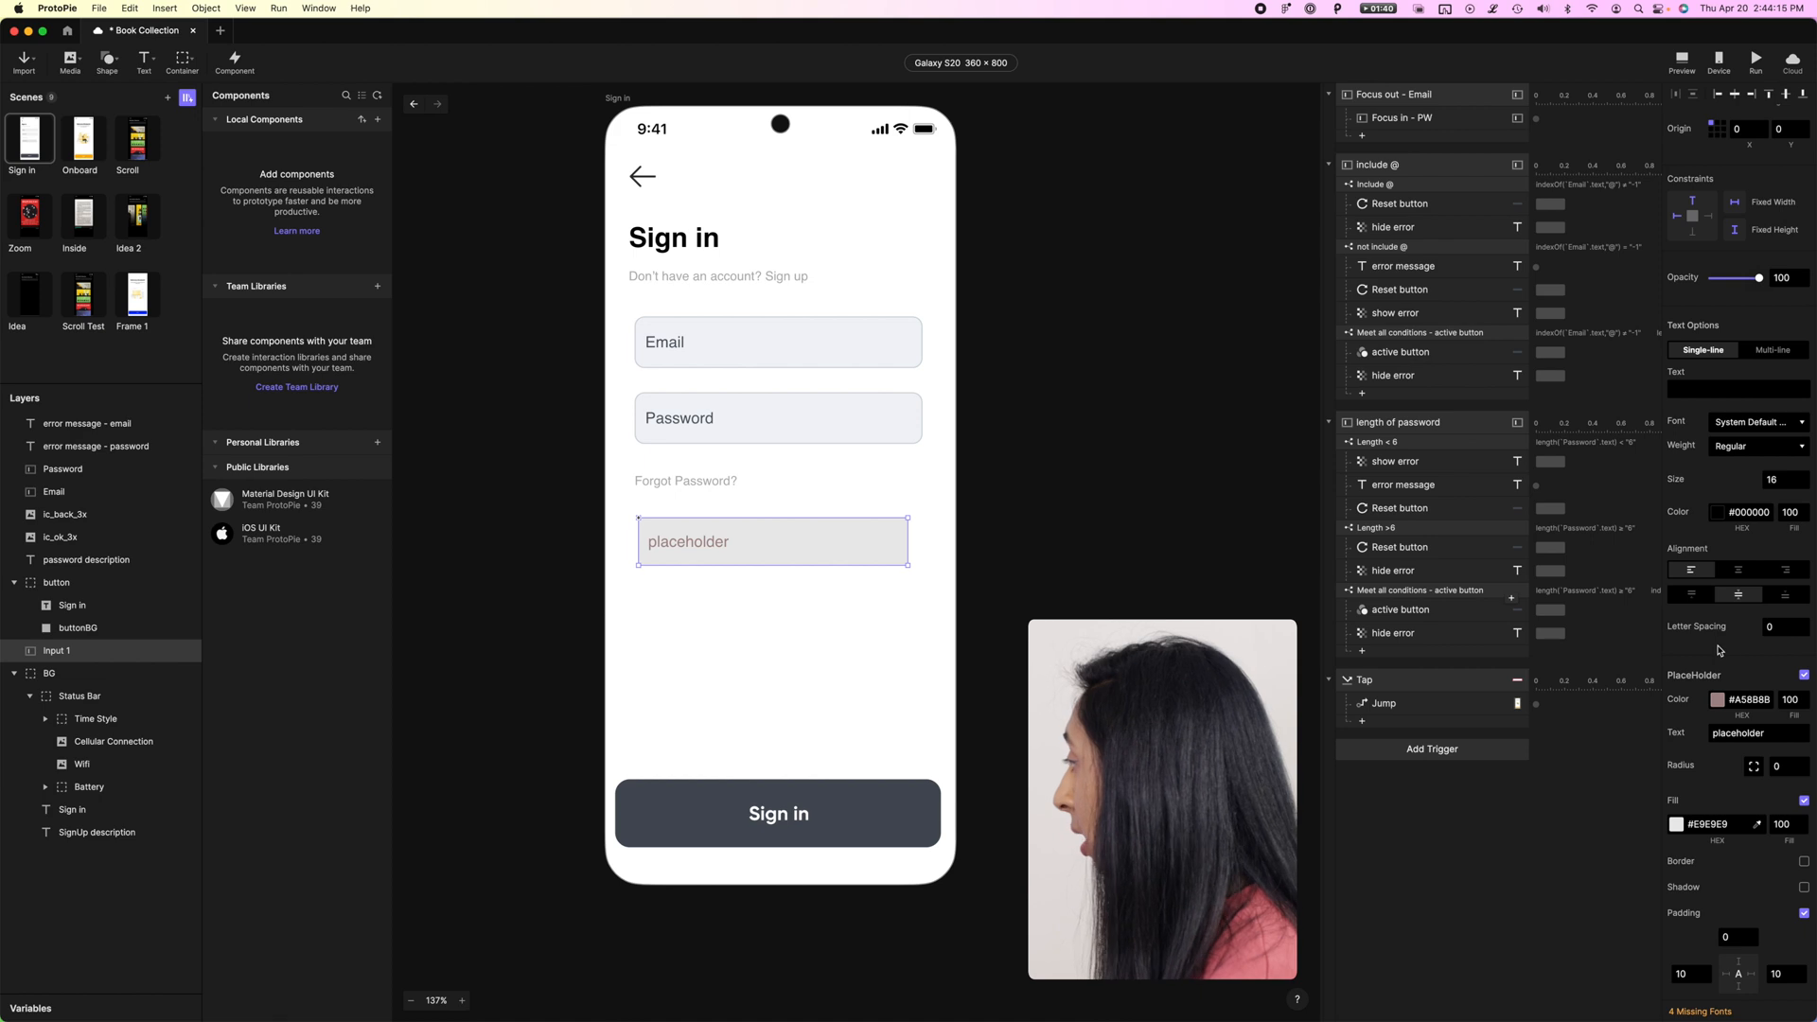
left_click(829, 604)
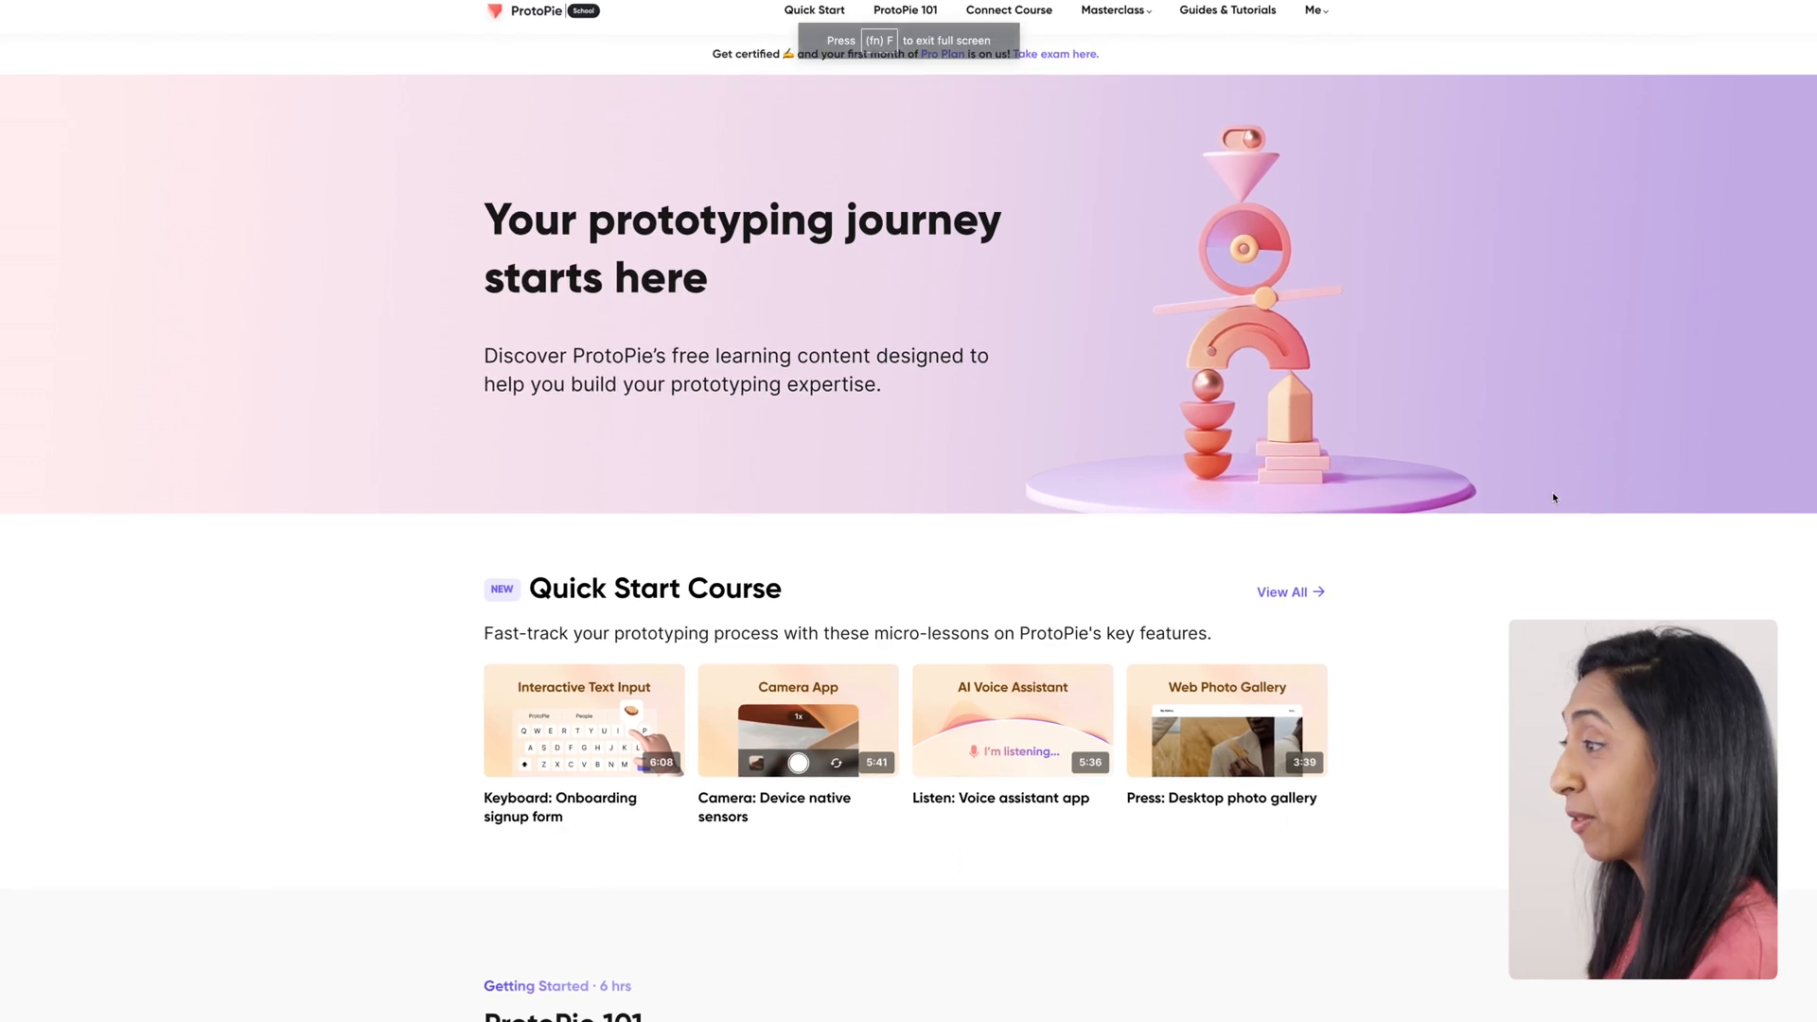
Scroll the ProtoPie School homepage past Quick Start Course to the ProtoPie 101 Crash Course
scroll("down", 3)
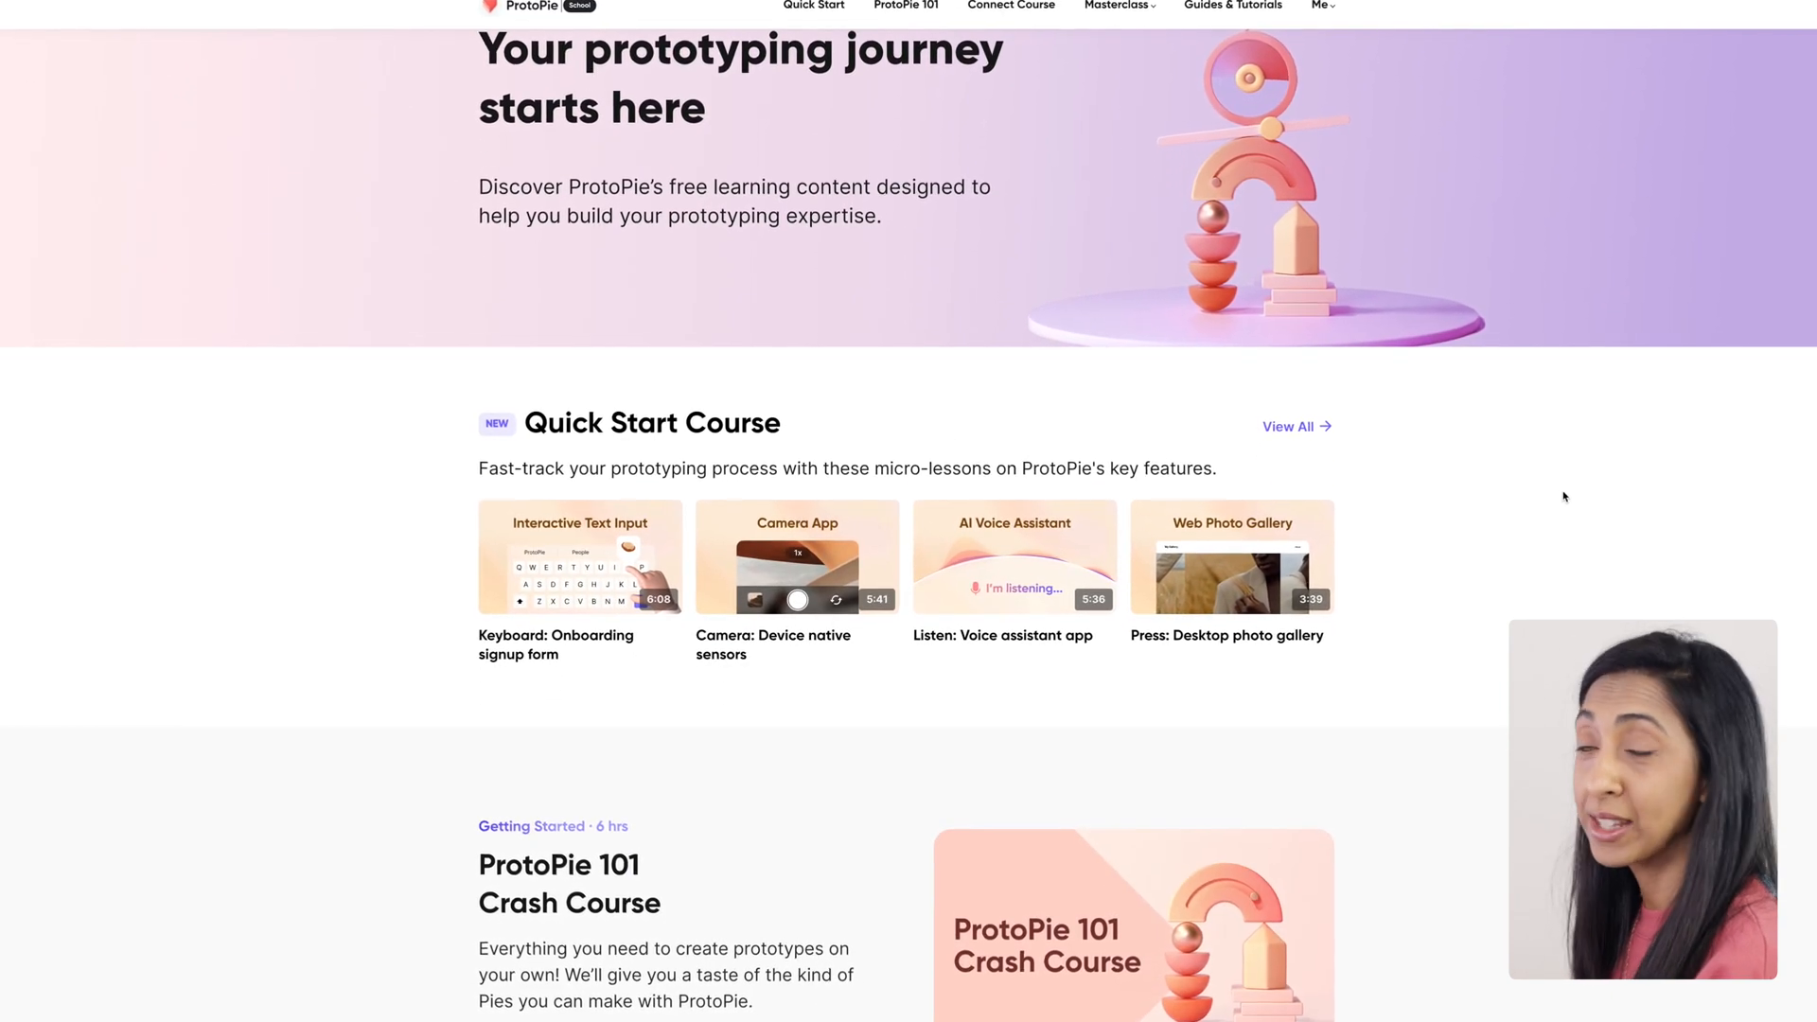
scroll("up", 3)
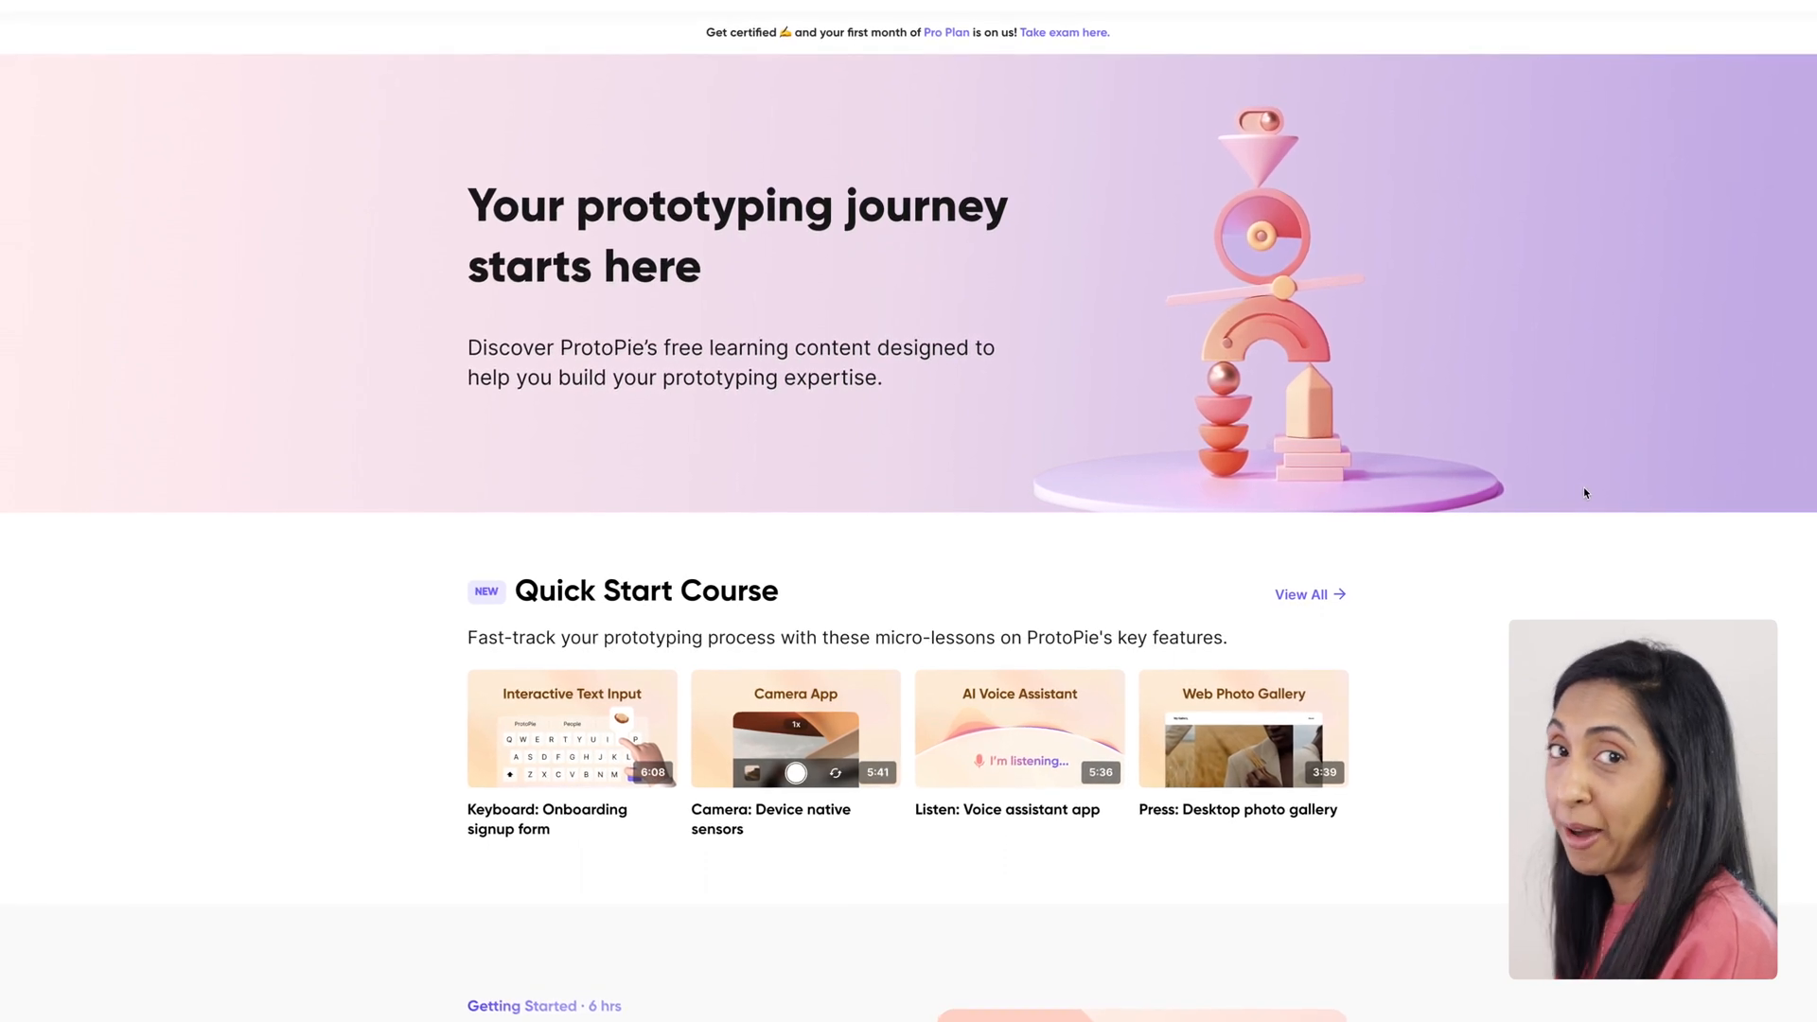
scroll("down", 3)
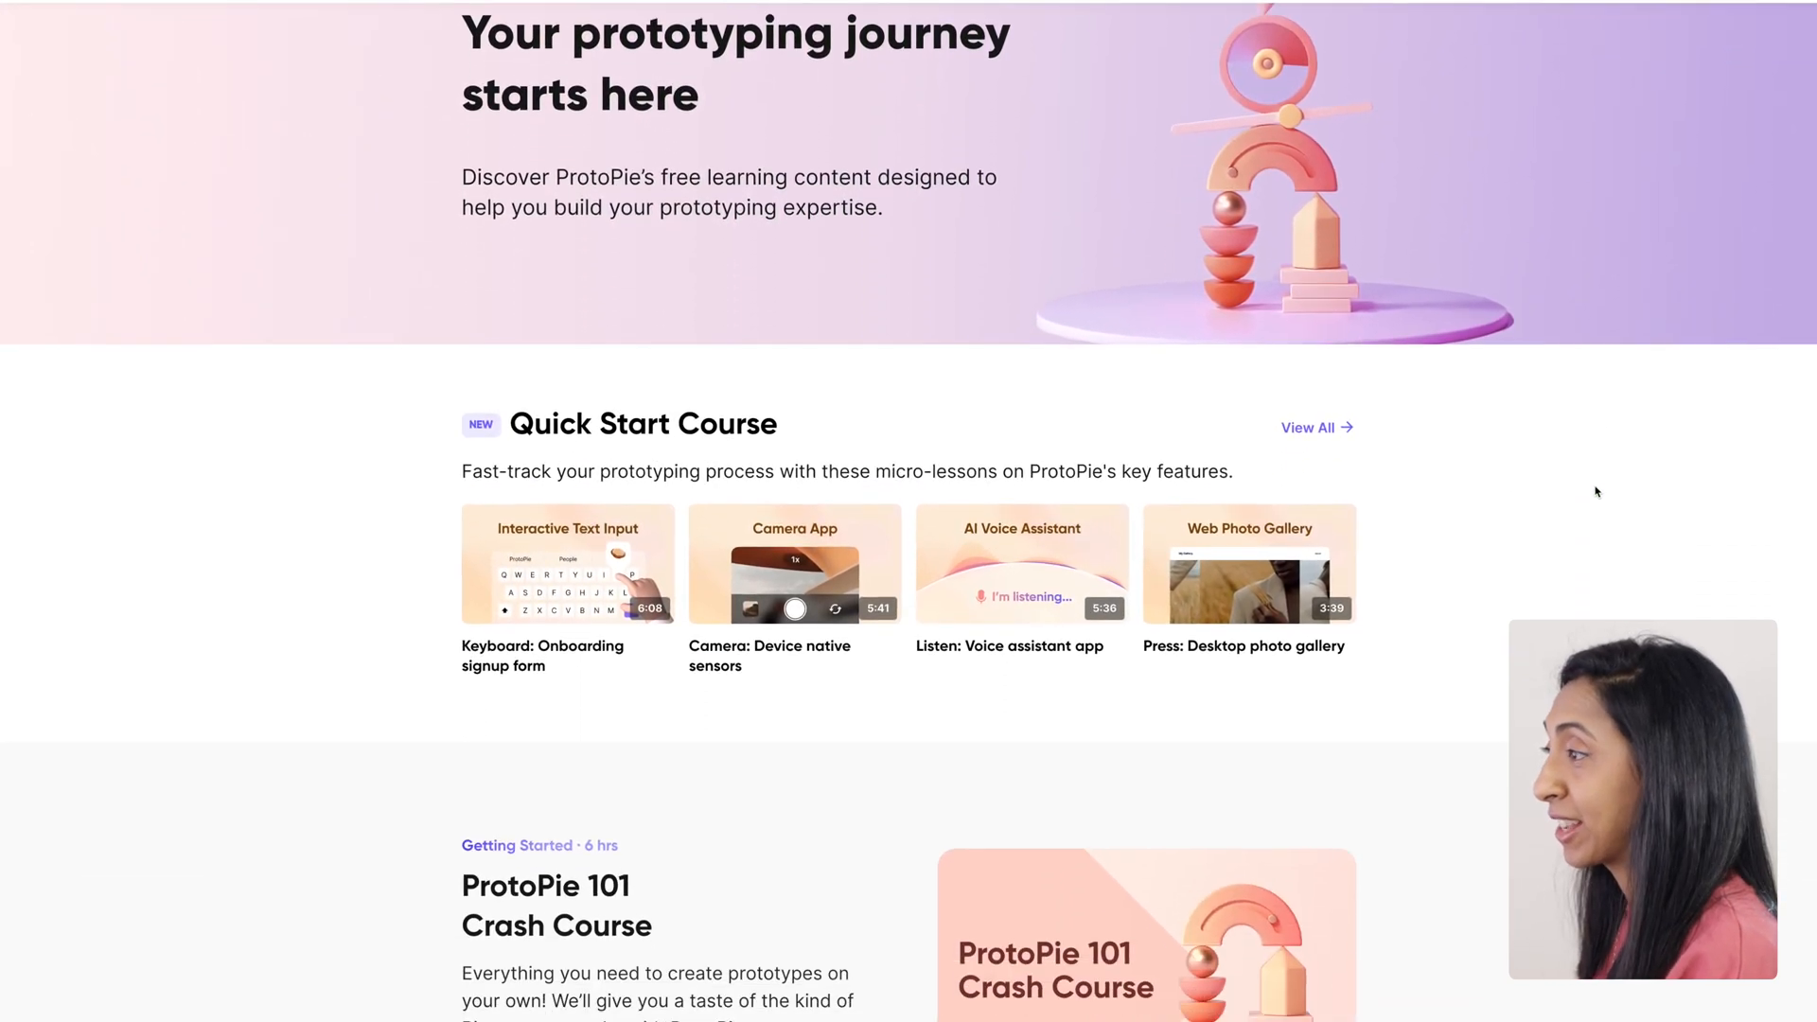
scroll("down", 3)
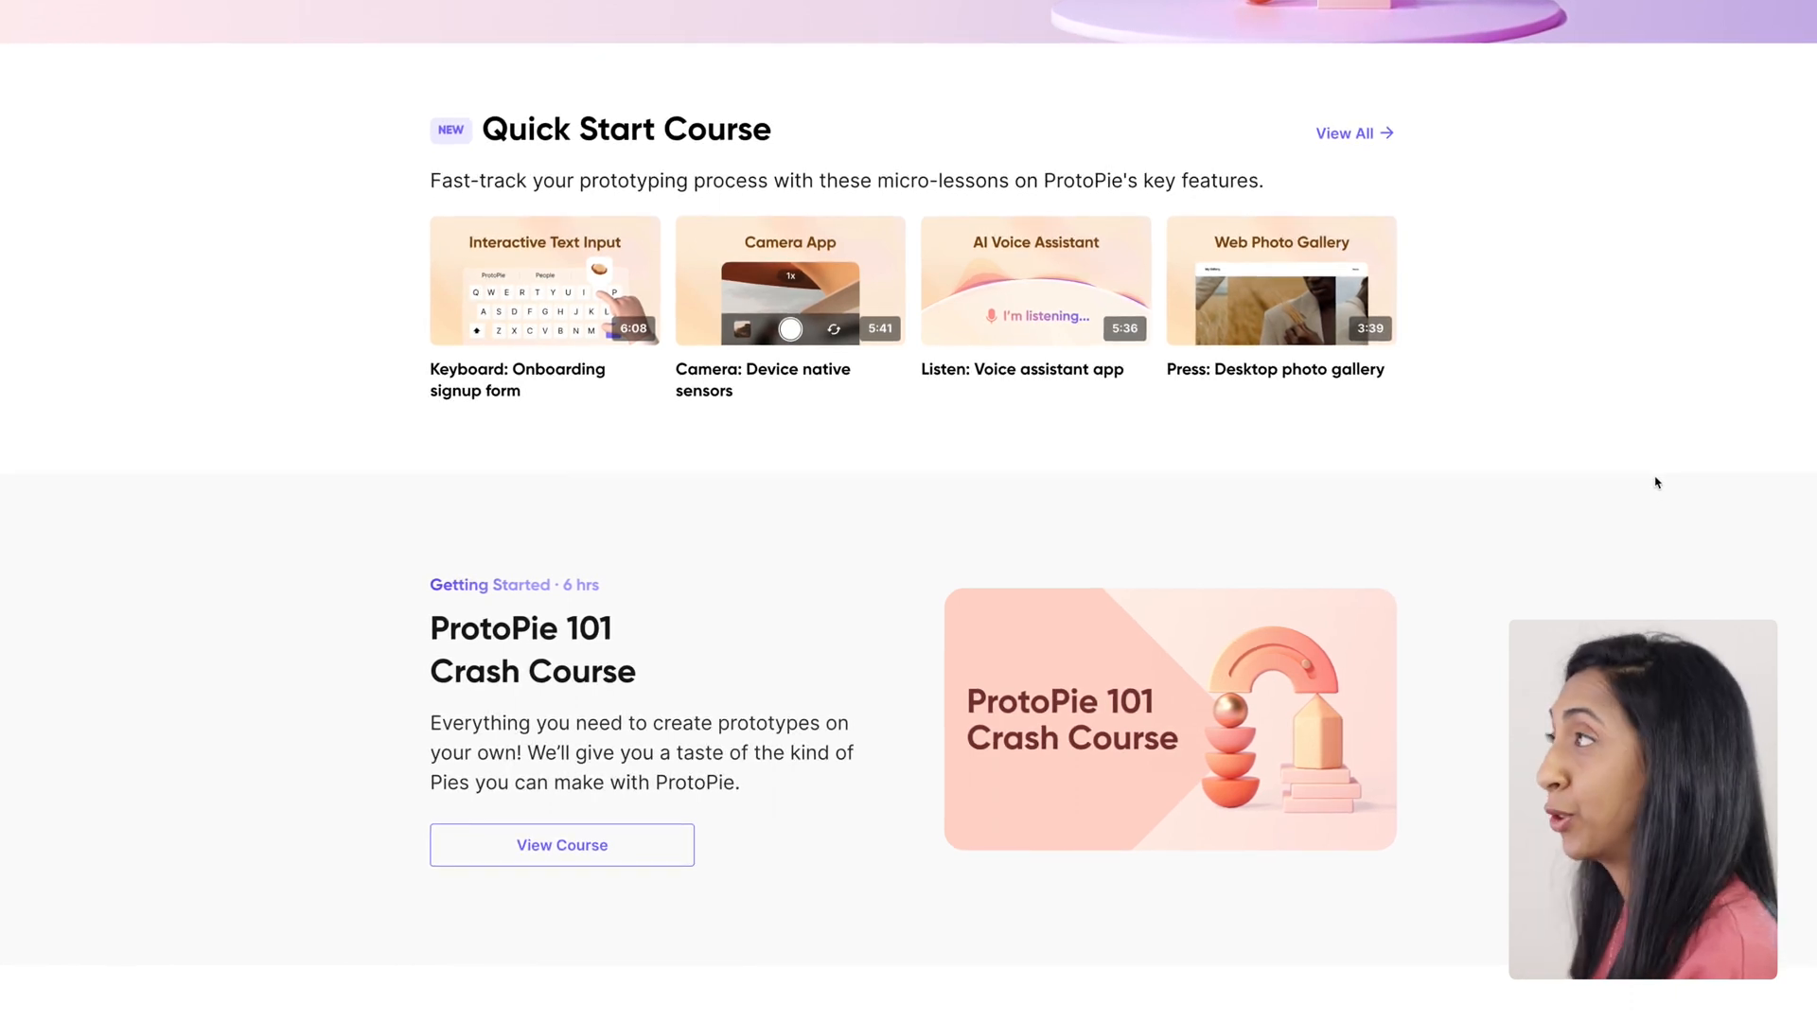
Open 'Easiest Way to Create Interactive Form Fields that Check User Input' and skim its overview
left_click(543, 280)
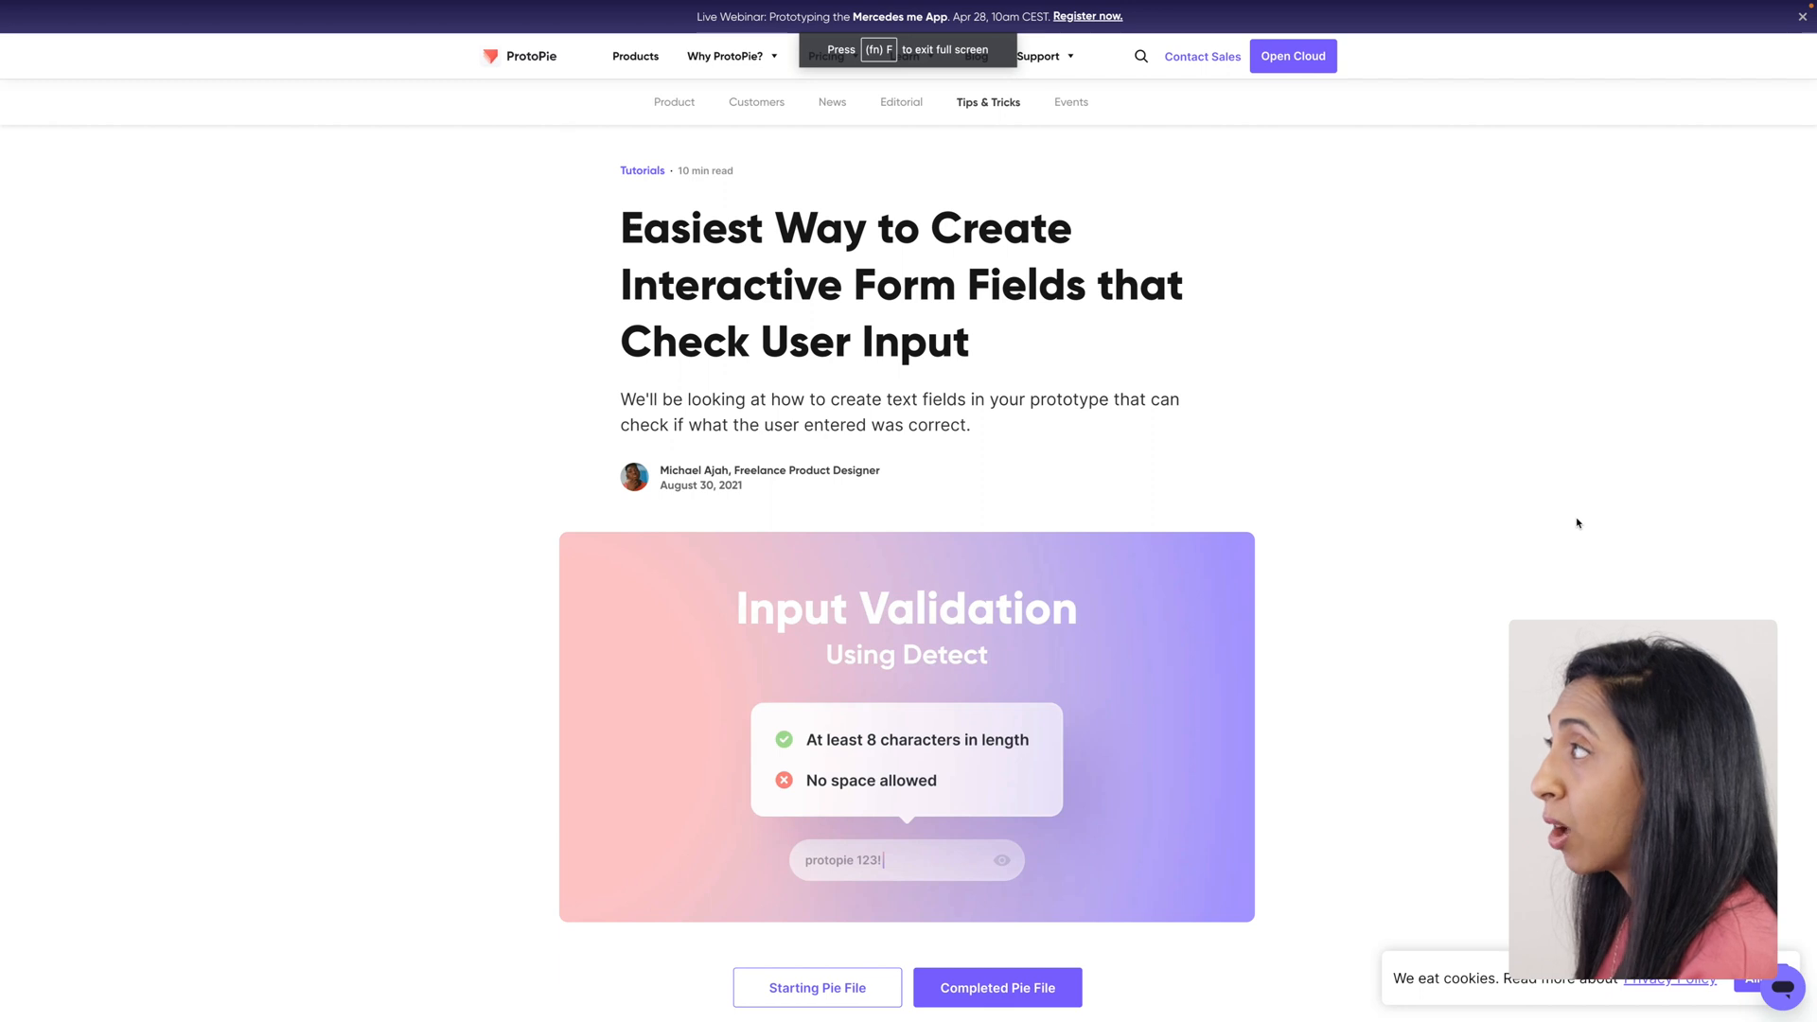
scroll("up", 3)
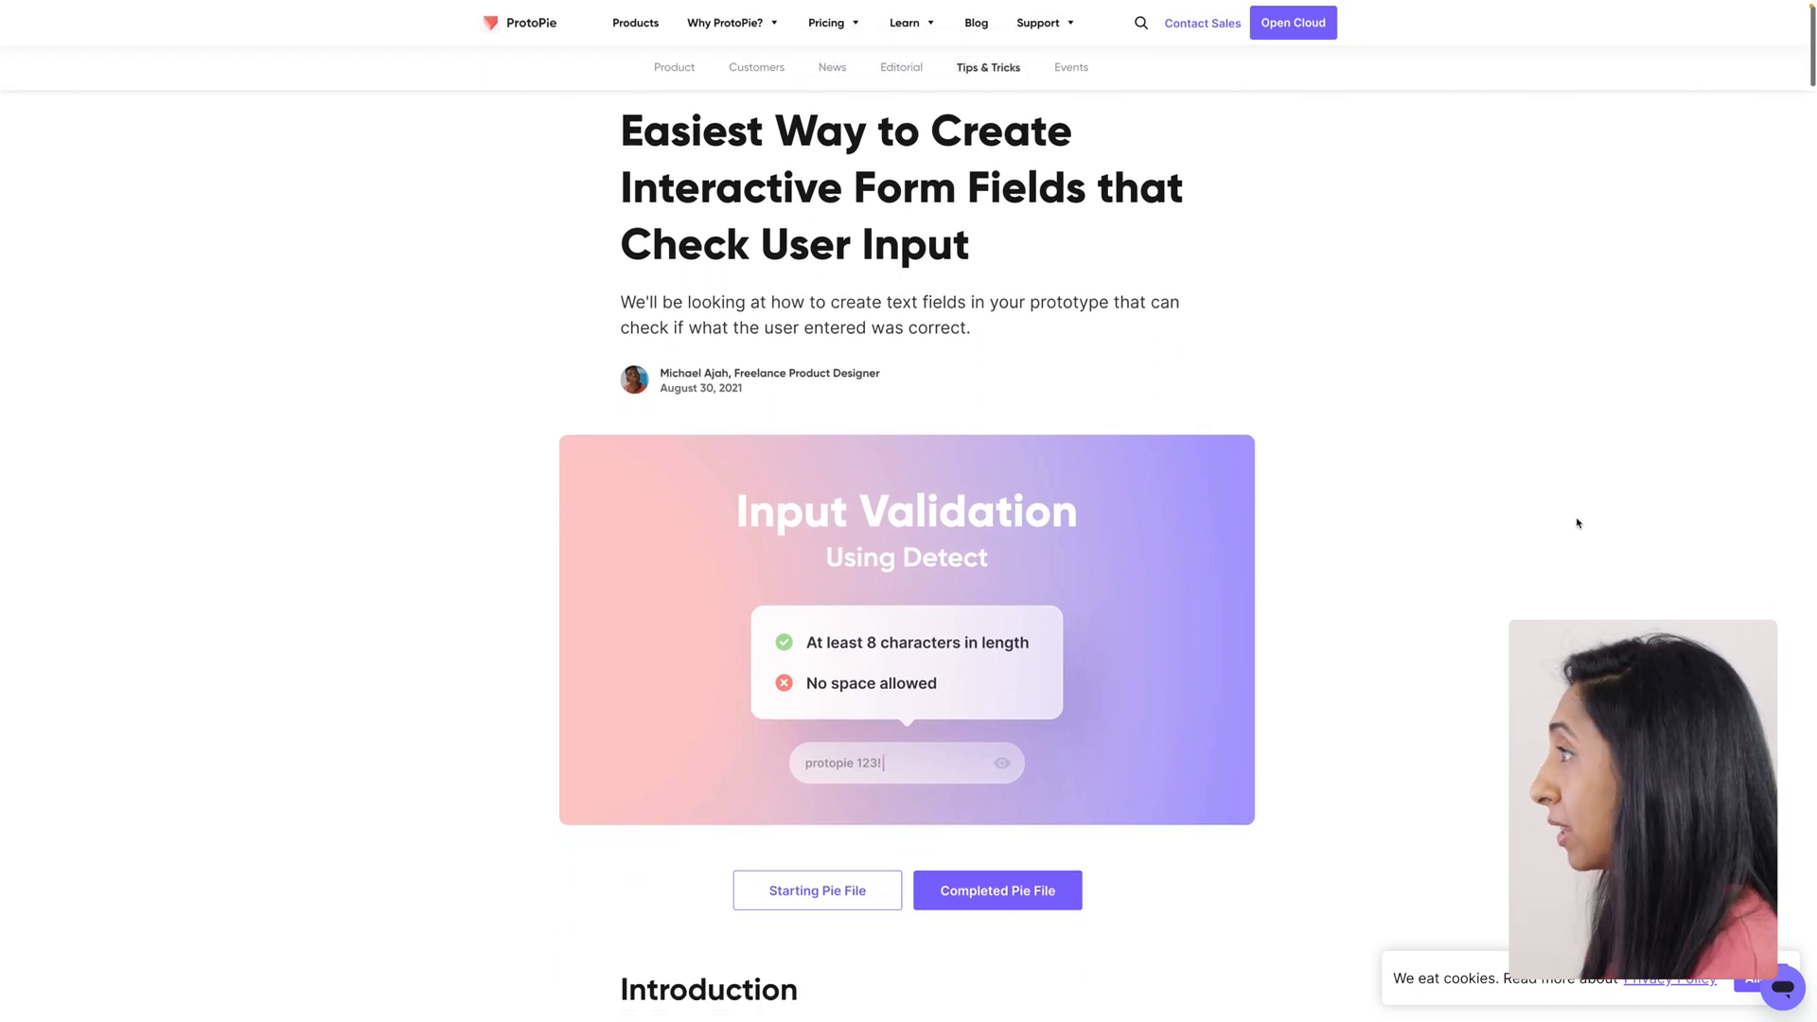
scroll("down", 3)
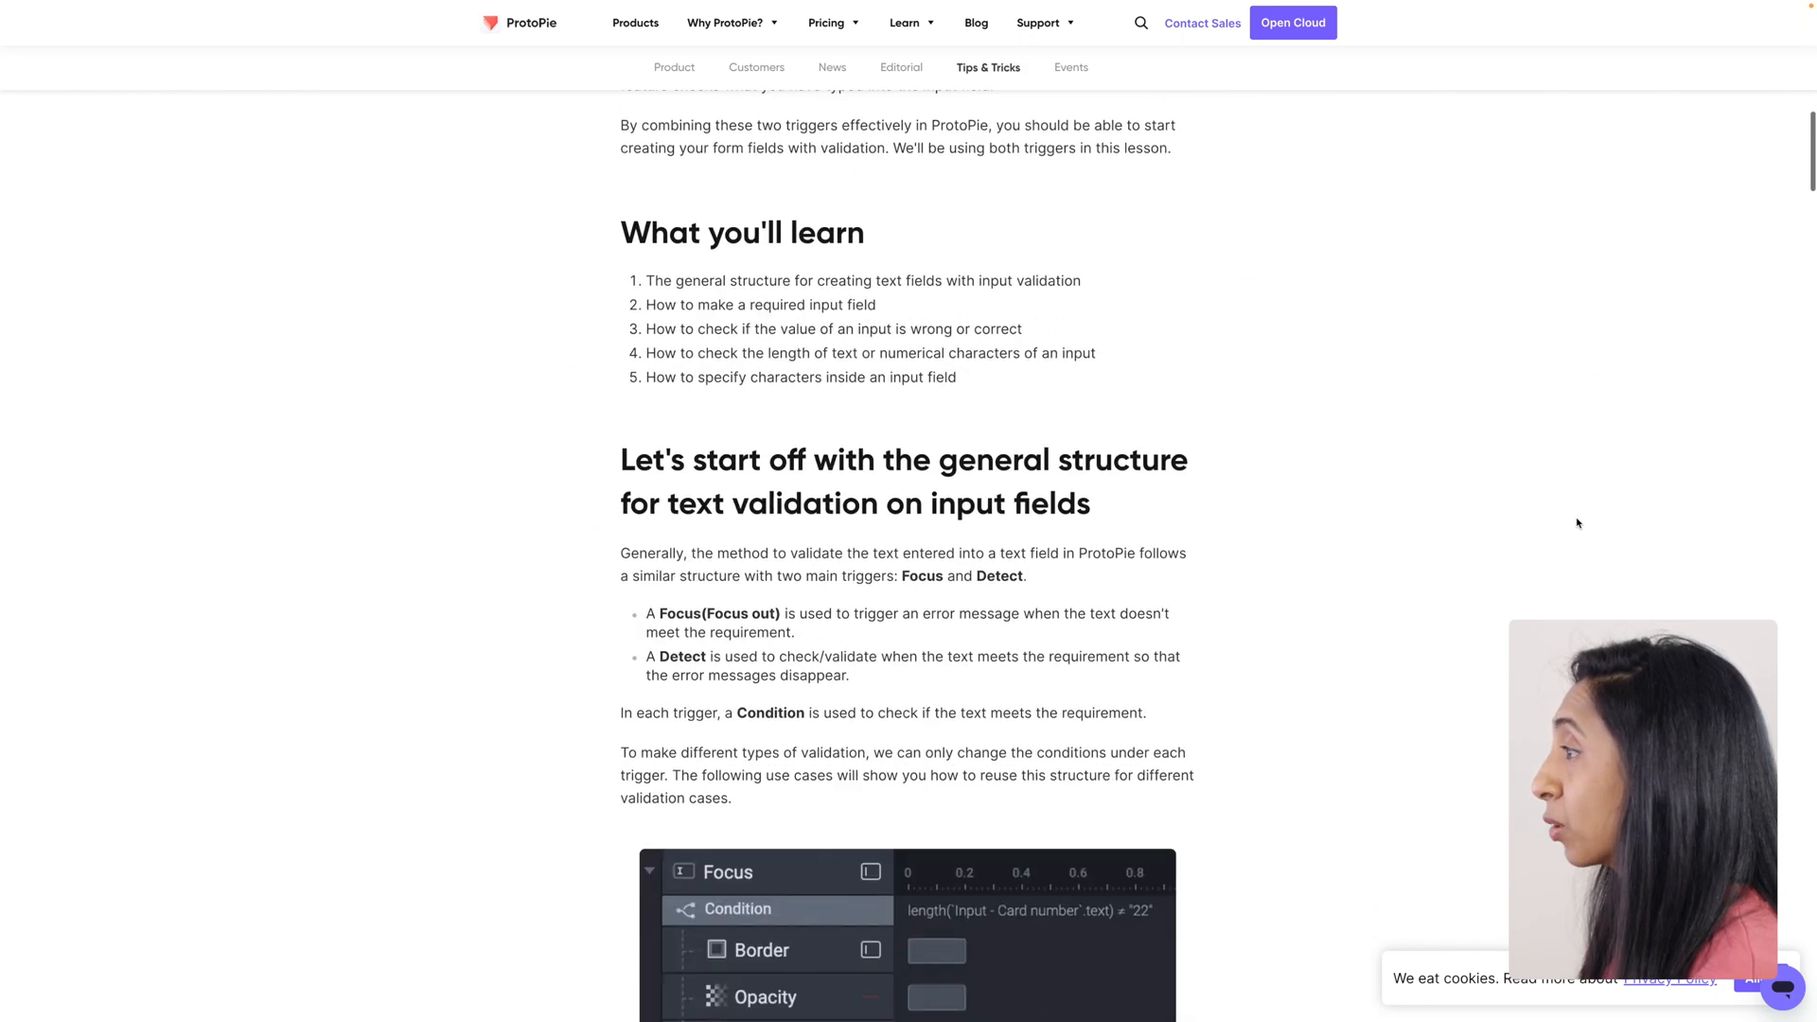
scroll("down", 3)
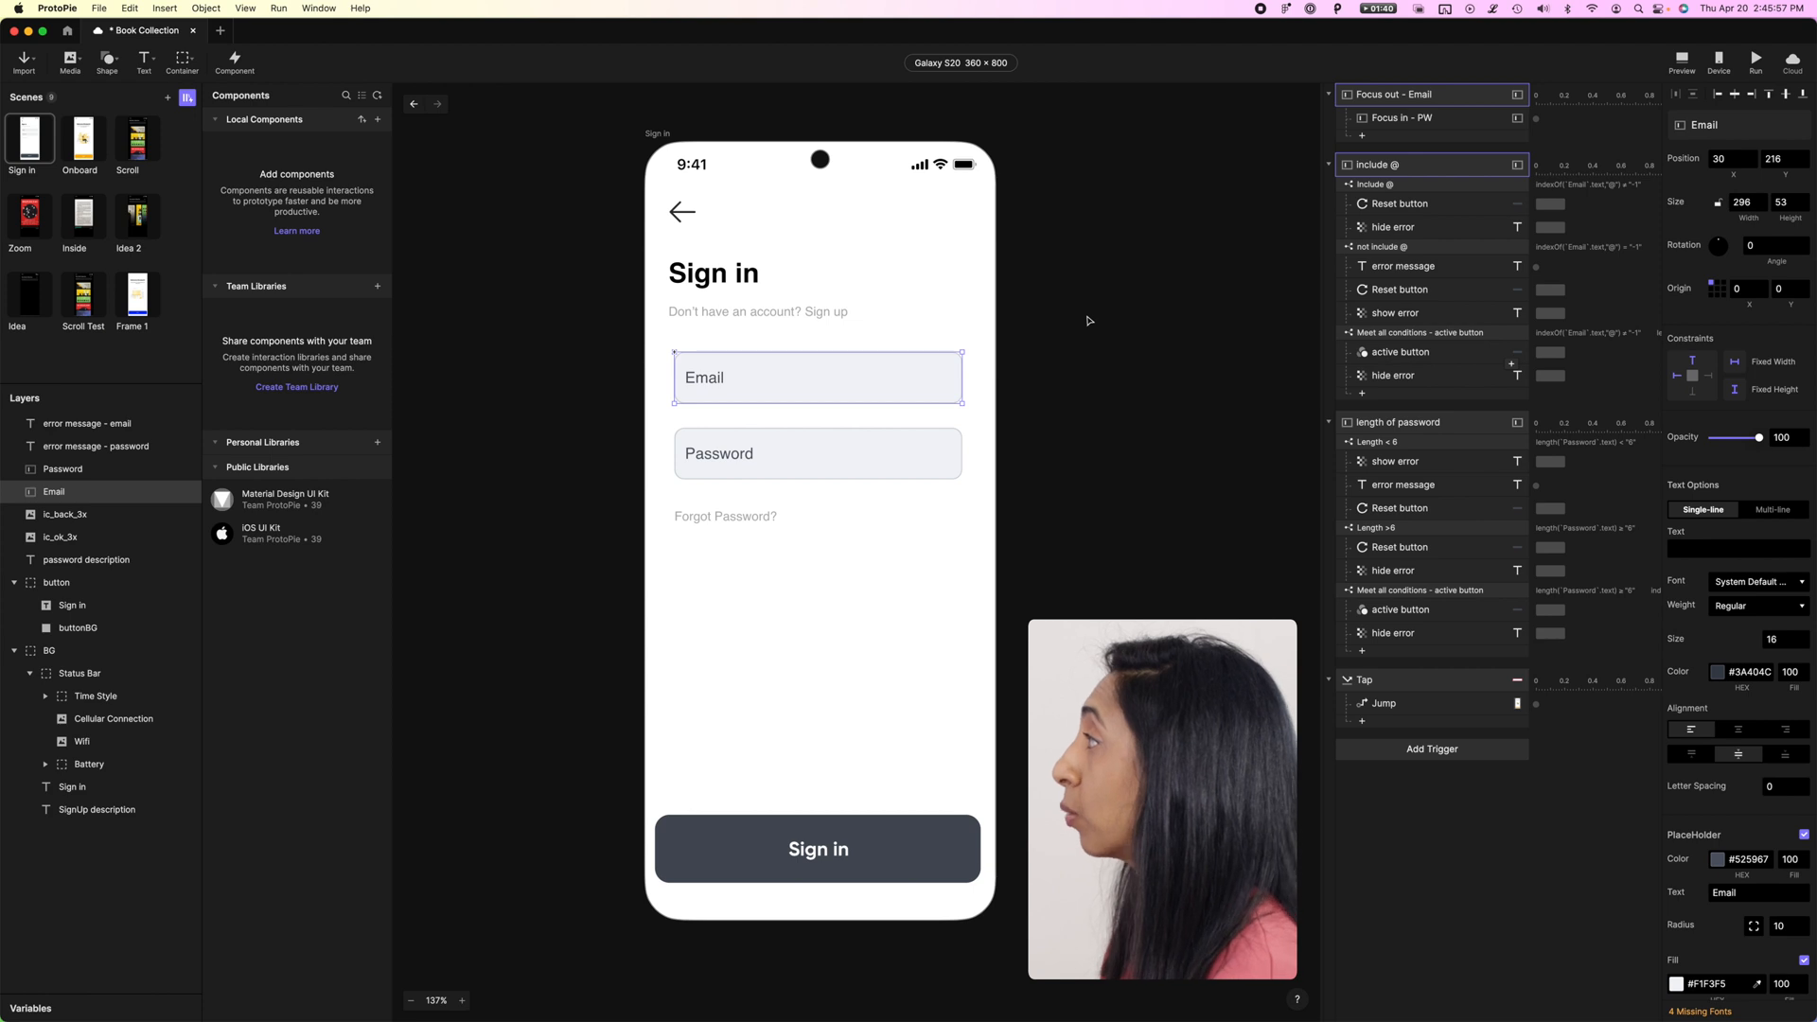
mouse_move(1155, 305)
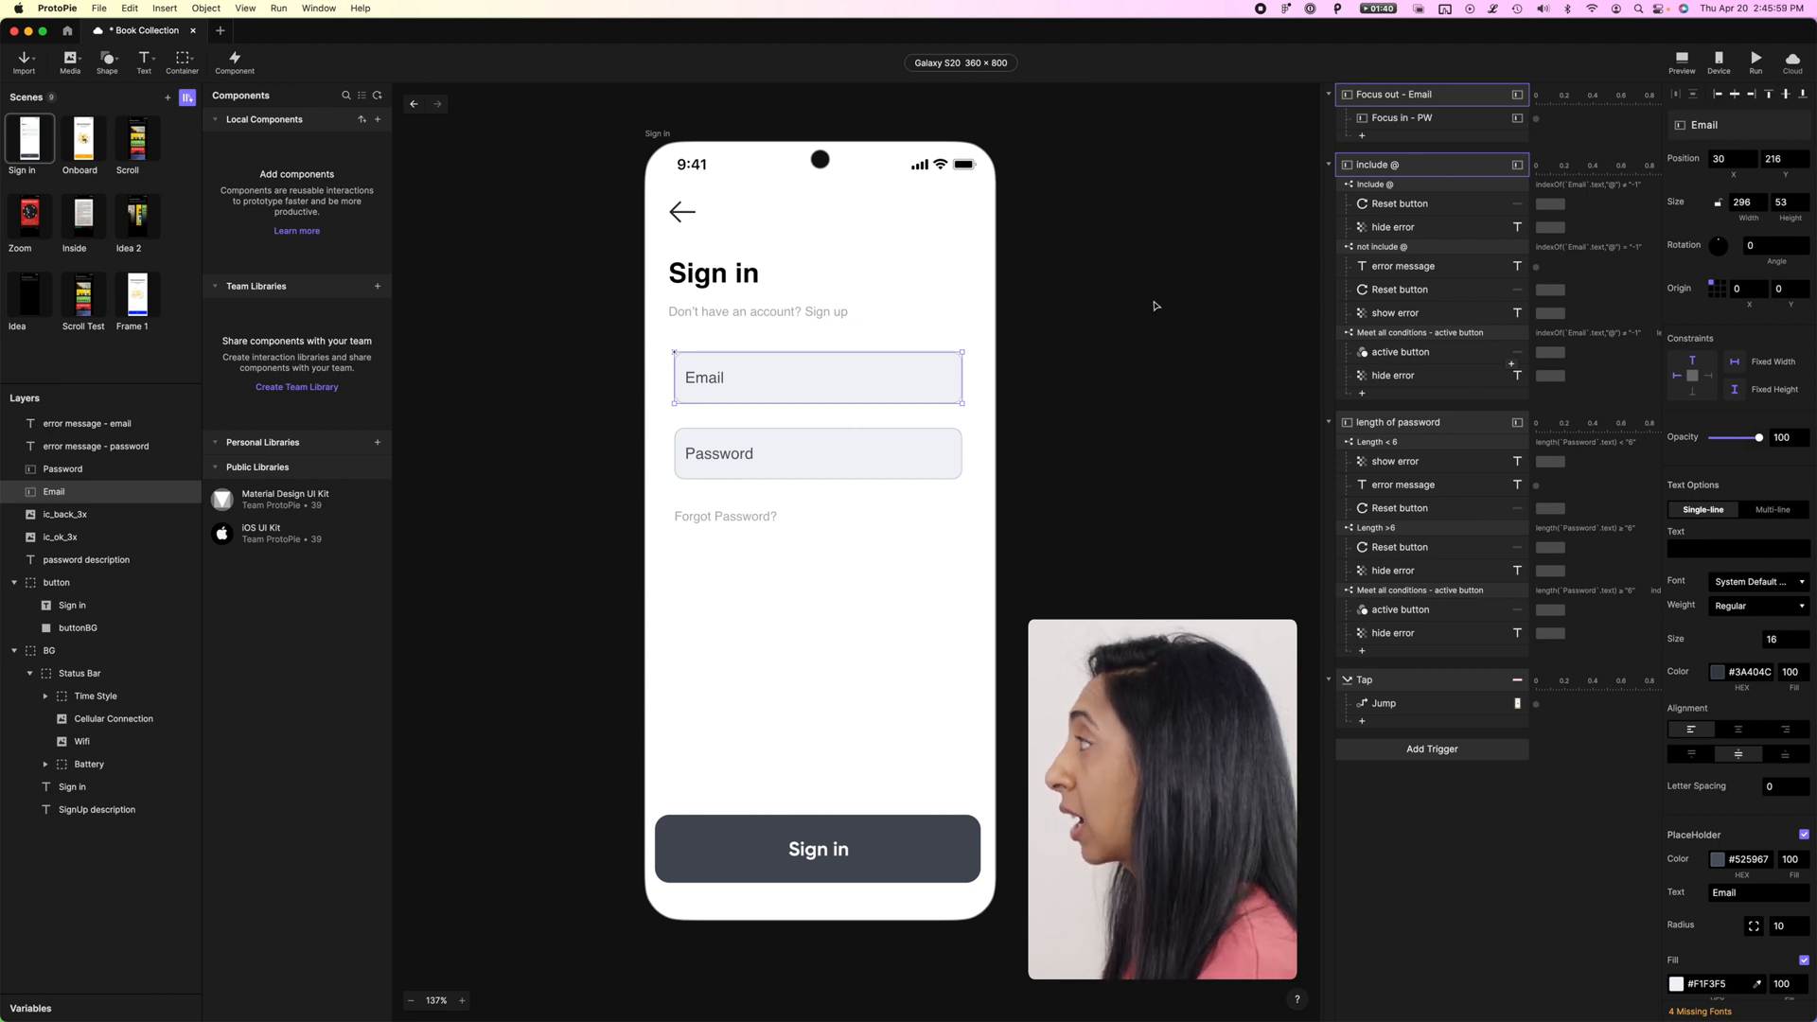
left_click(1387, 94)
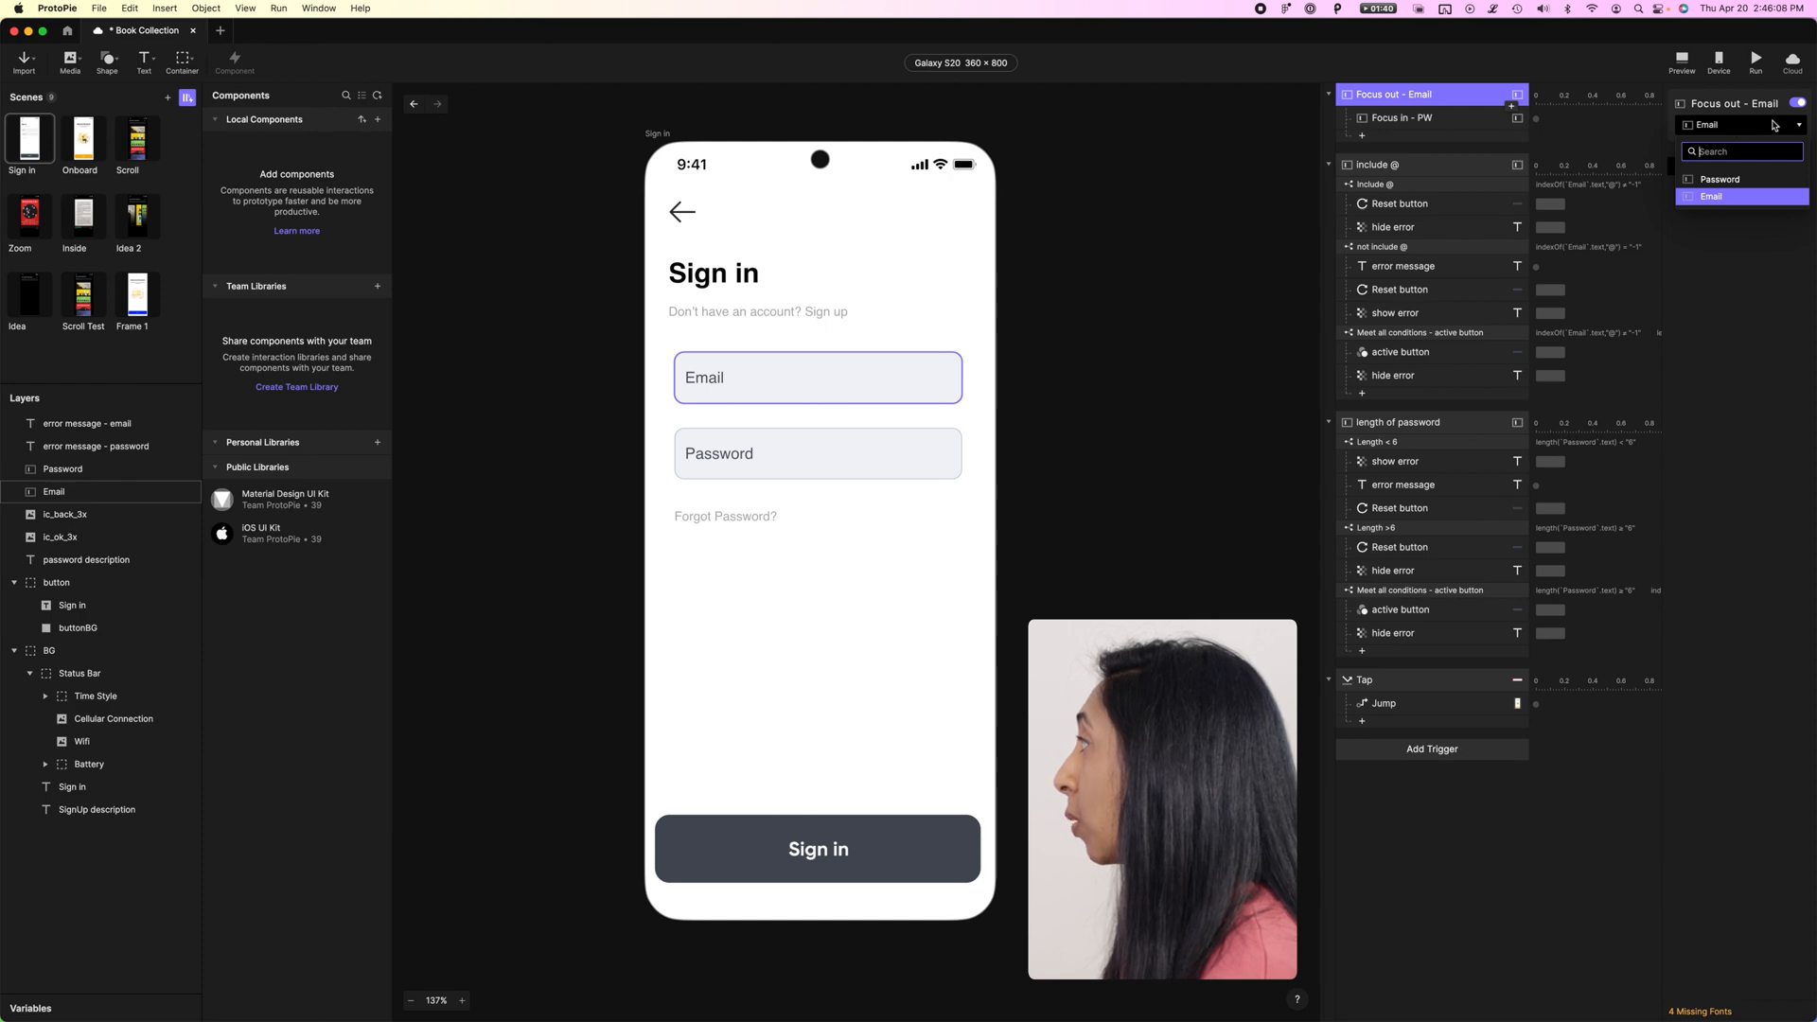
left_click(1400, 117)
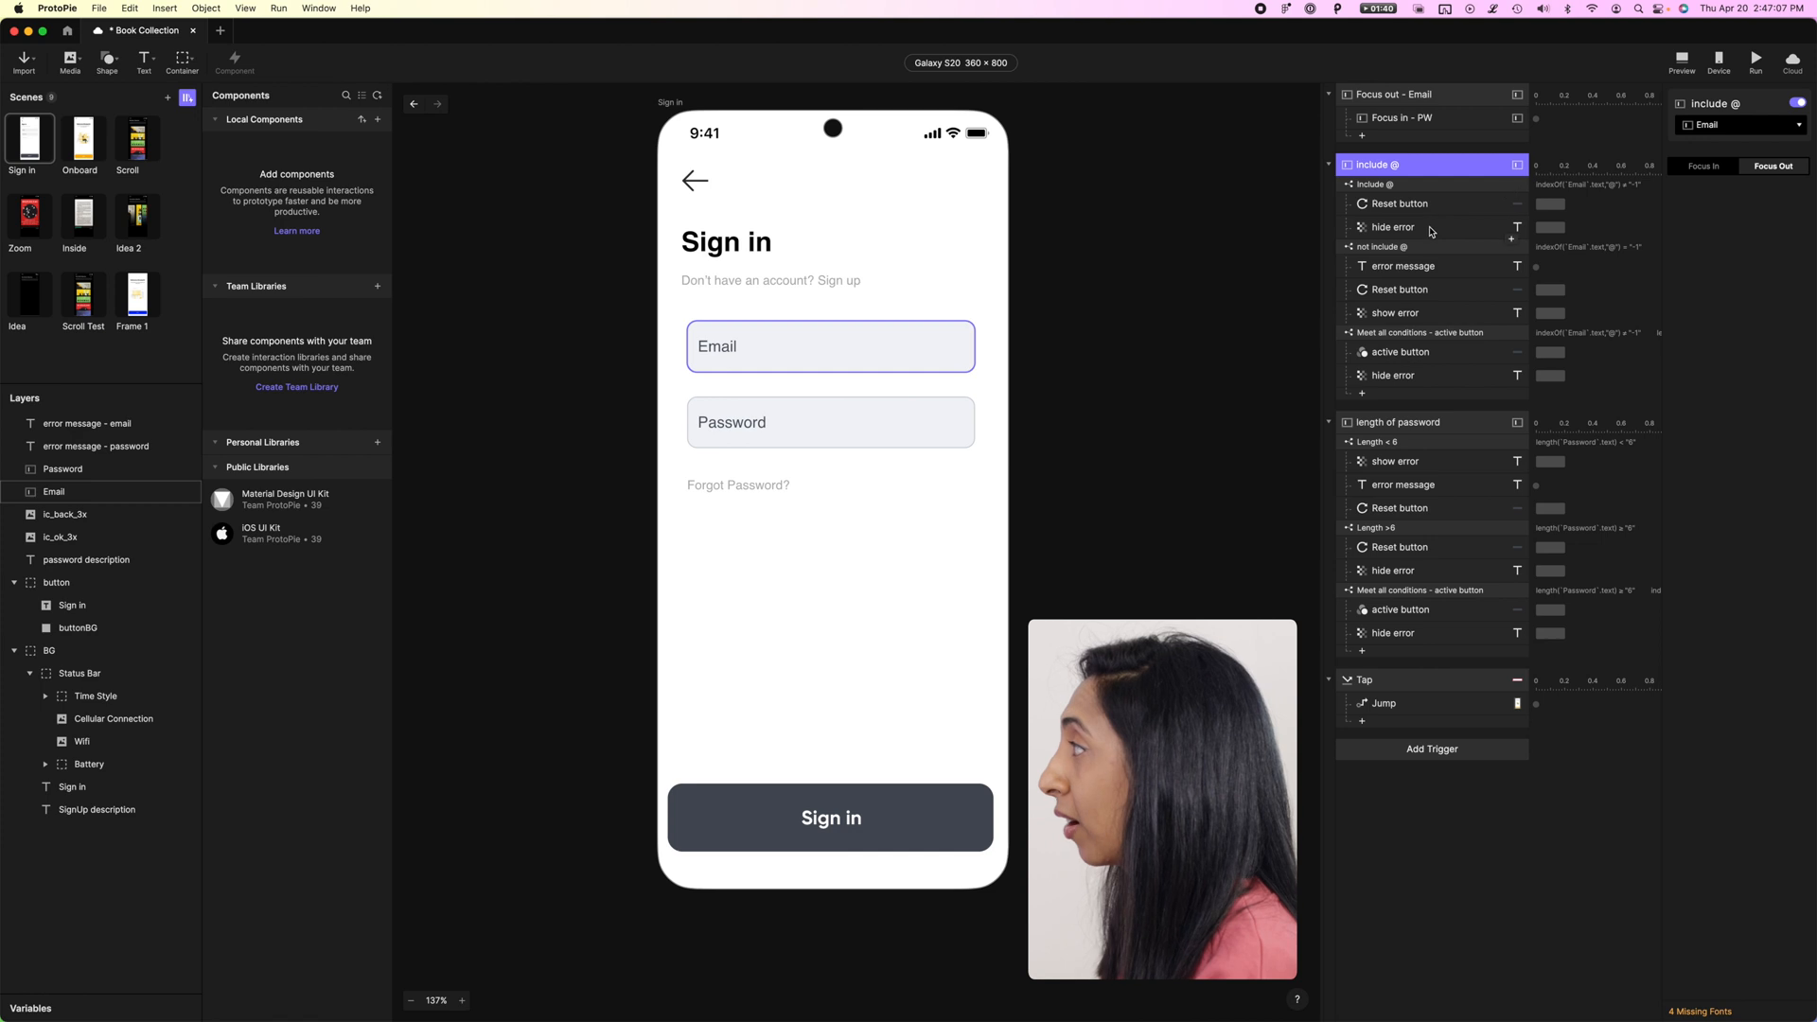
Review the hide error and active button responses, then the length of password trigger
left_click(1394, 227)
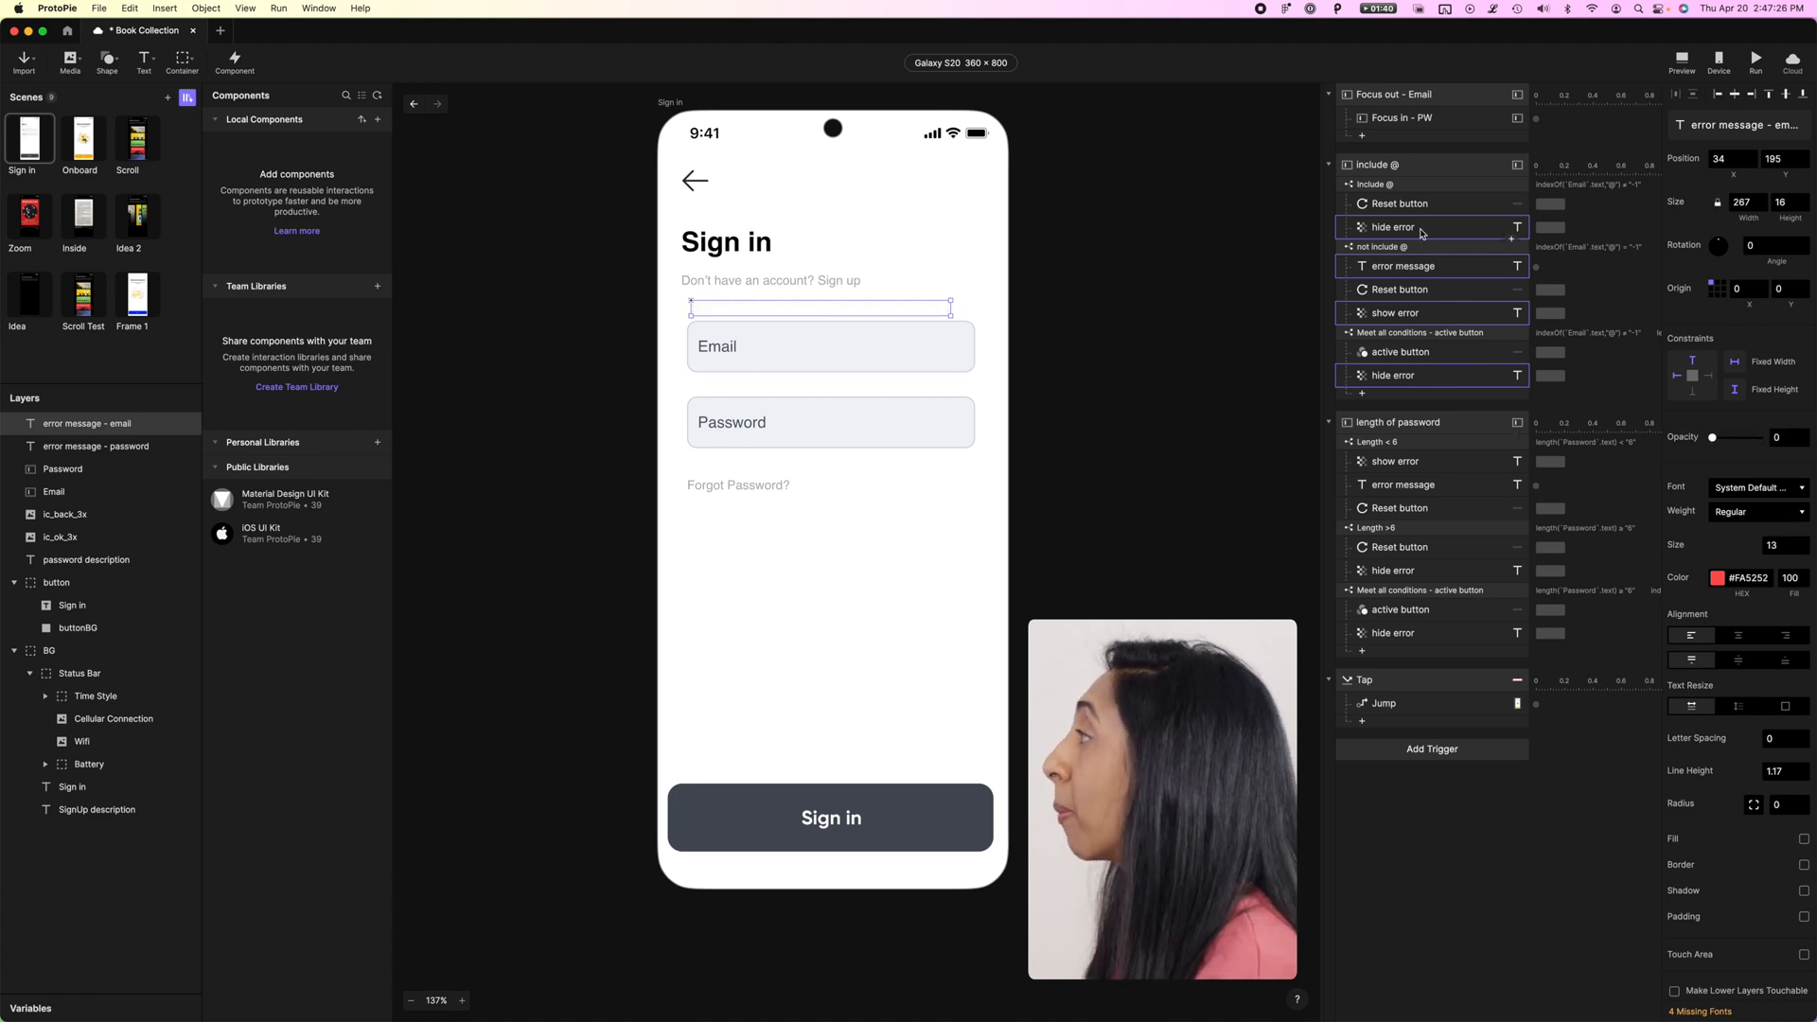
left_click(1393, 226)
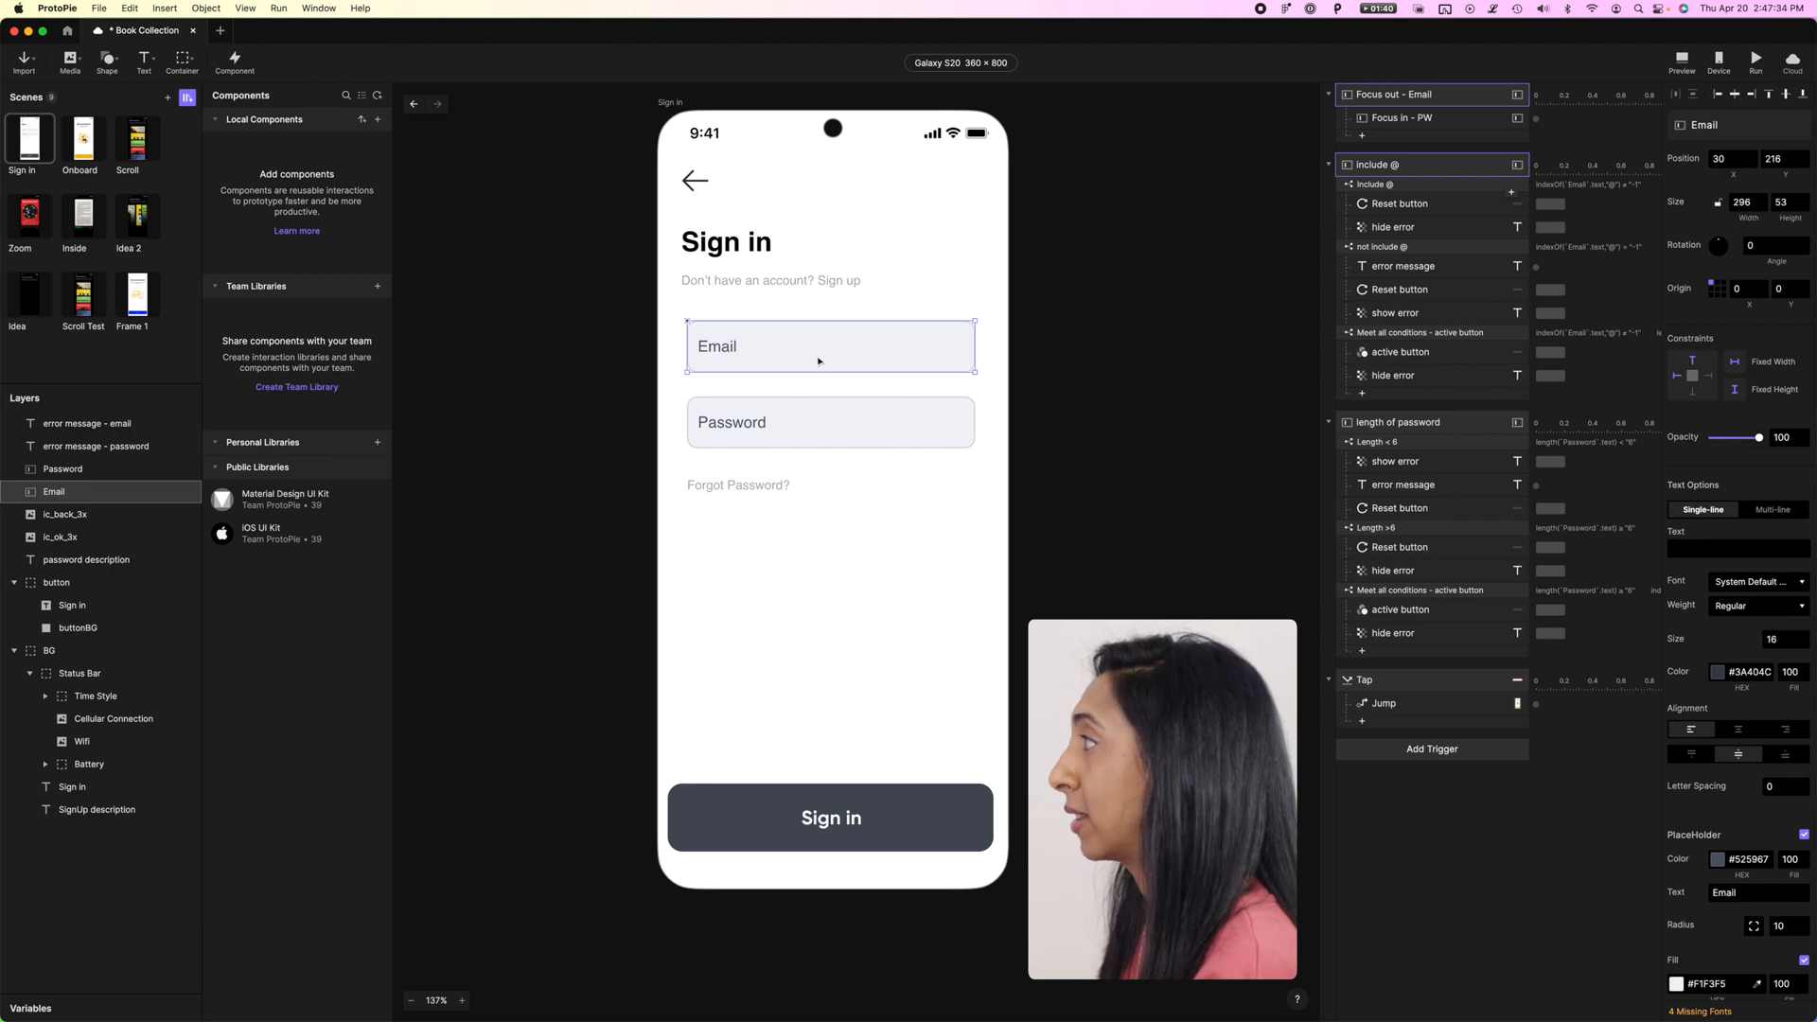
left_click(1394, 226)
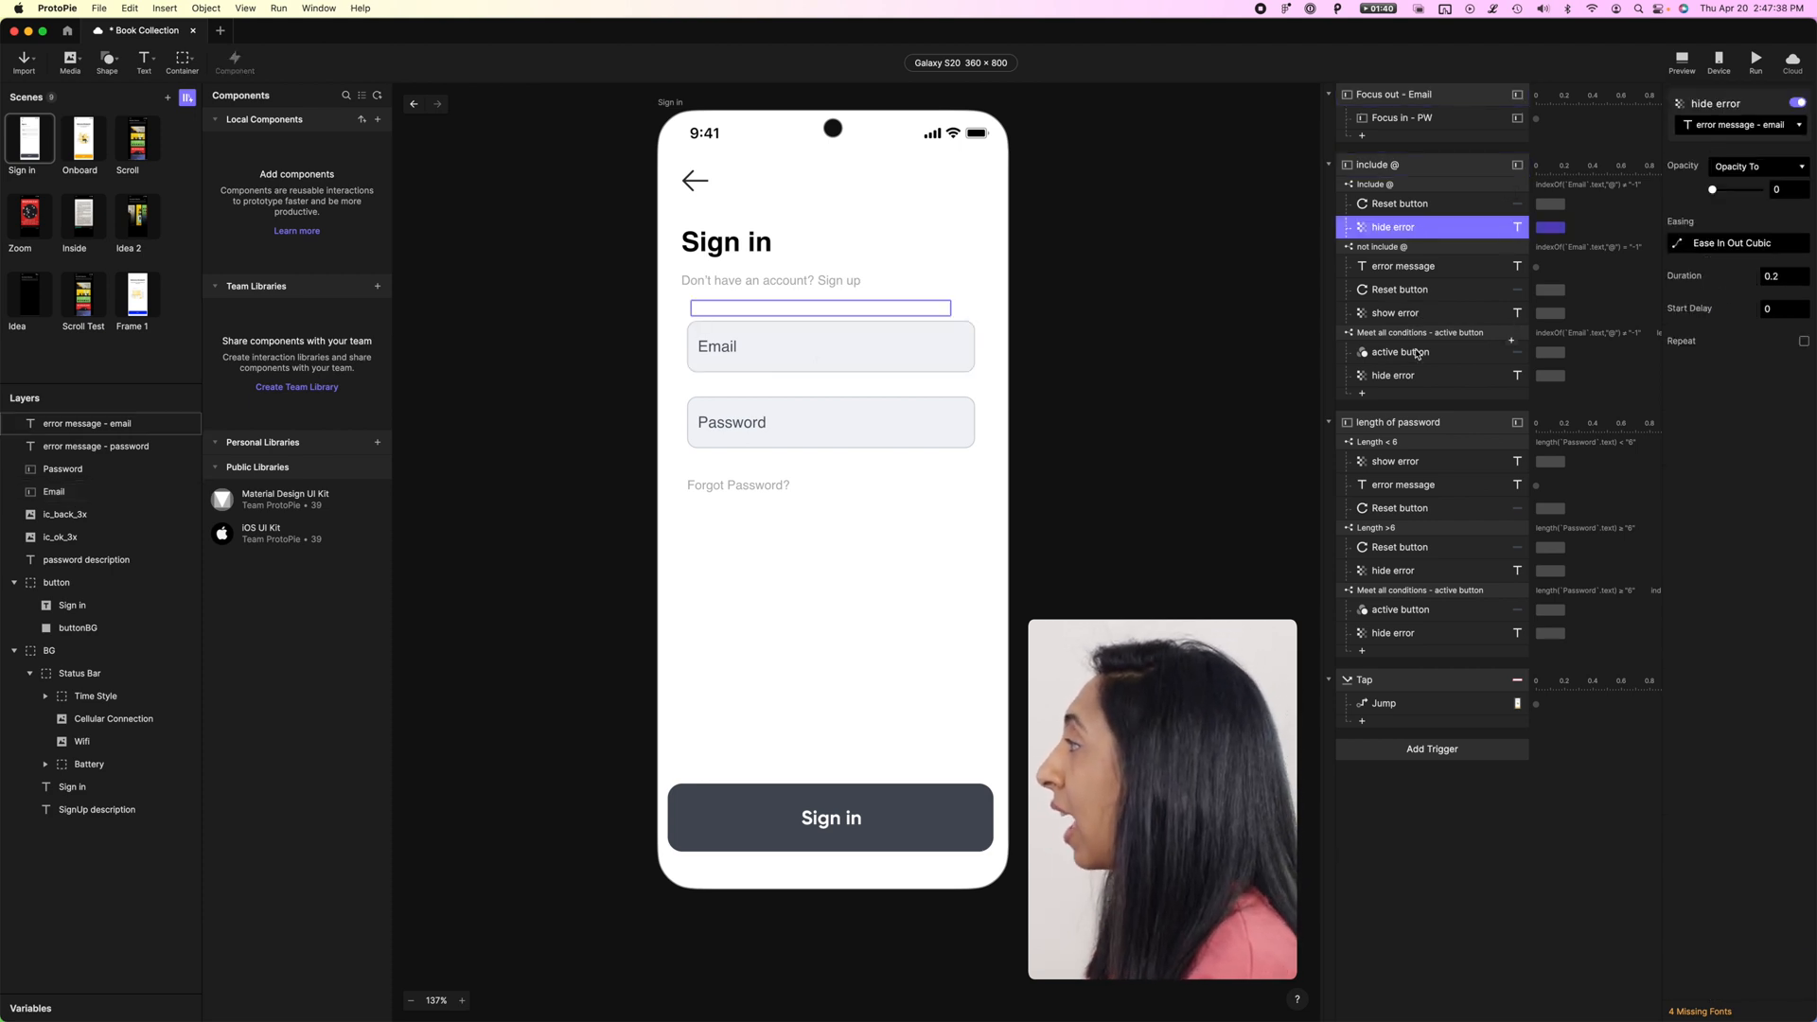
left_click(1402, 351)
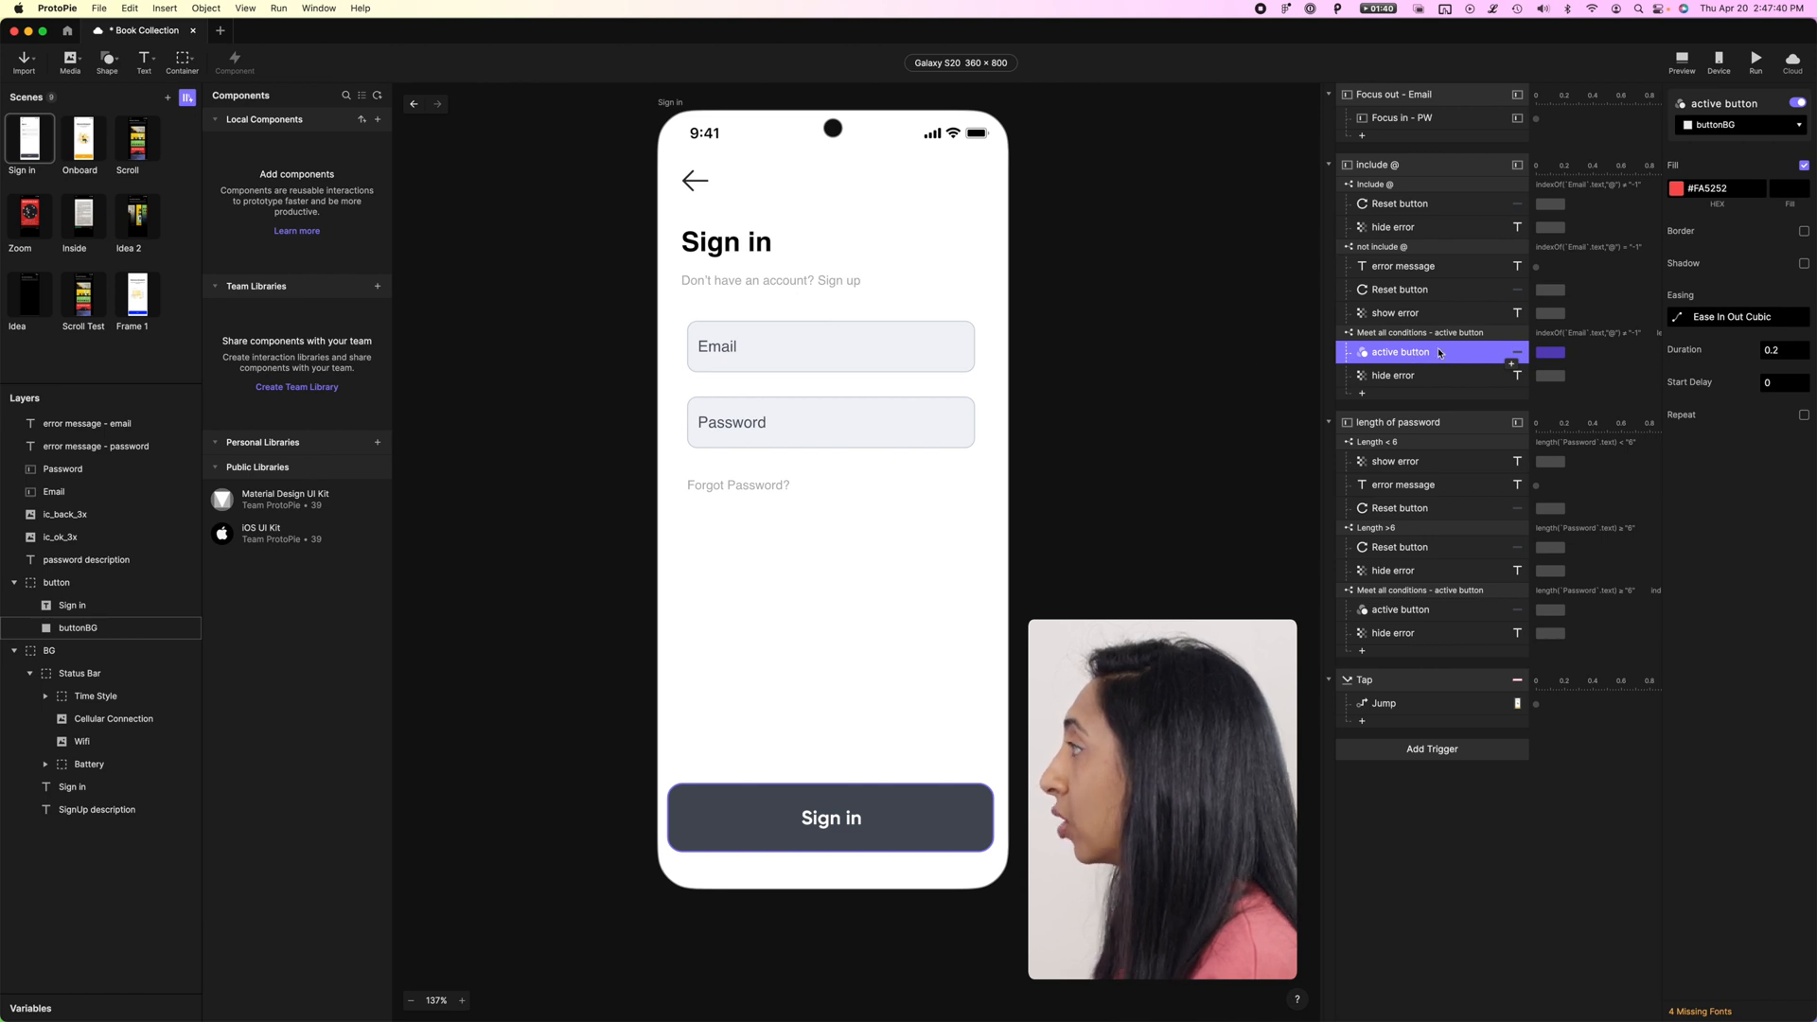
left_click(1416, 332)
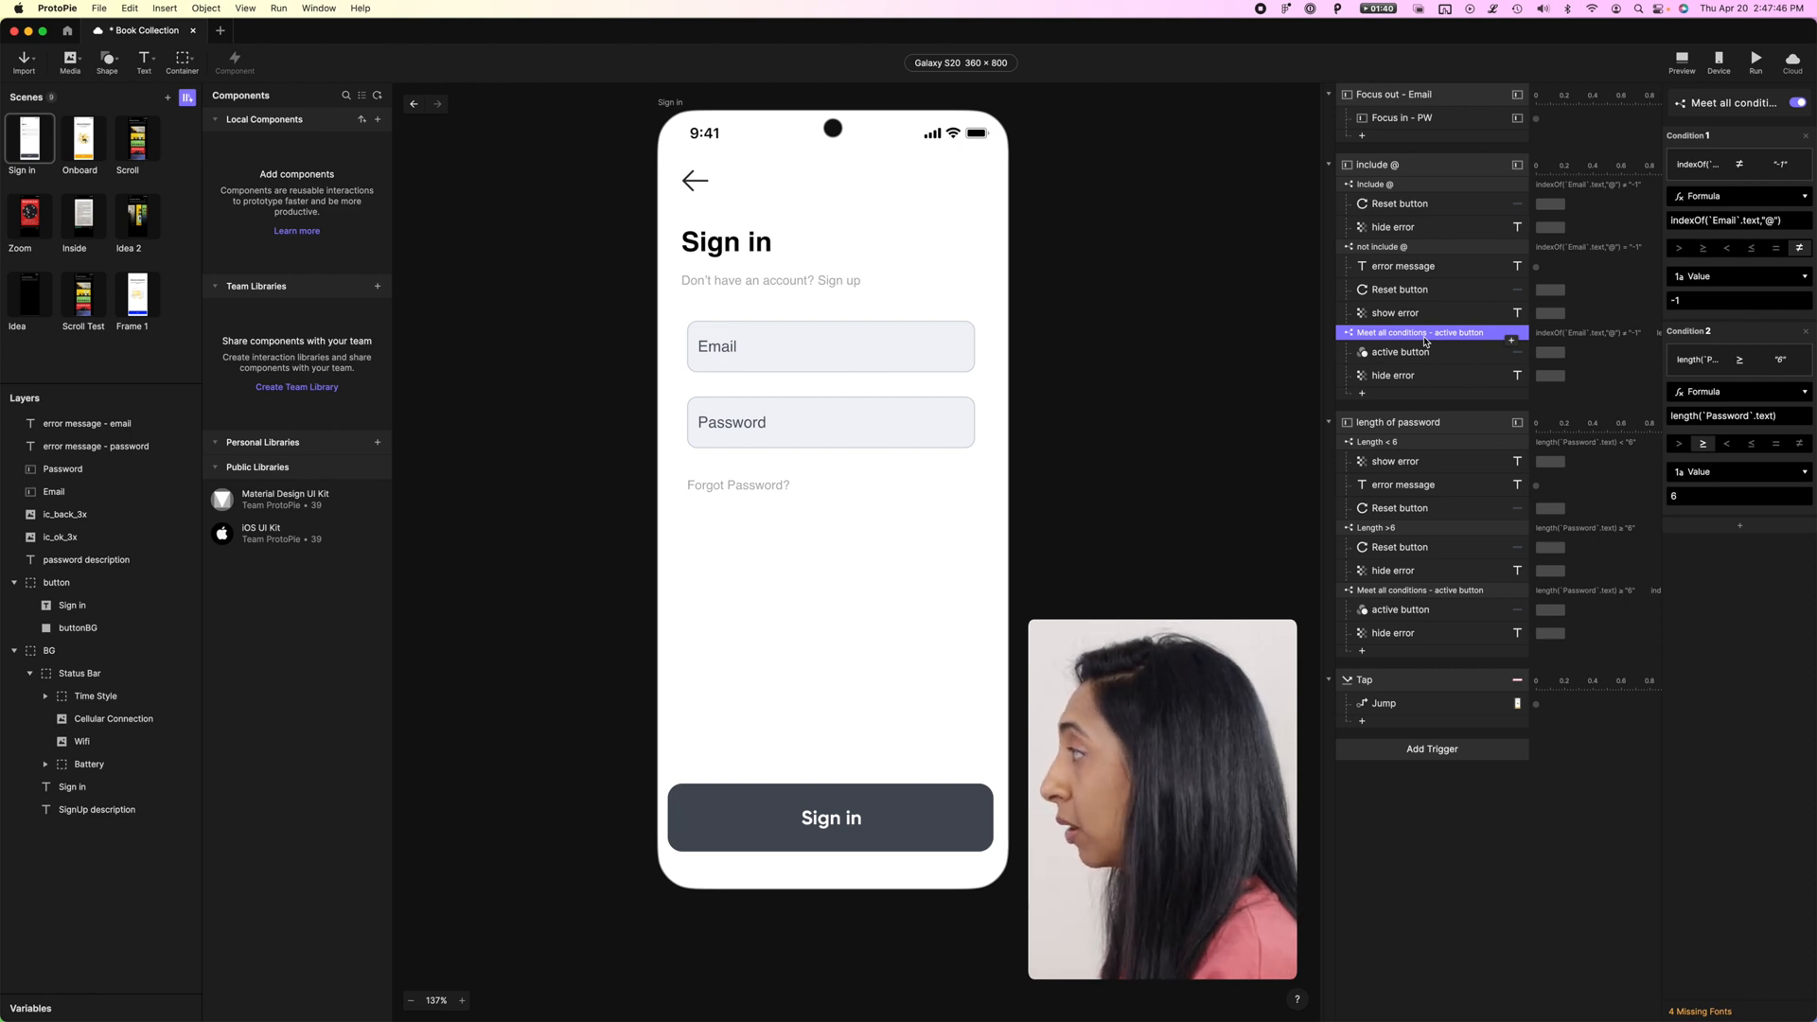
left_click(1396, 422)
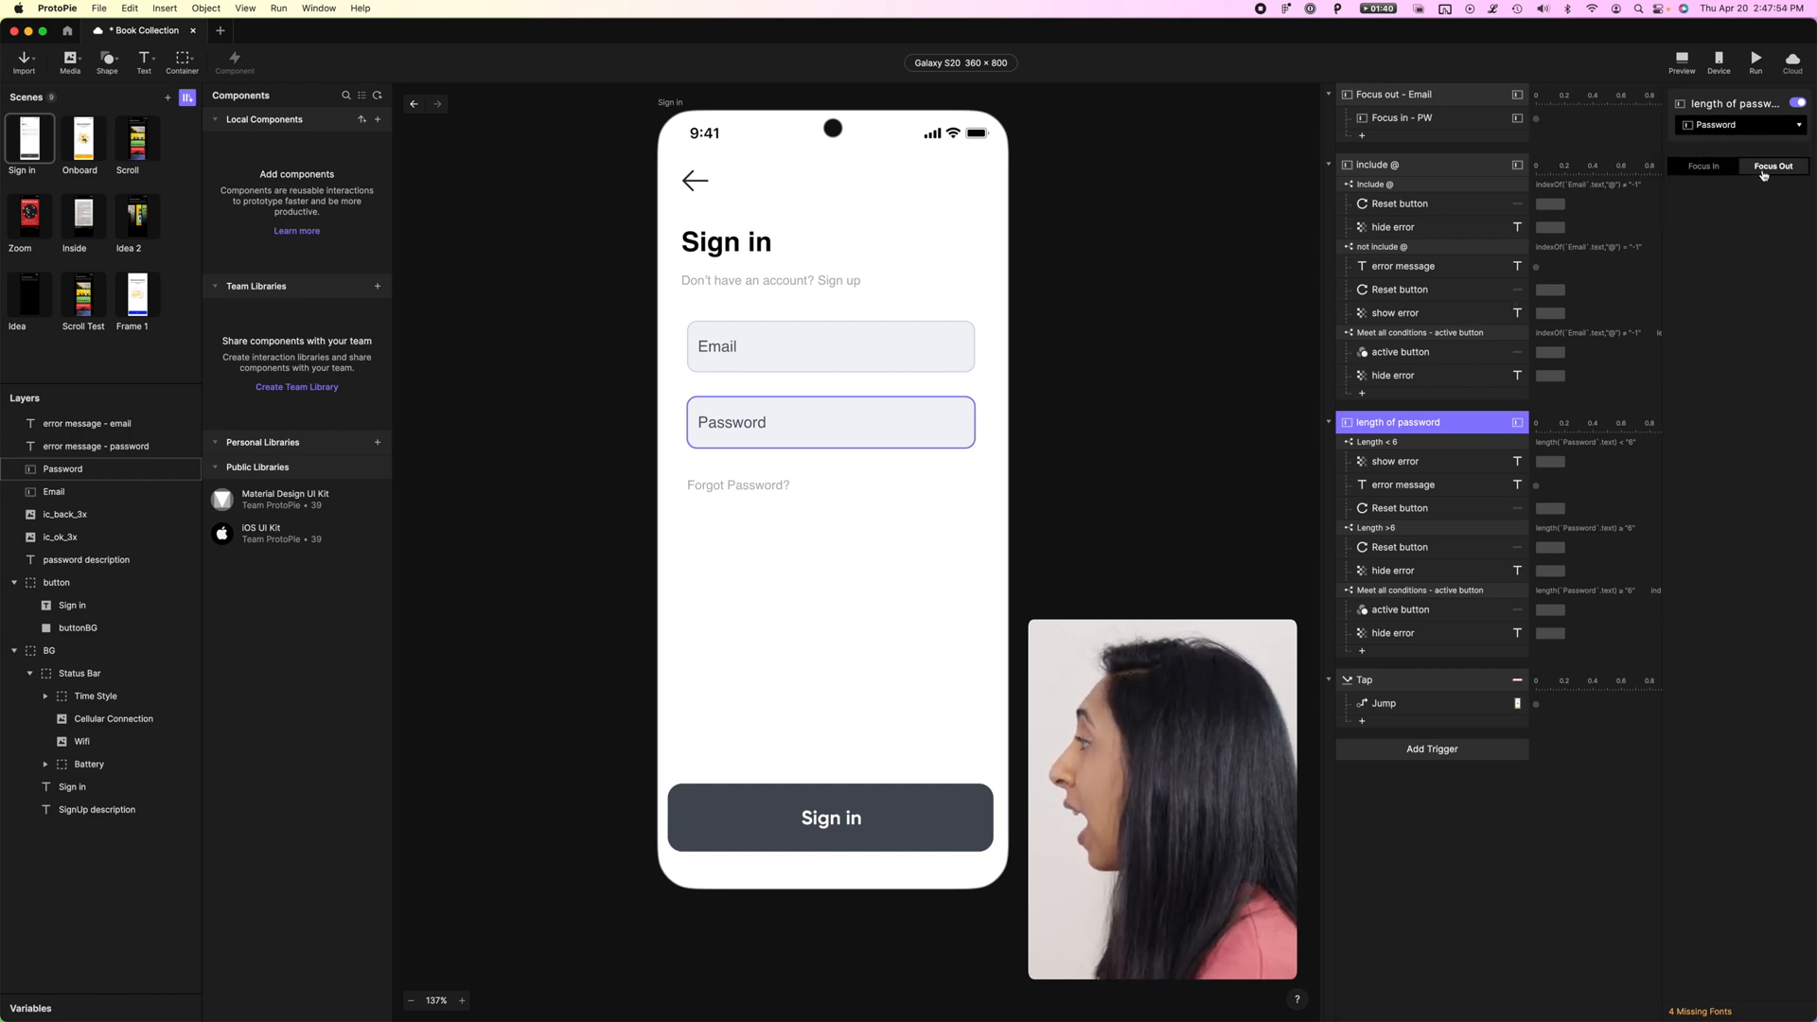
Check the Length < 6 condition on length(Password.text), then launch the Sign in preview
left_click(1390, 442)
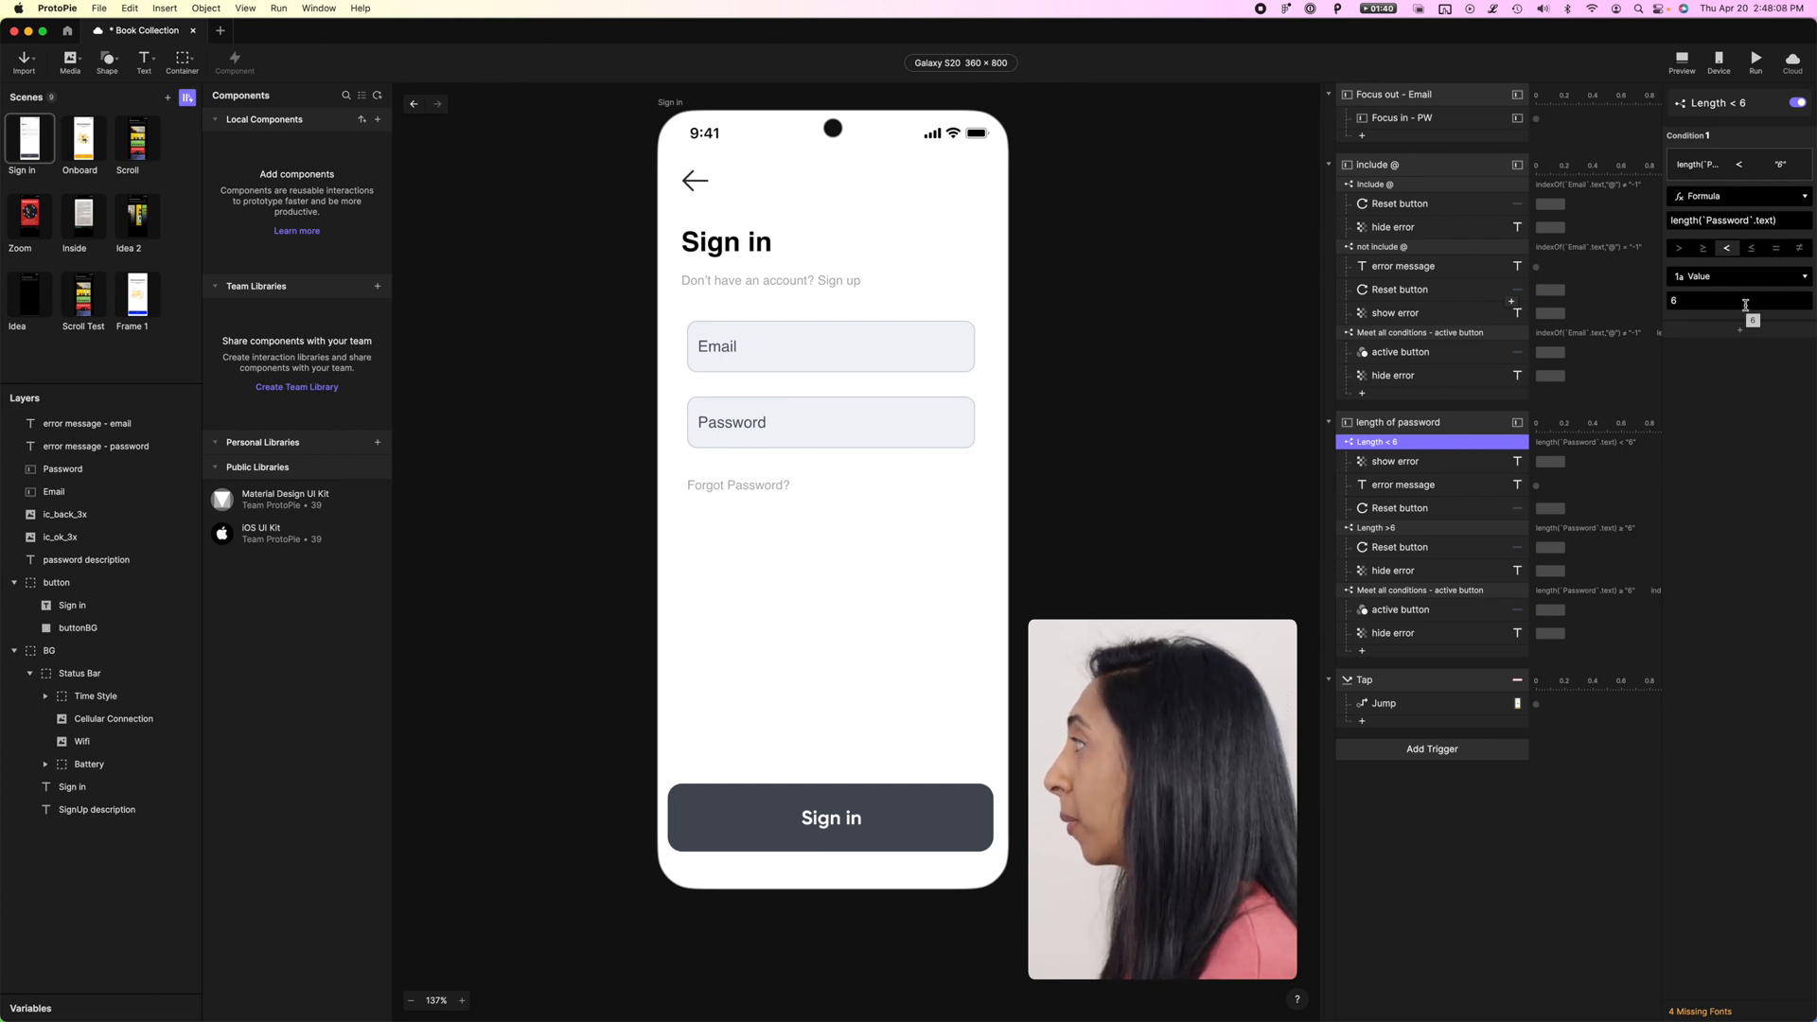
left_click(1681, 60)
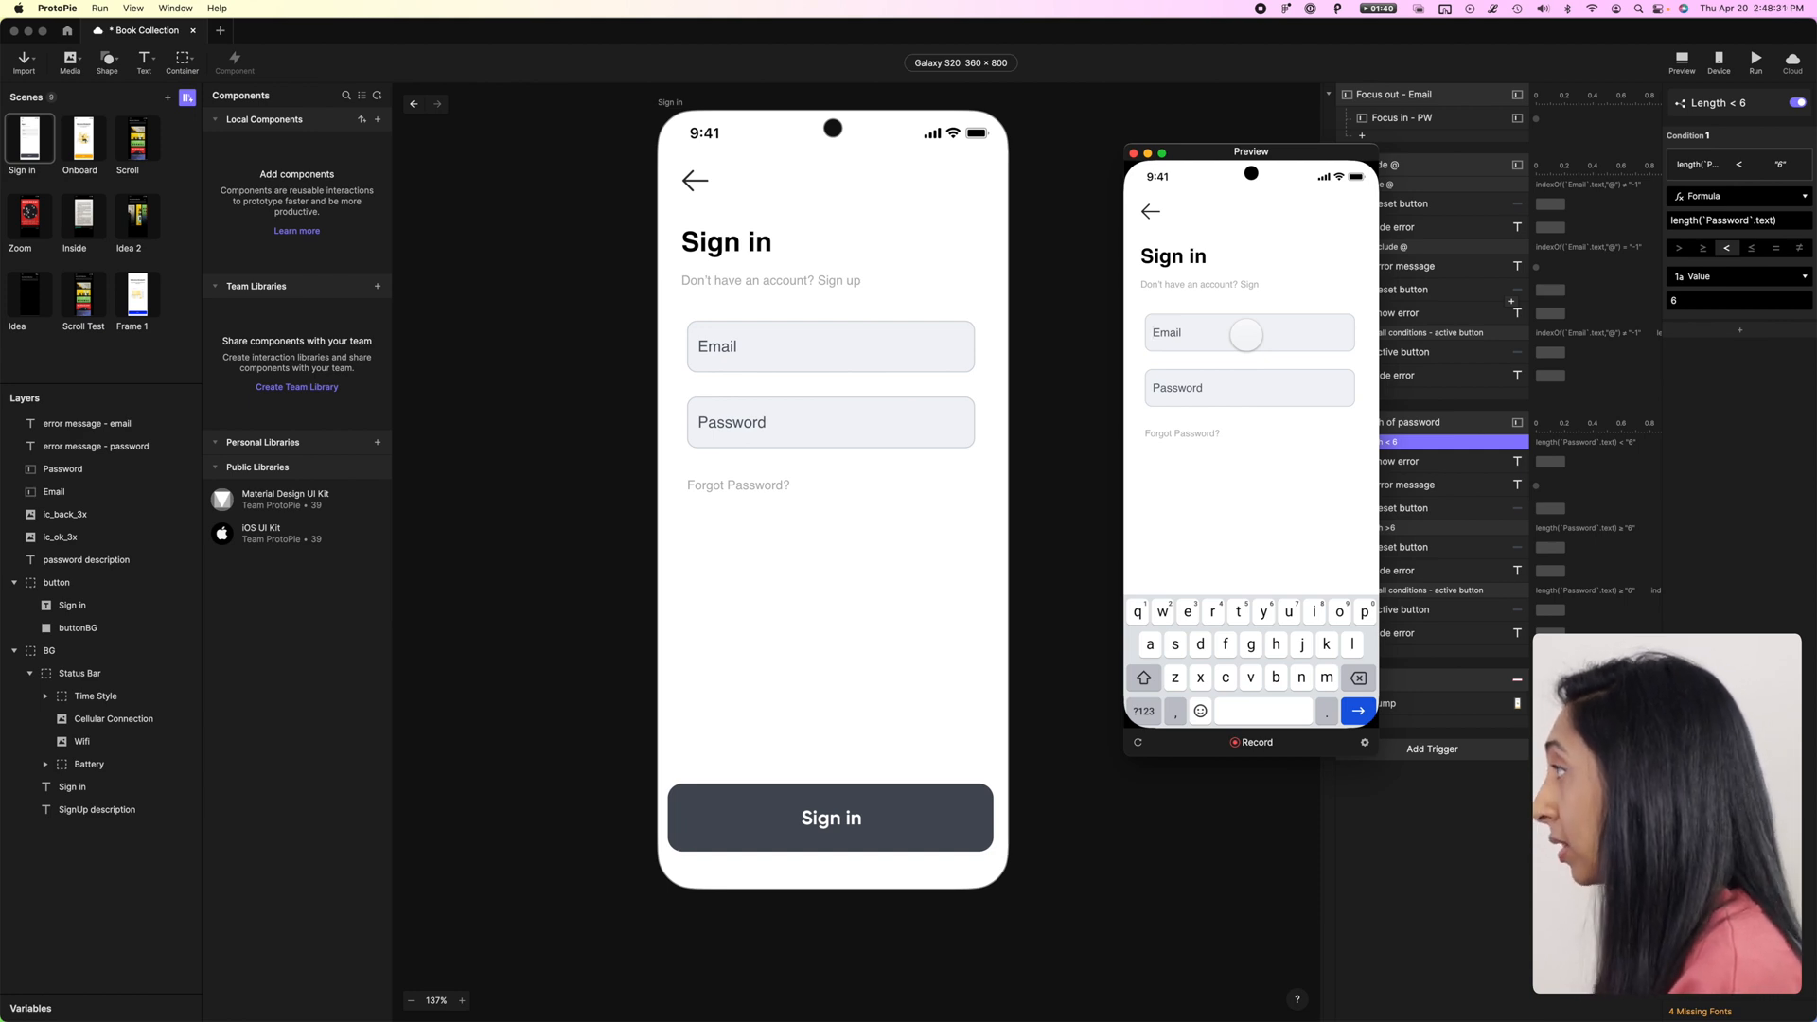
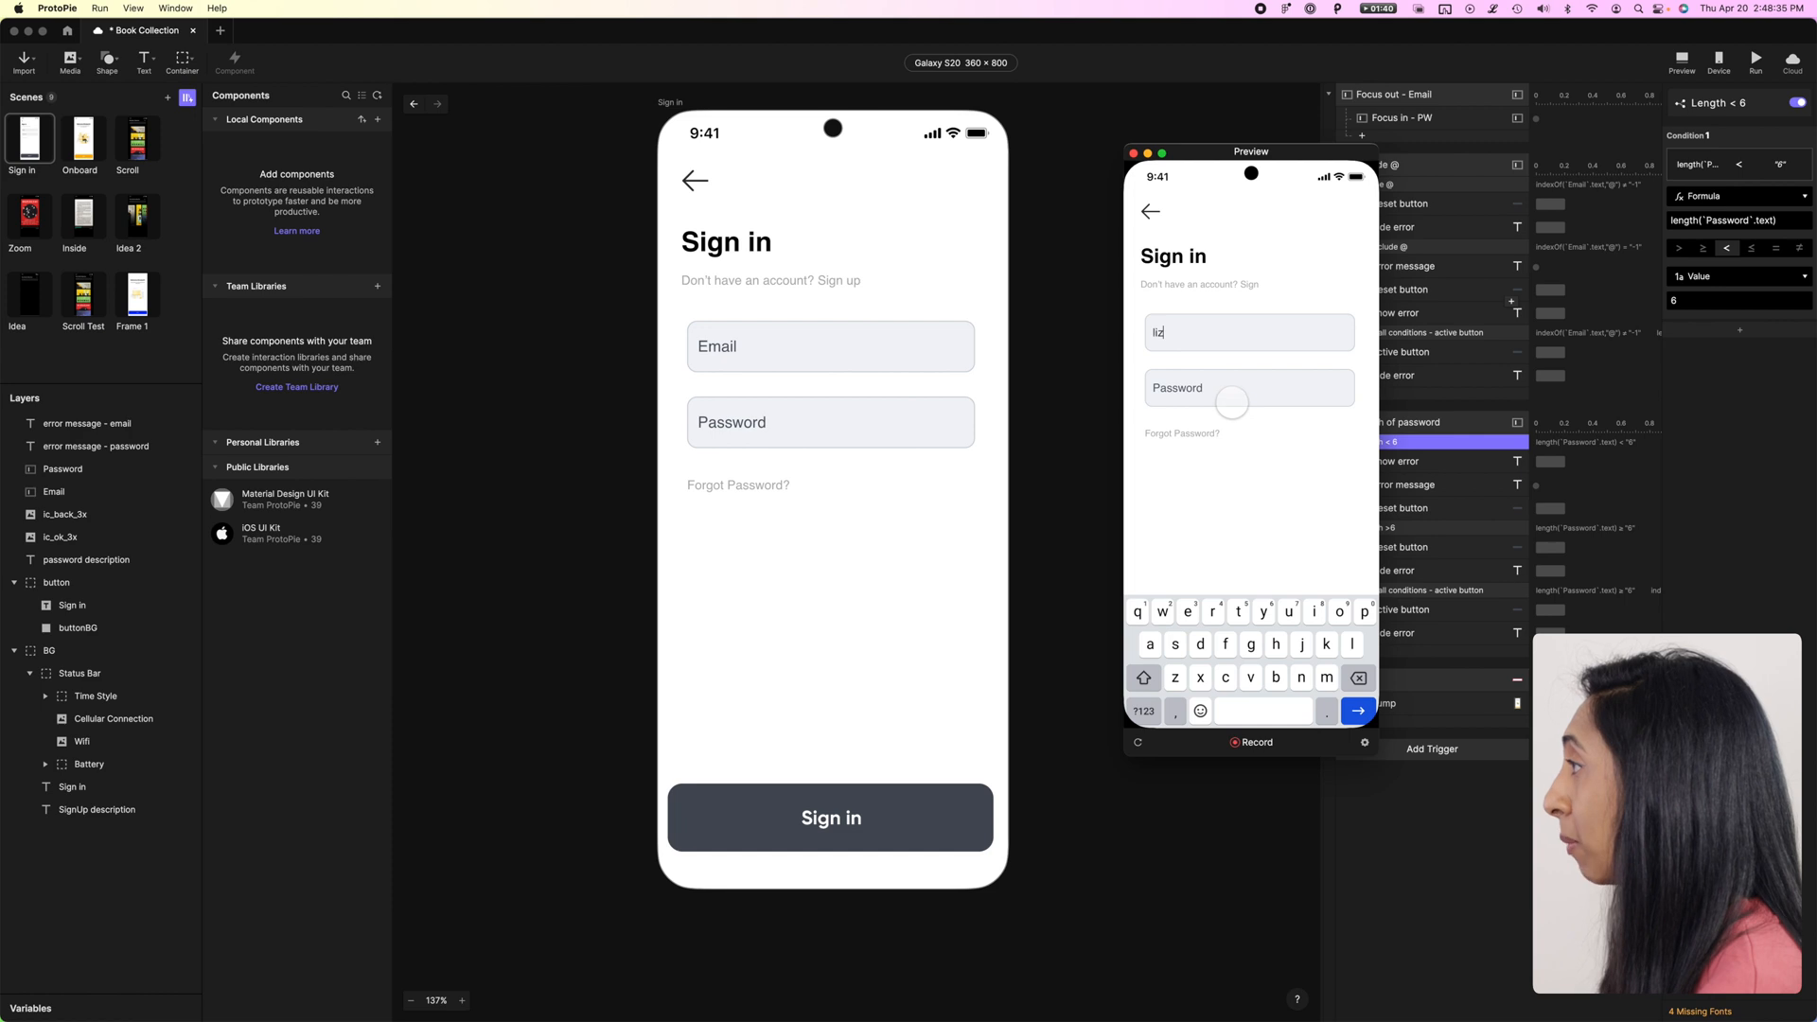
left_click(1357, 711)
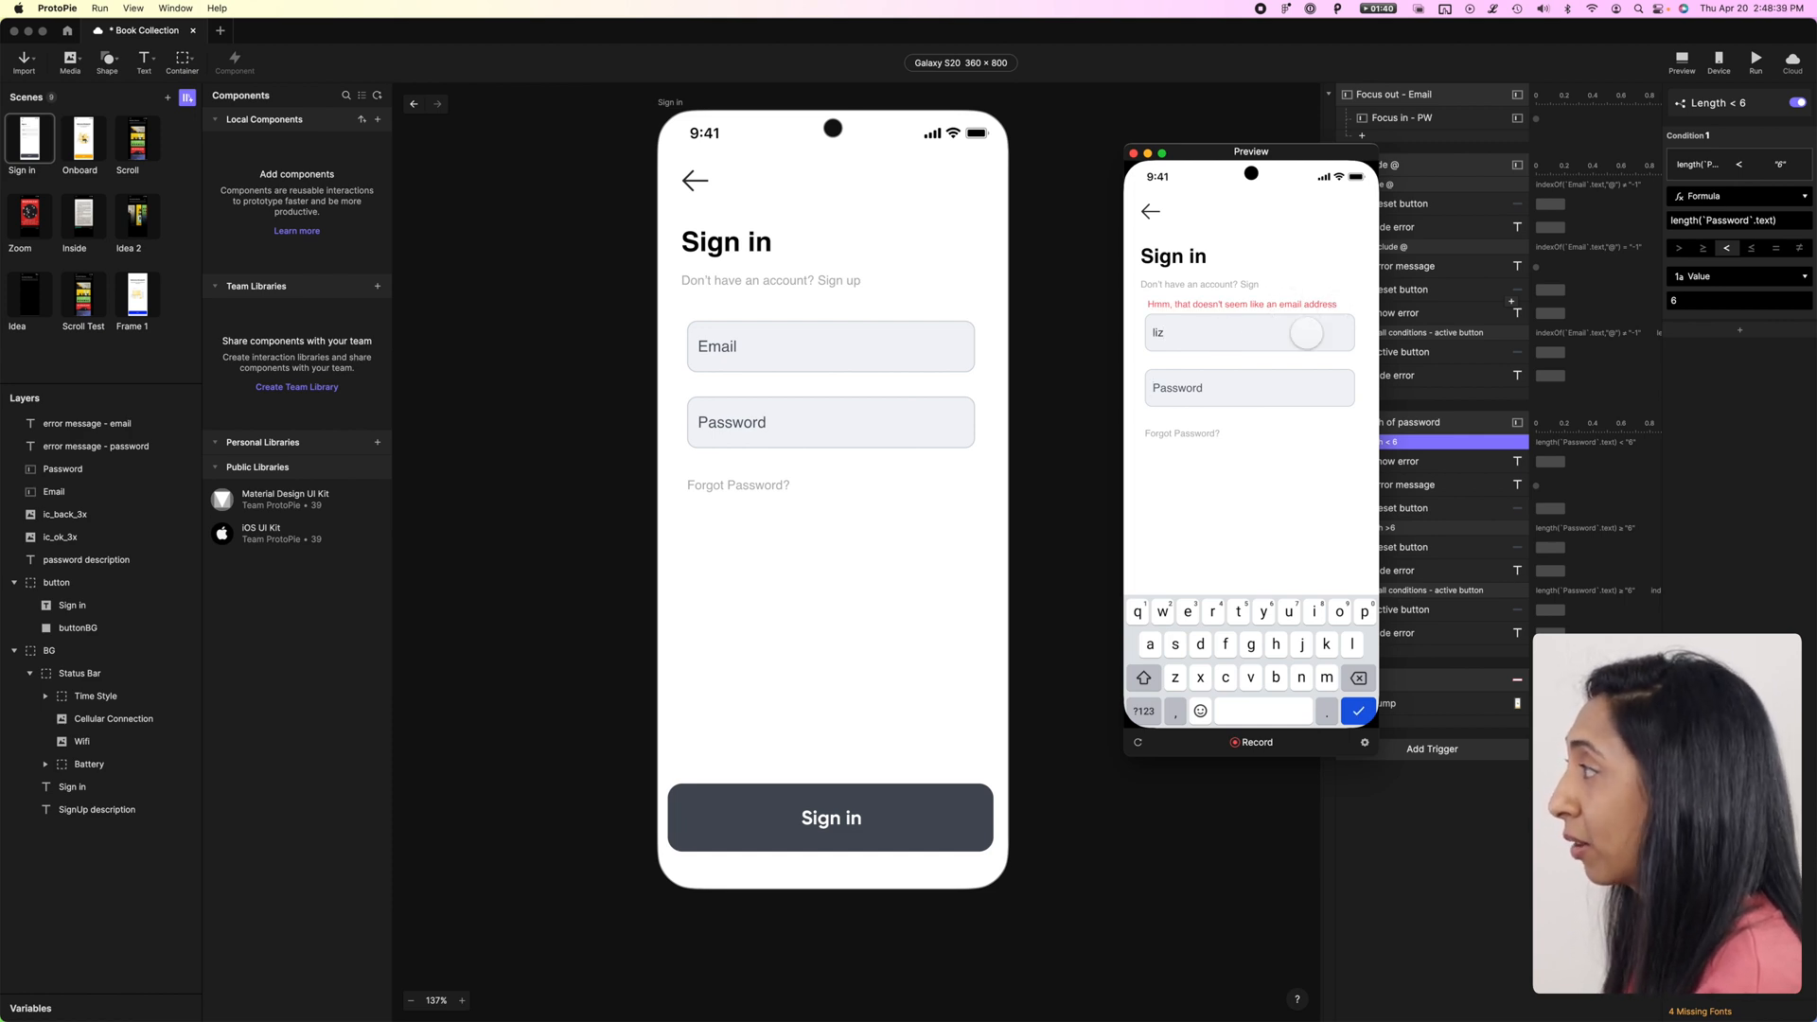
left_click(1357, 711)
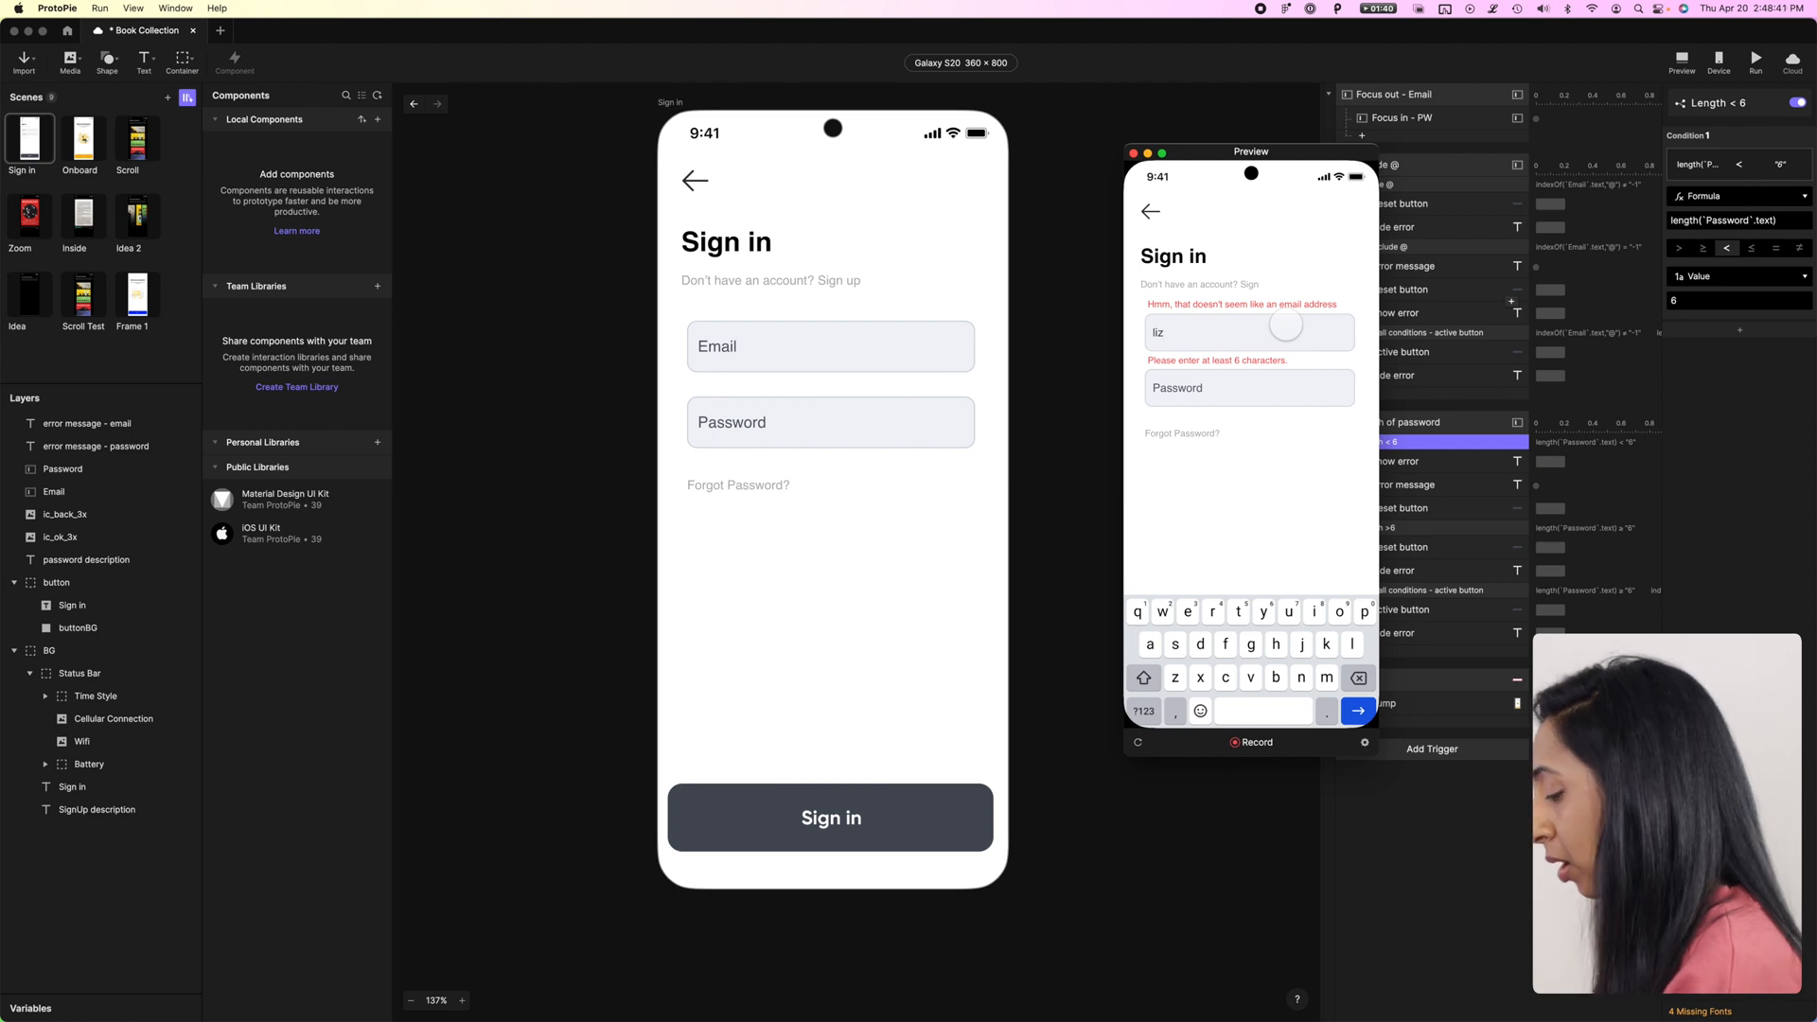
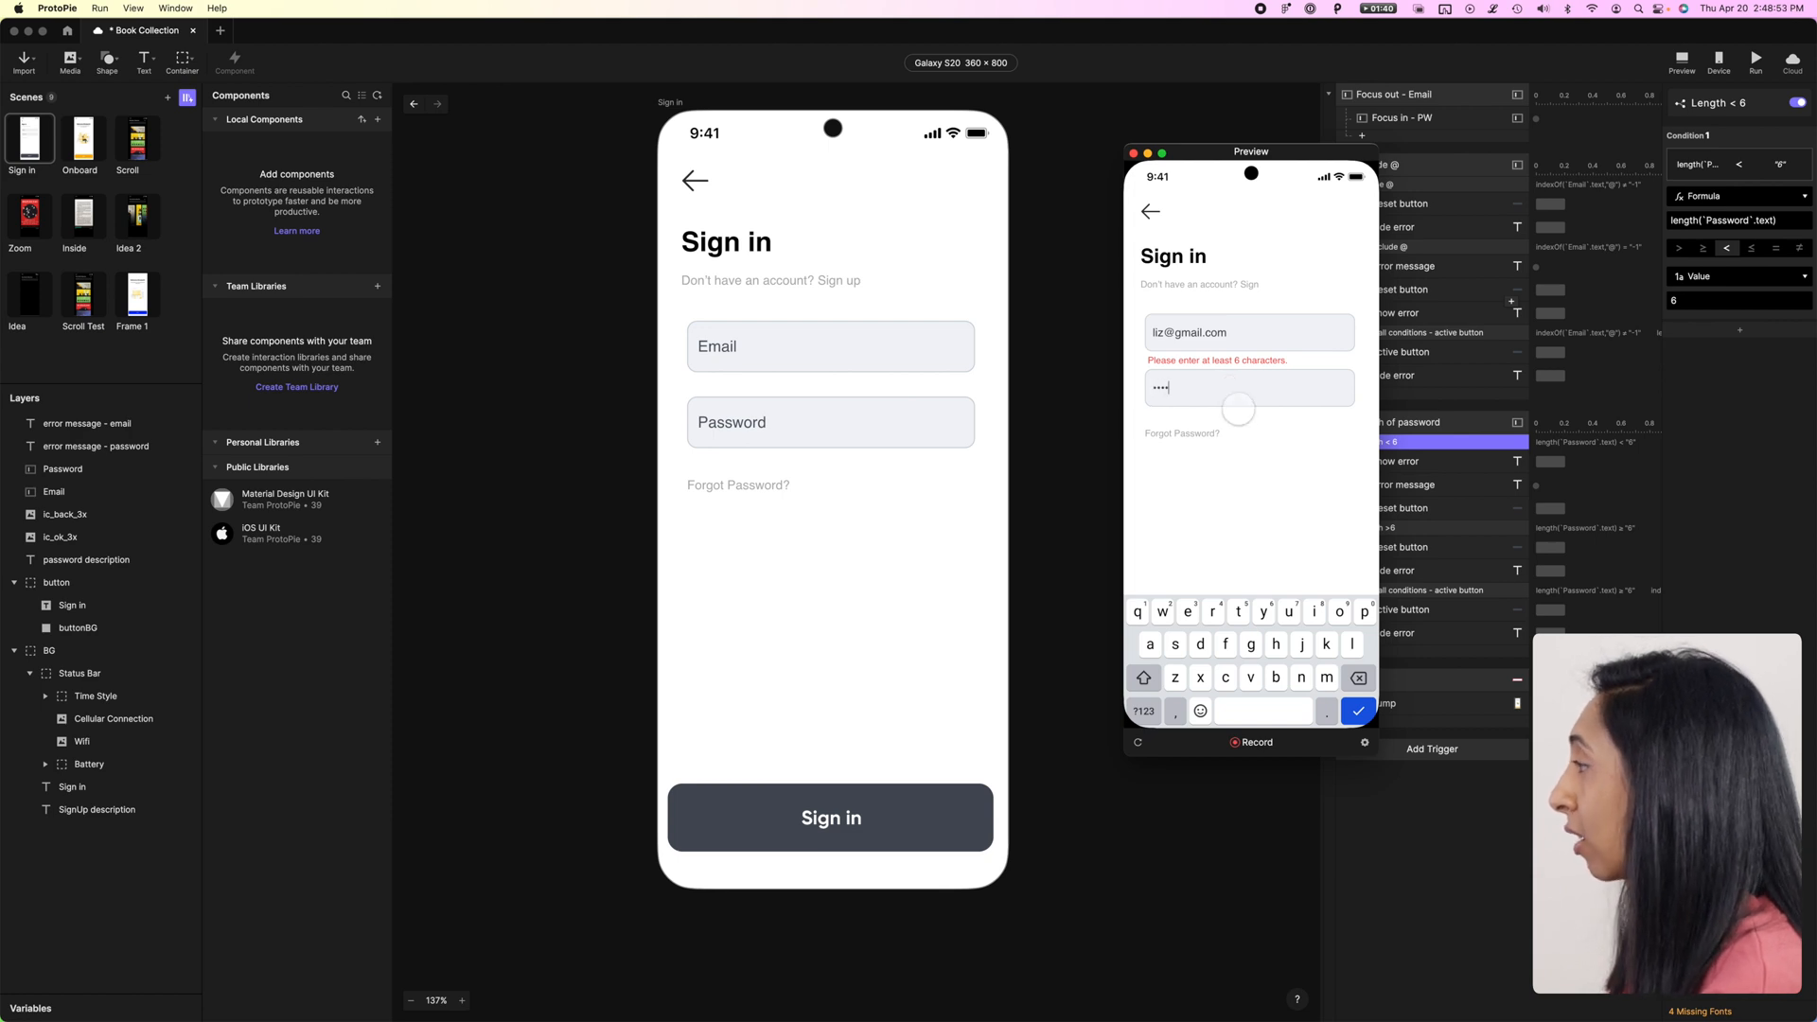
Trigger the short-password check, then sign in and advance past the welcome screen
left_click(1357, 710)
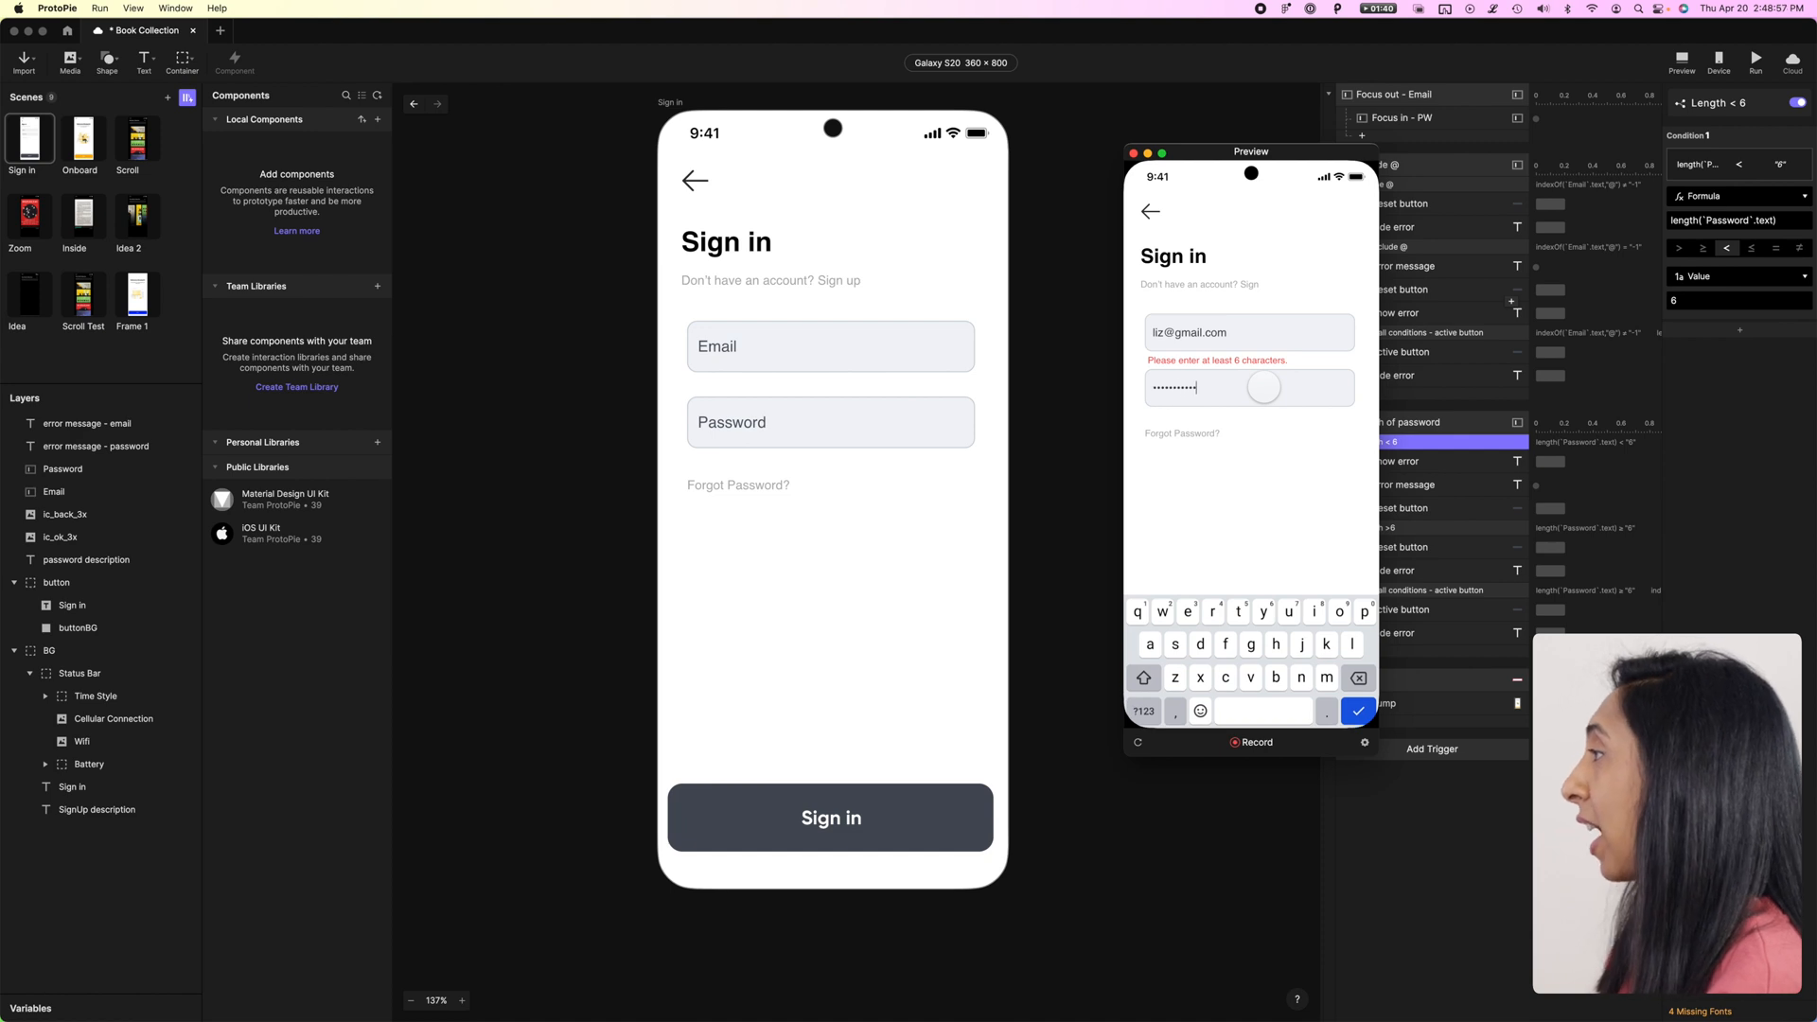
left_click(1356, 710)
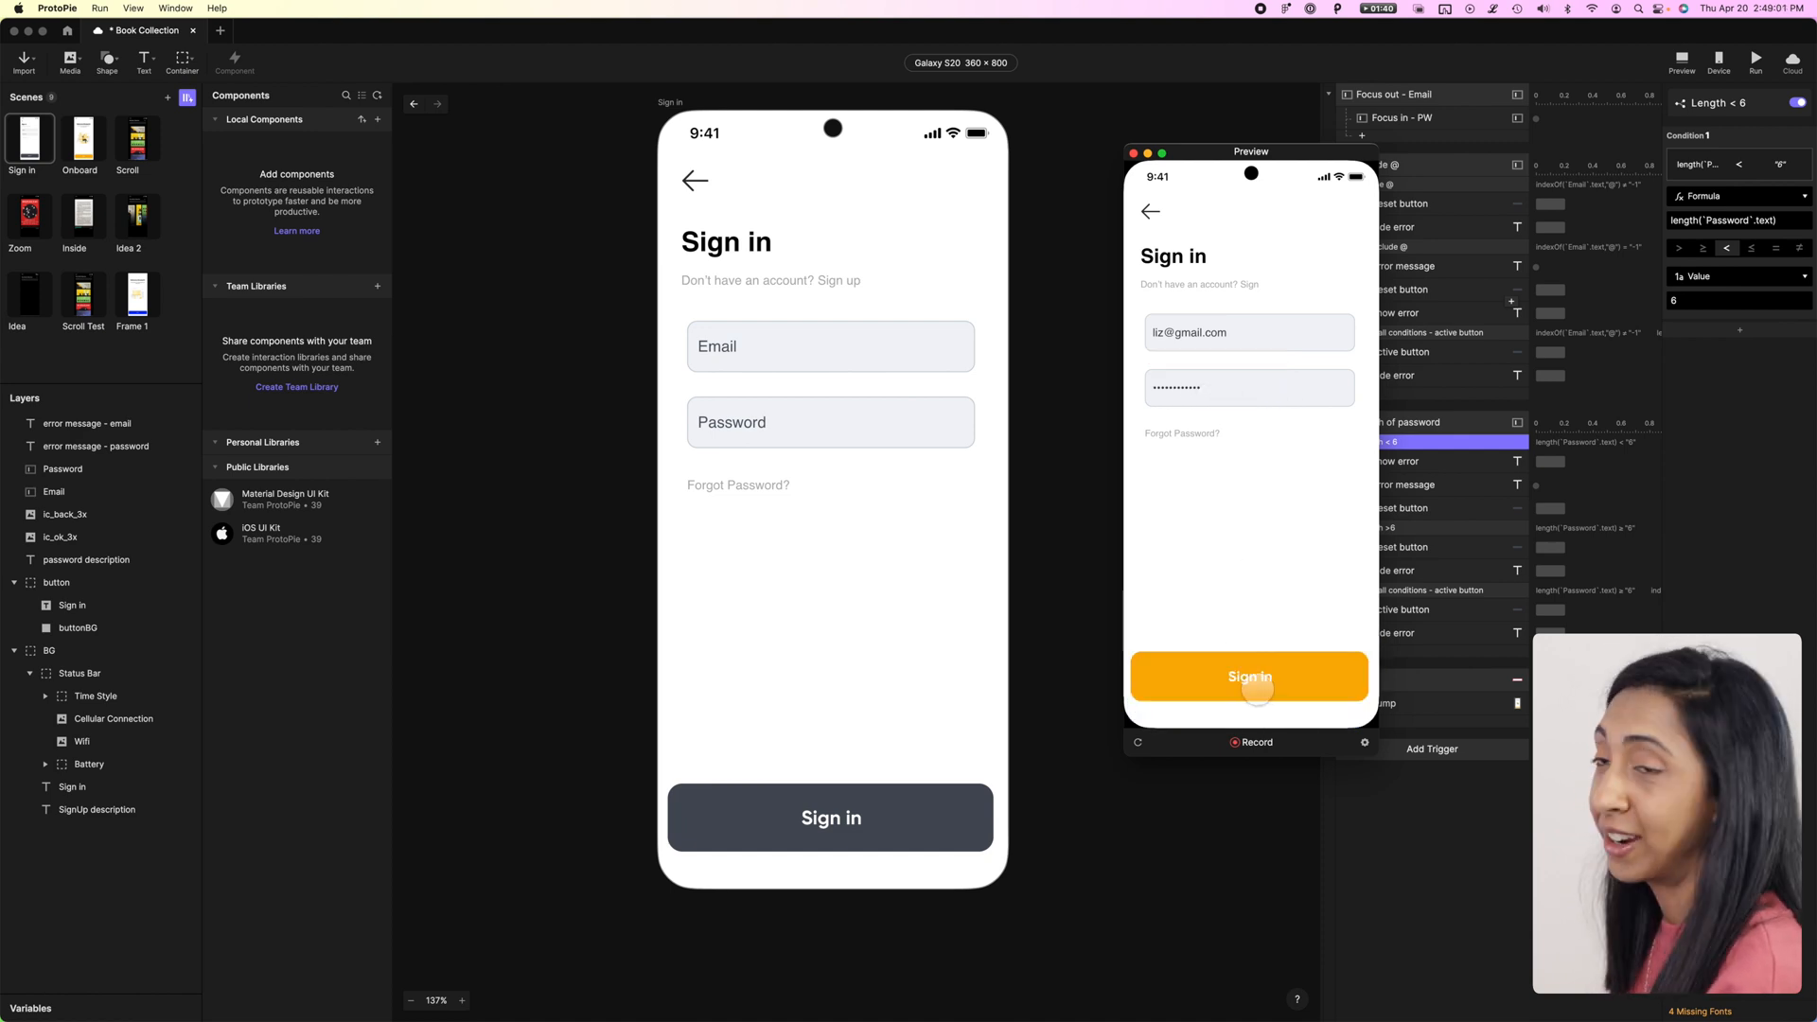
left_click(1249, 677)
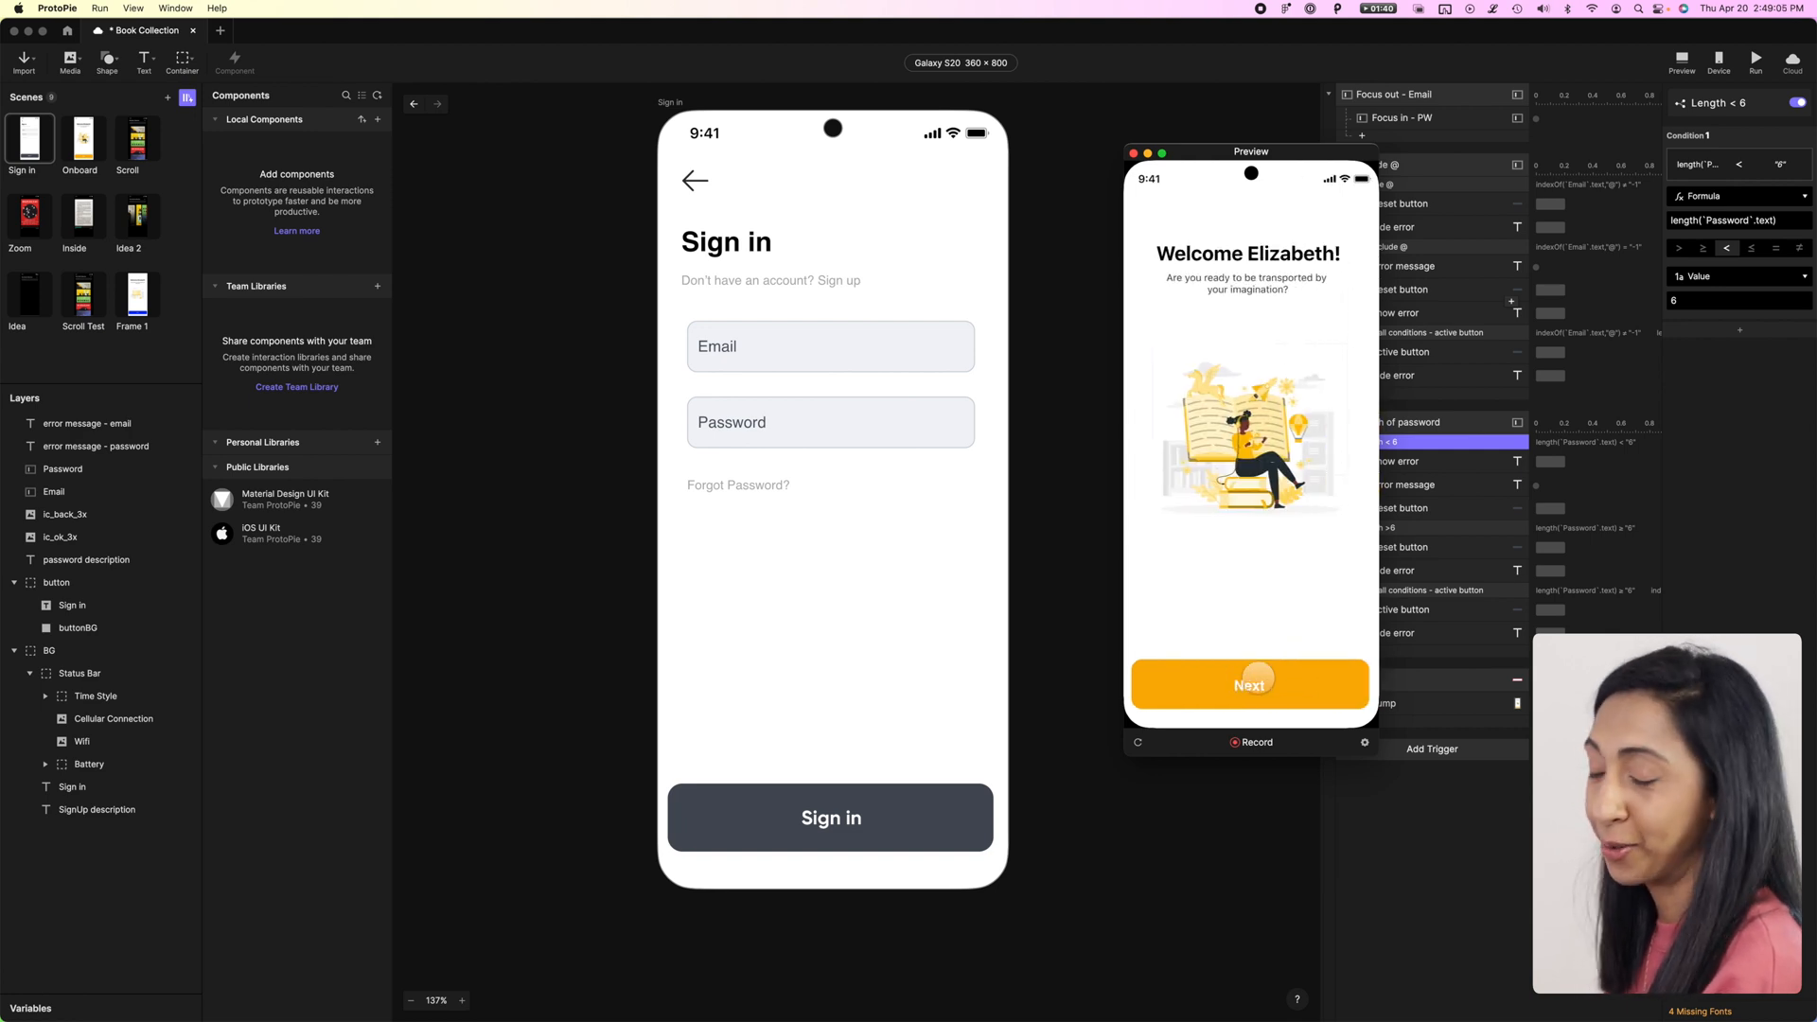
left_click(136, 135)
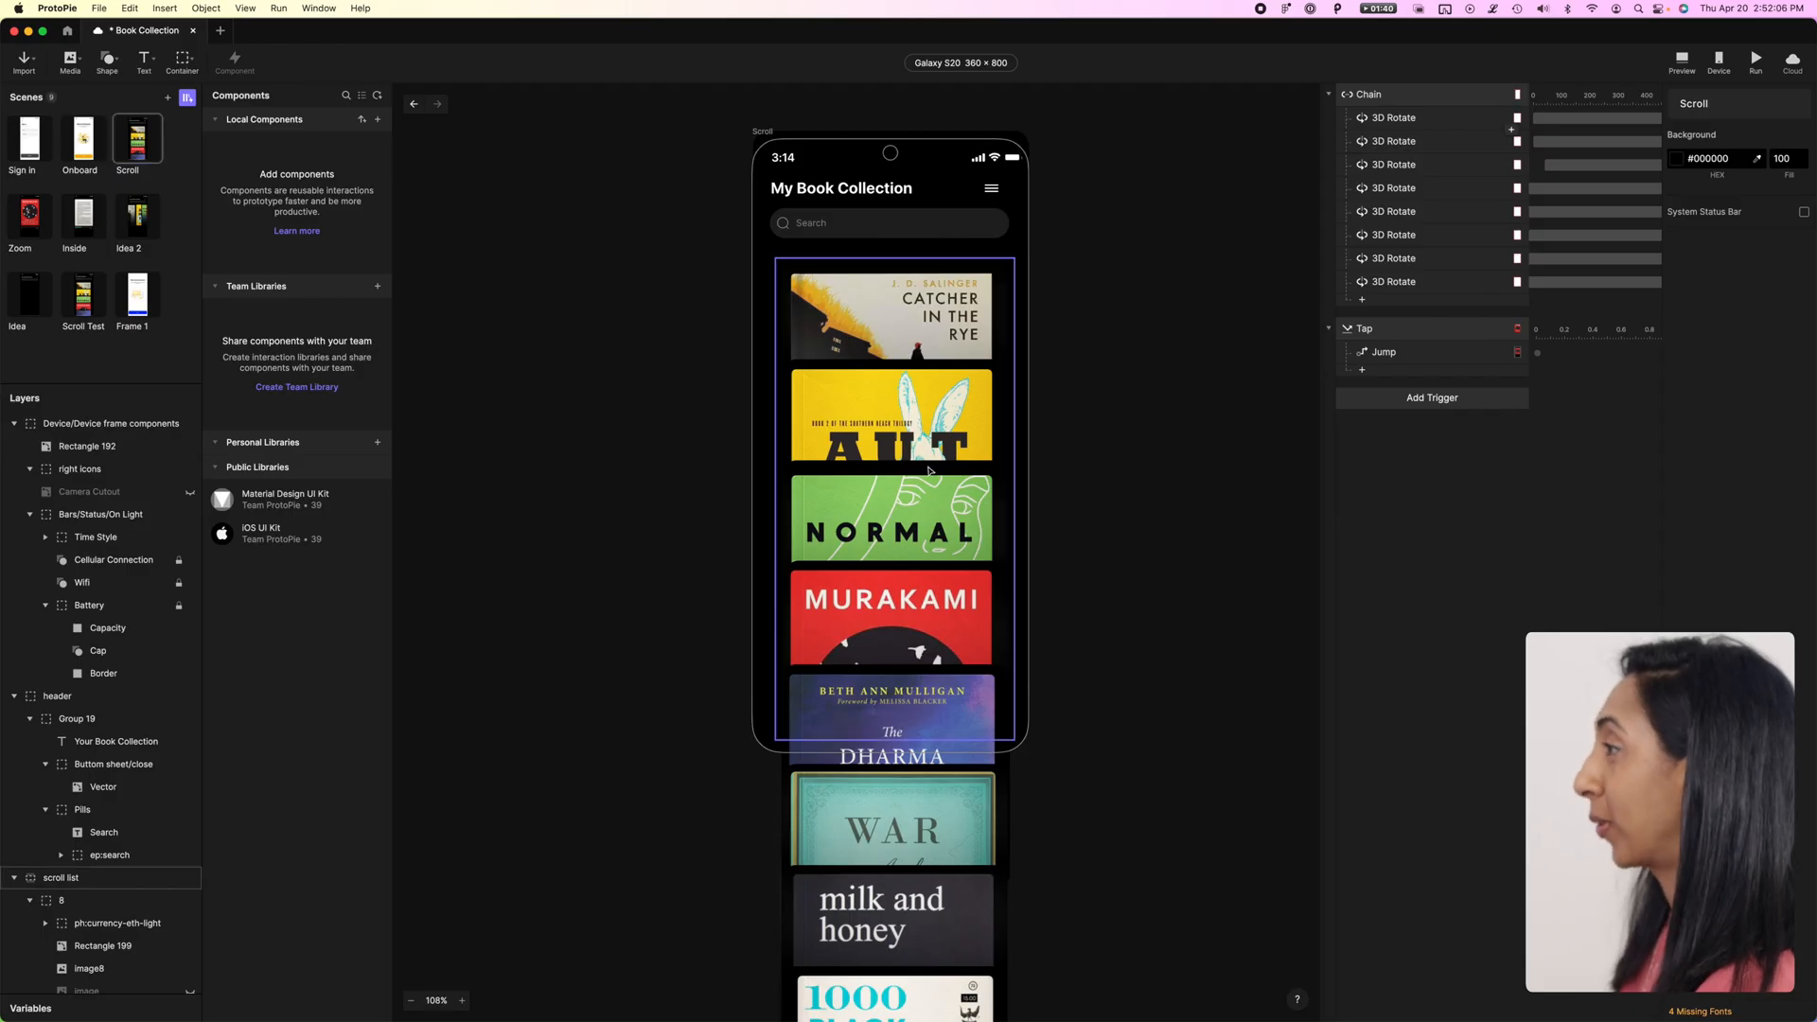
mouse_move(917, 397)
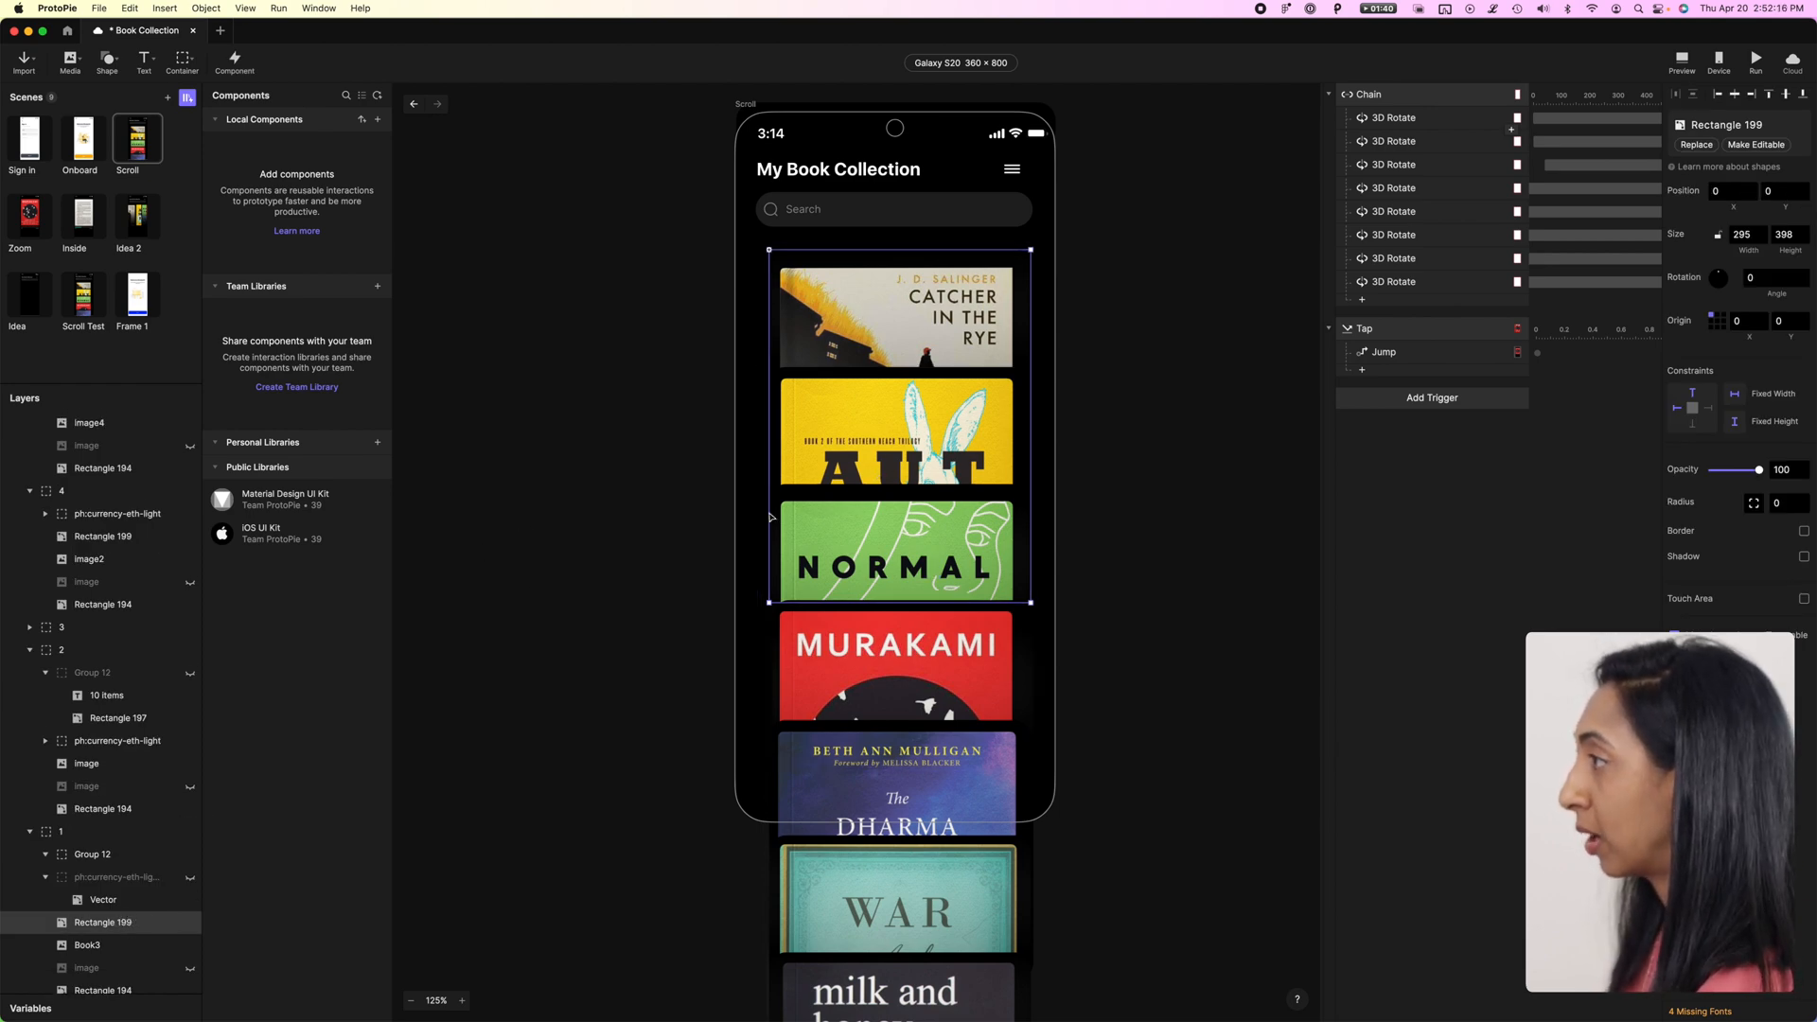
Deselect the cover to return to the Scroll scene's own properties
left_click(86, 764)
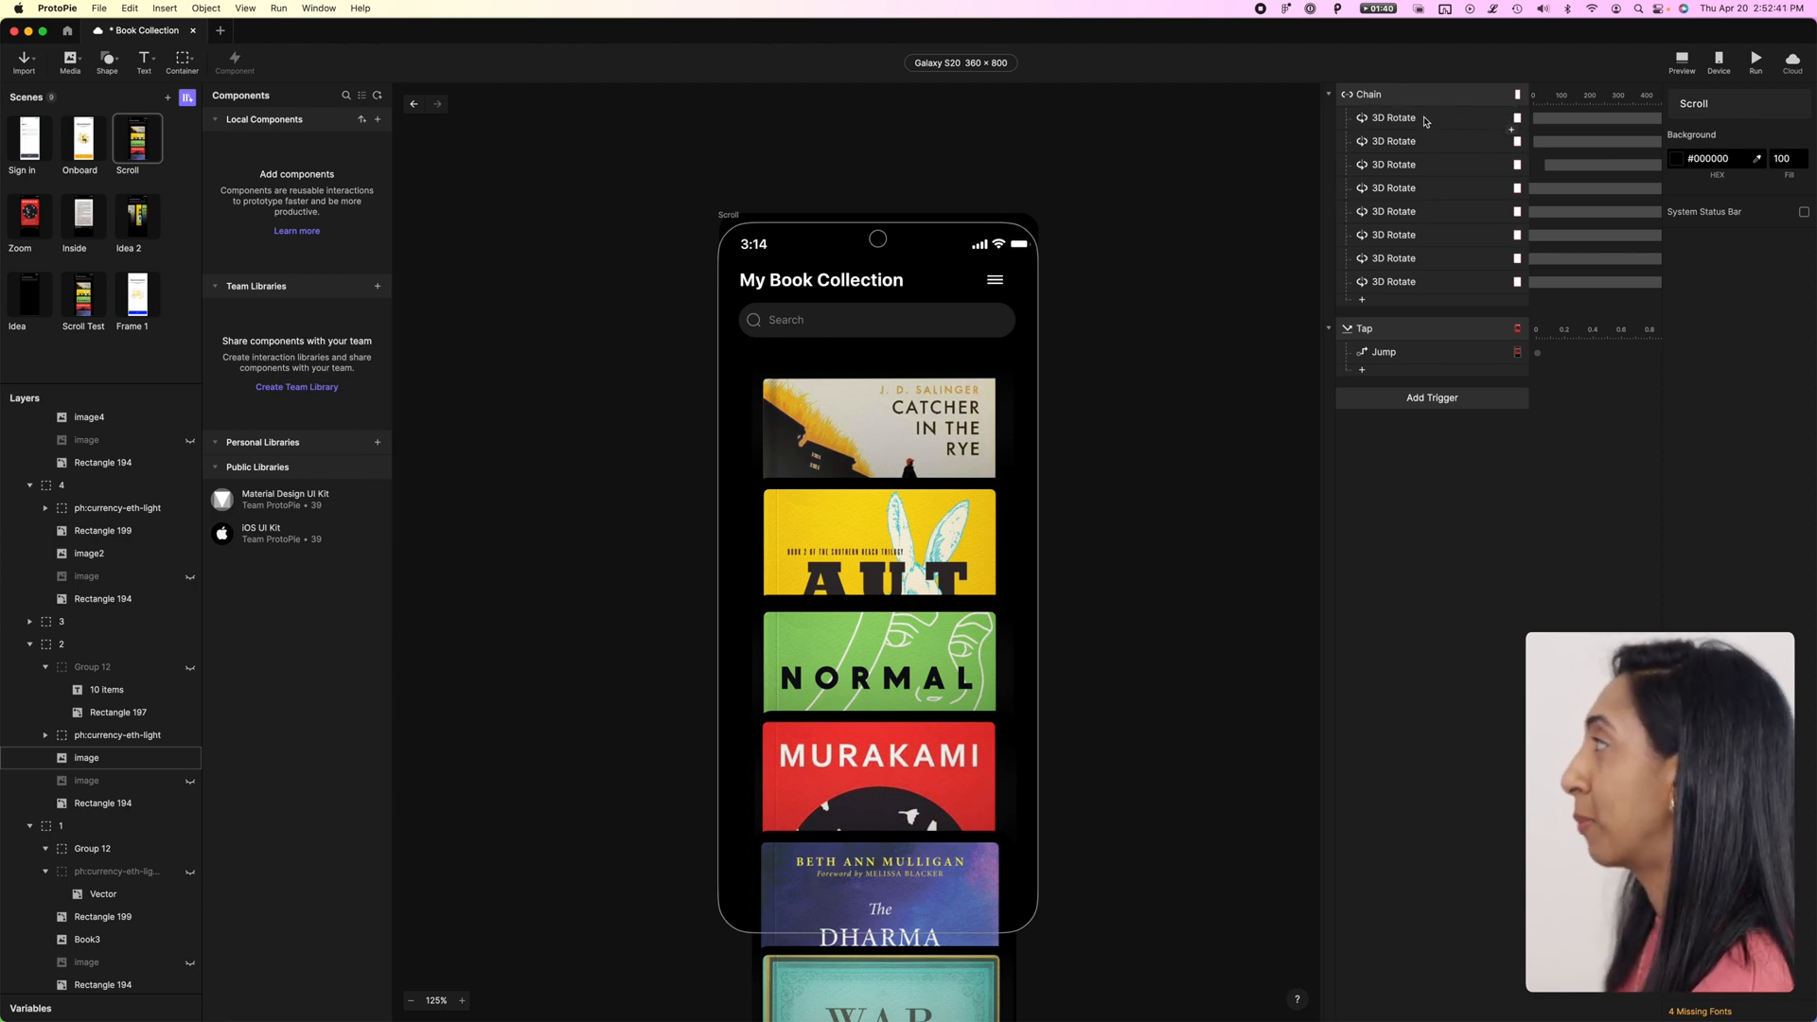
Inspect the first, last and book 6 3D Rotate responses' scroll-to-angle mappings
left_click(1394, 117)
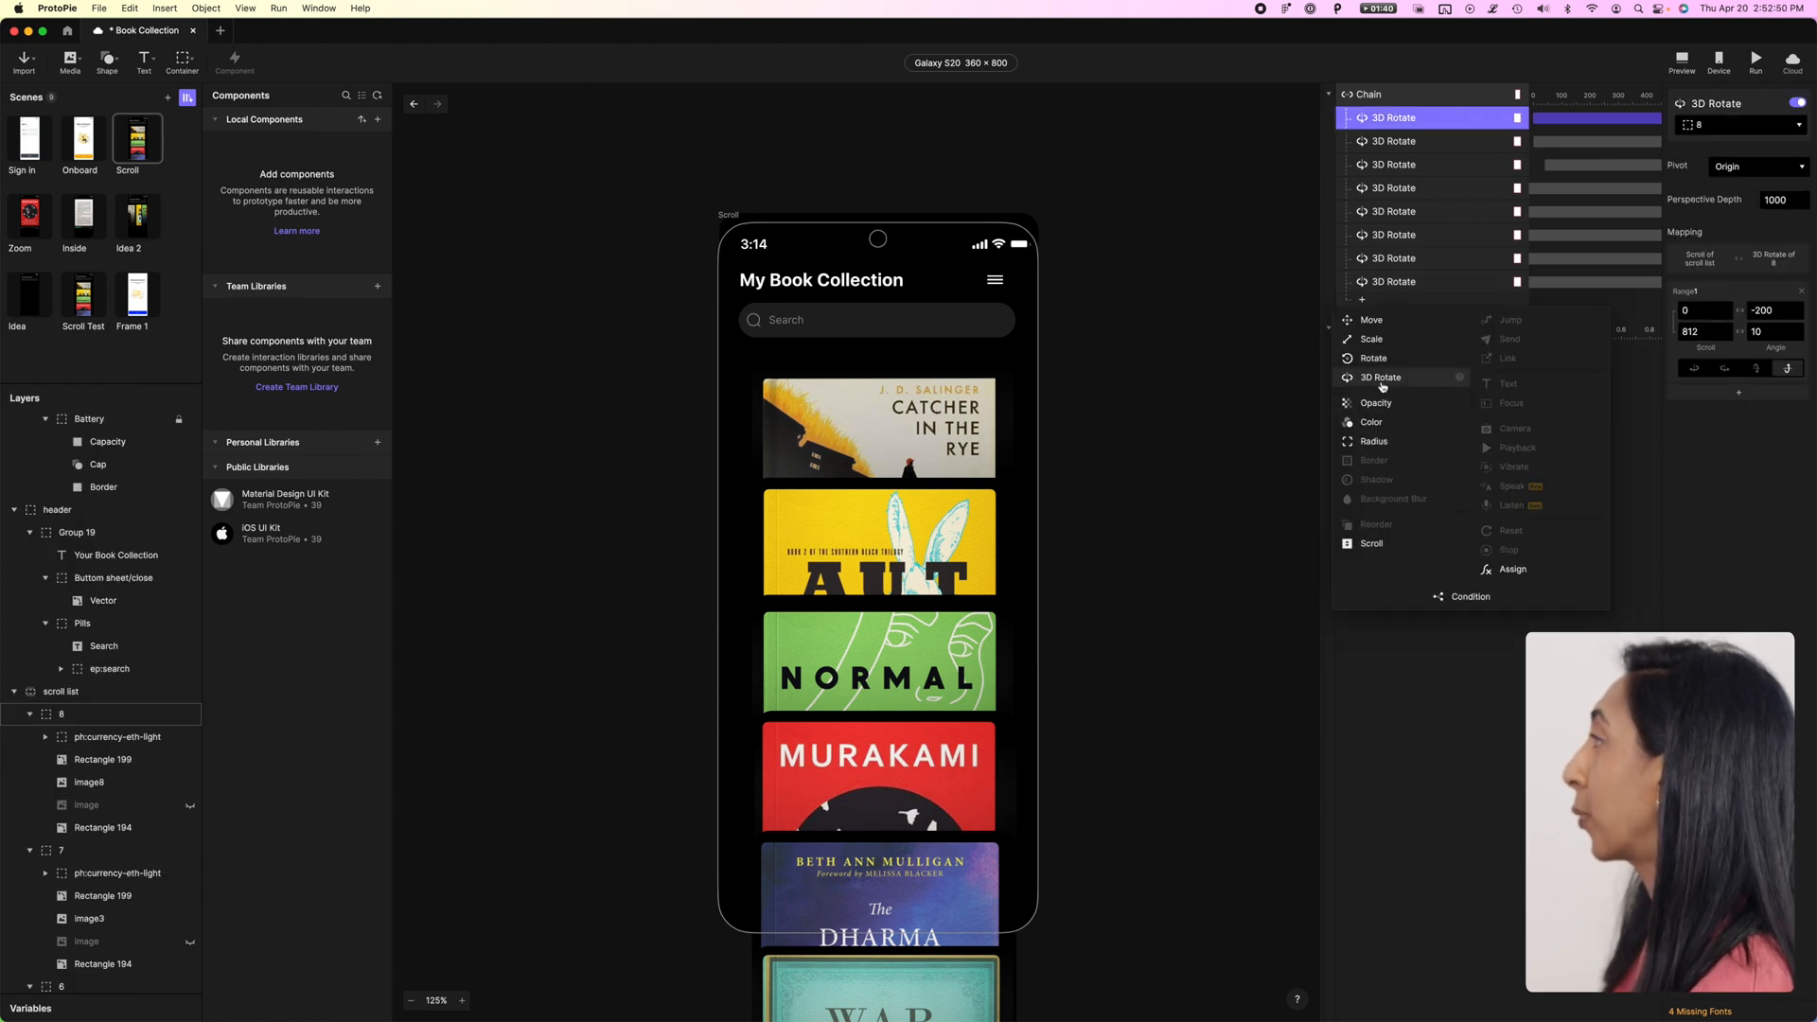
left_click(1371, 543)
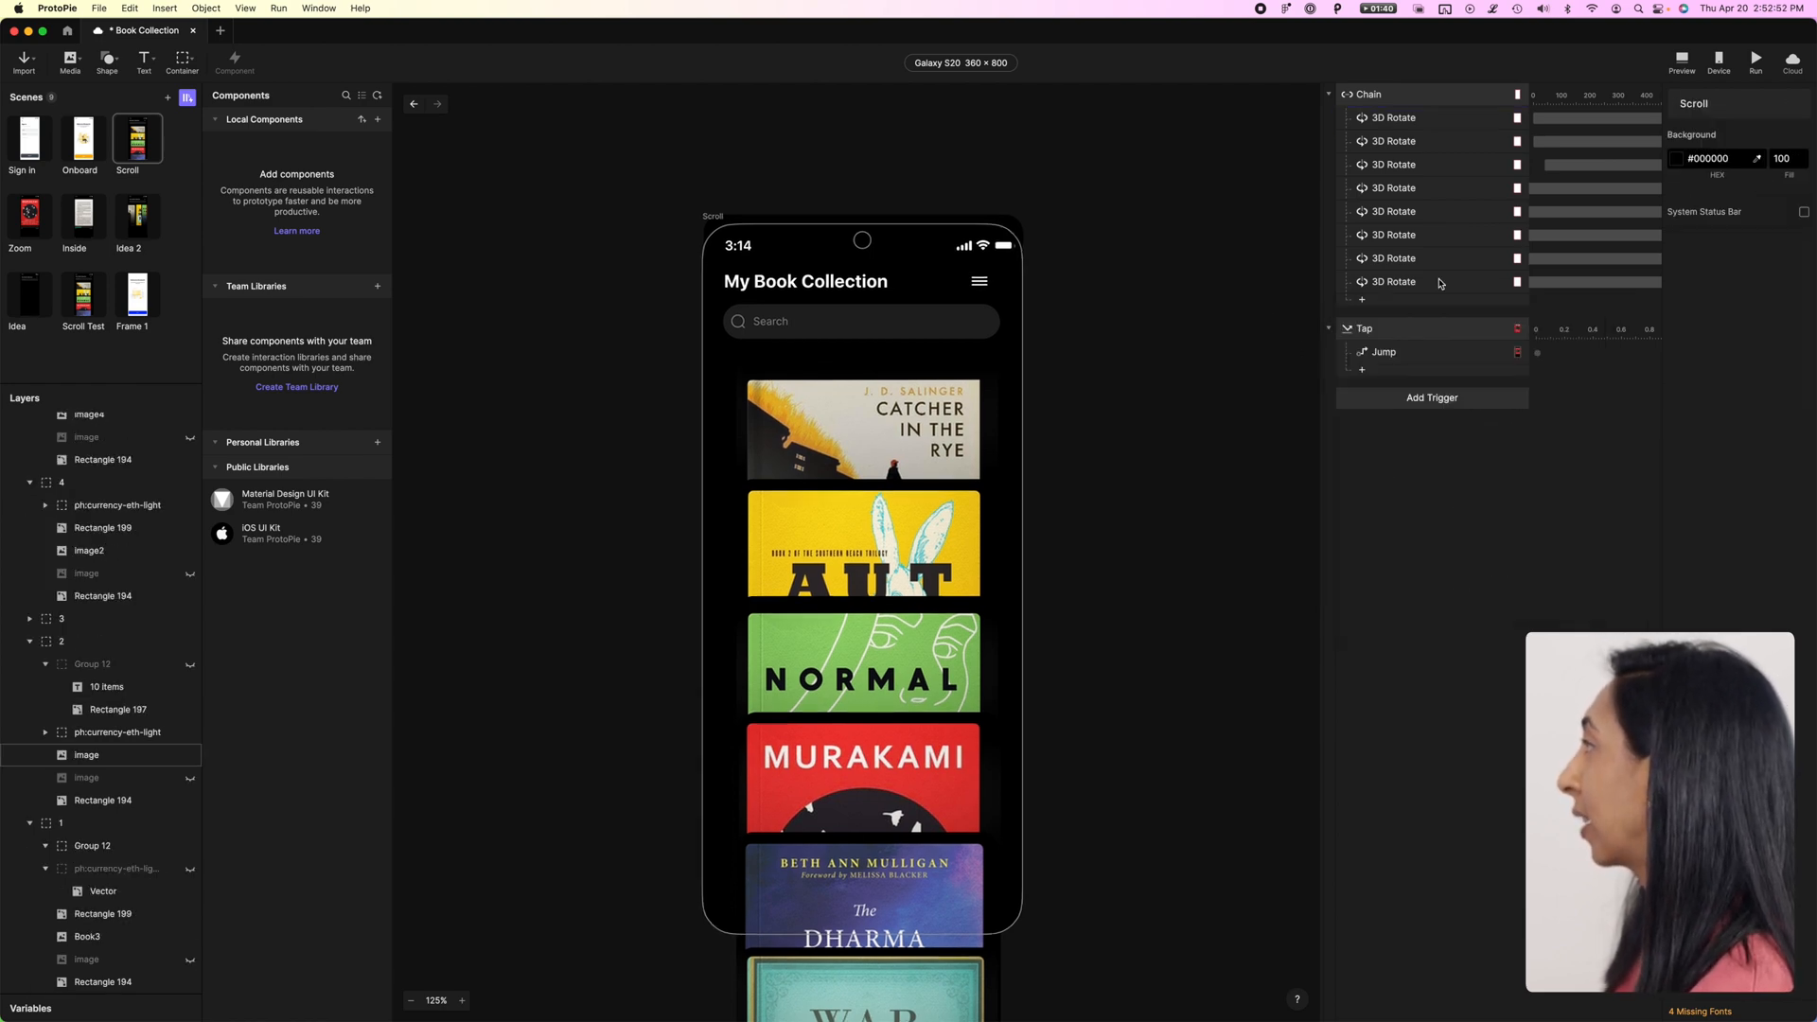
mouse_move(1457, 221)
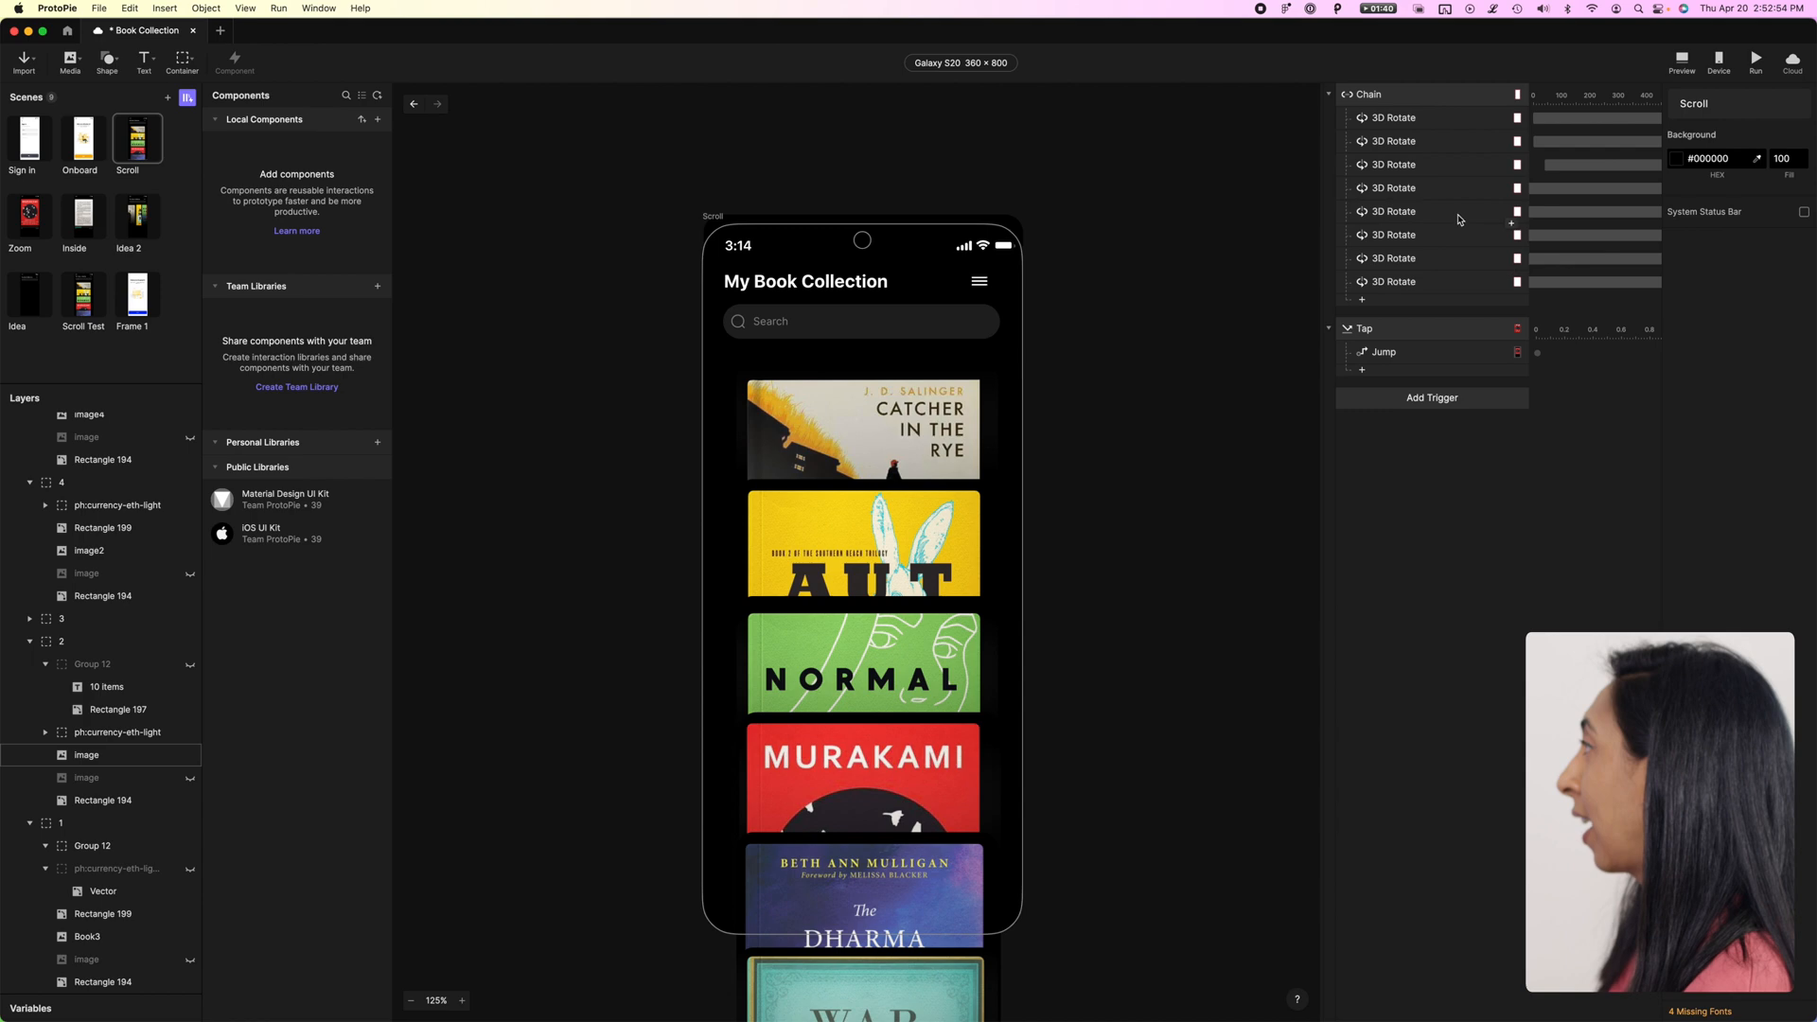
left_click(1392, 117)
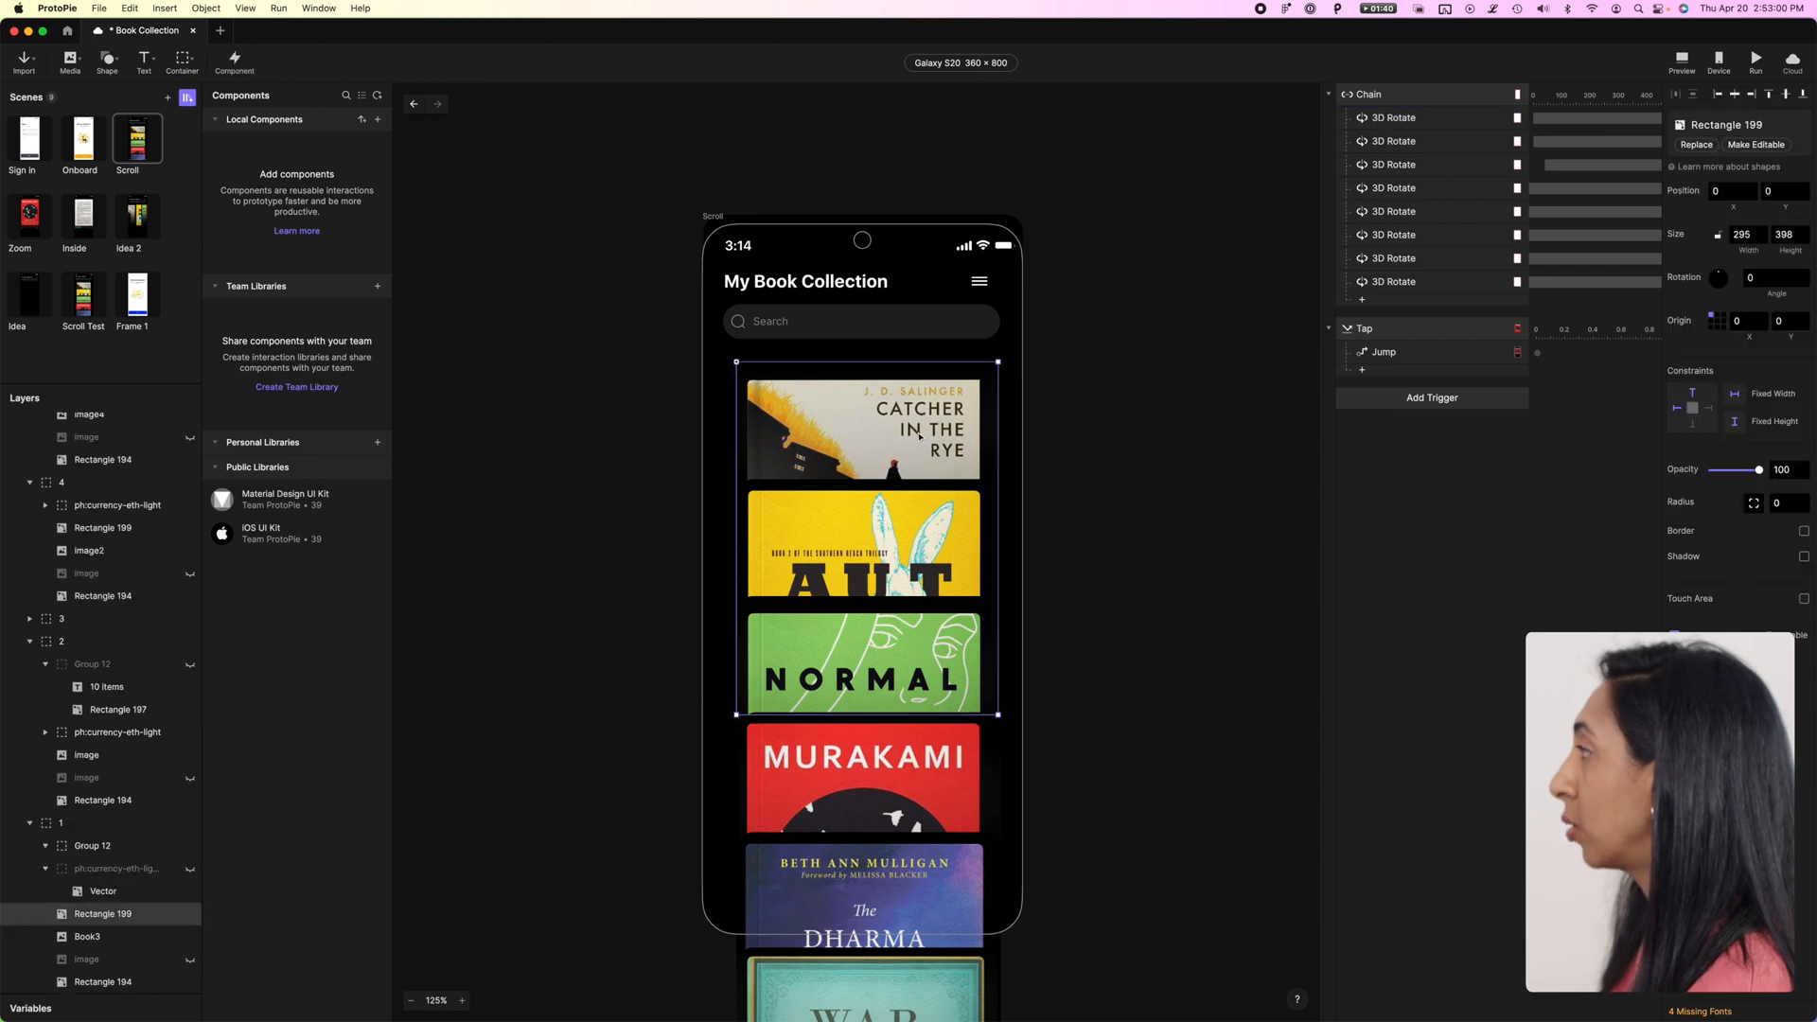
left_click(1392, 282)
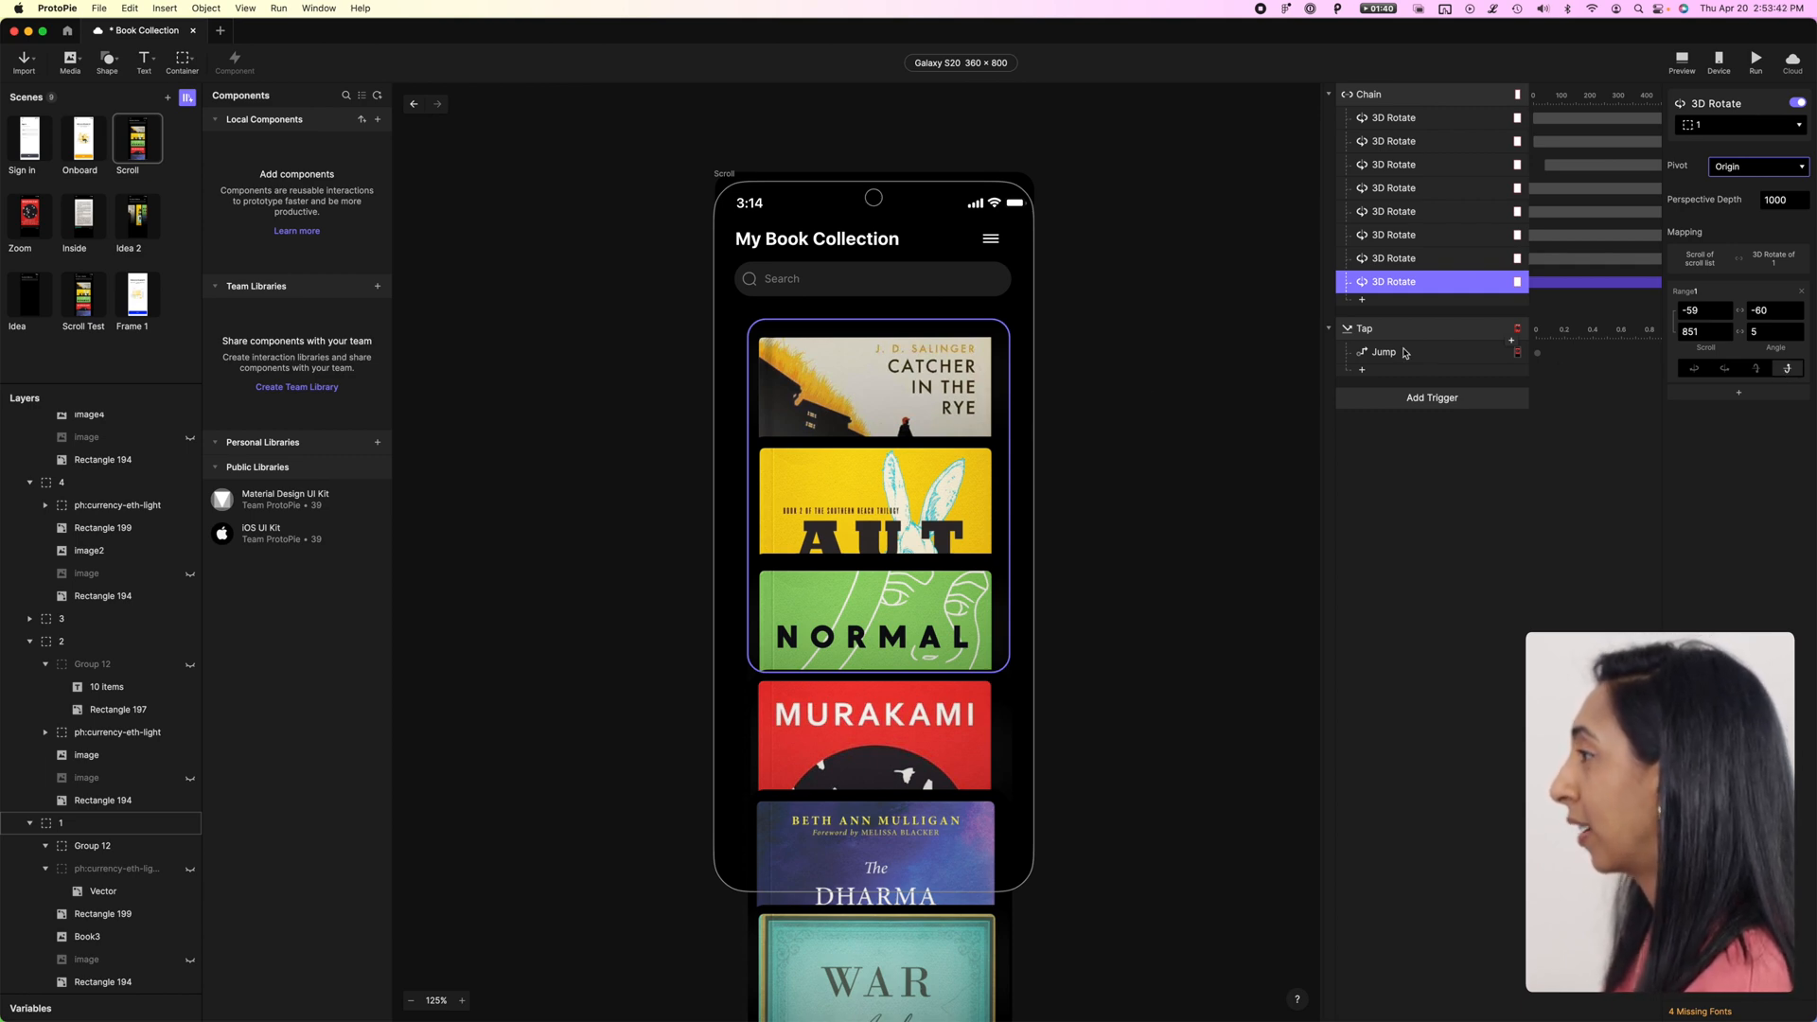
mouse_move(1490, 124)
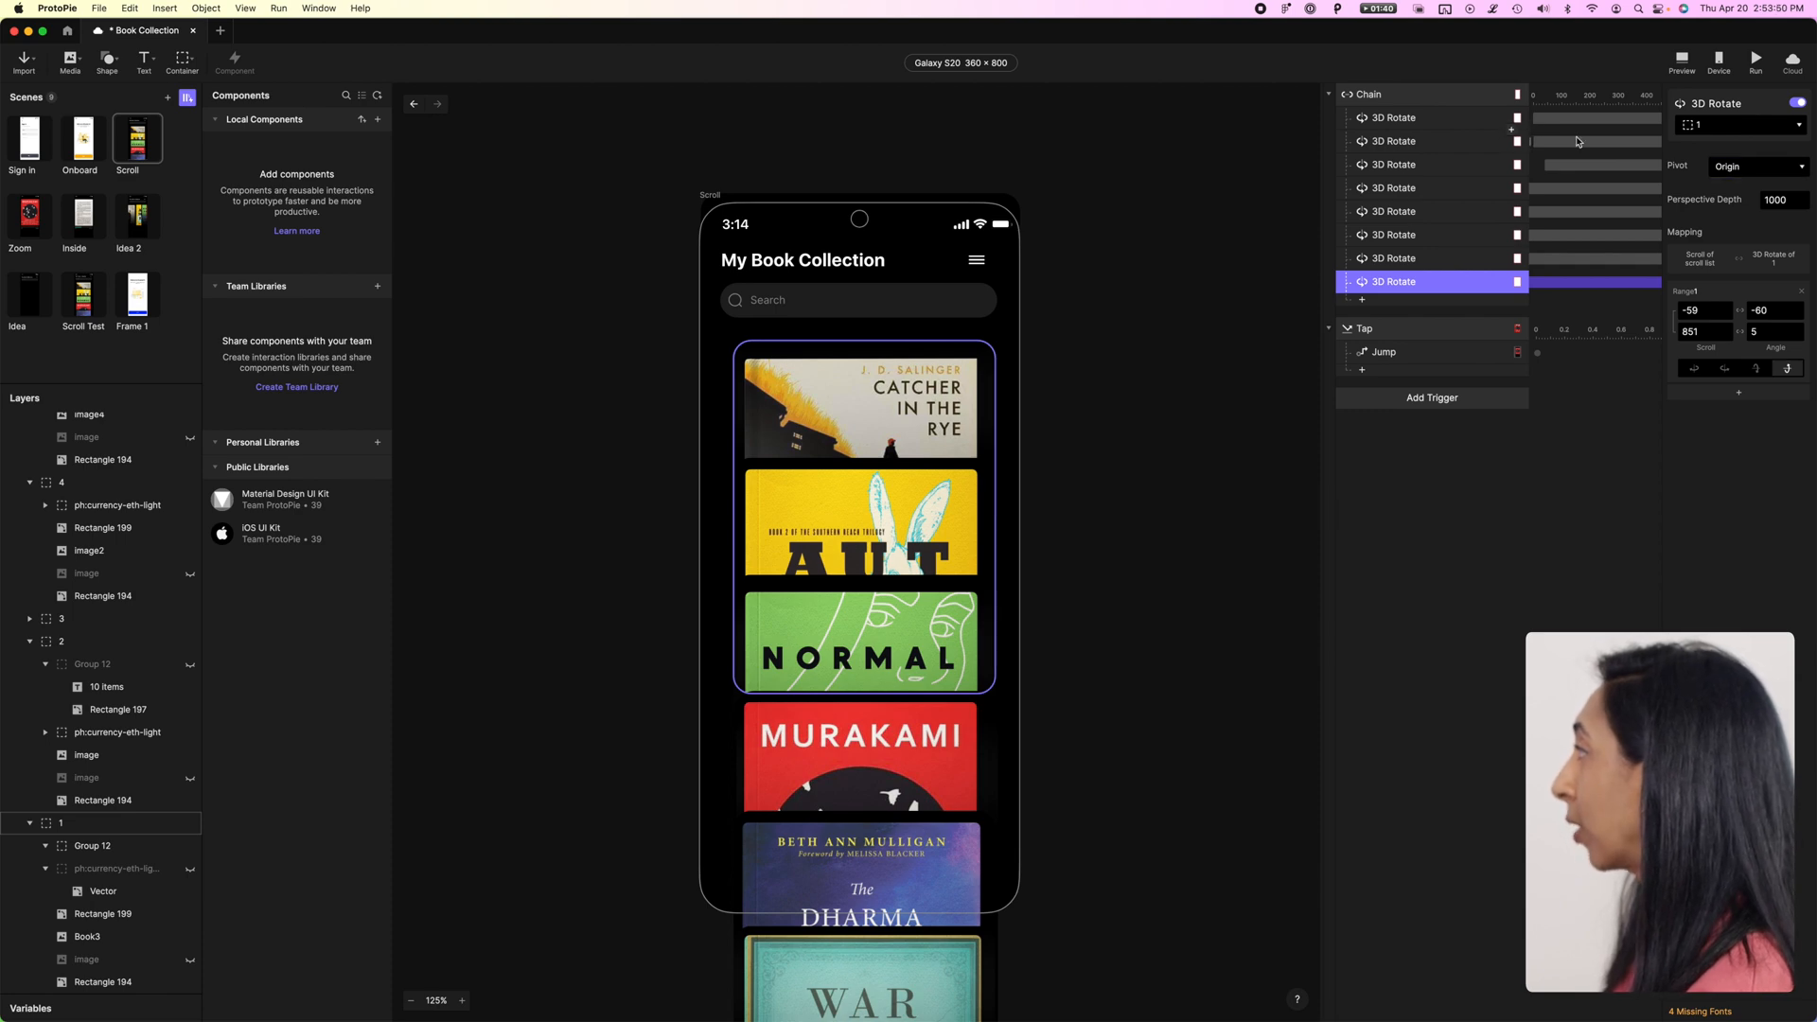
mouse_move(1583, 218)
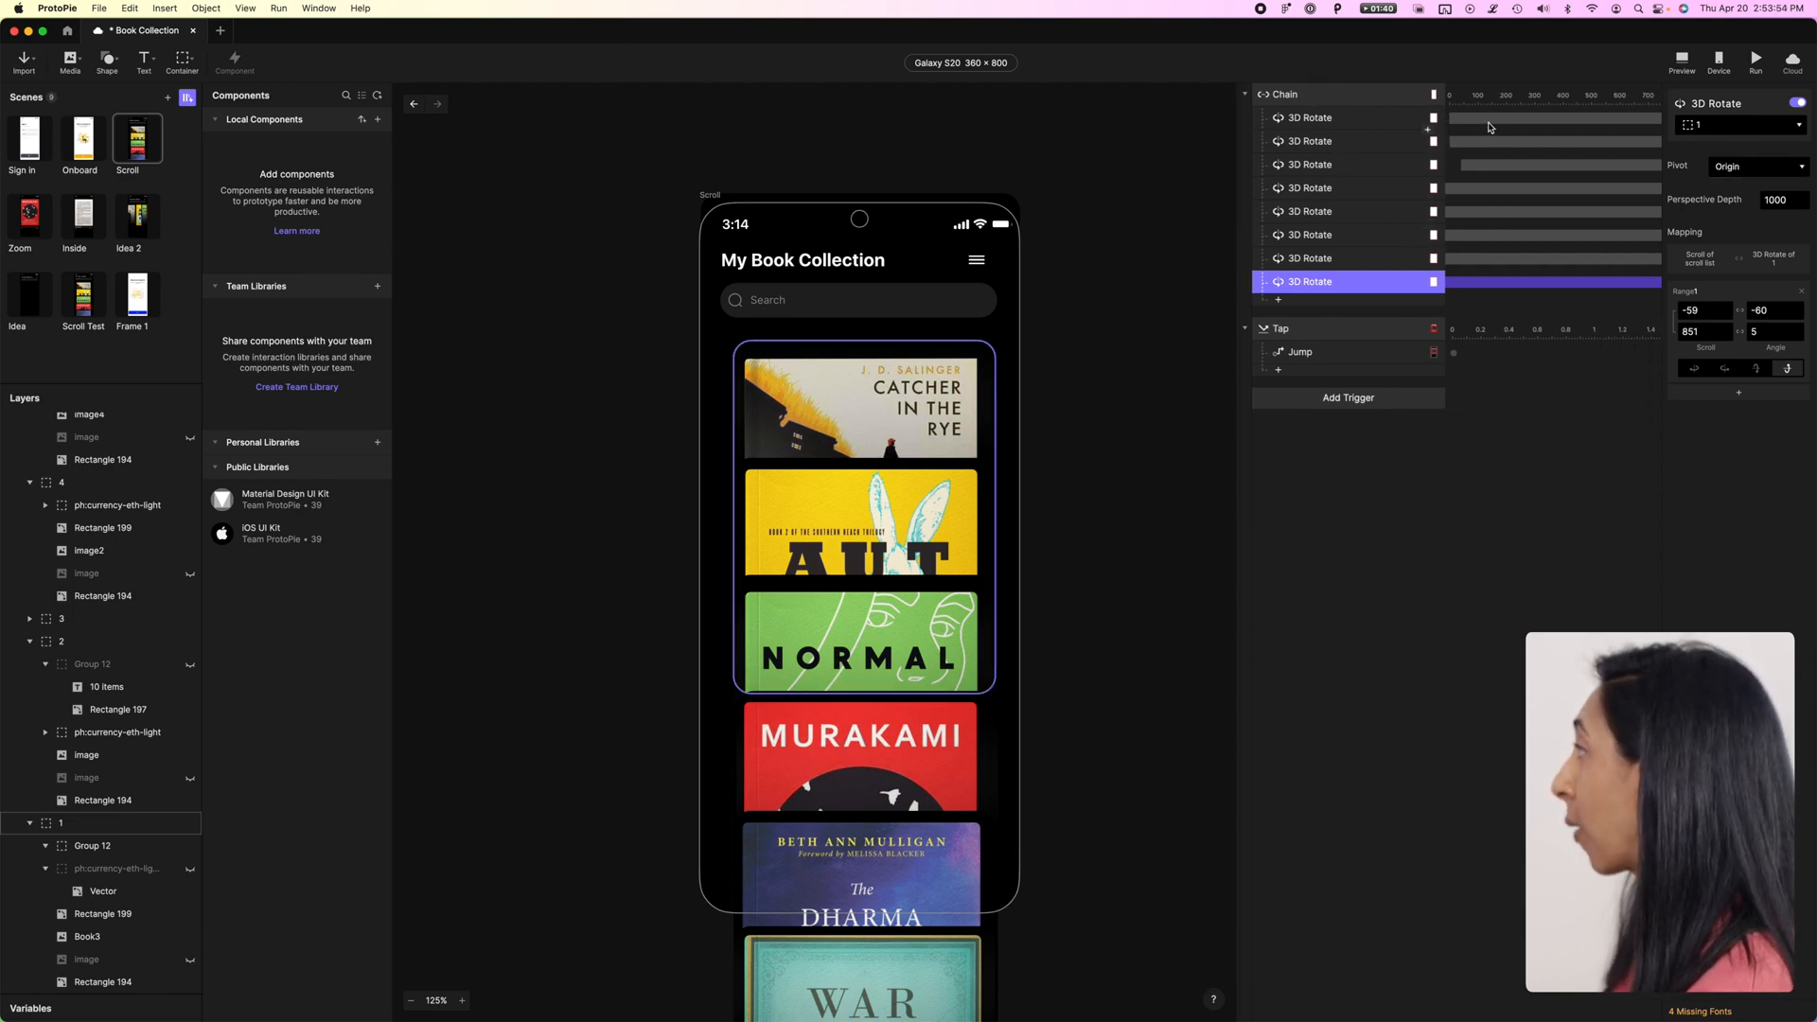
left_click(1309, 164)
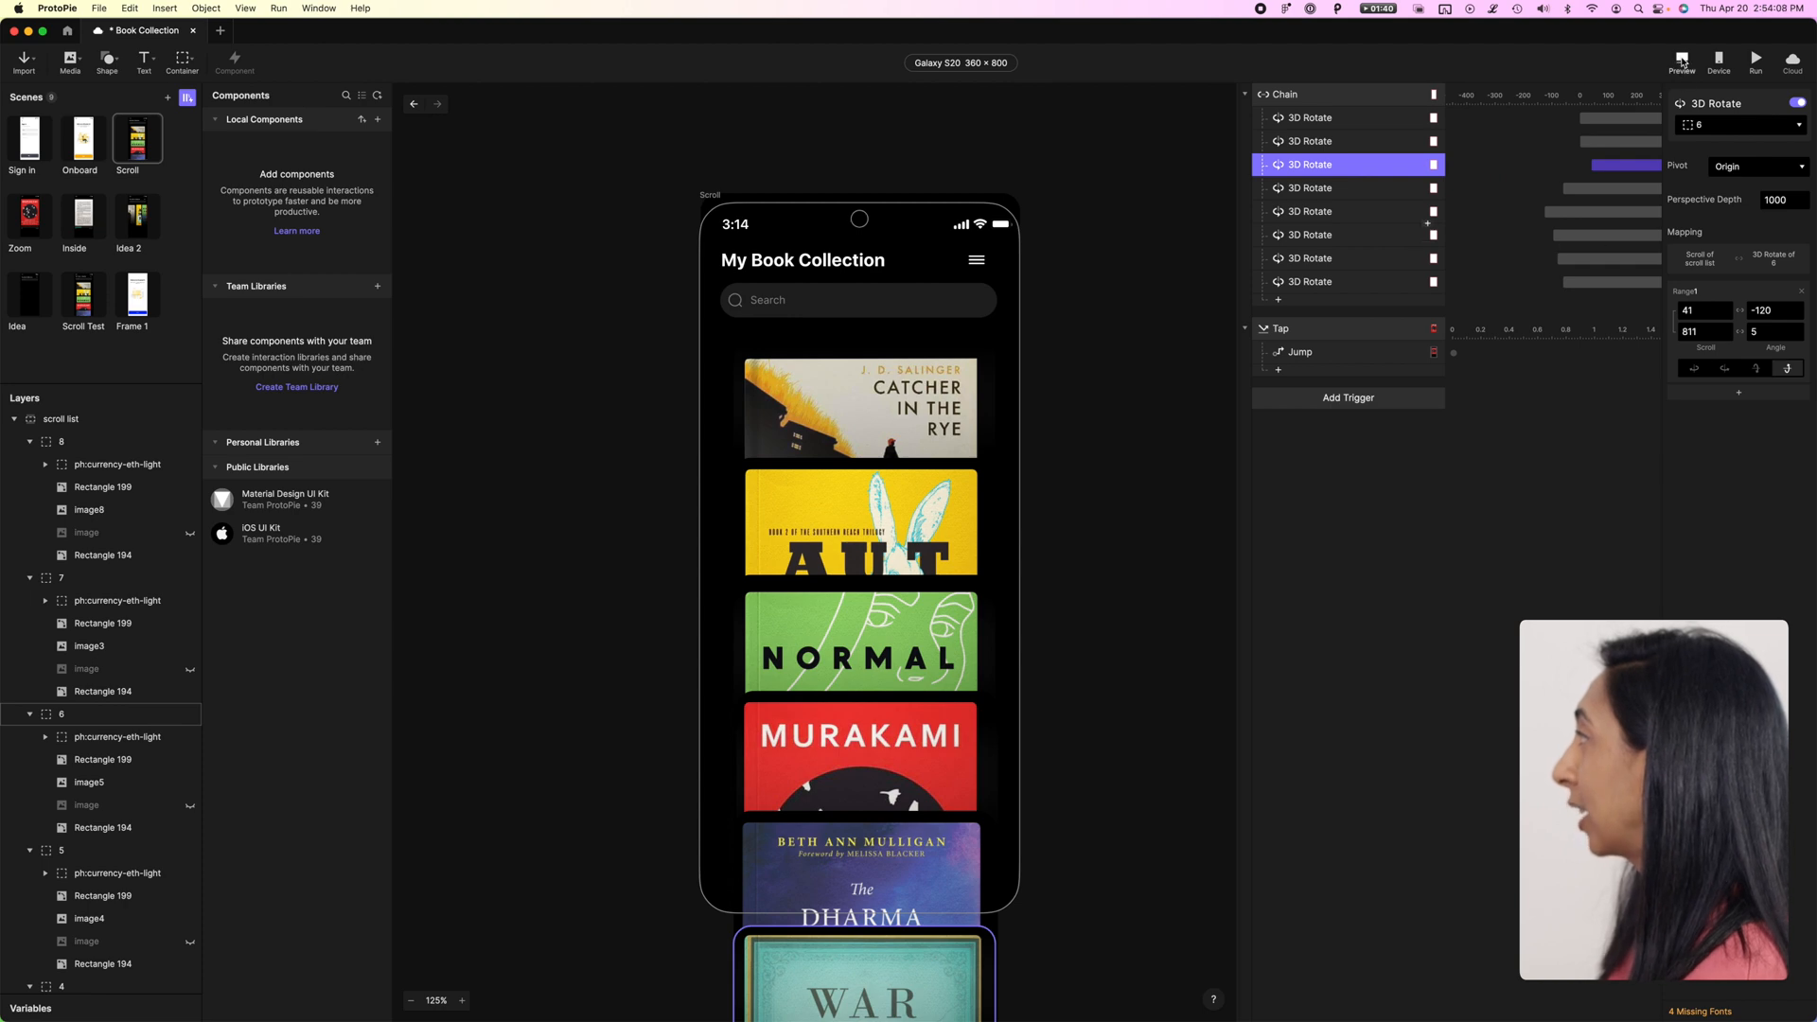
left_click(1681, 58)
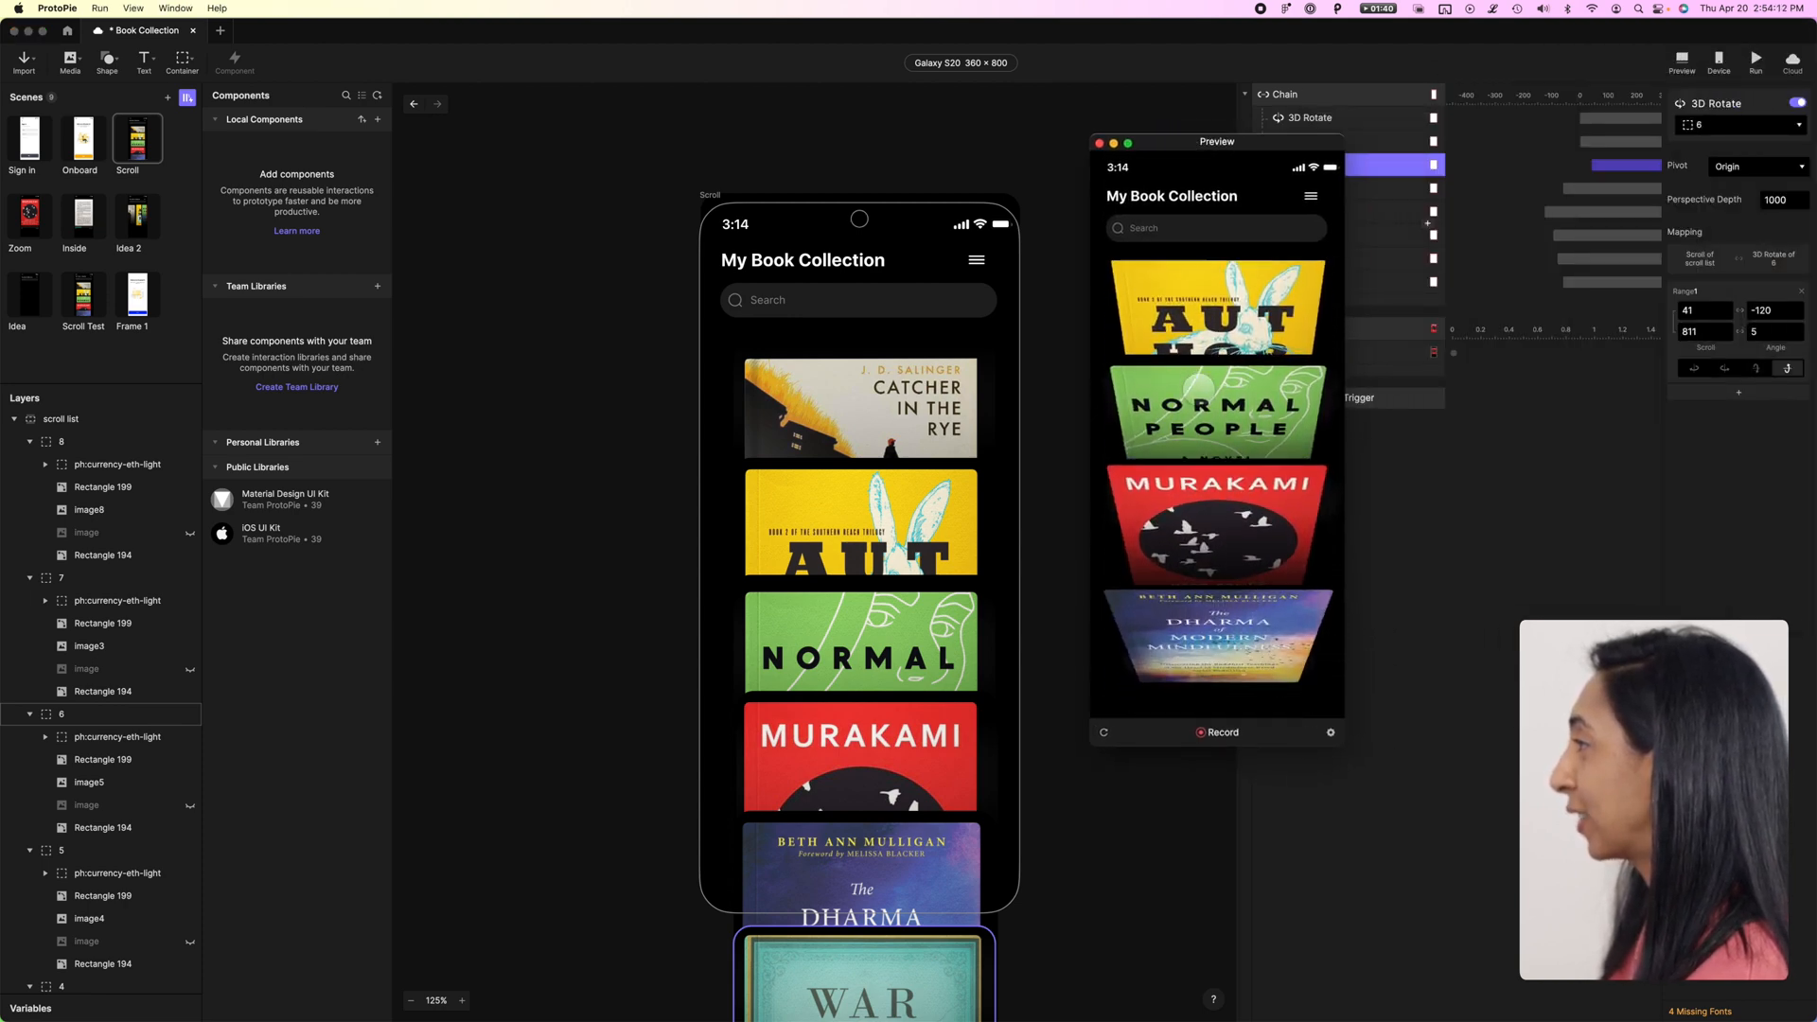
scroll("down", 3)
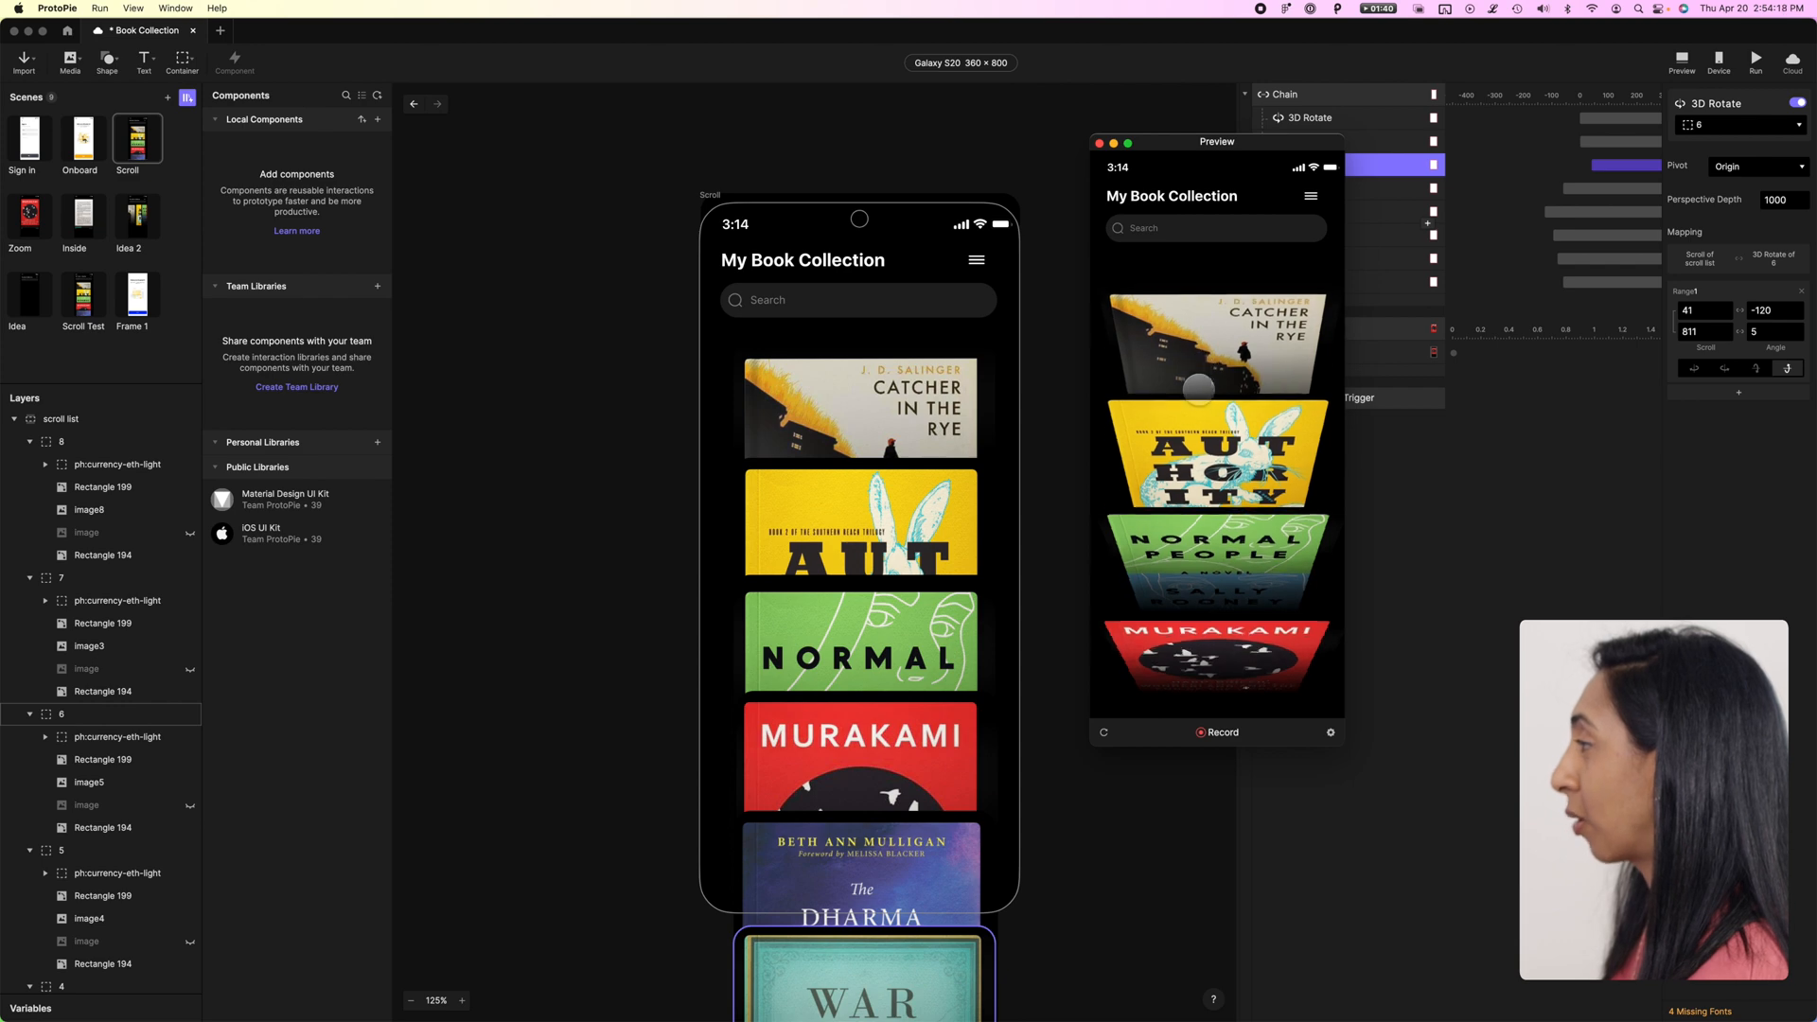
scroll("down", 3)
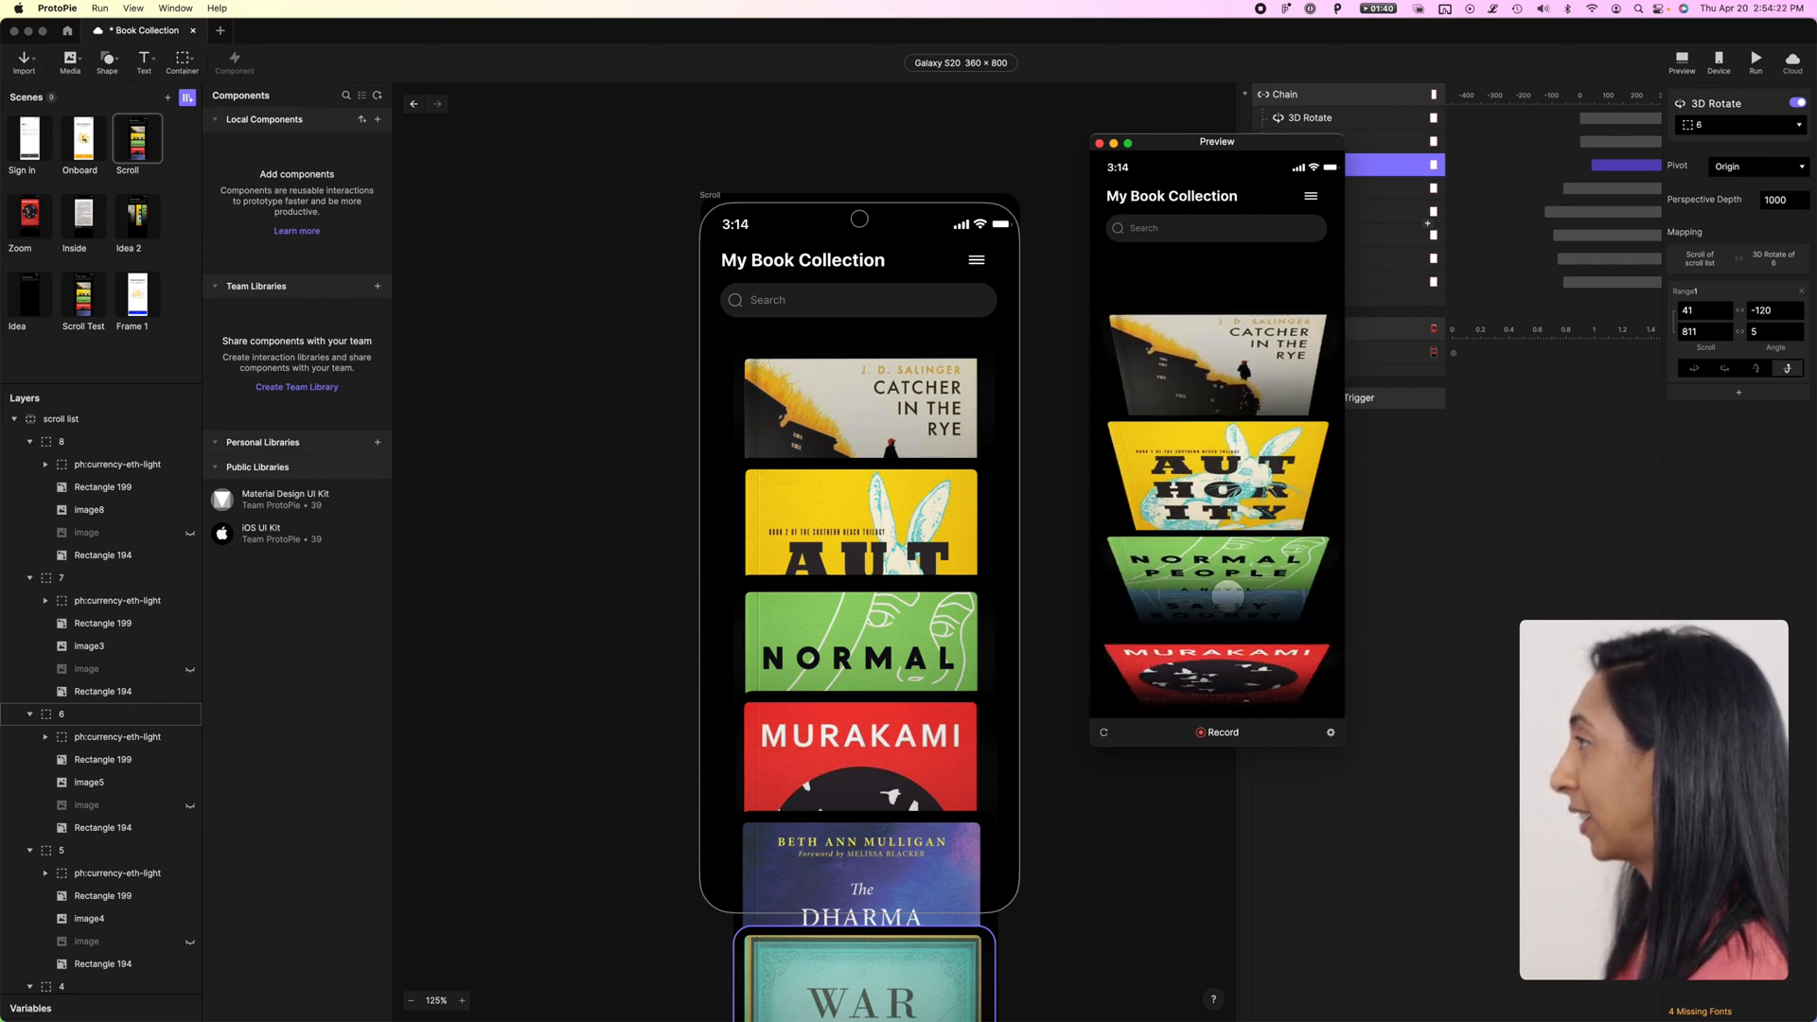
scroll("down", 3)
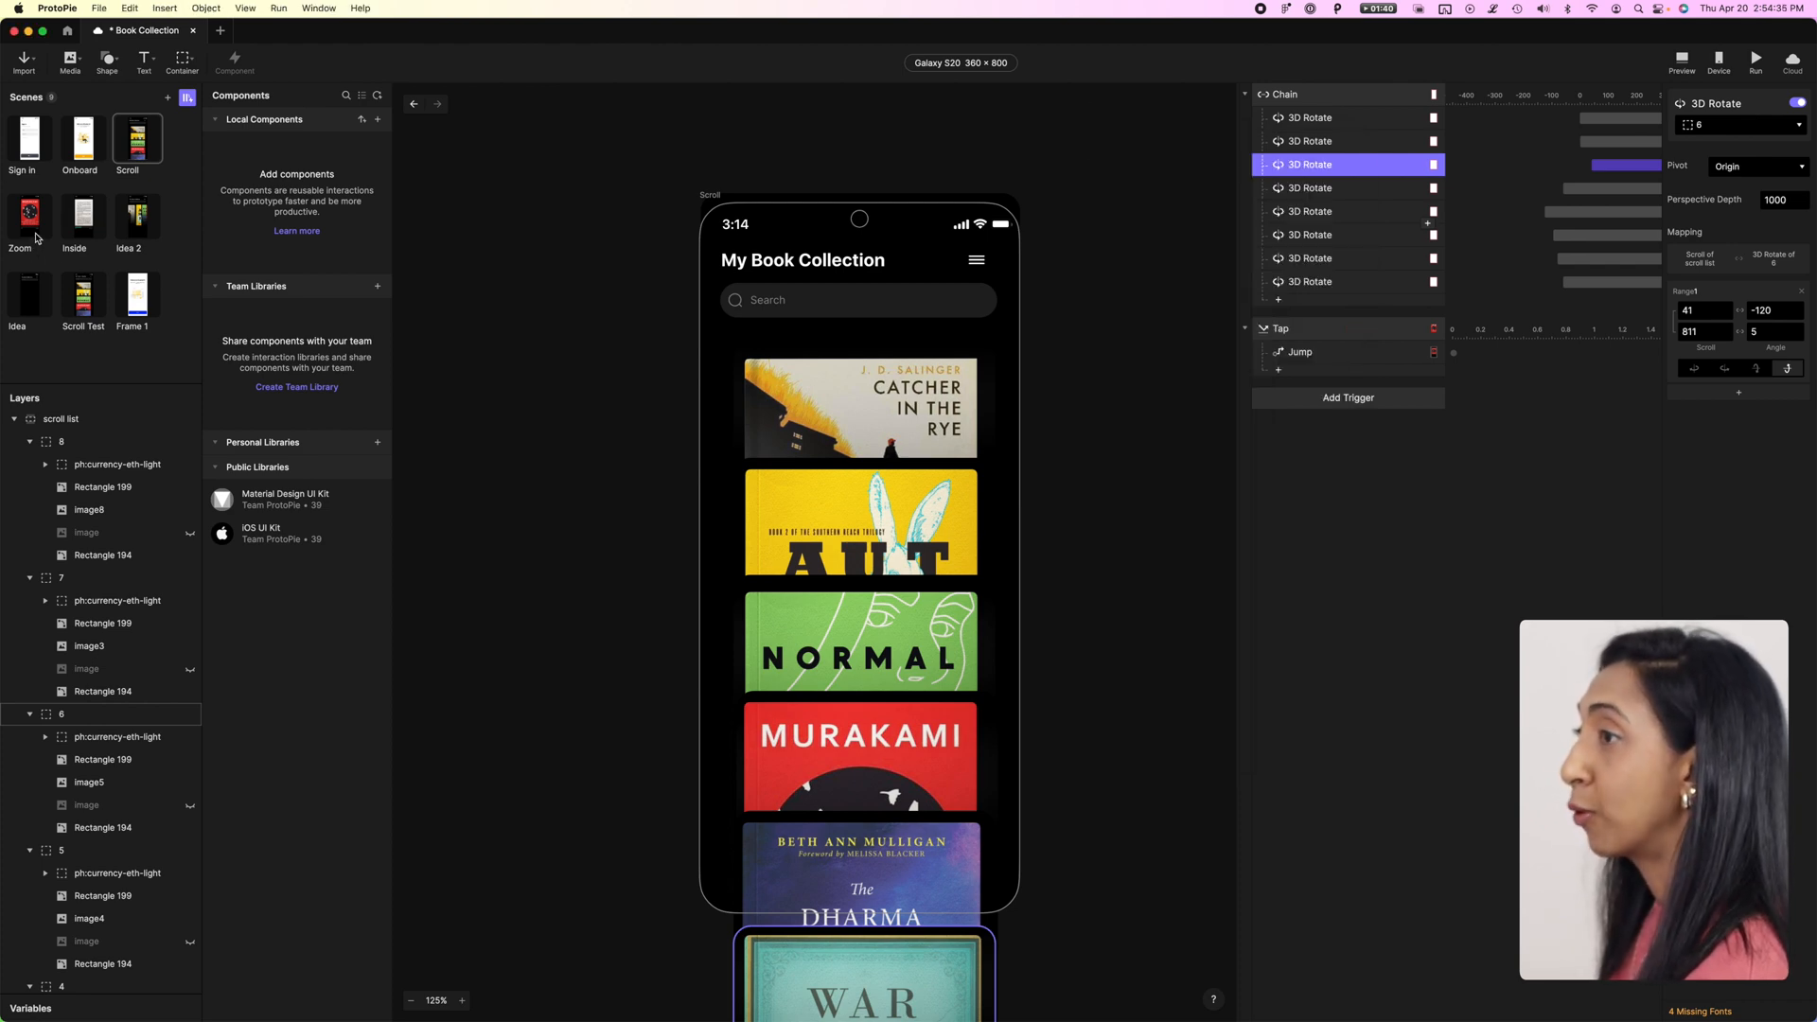
Review the Zoom scene's Start opacity animation and play the Murakami book preview
left_click(29, 217)
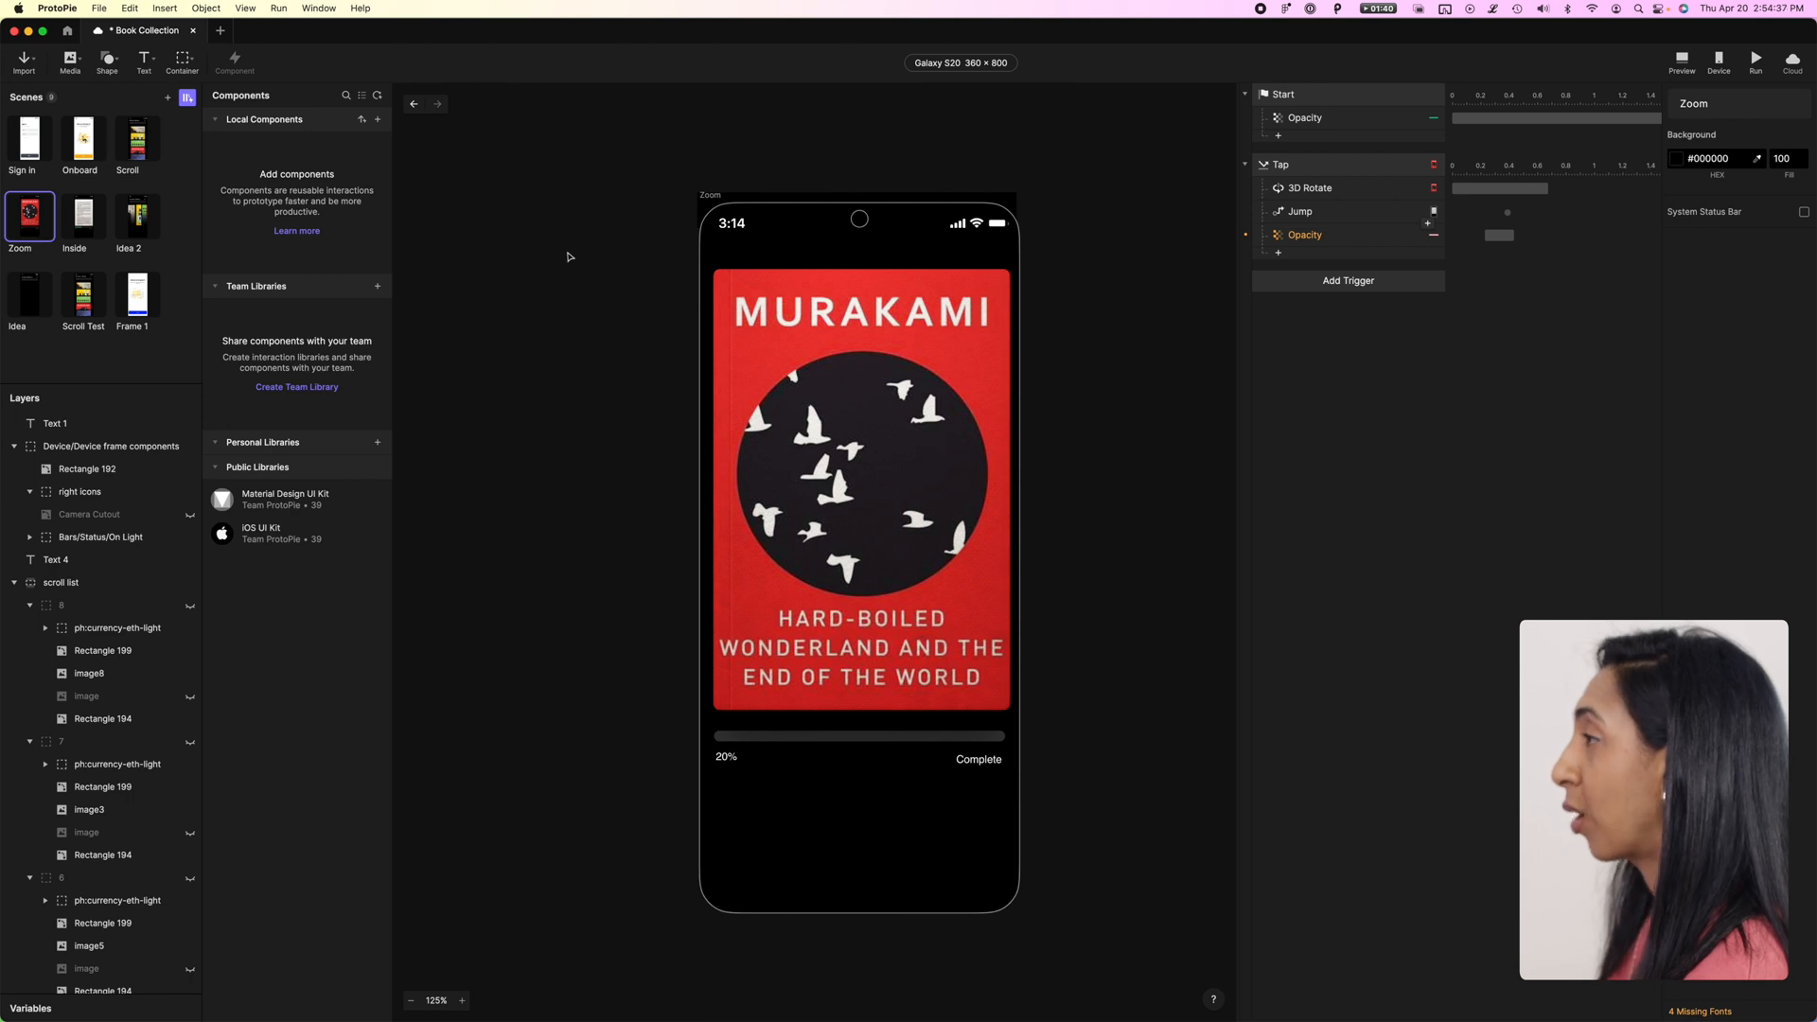
left_click(1283, 94)
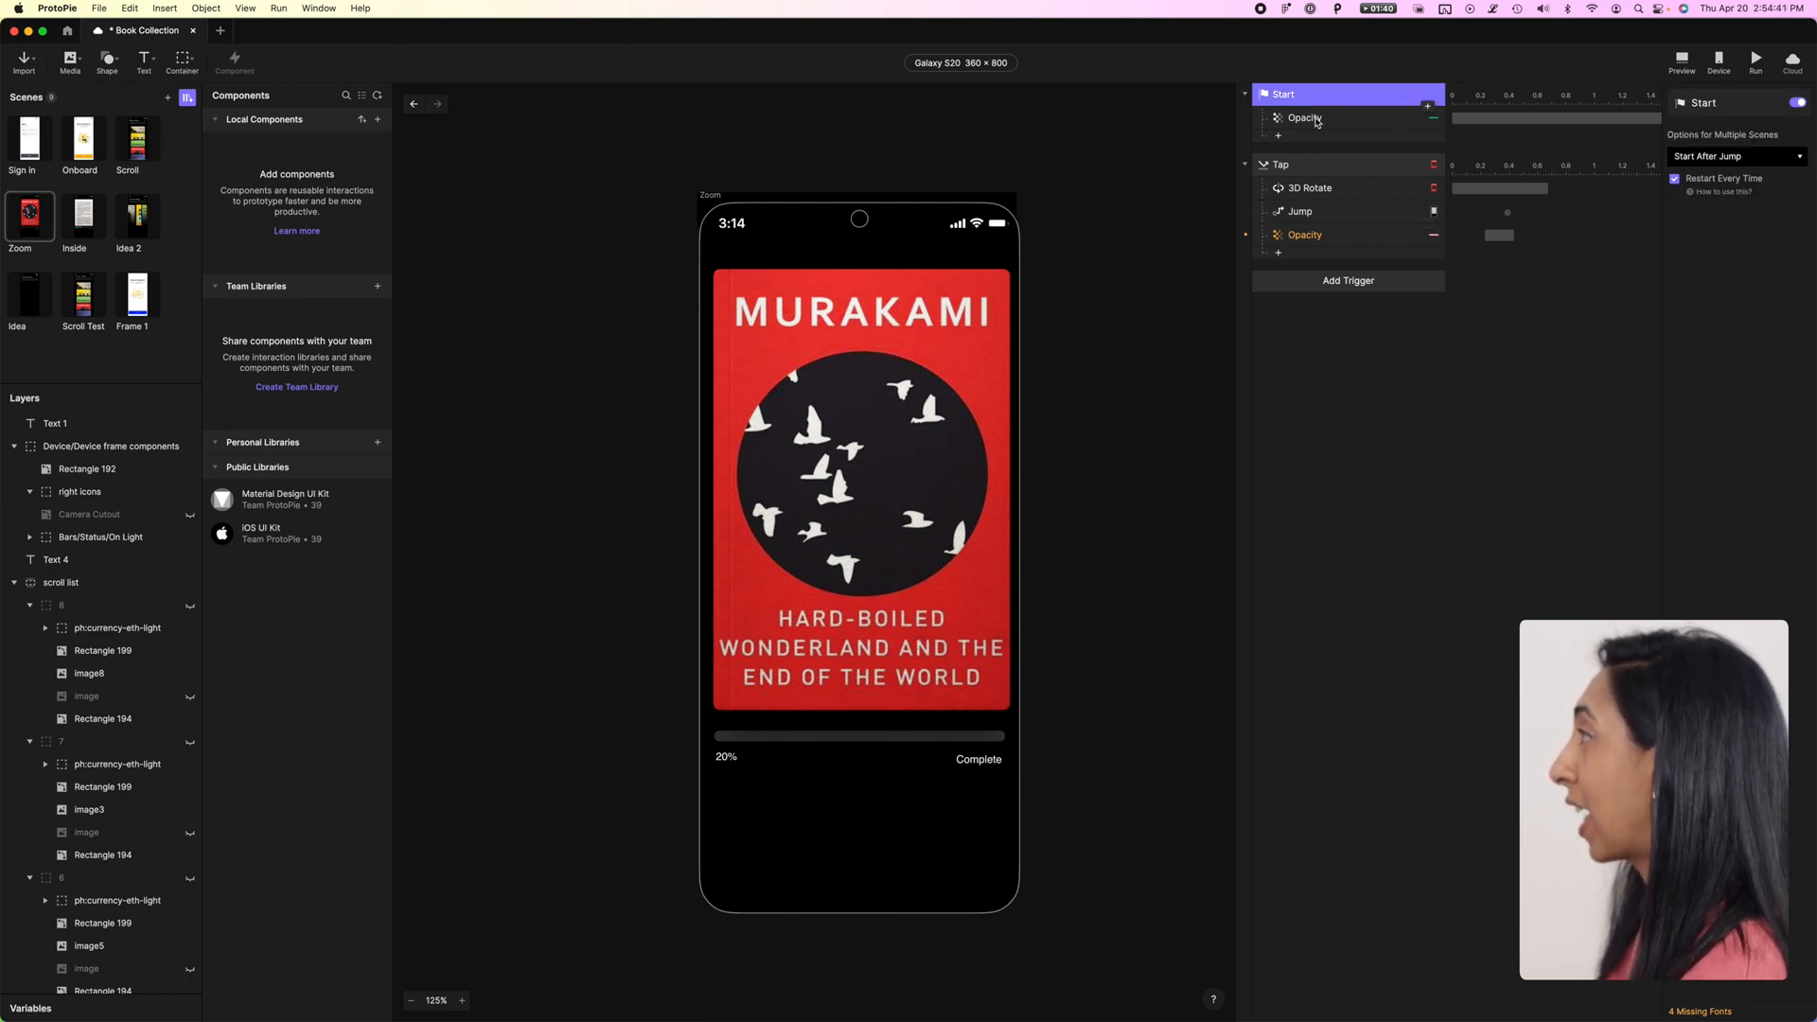
left_click(1305, 117)
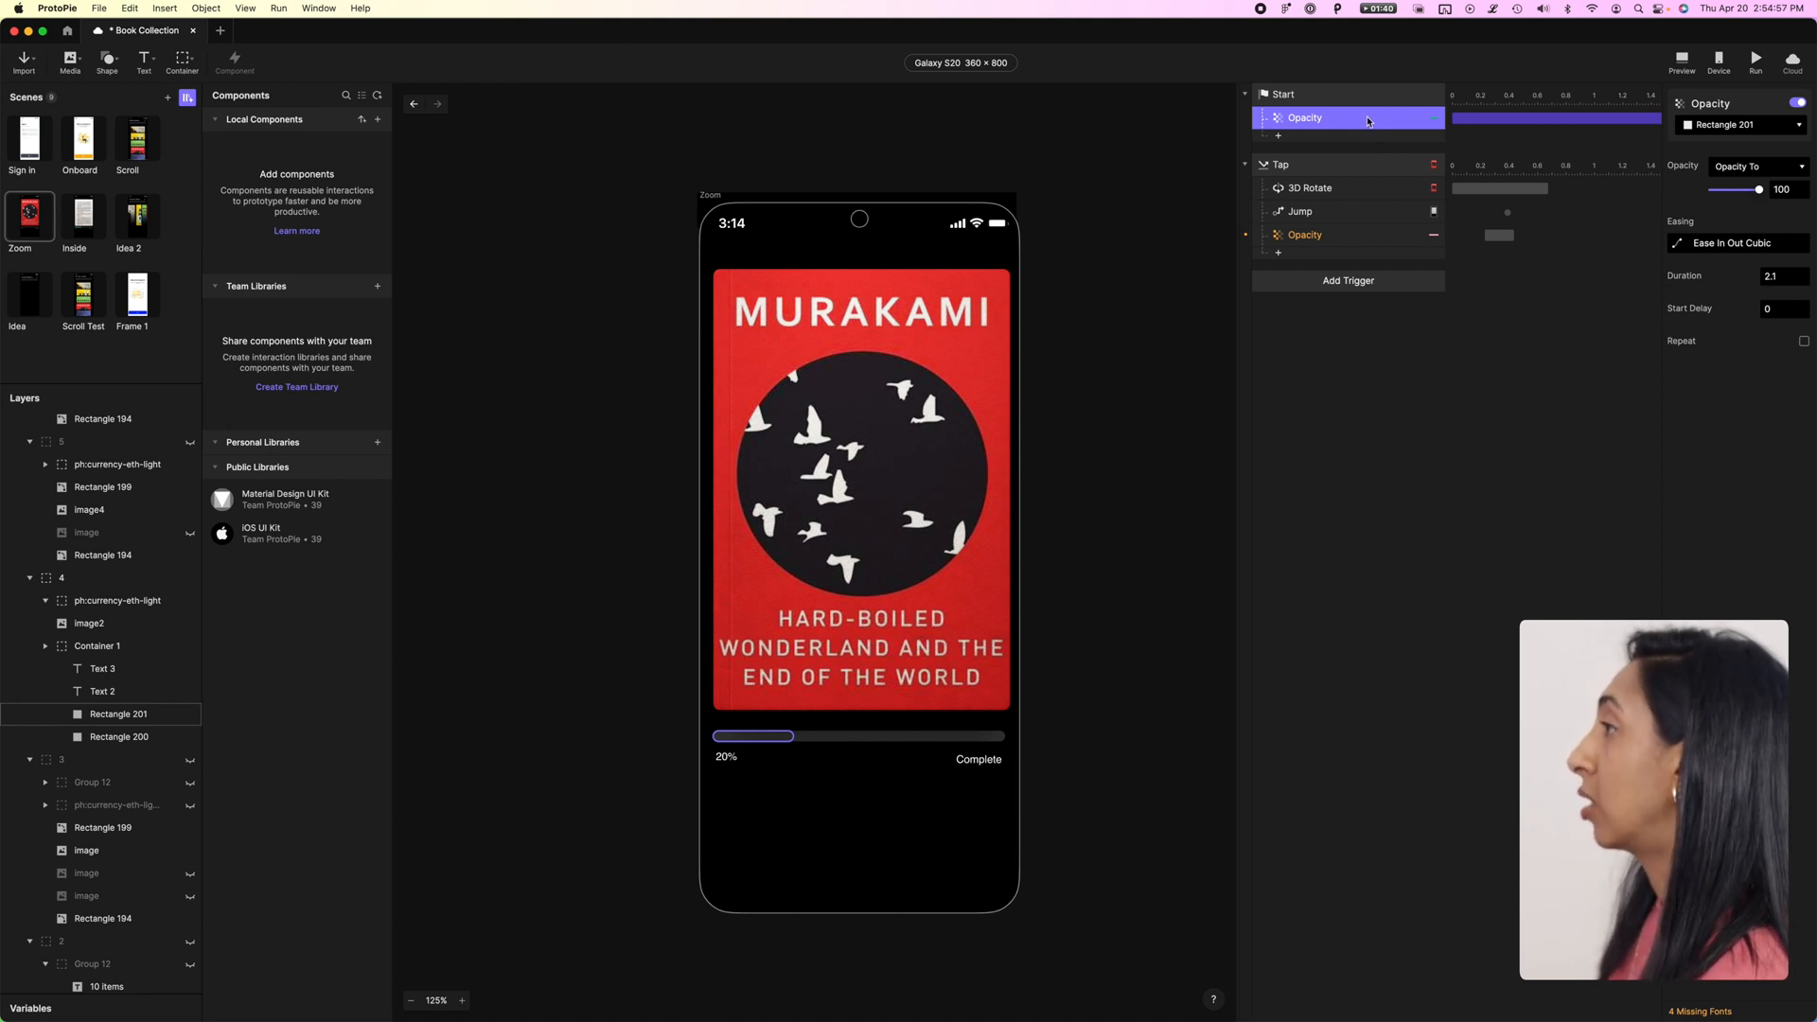
mouse_move(1570, 31)
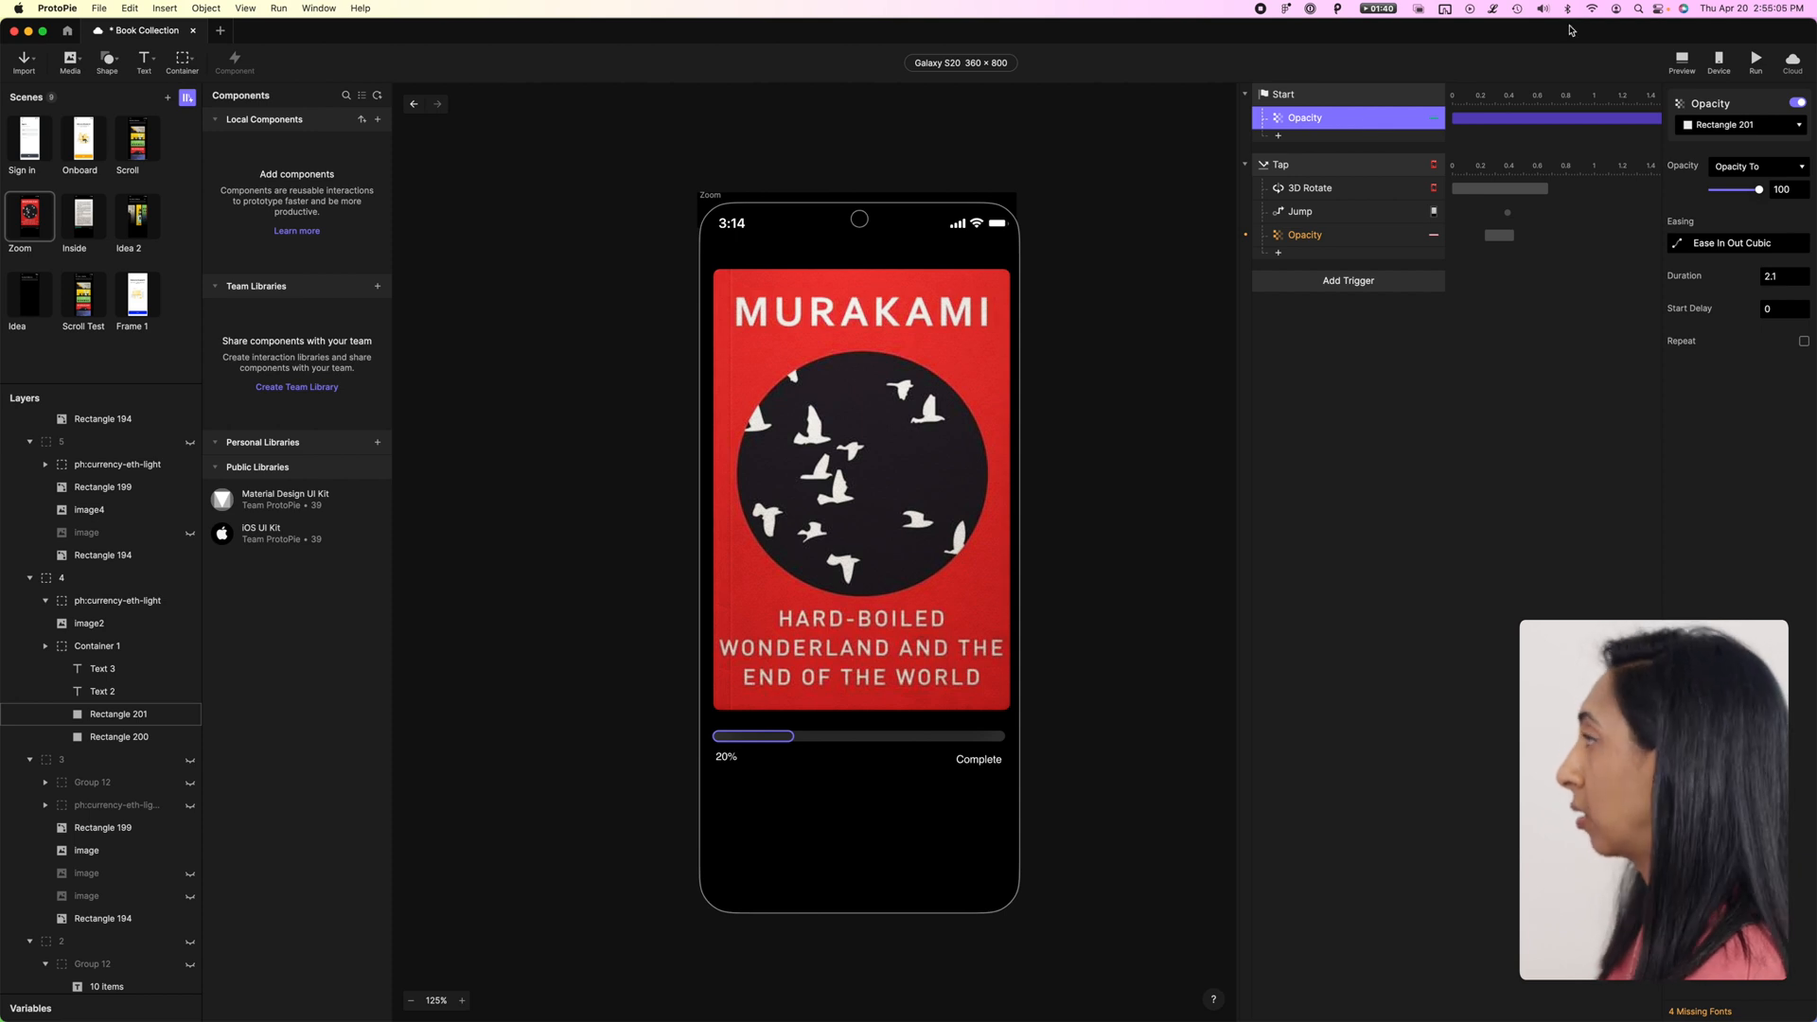
left_click(136, 137)
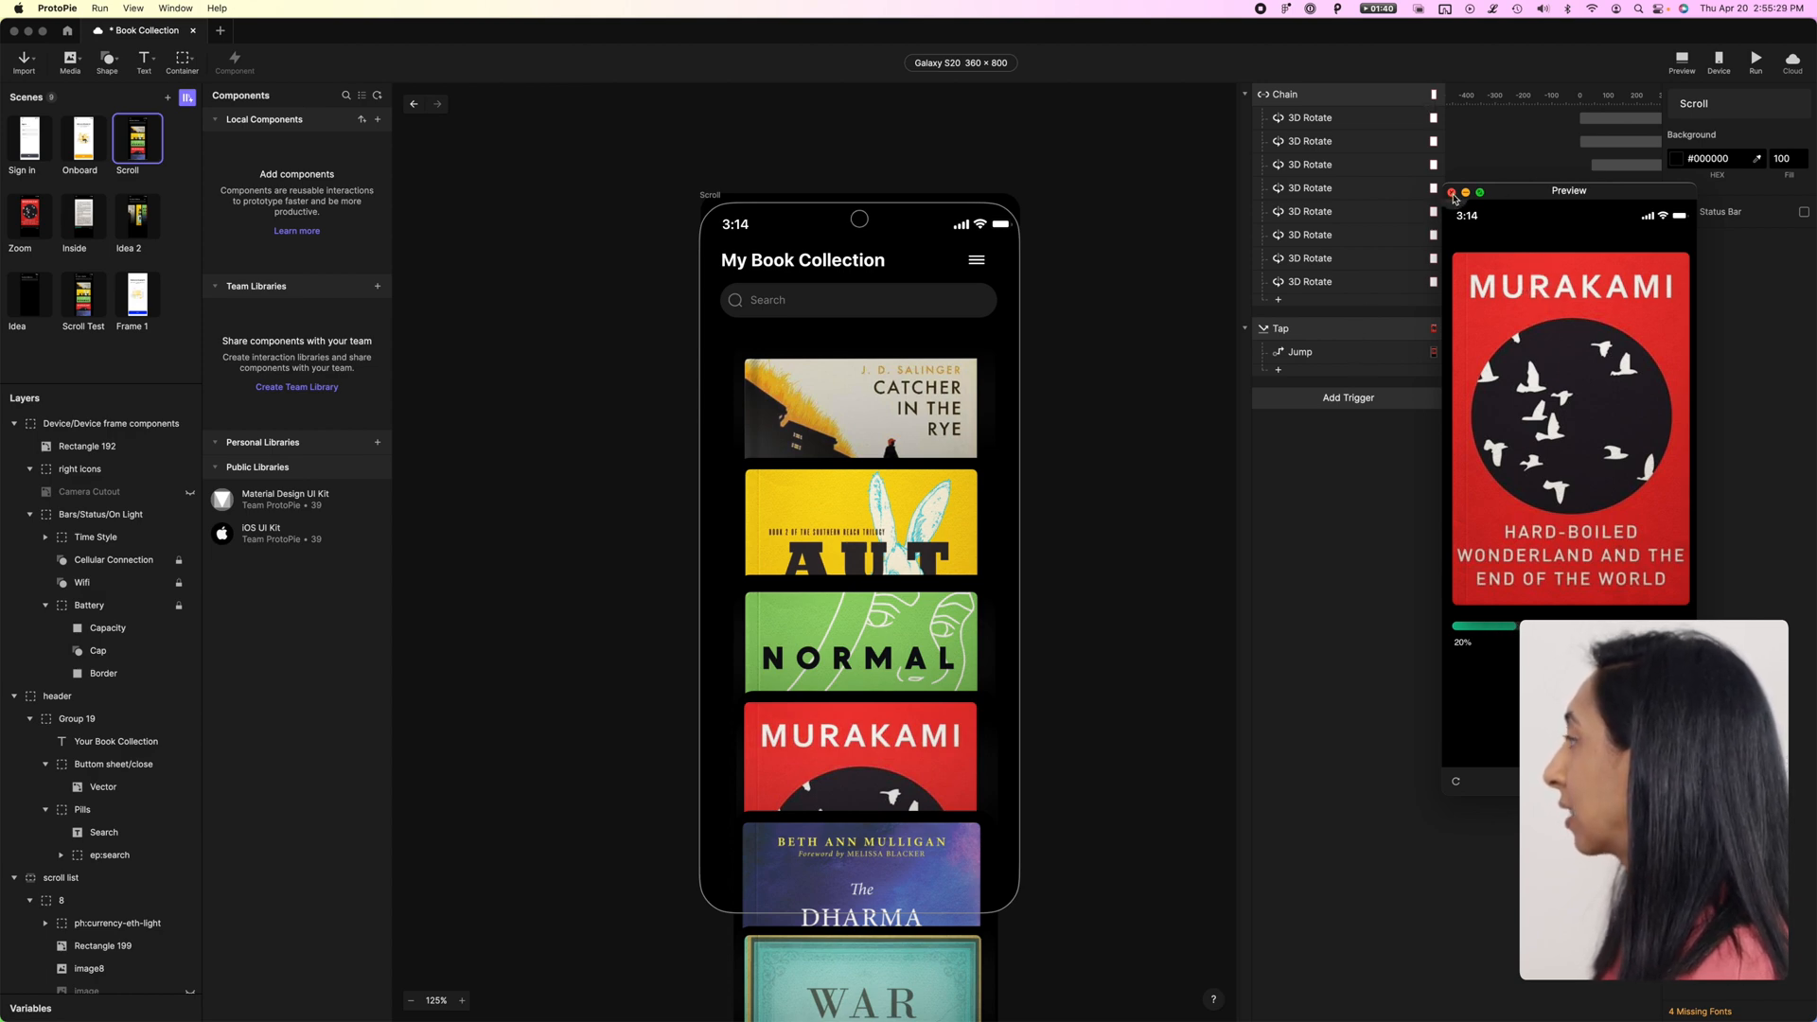
Close the preview and check the Tap trigger's Opacity timing on Container 1
left_click(27, 219)
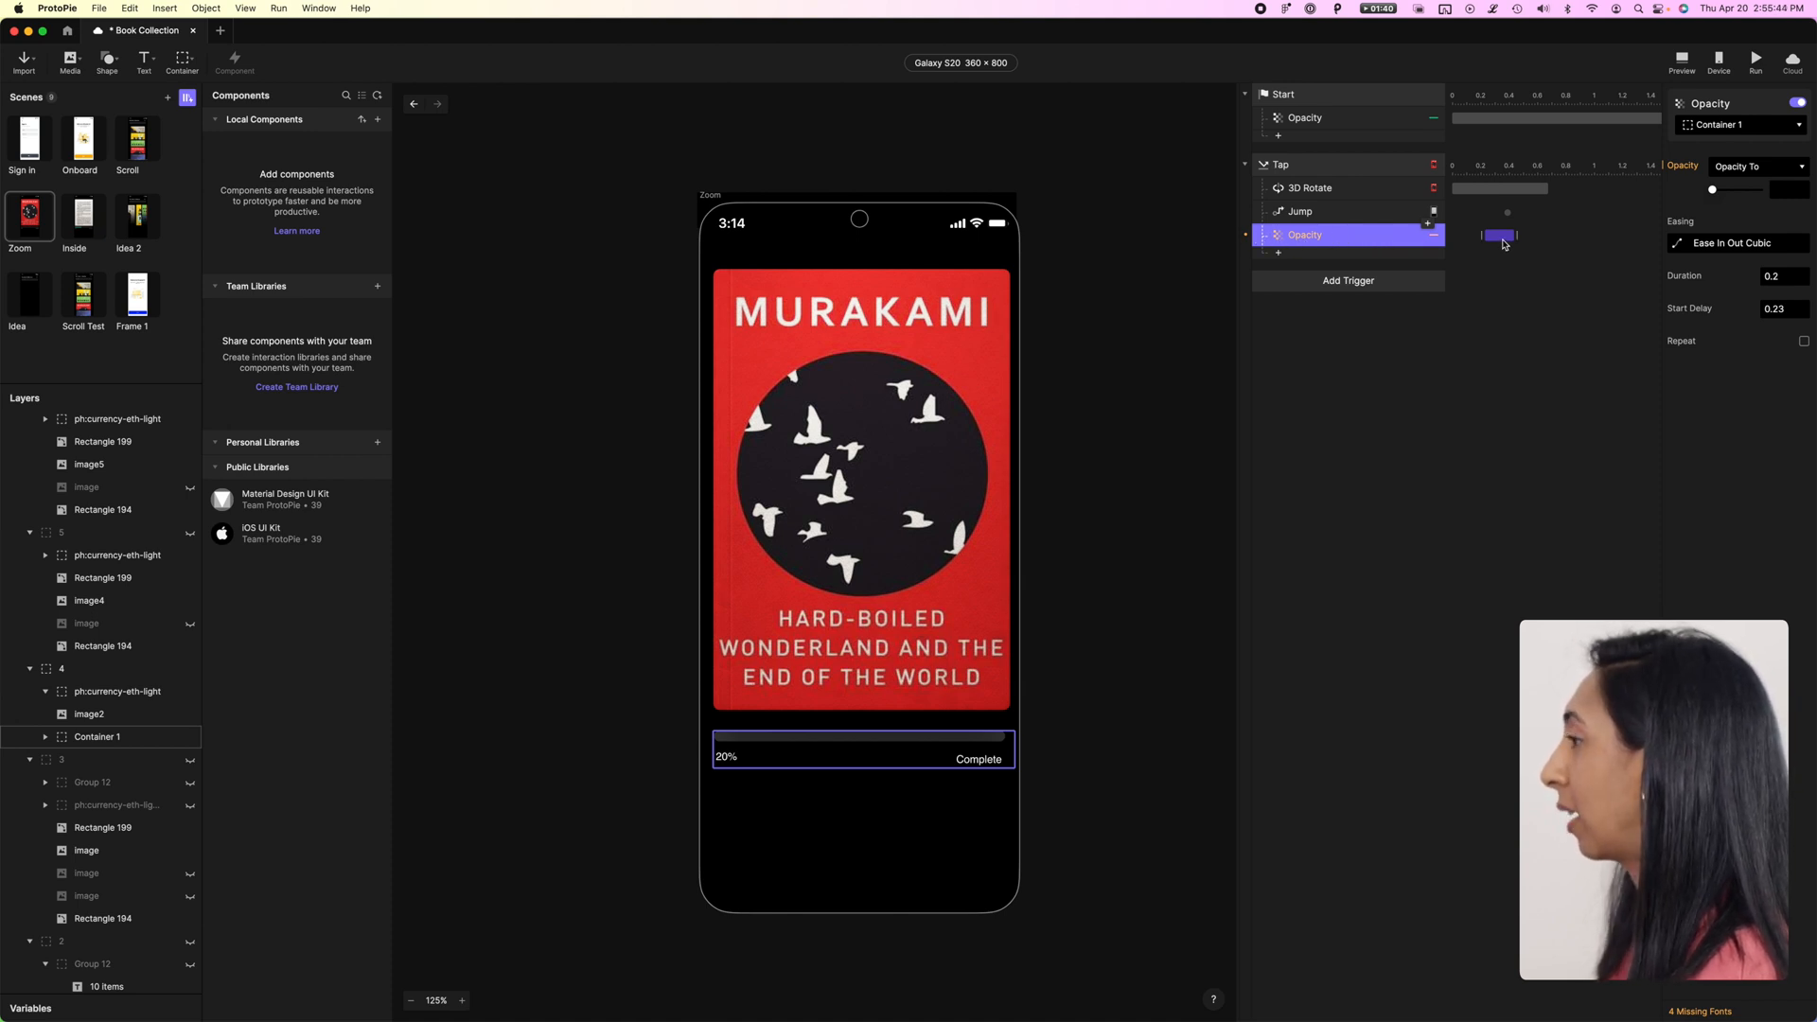
left_click(862, 745)
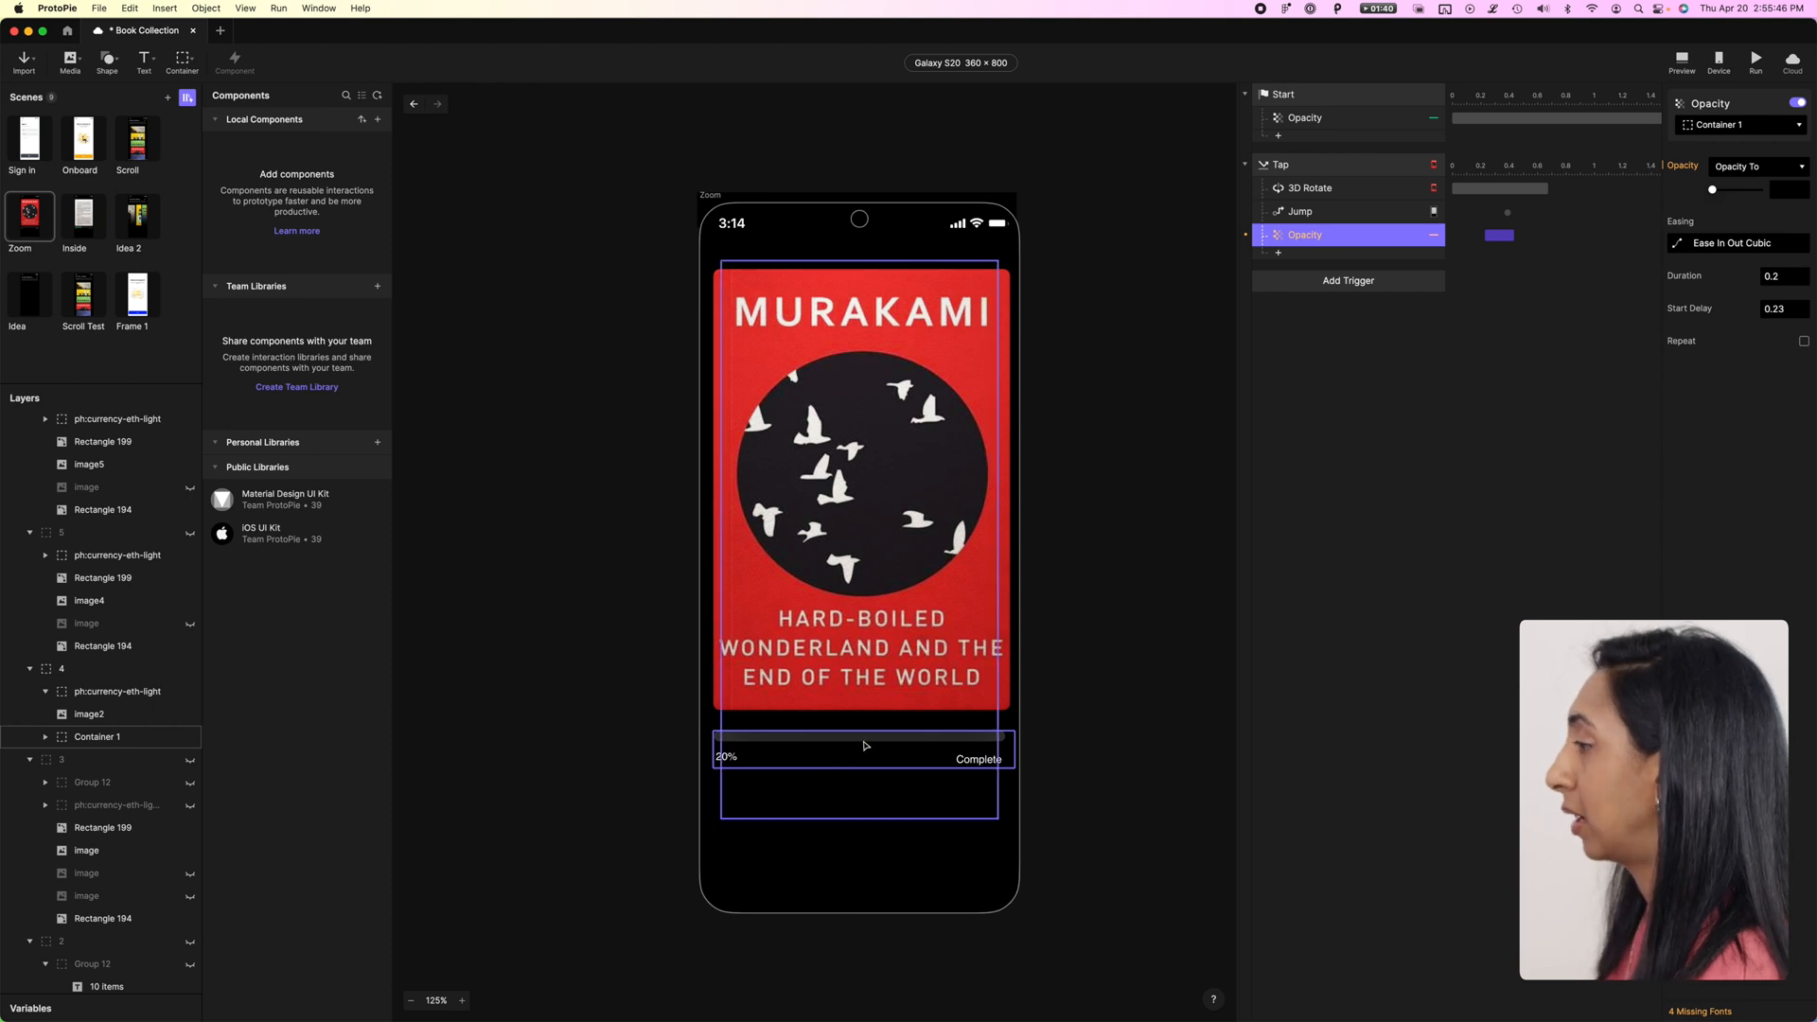
left_click(1681, 61)
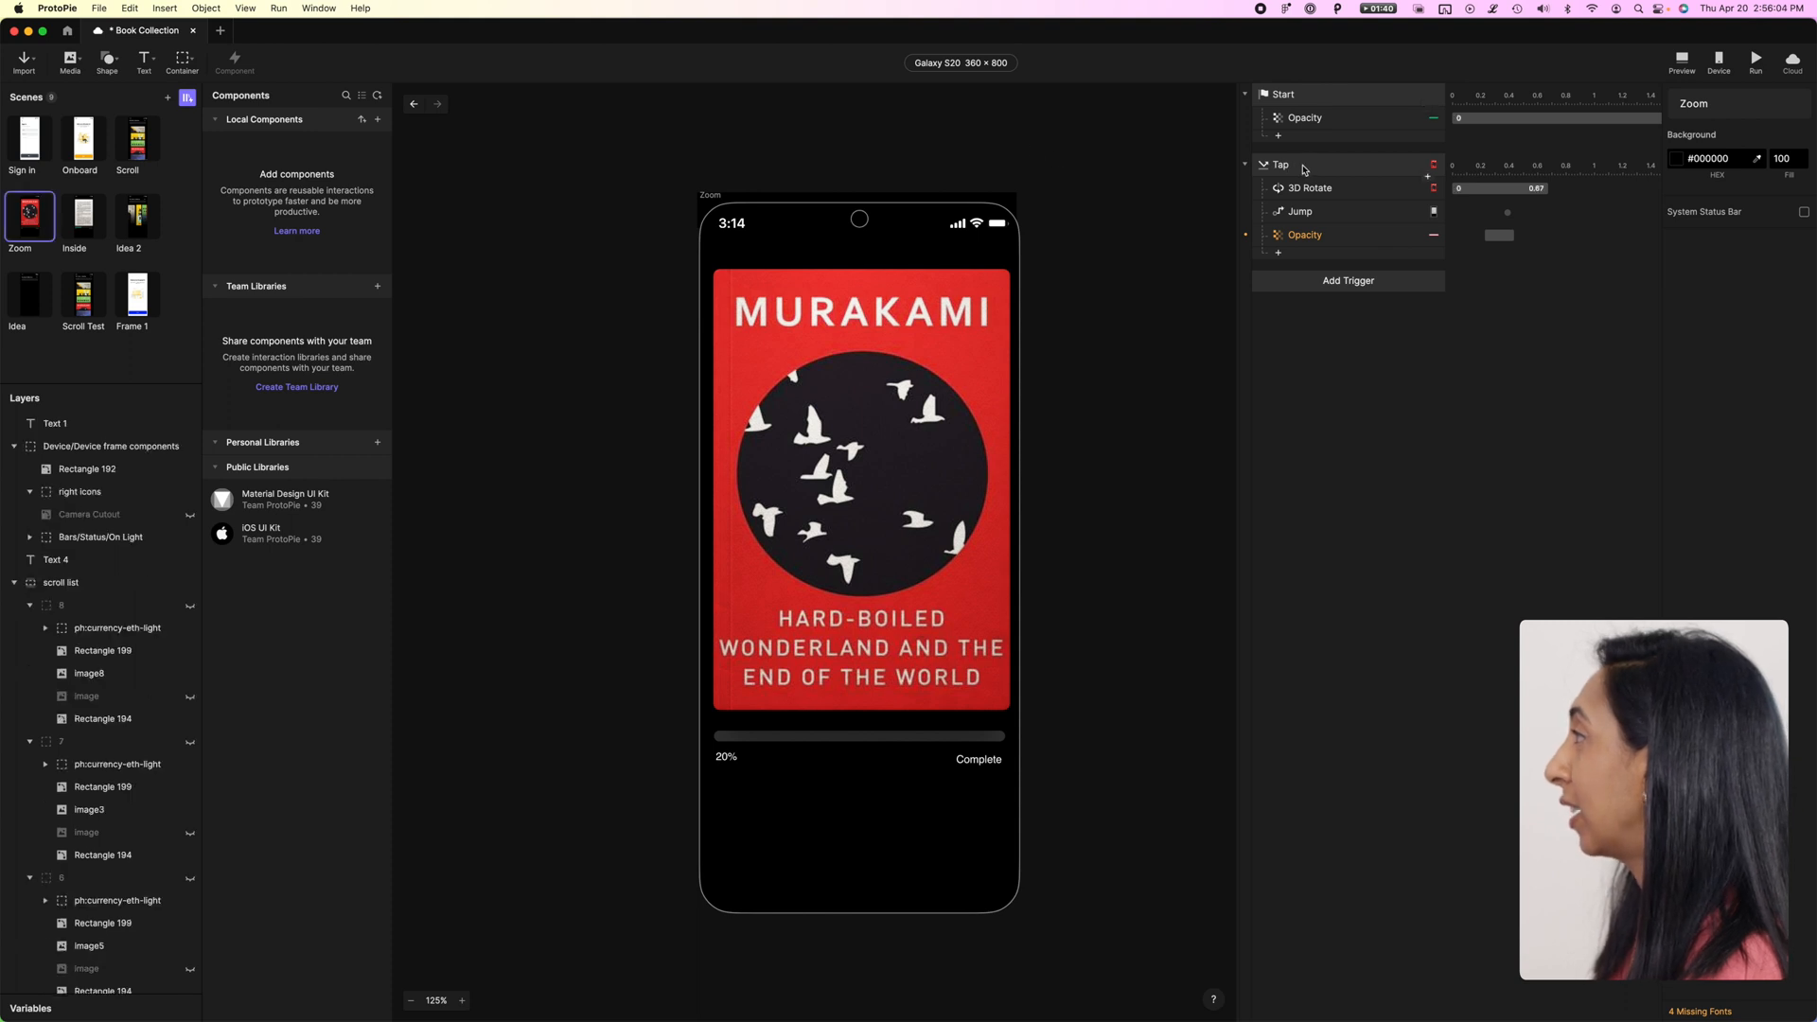
Review the Tap trigger's 3D Rotate response and its target layer, image2
left_click(1311, 188)
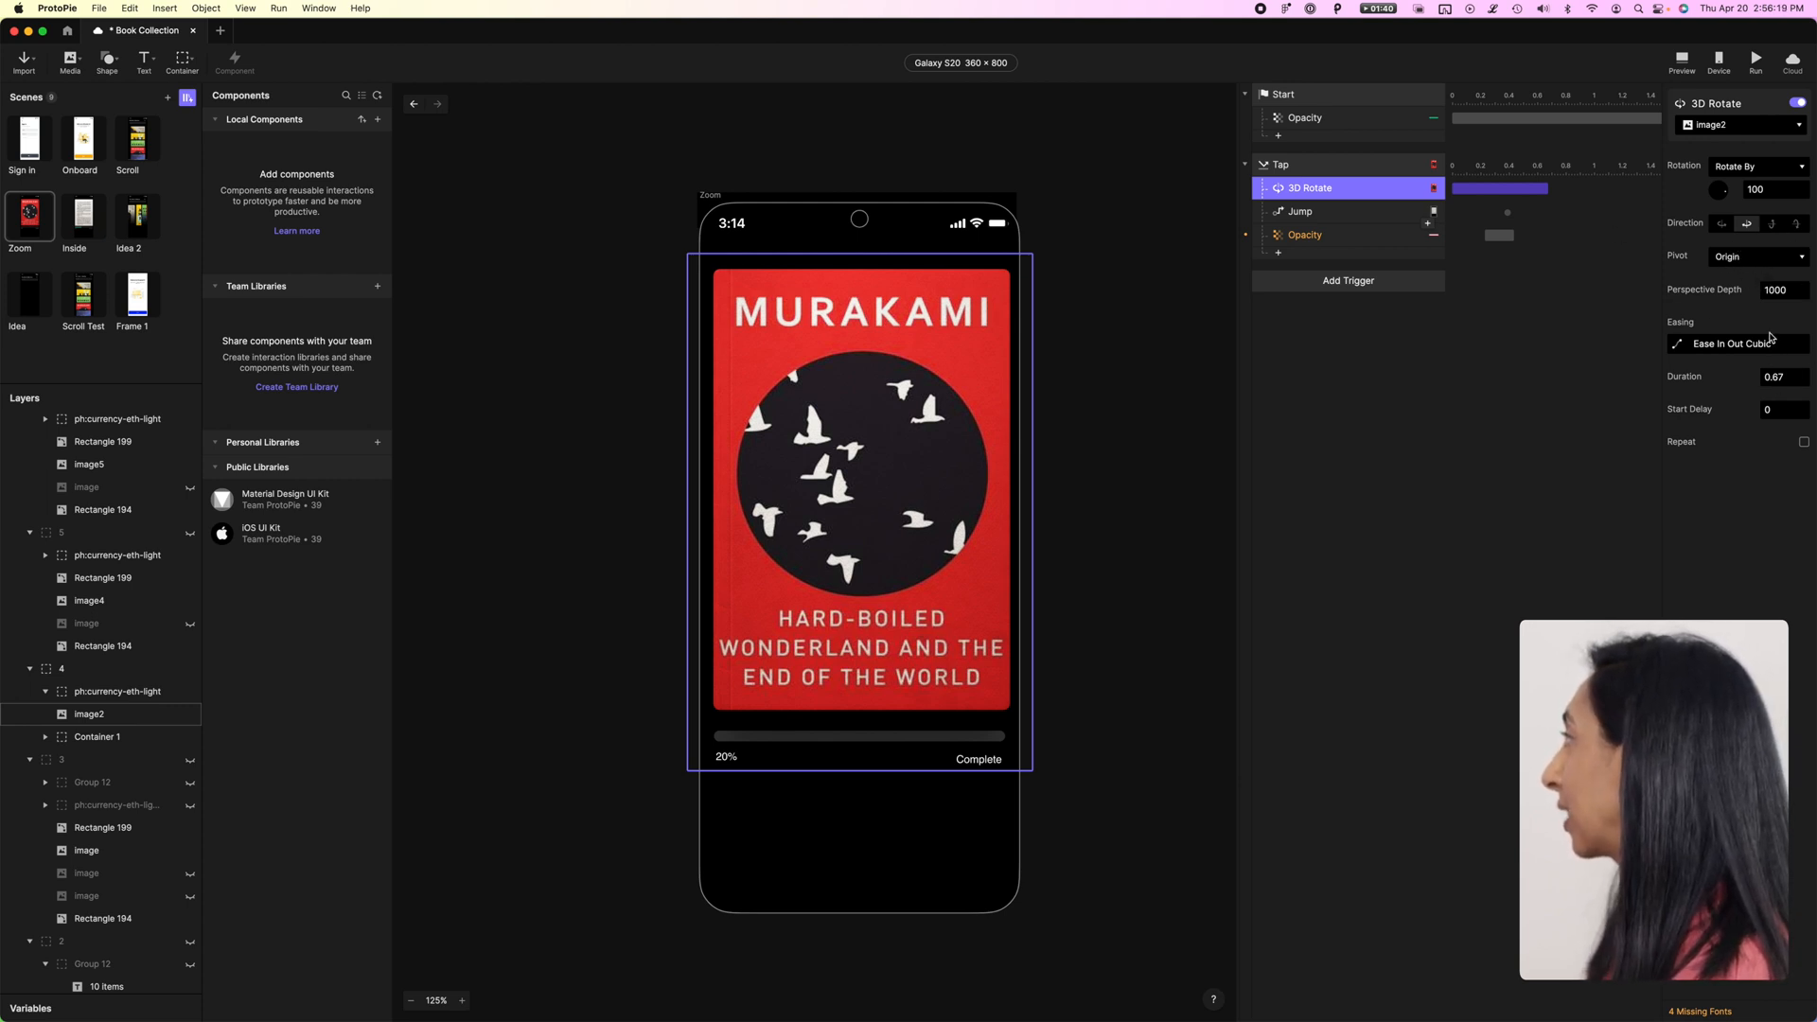
mouse_move(1724, 139)
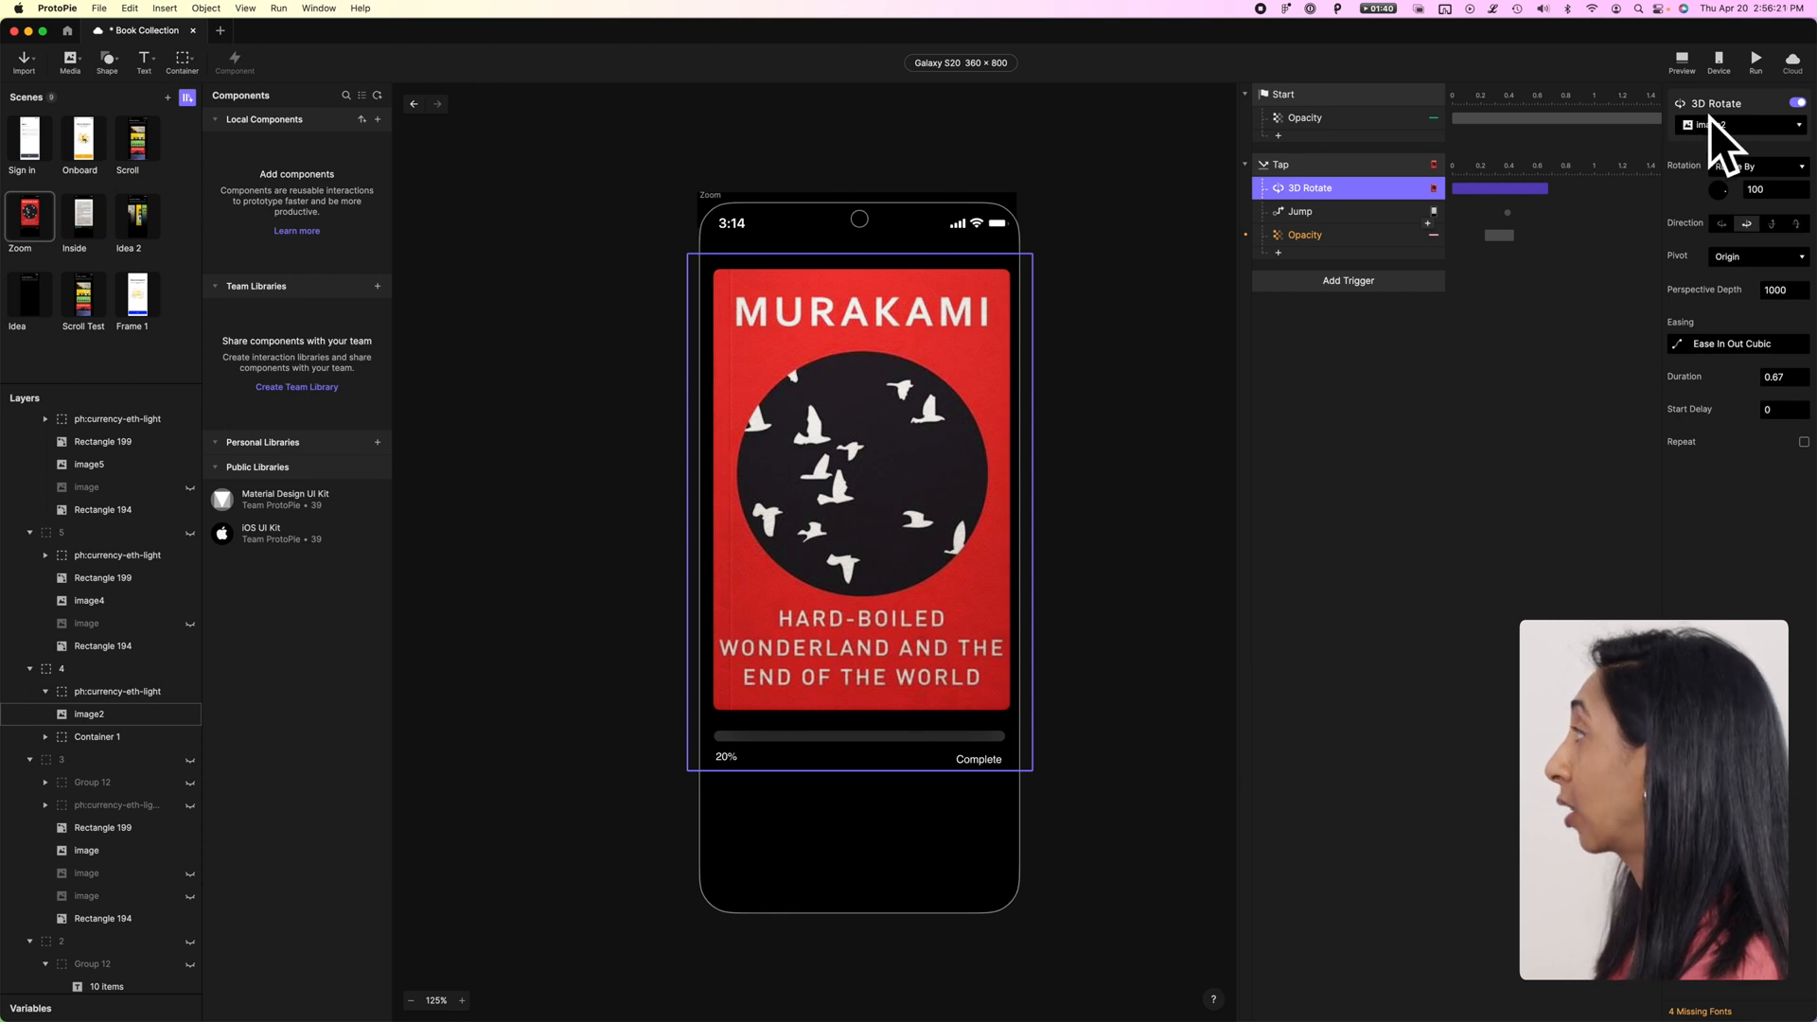
left_click(1799, 125)
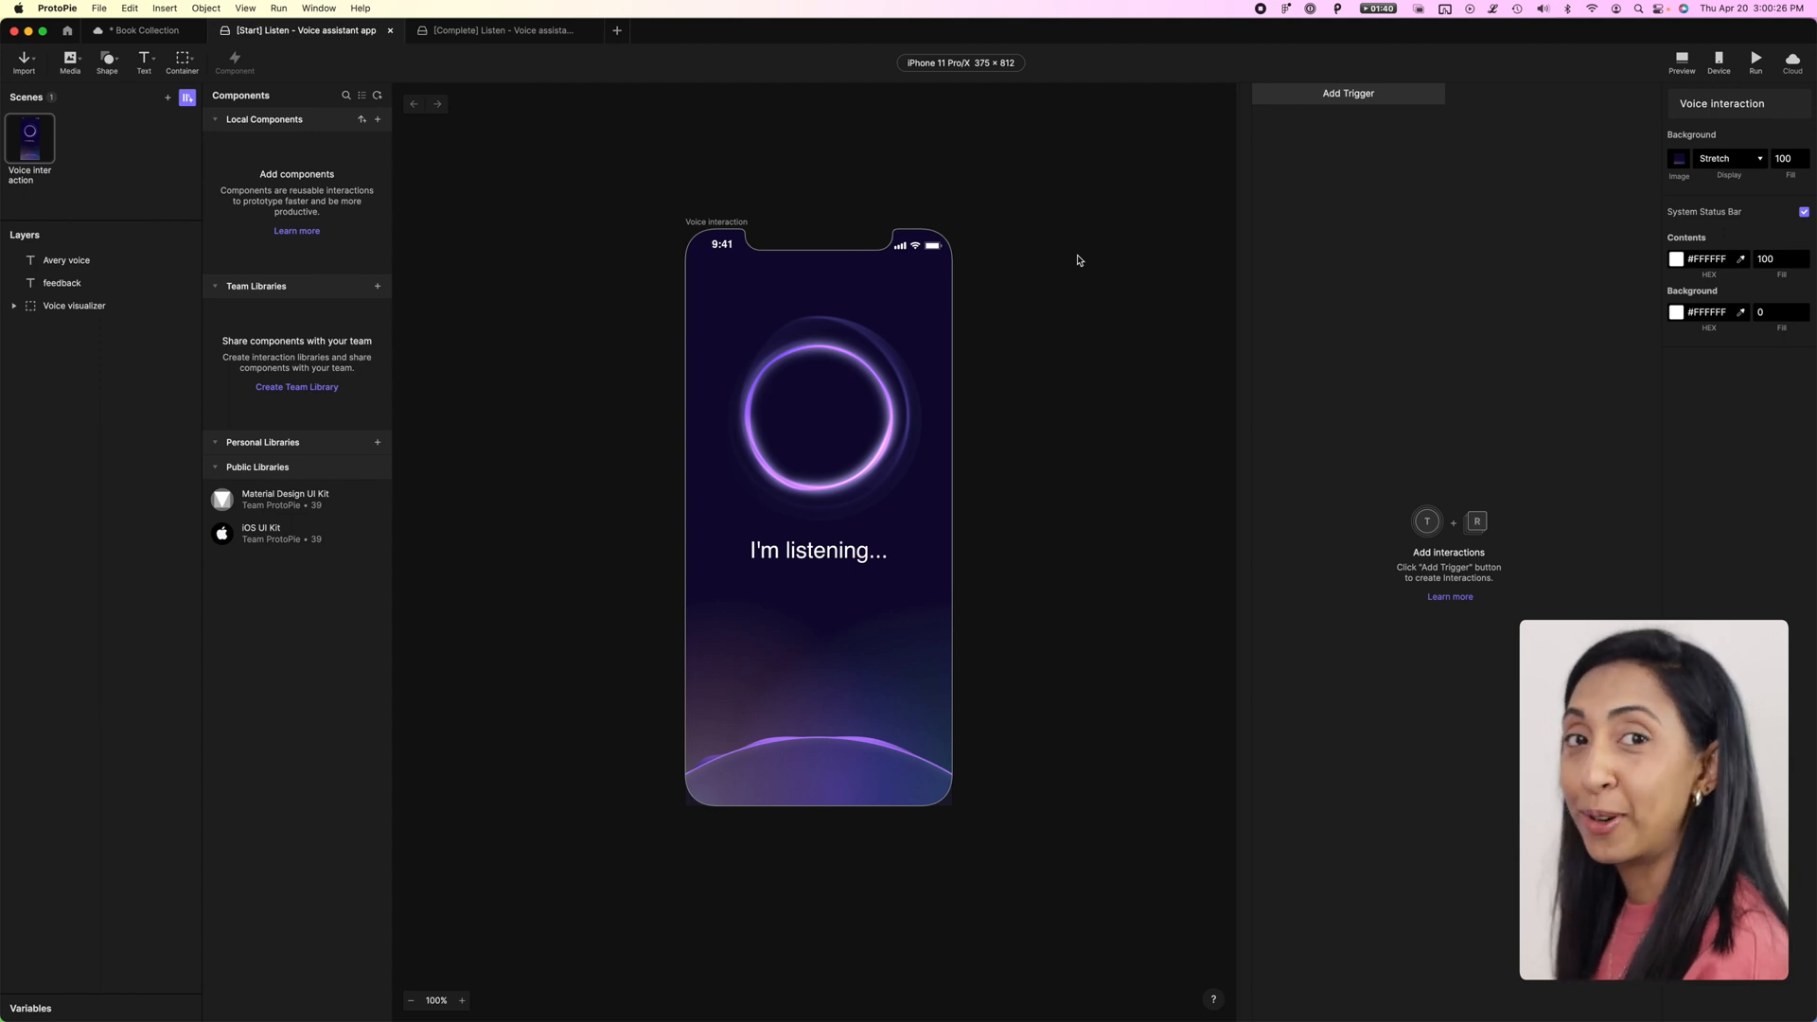
mouse_move(802, 220)
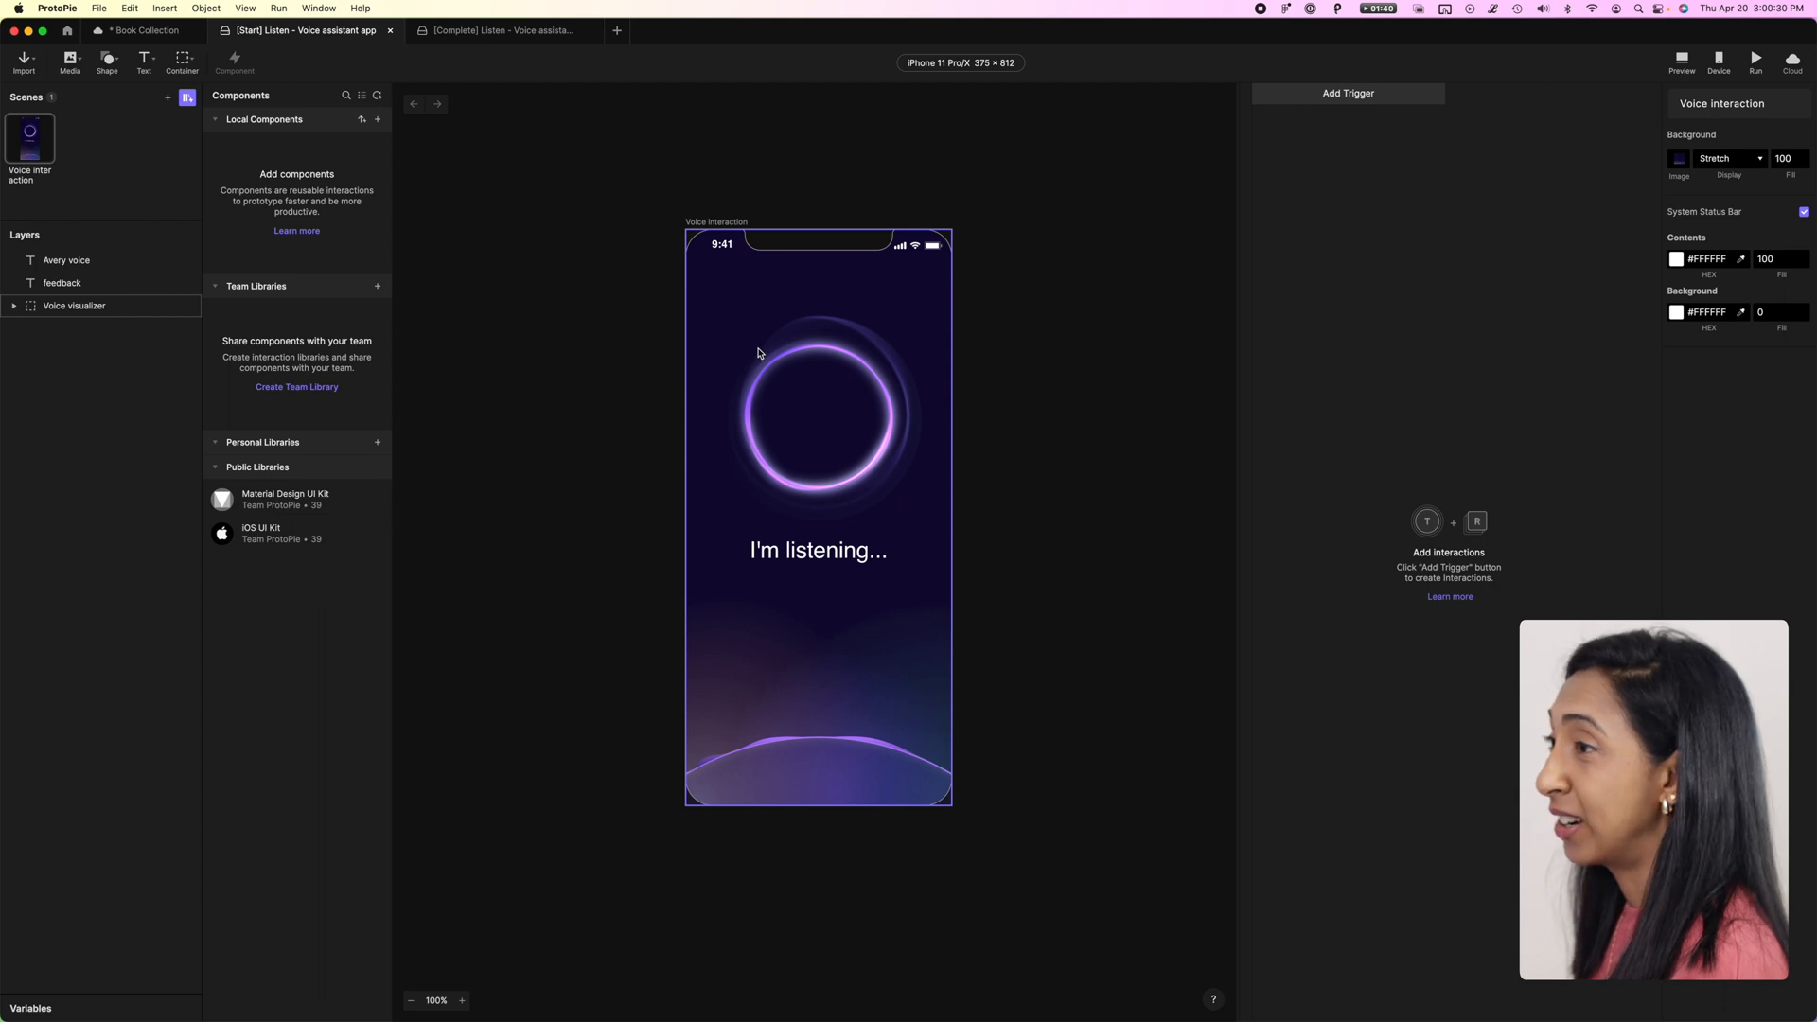
left_click(67, 259)
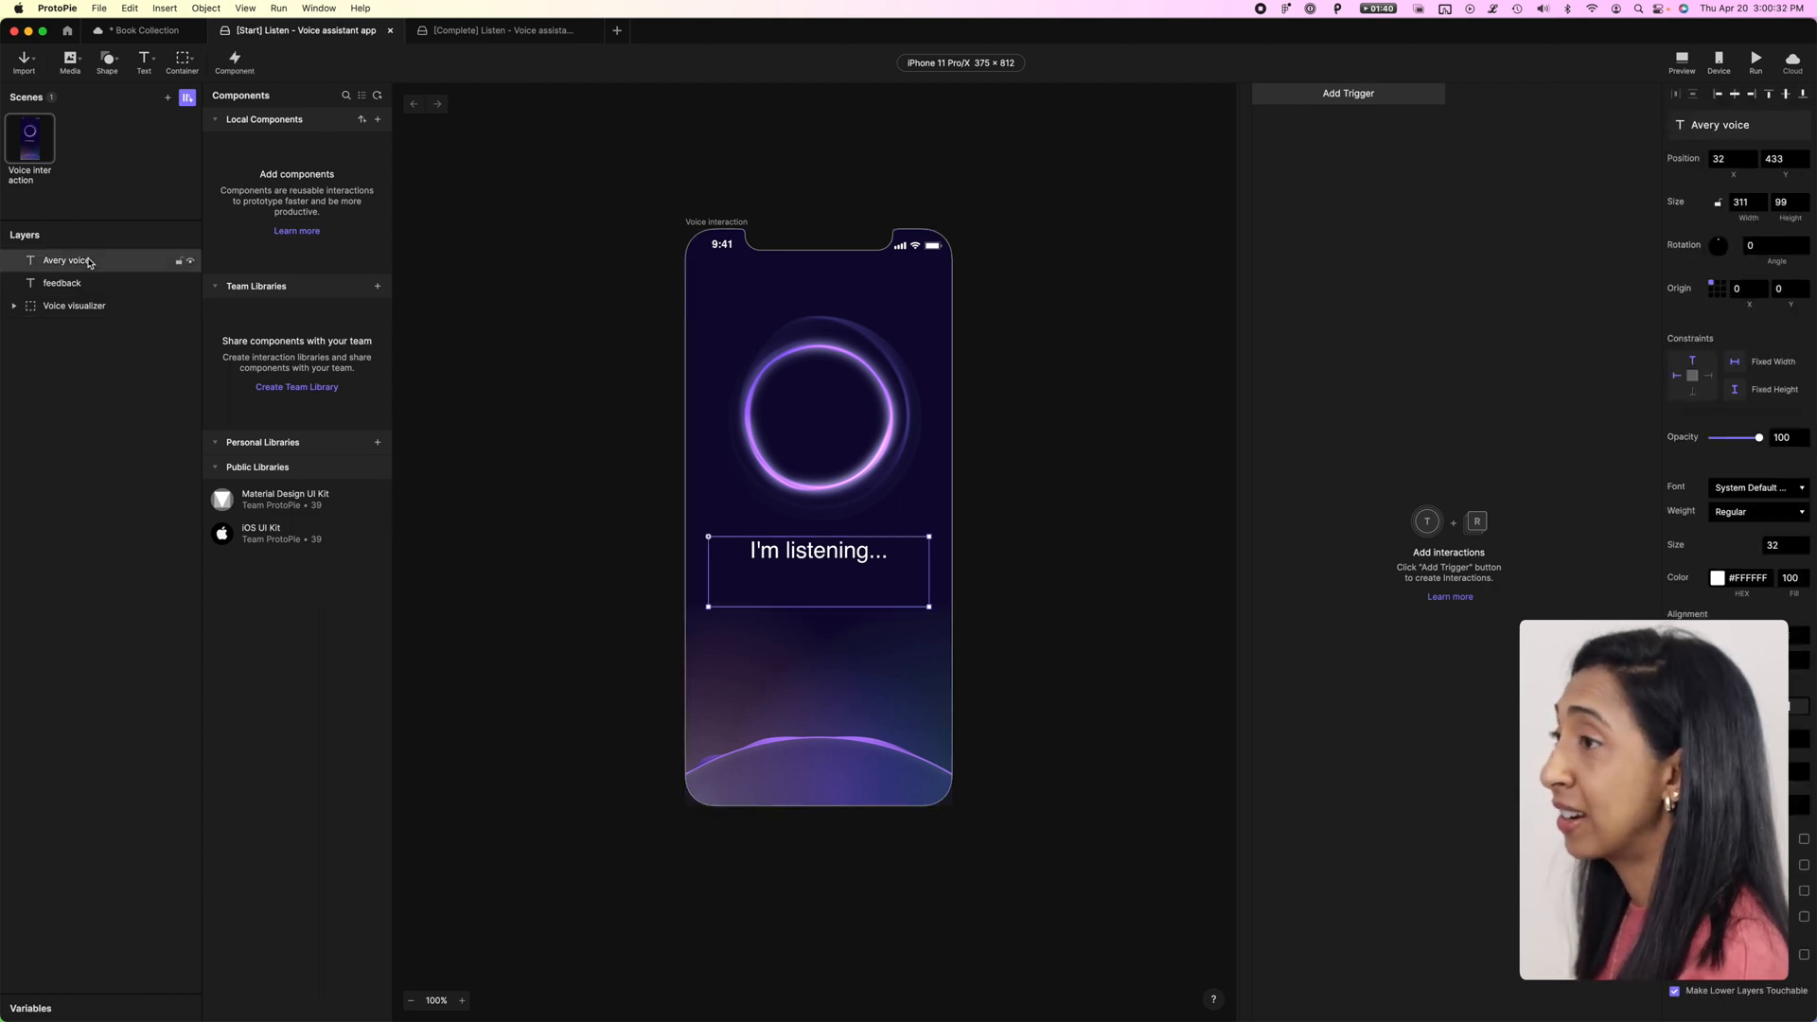
left_click(62, 283)
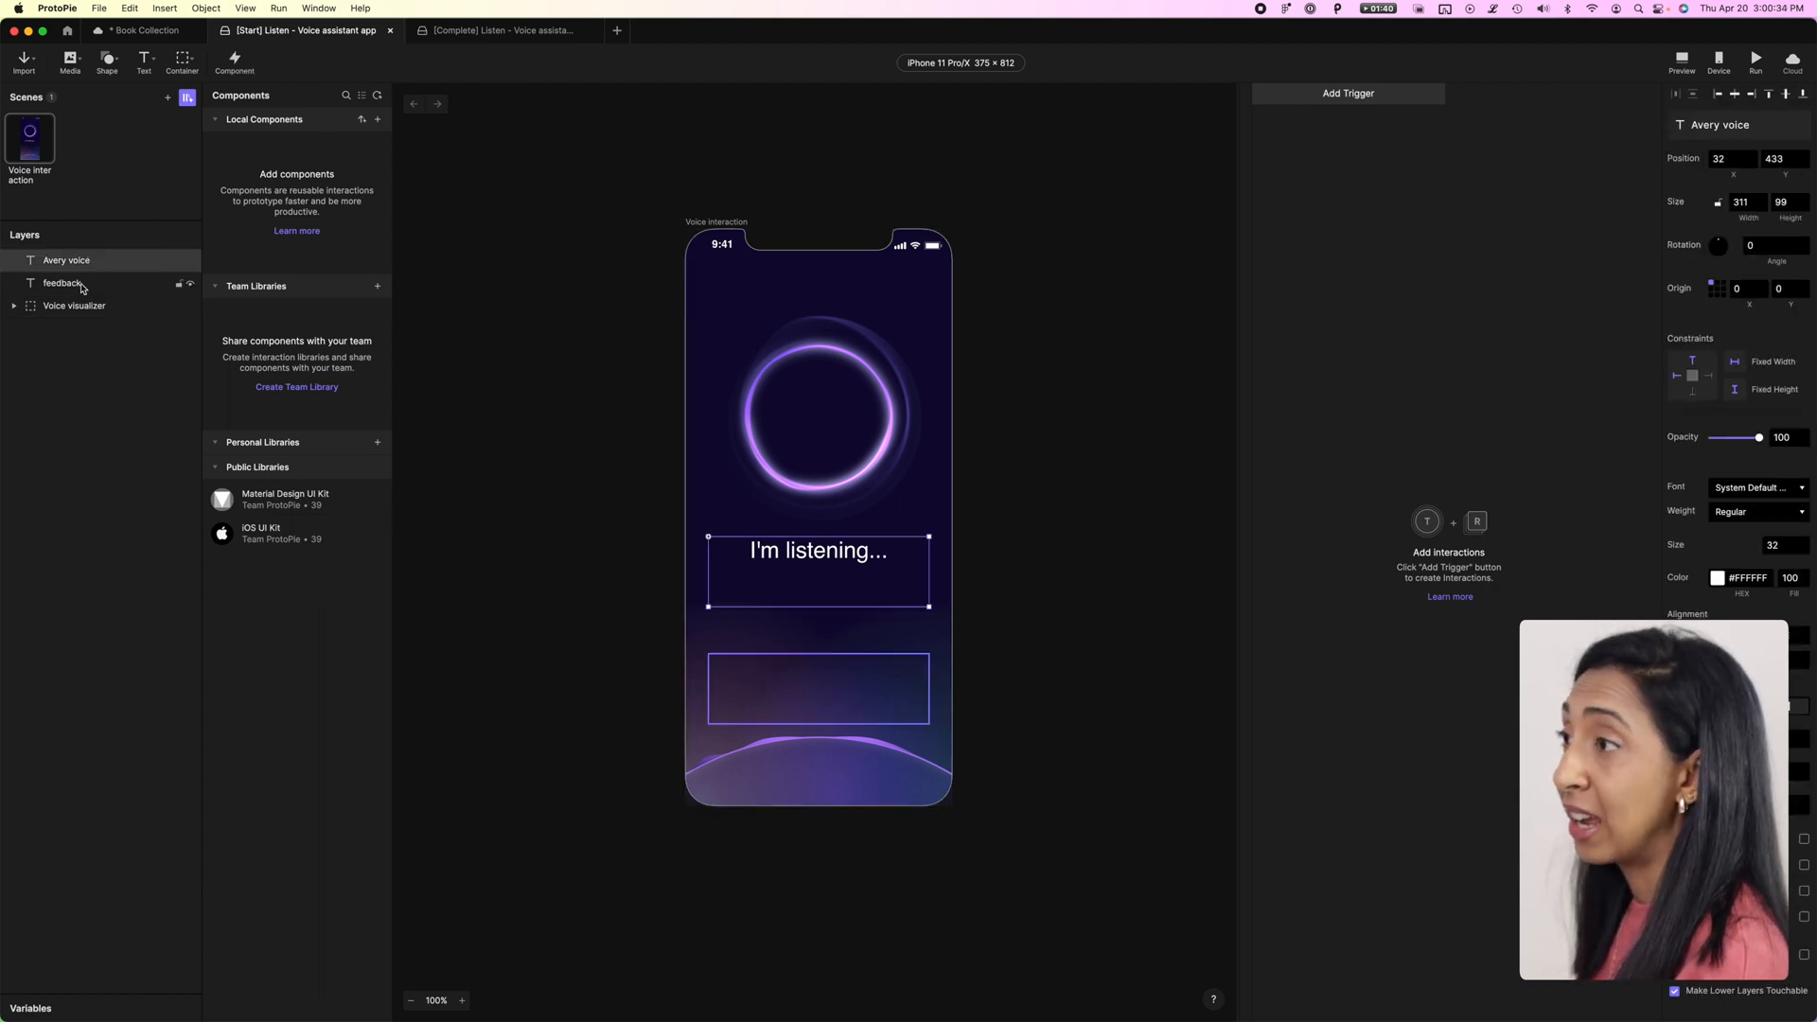
left_click(73, 306)
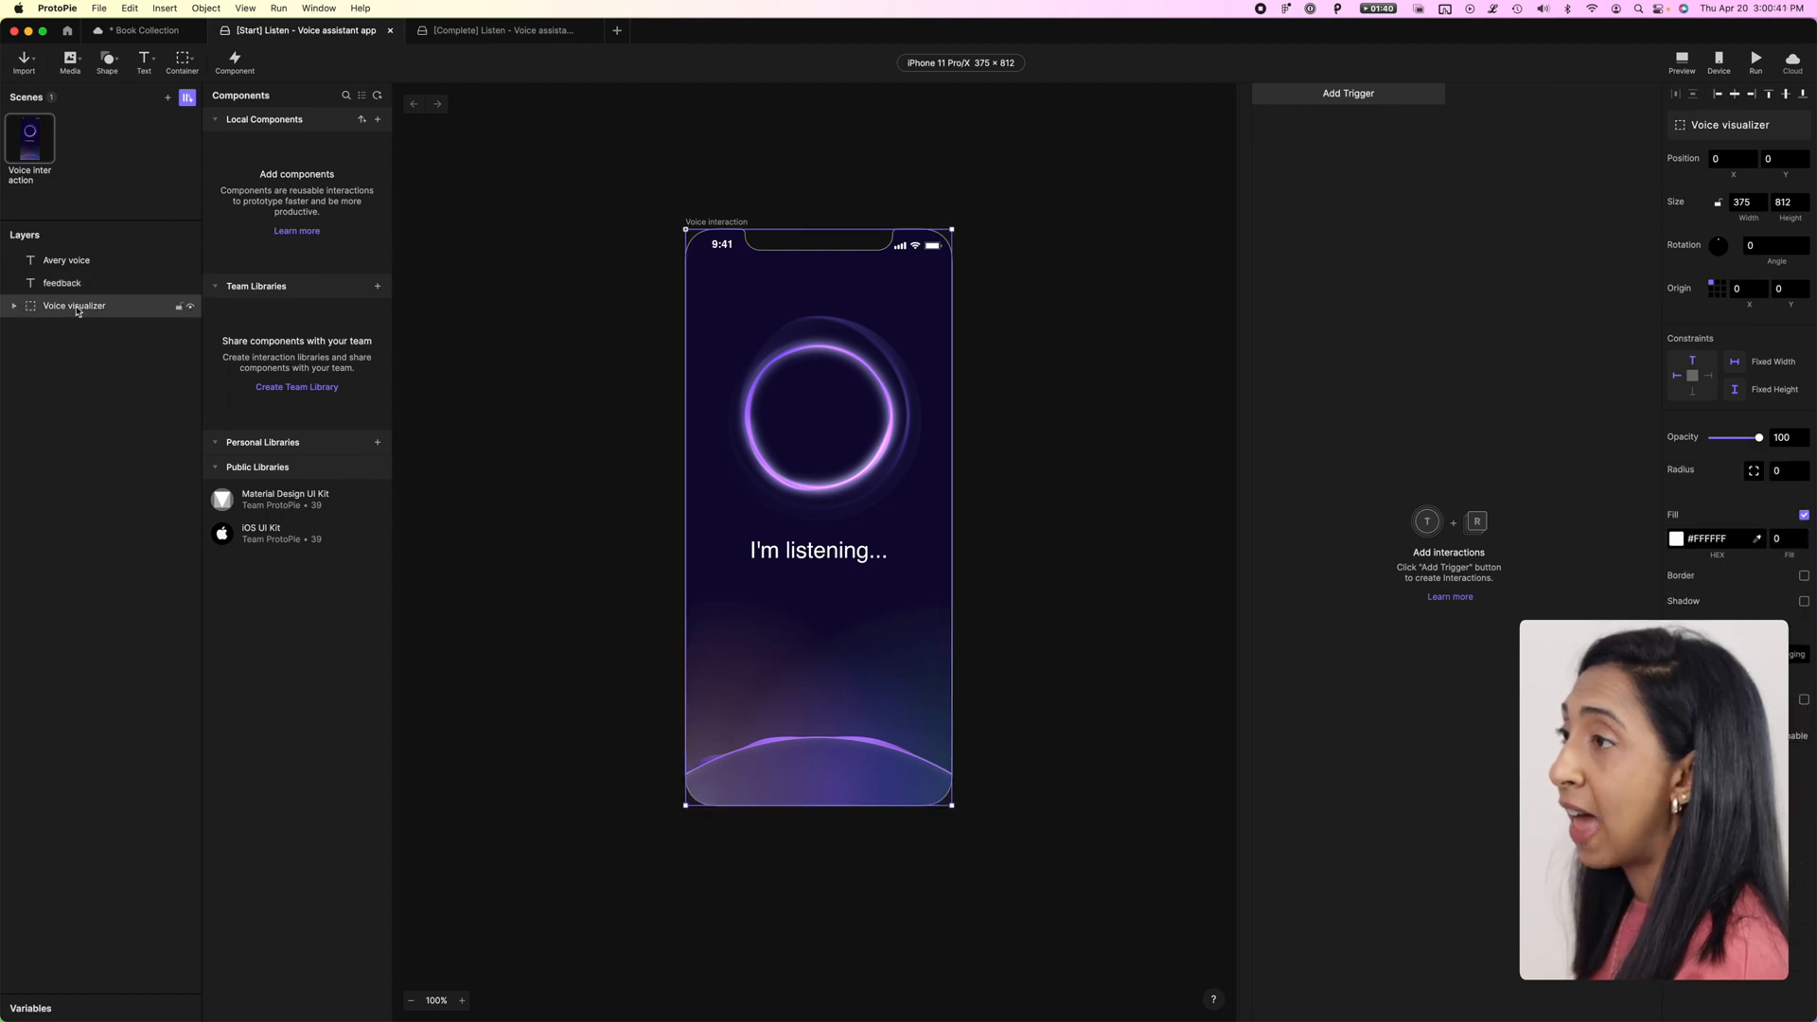
left_click(69, 328)
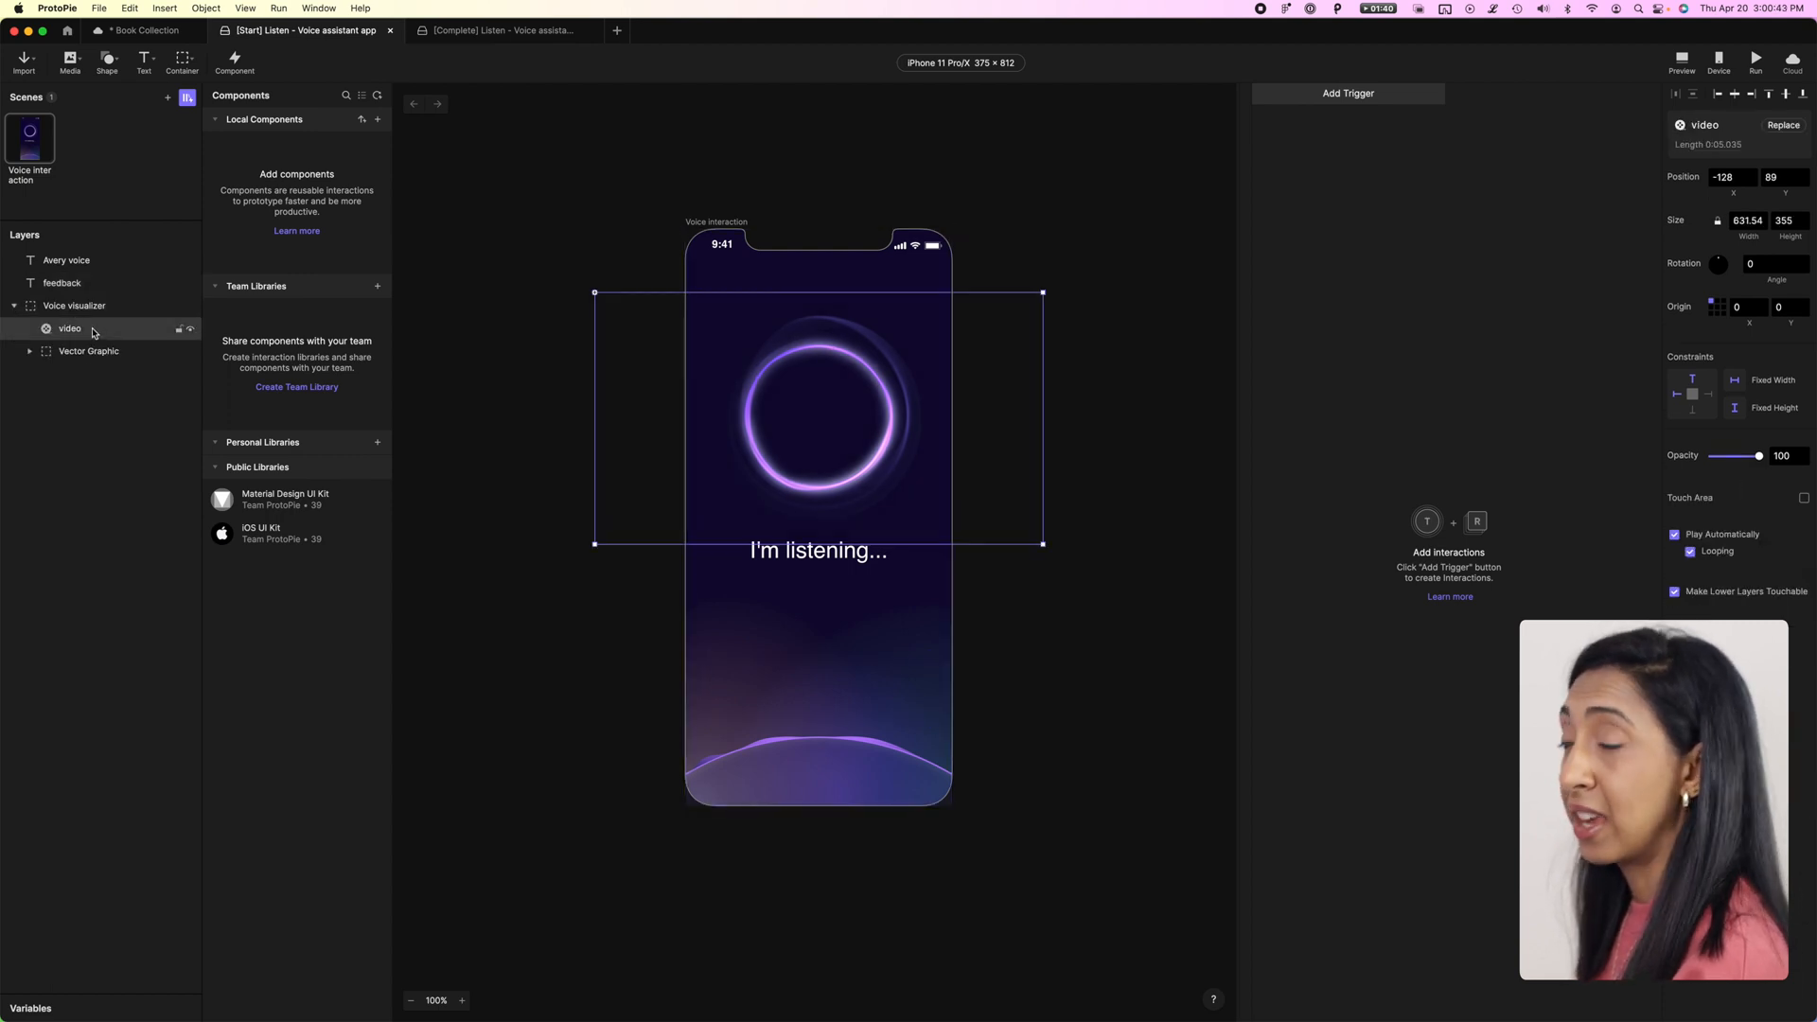
left_click(817, 549)
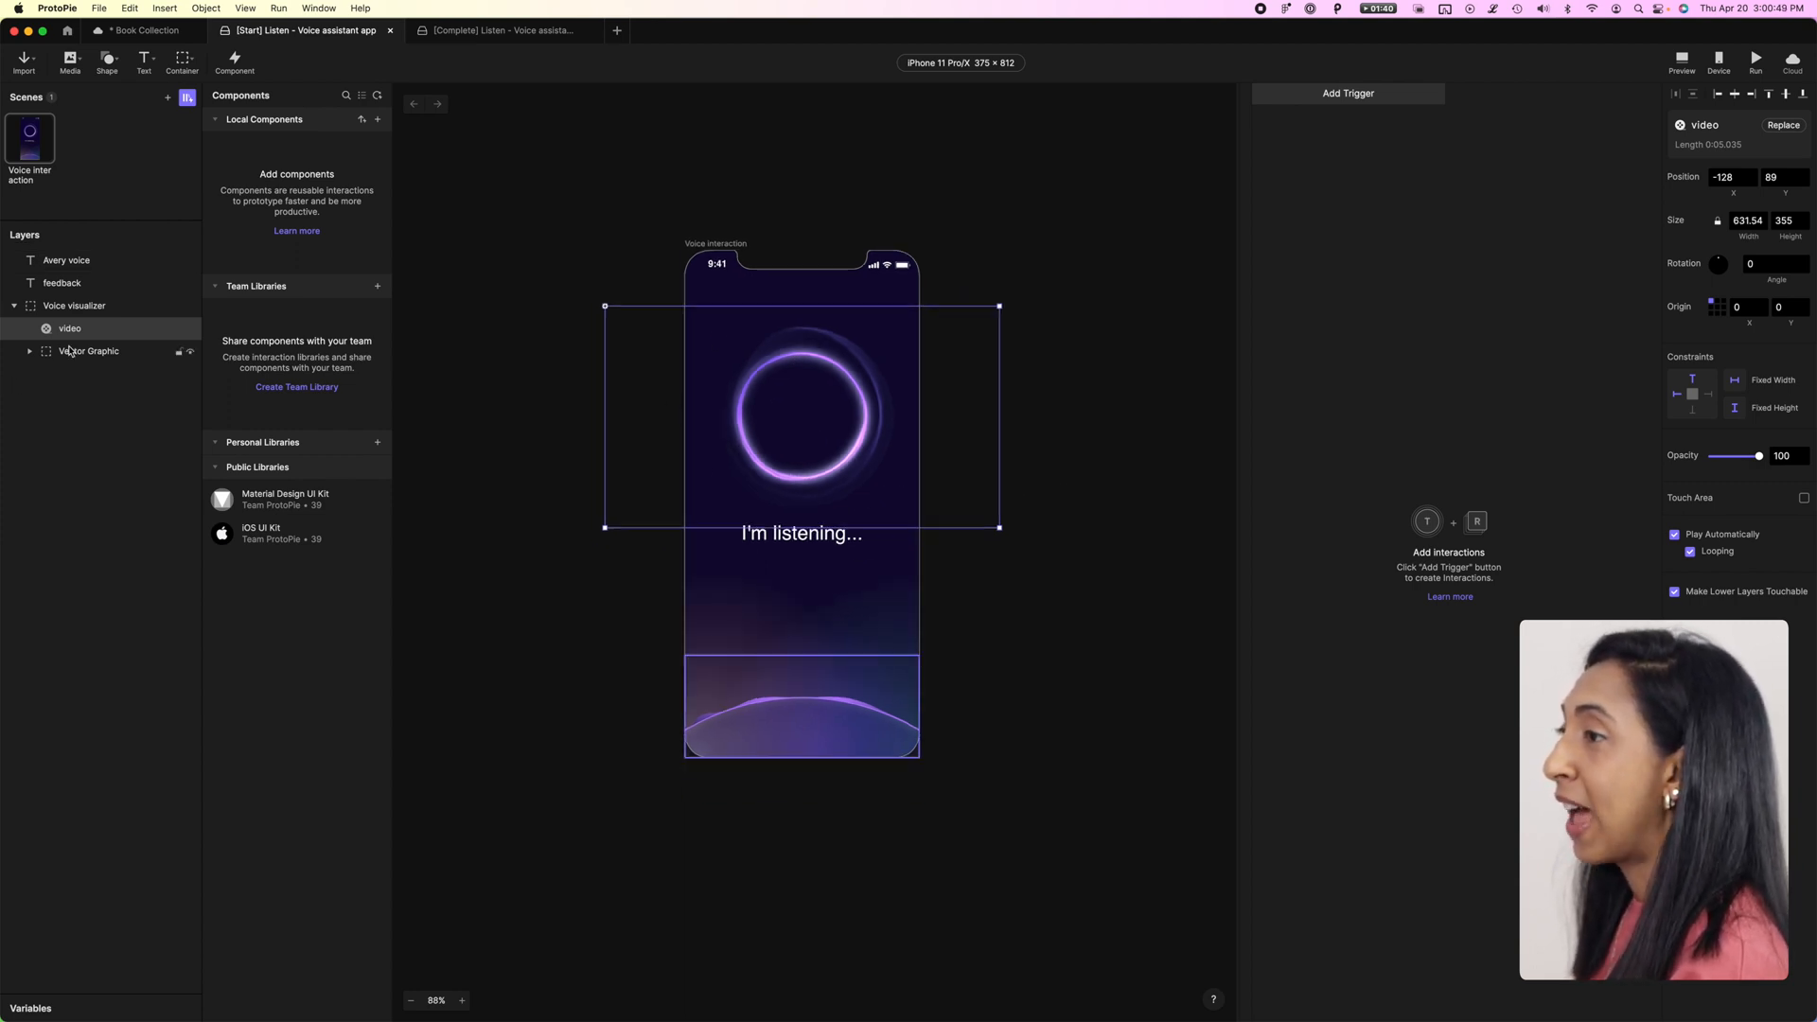
left_click(88, 351)
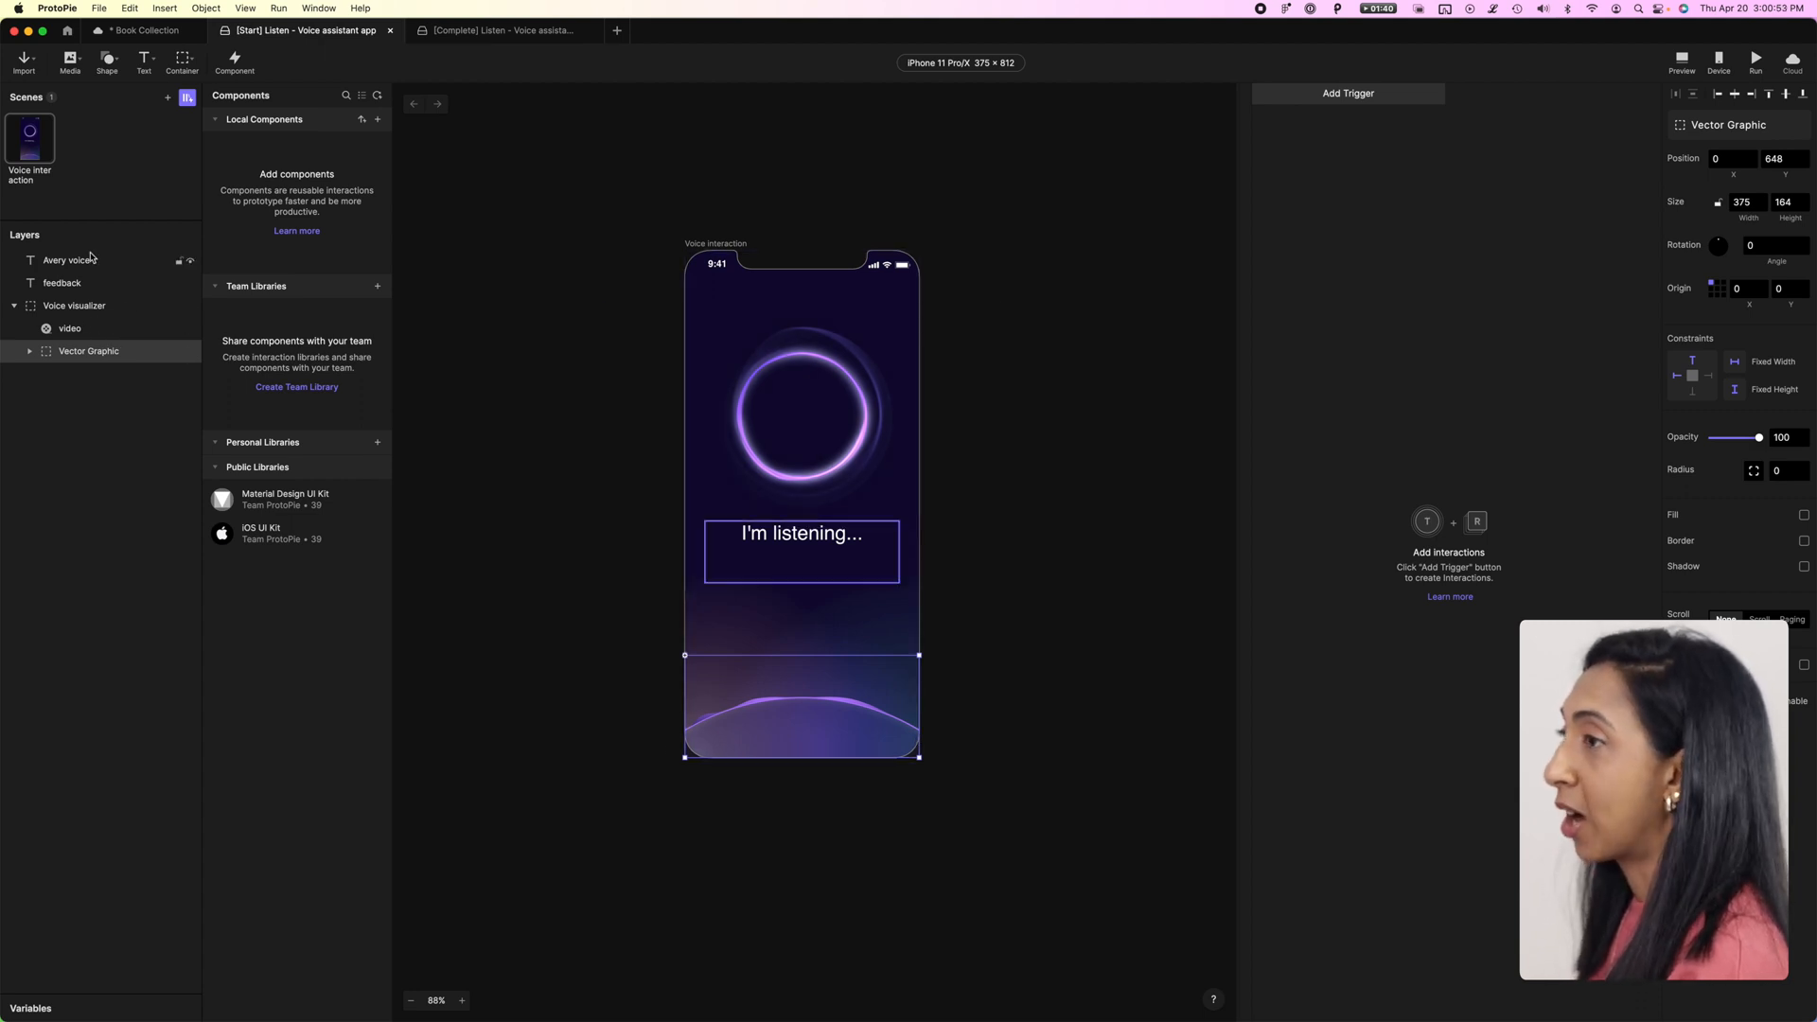
left_click(74, 304)
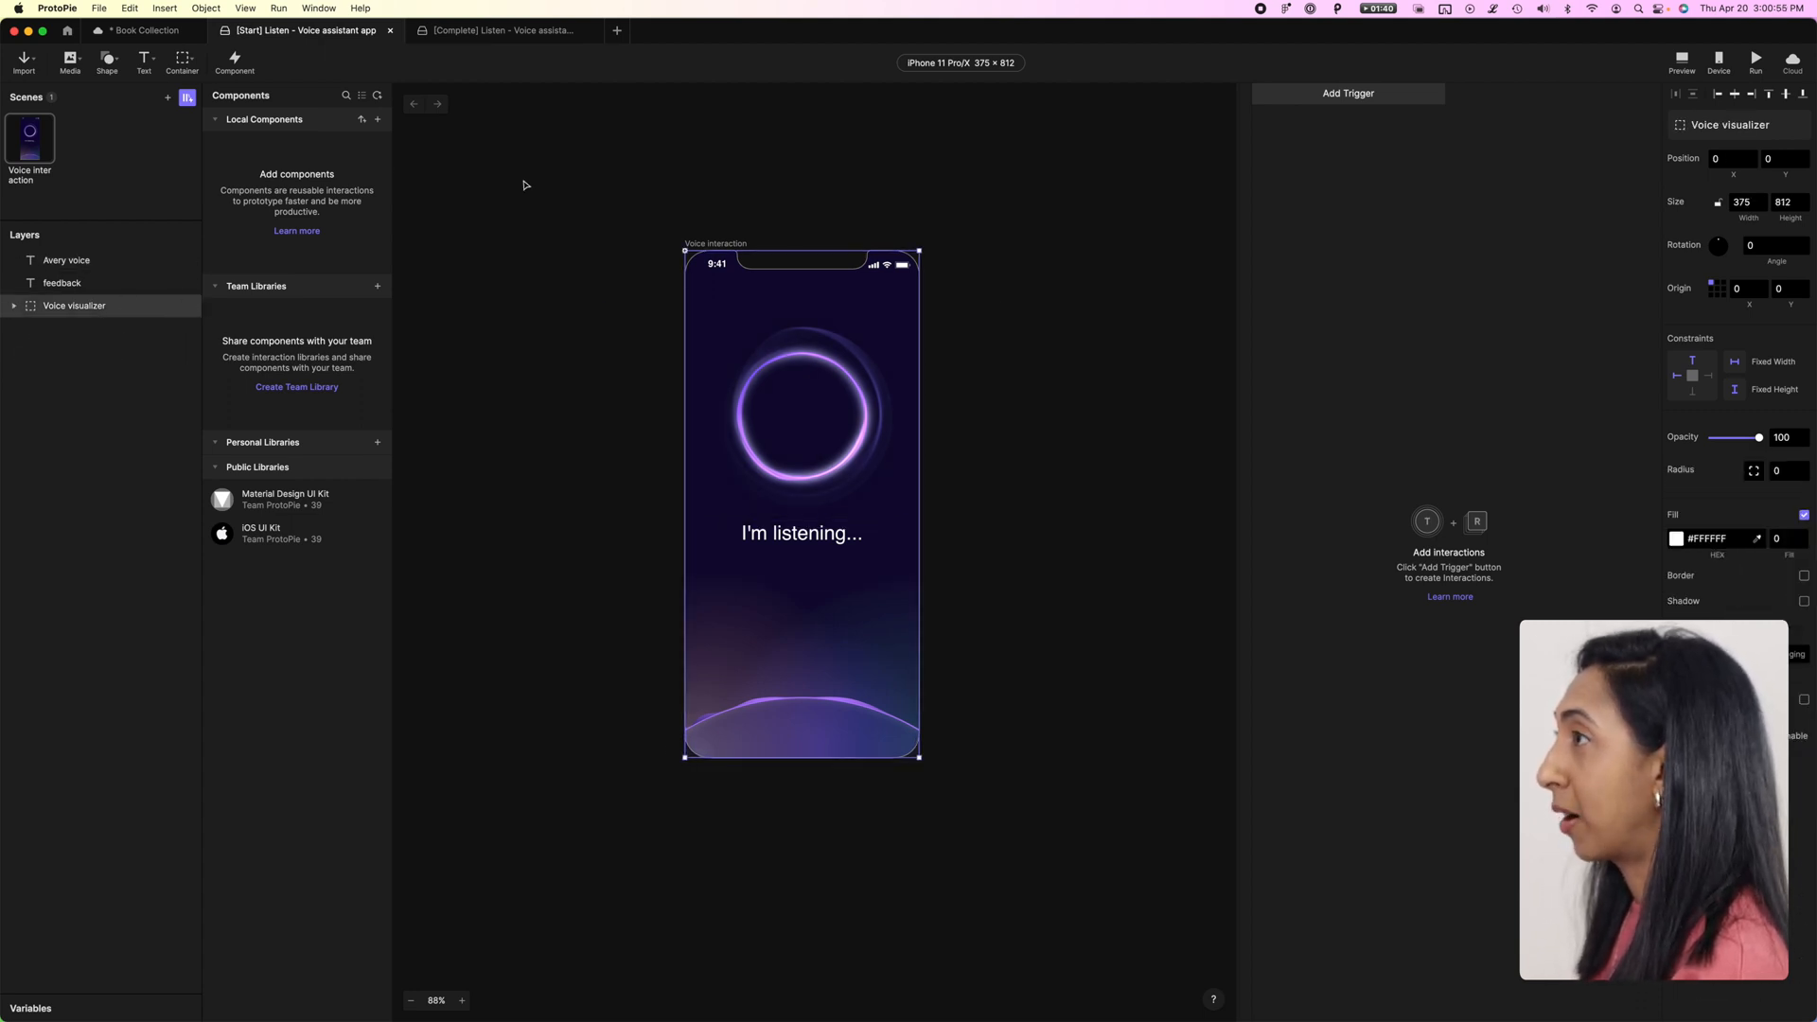
left_click(498, 31)
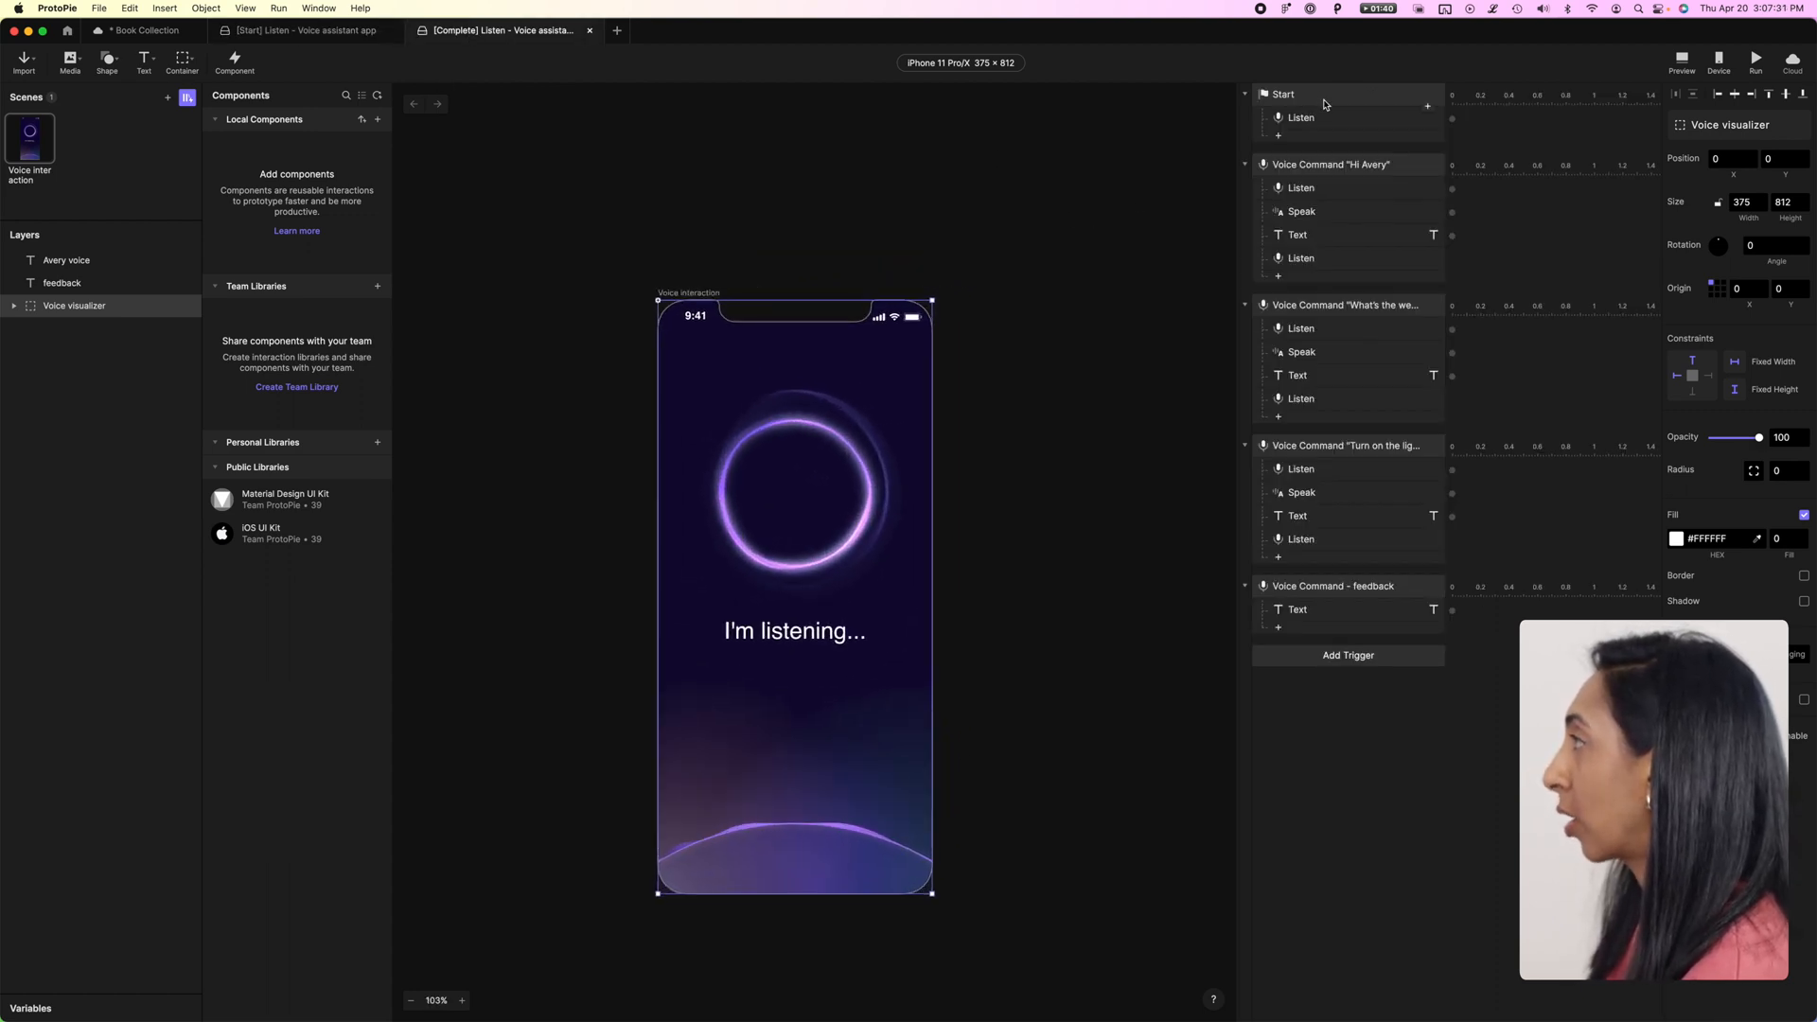
Review the Start trigger, Hi Avery's Speak reply, and its continuous US English Listen response
left_click(1283, 94)
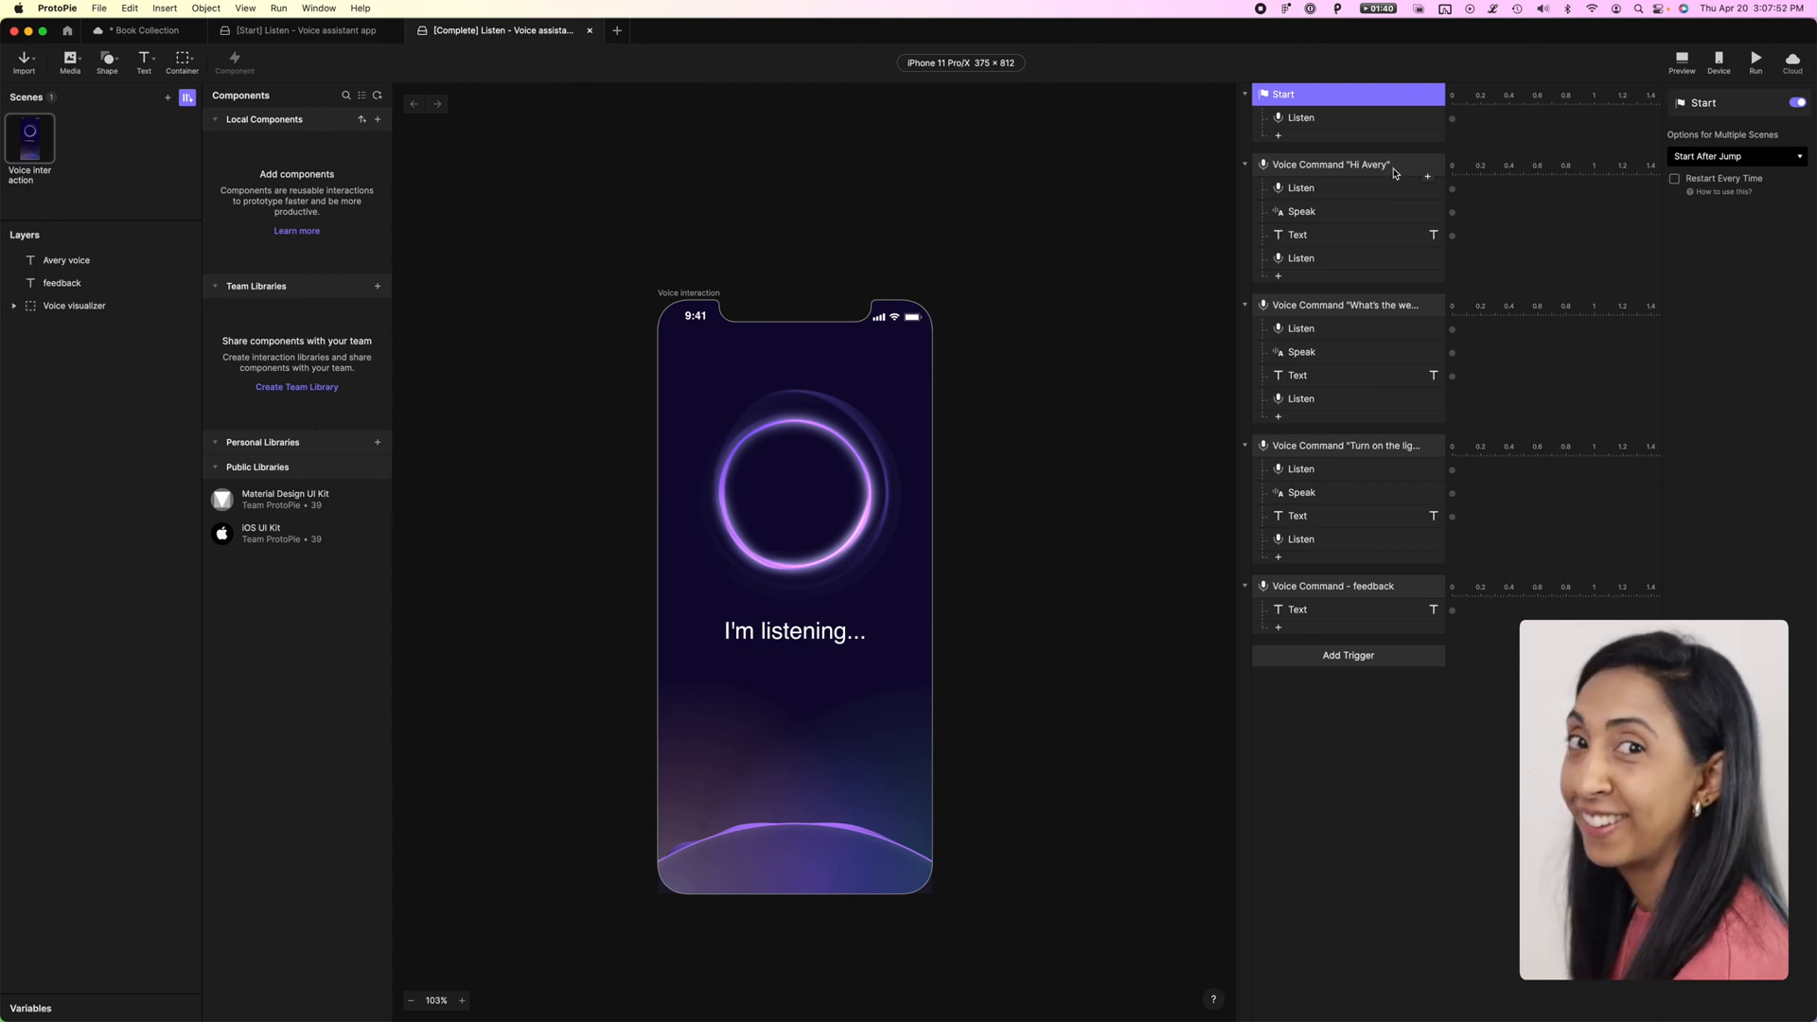
mouse_move(1379, 180)
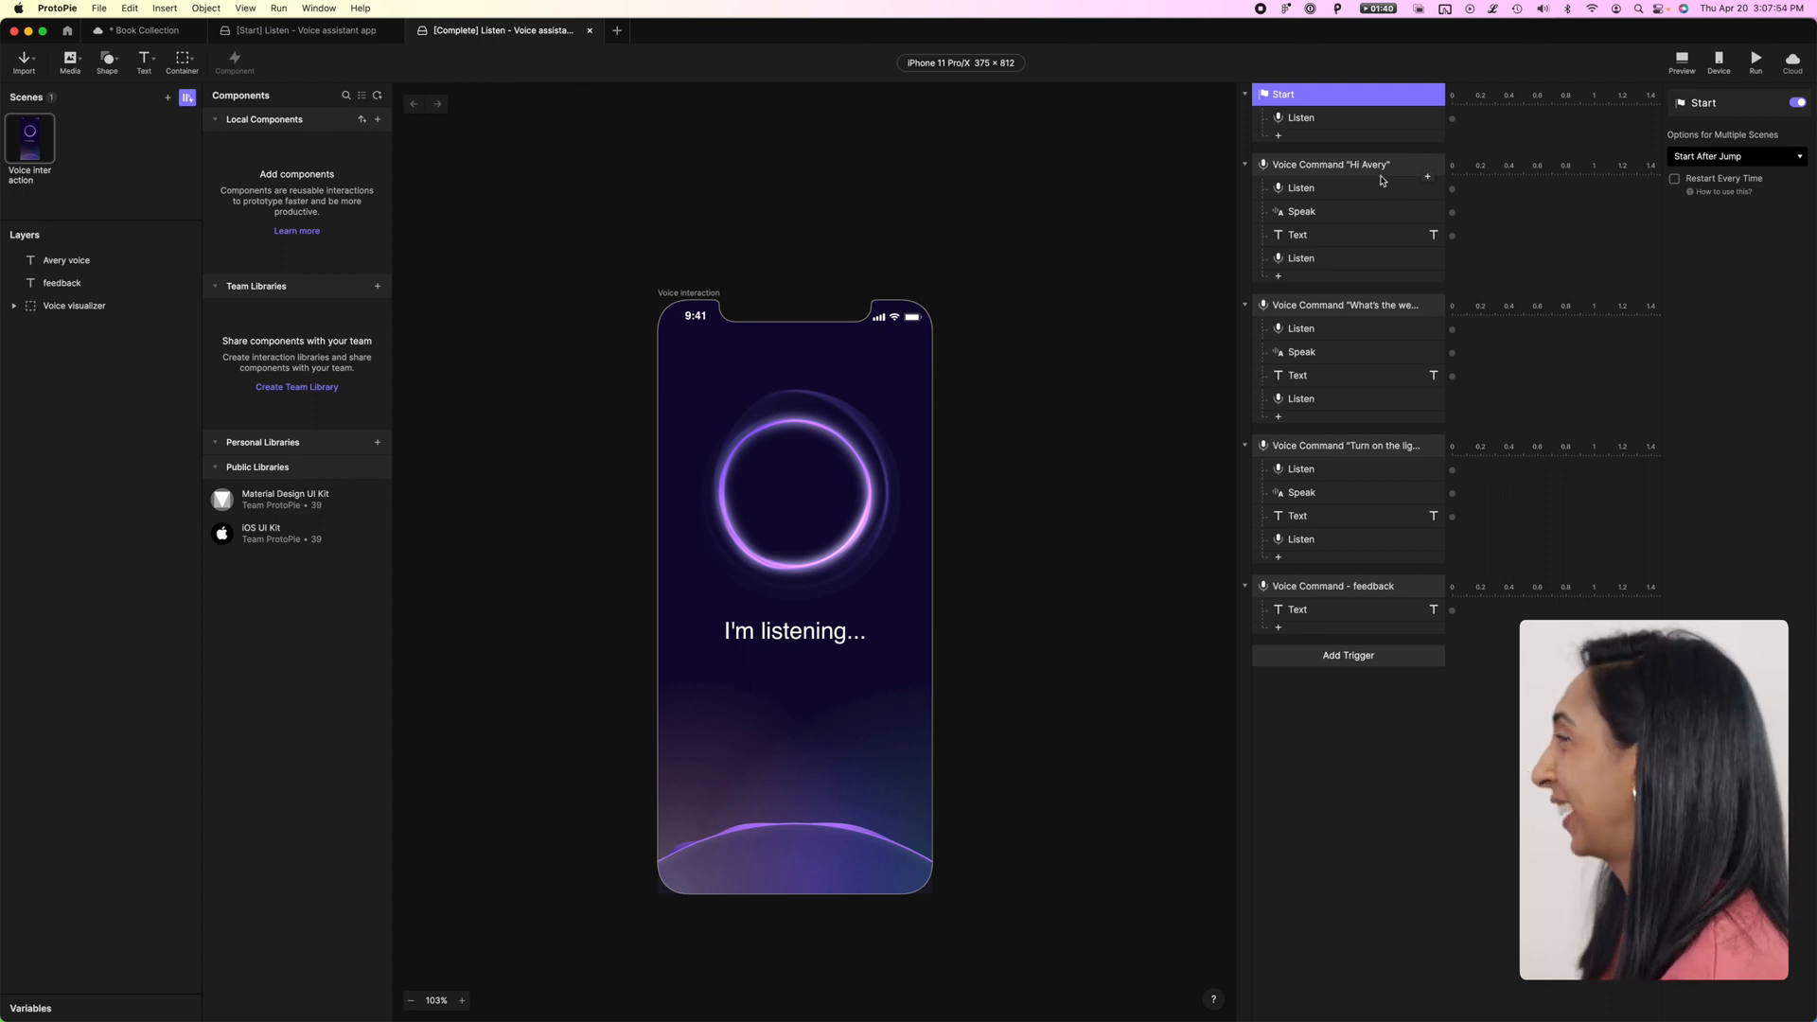
mouse_move(1348, 200)
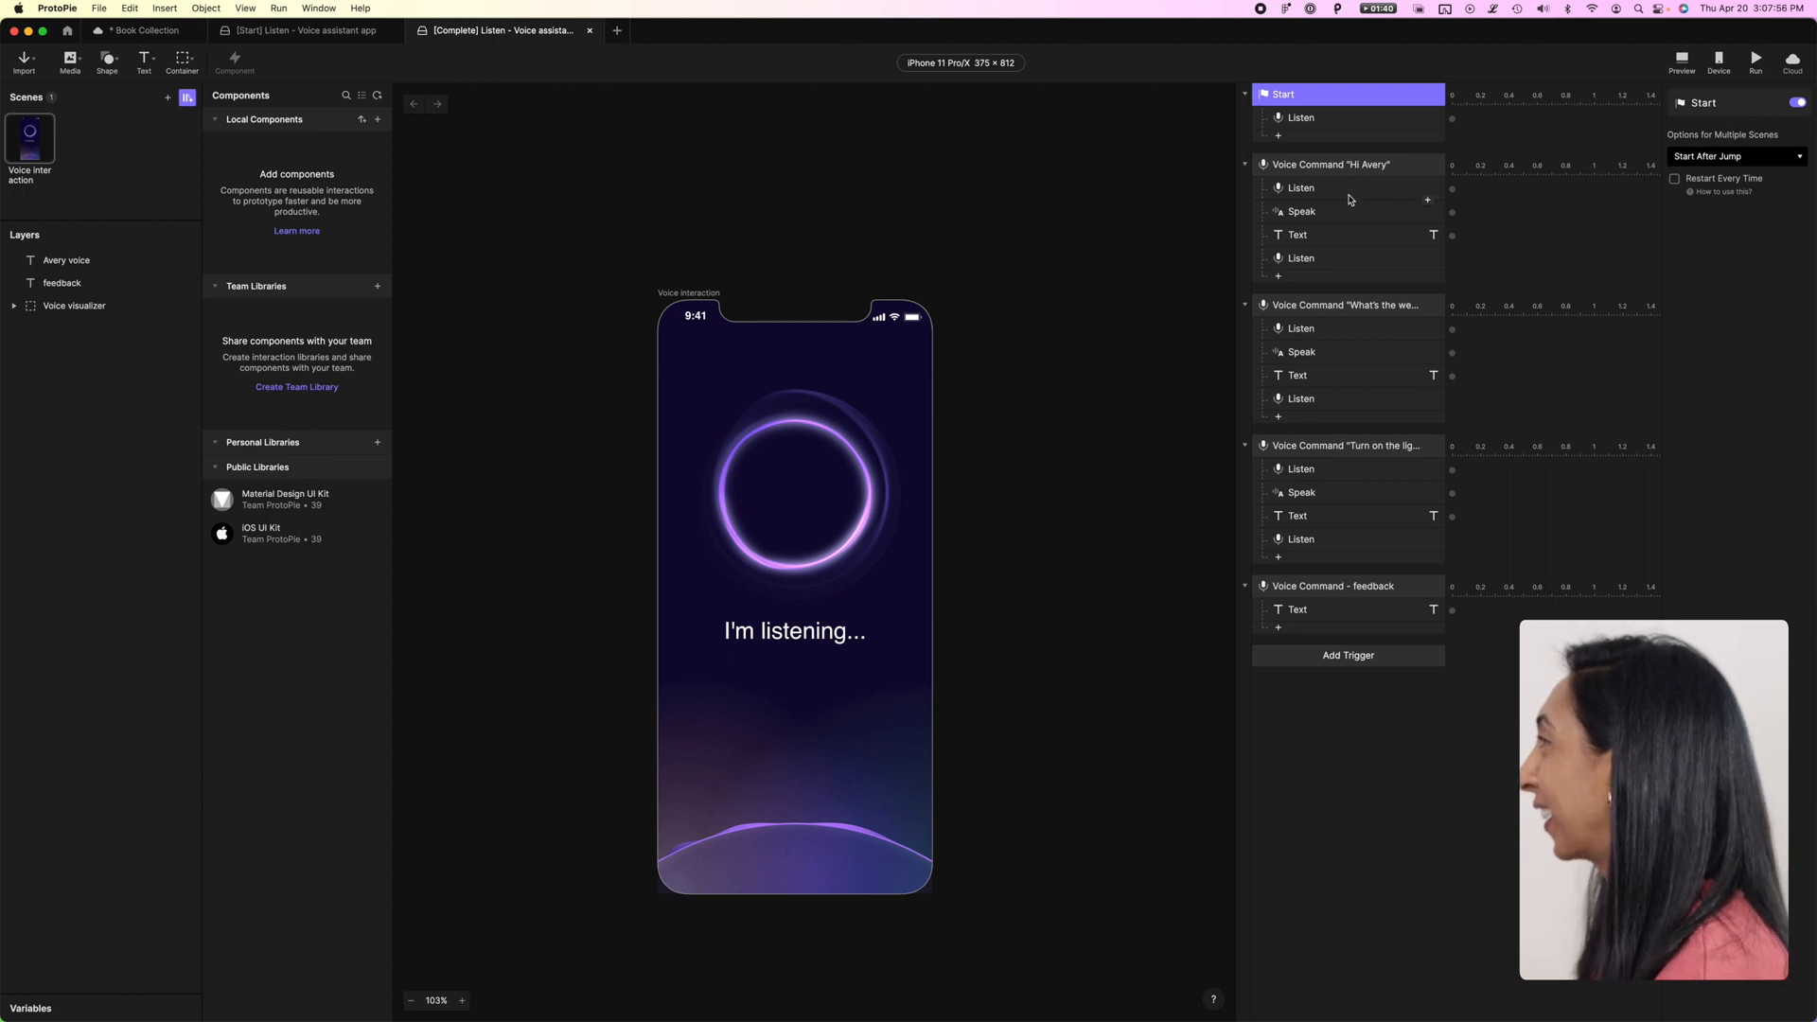
left_click(1300, 211)
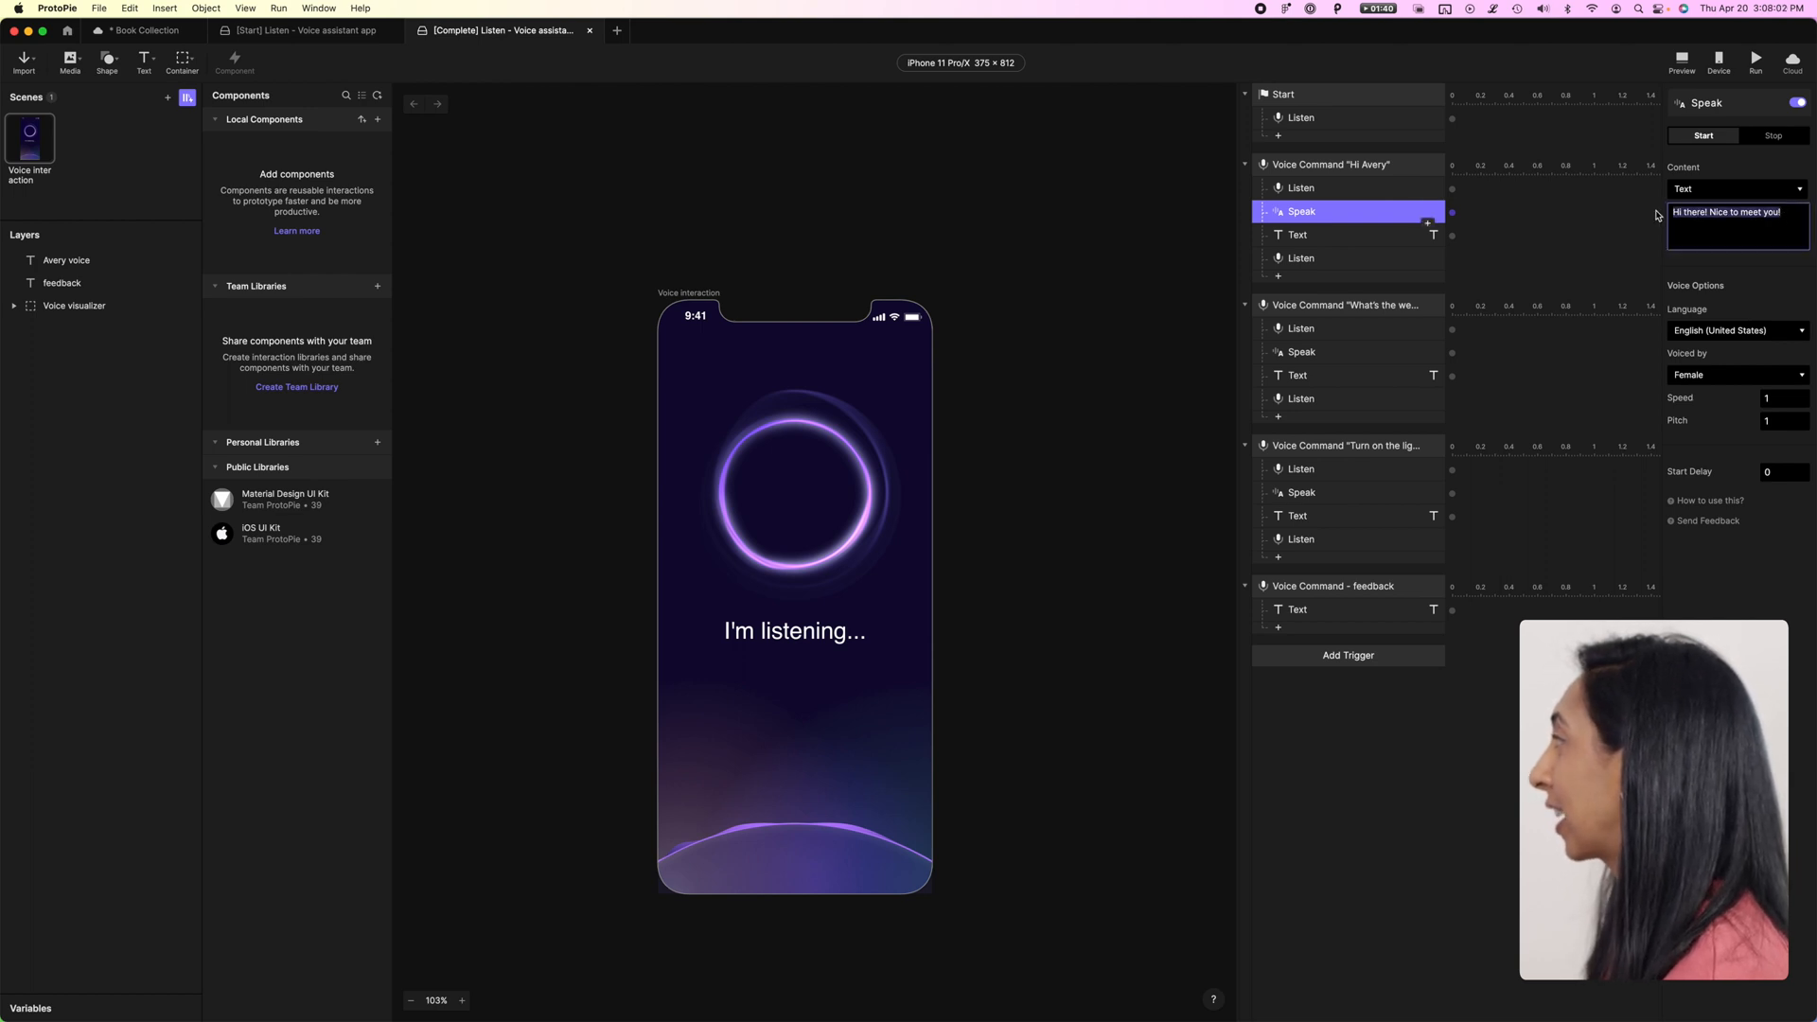
left_click(1301, 257)
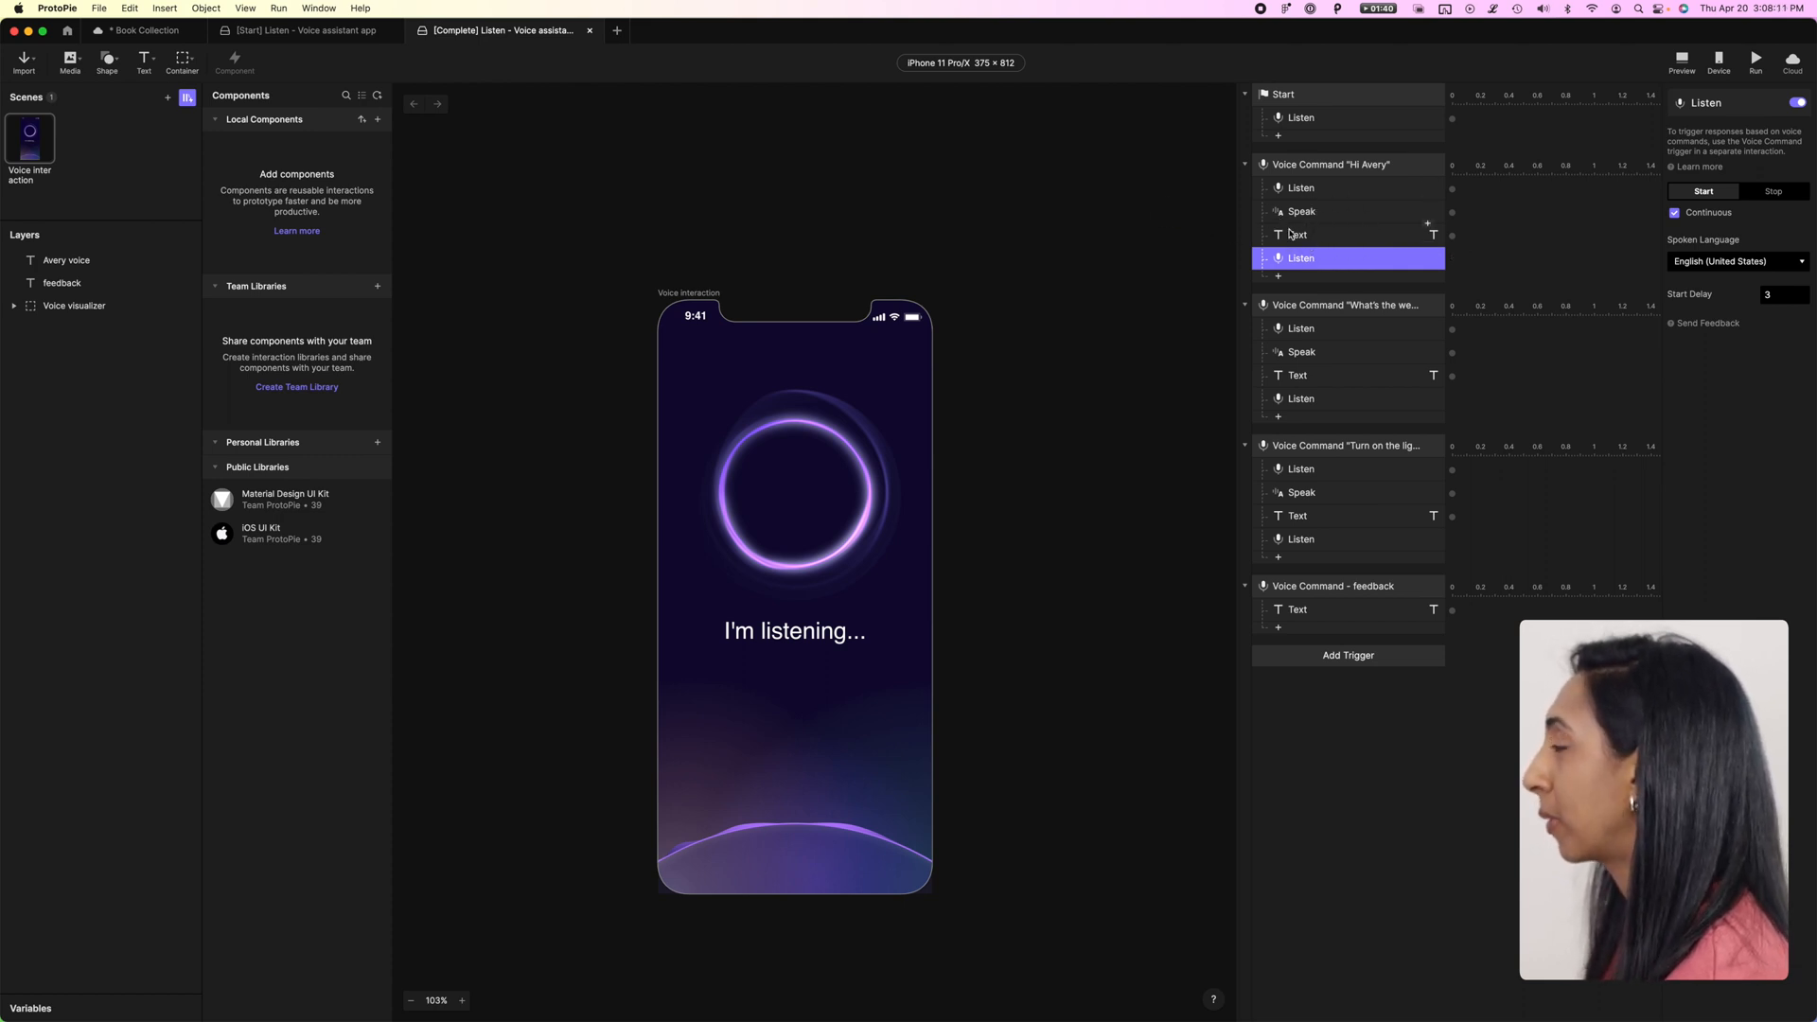
left_click(1344, 305)
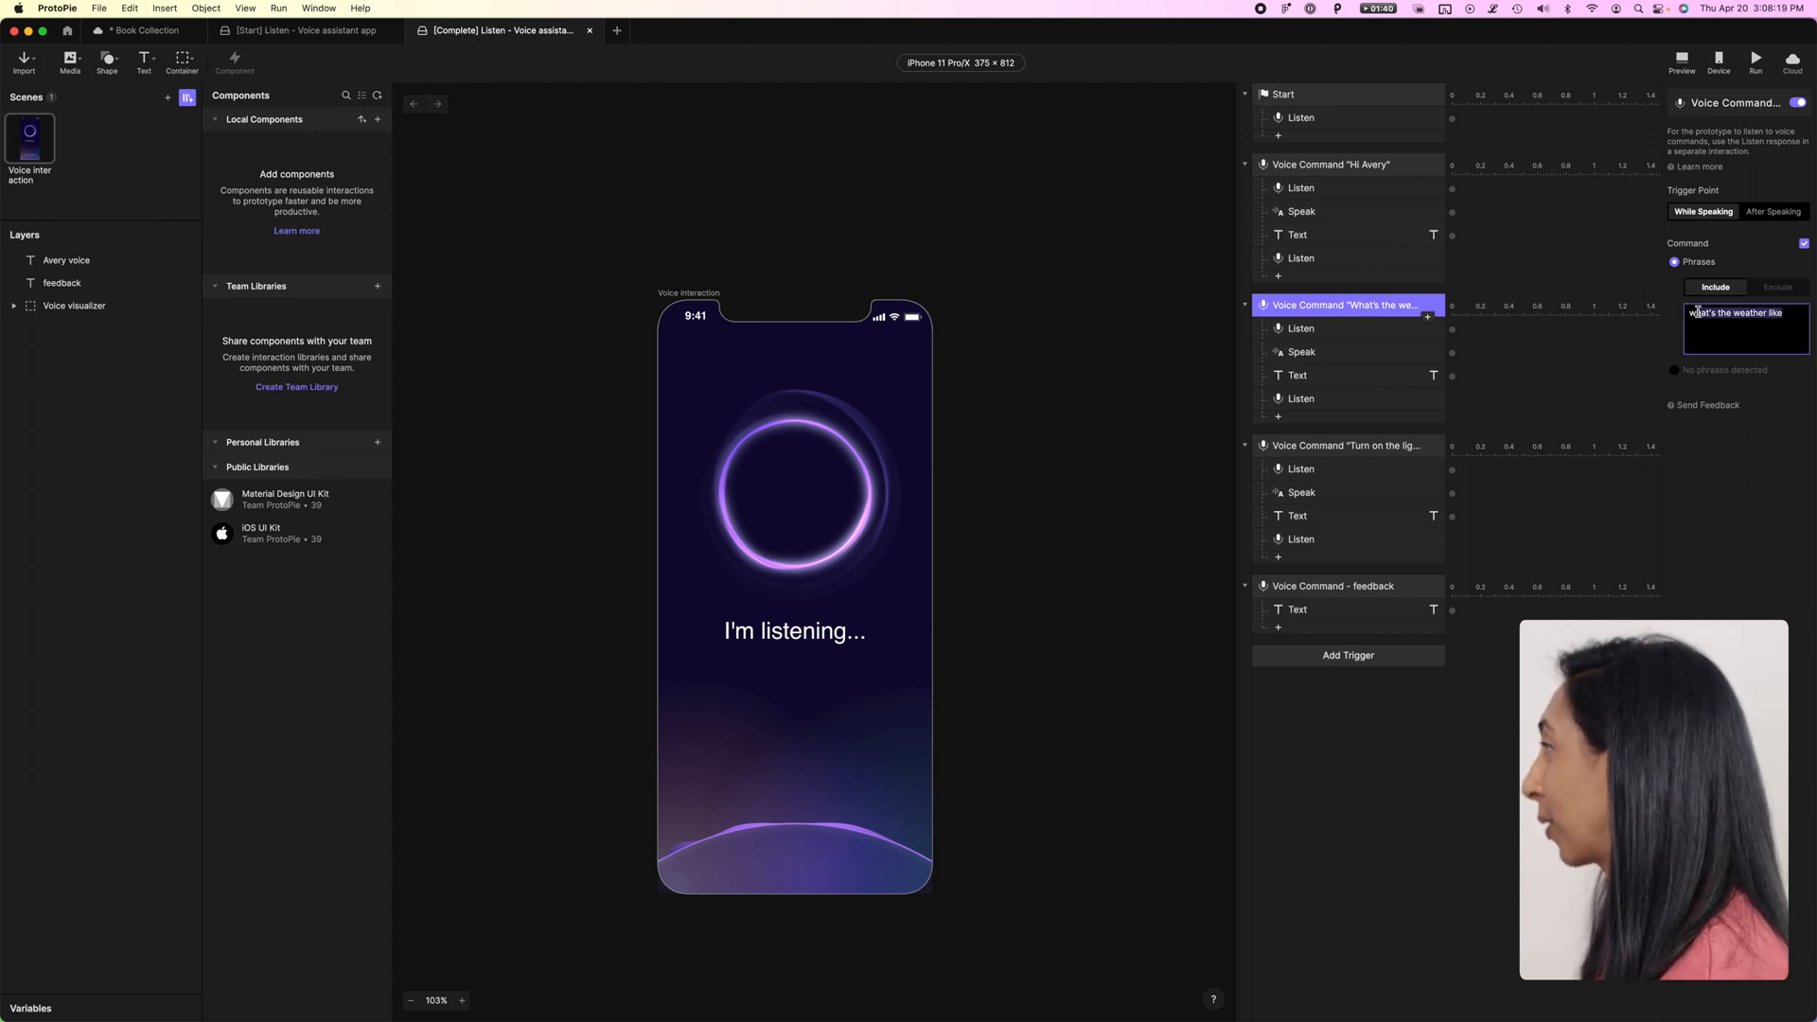
left_click(1300, 351)
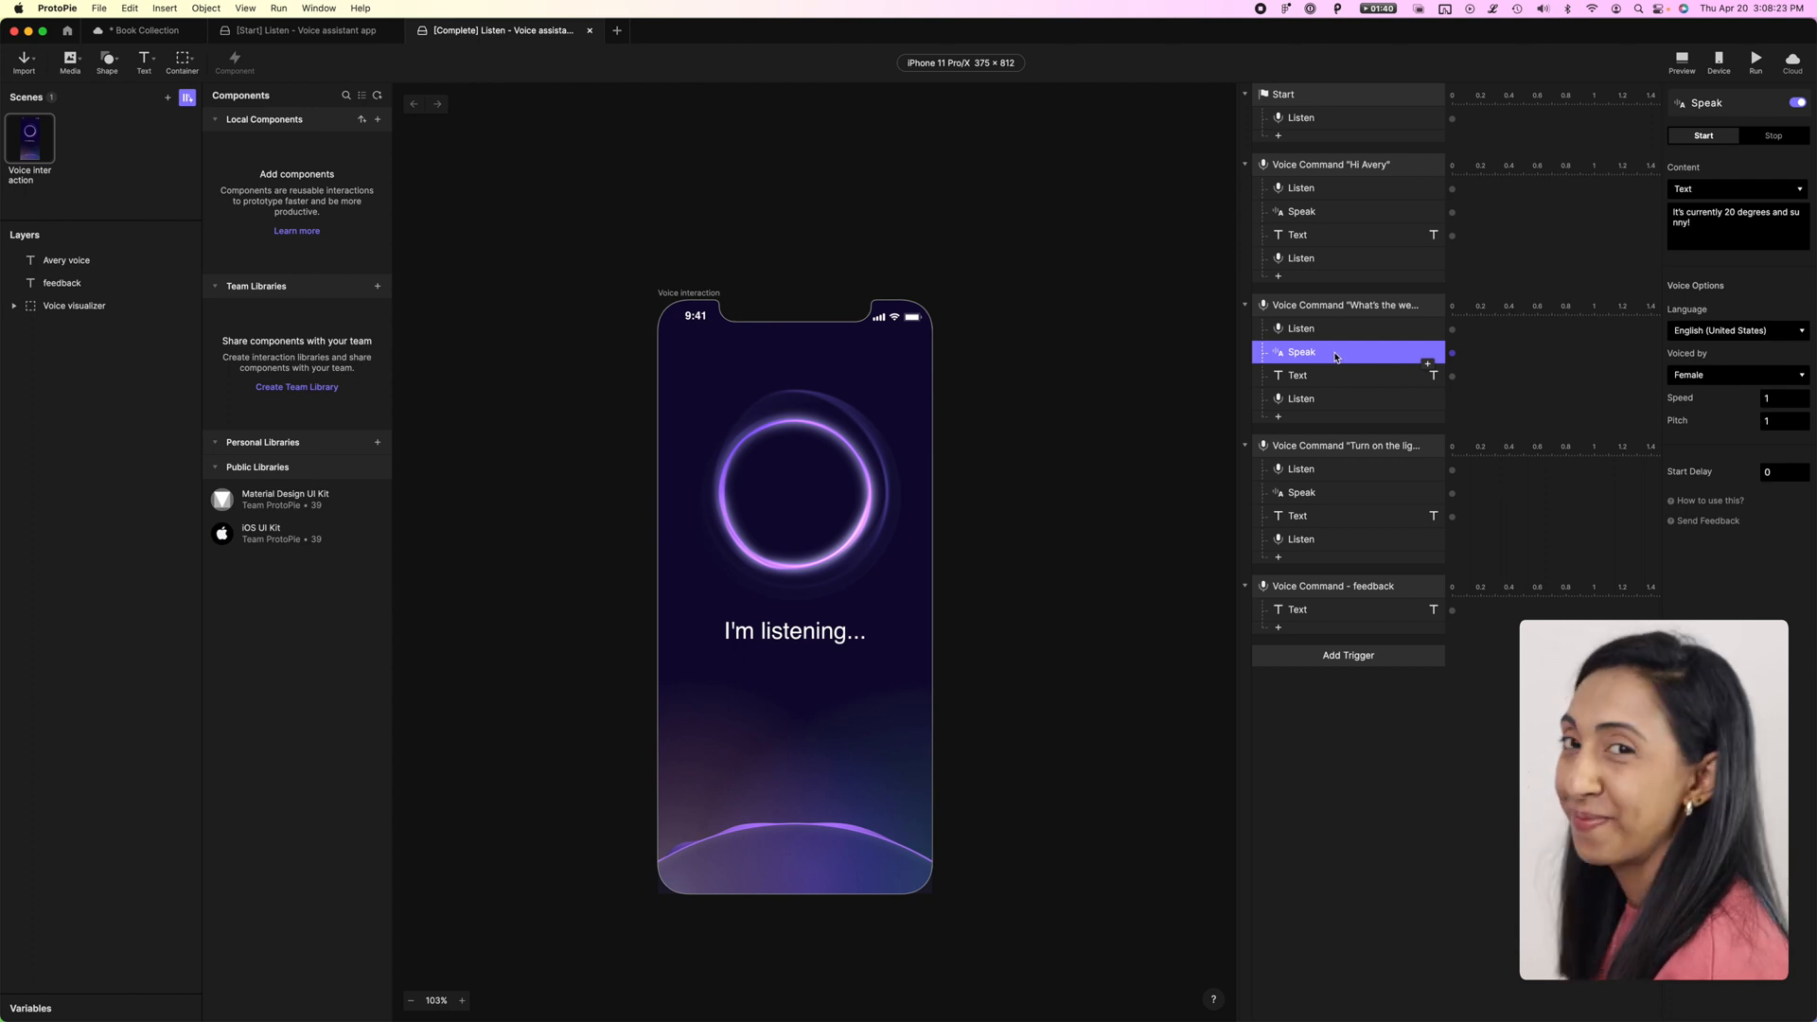
left_click(1296, 374)
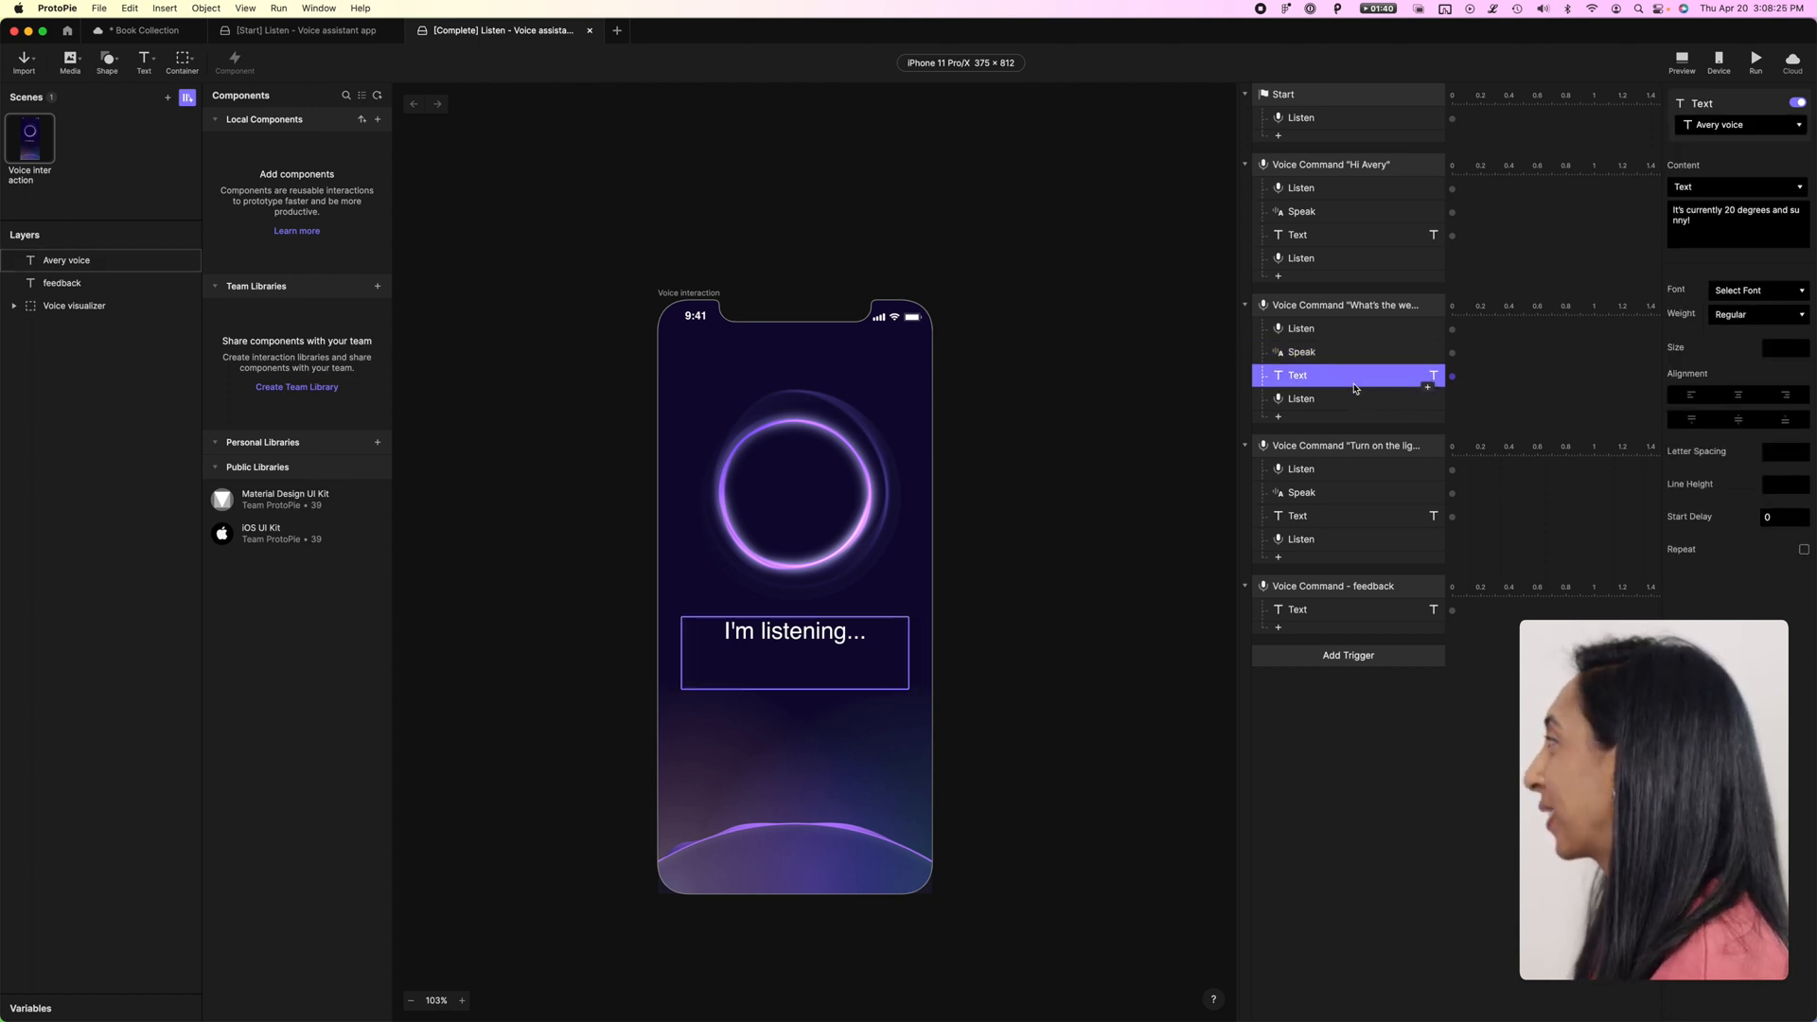
left_click(1300, 398)
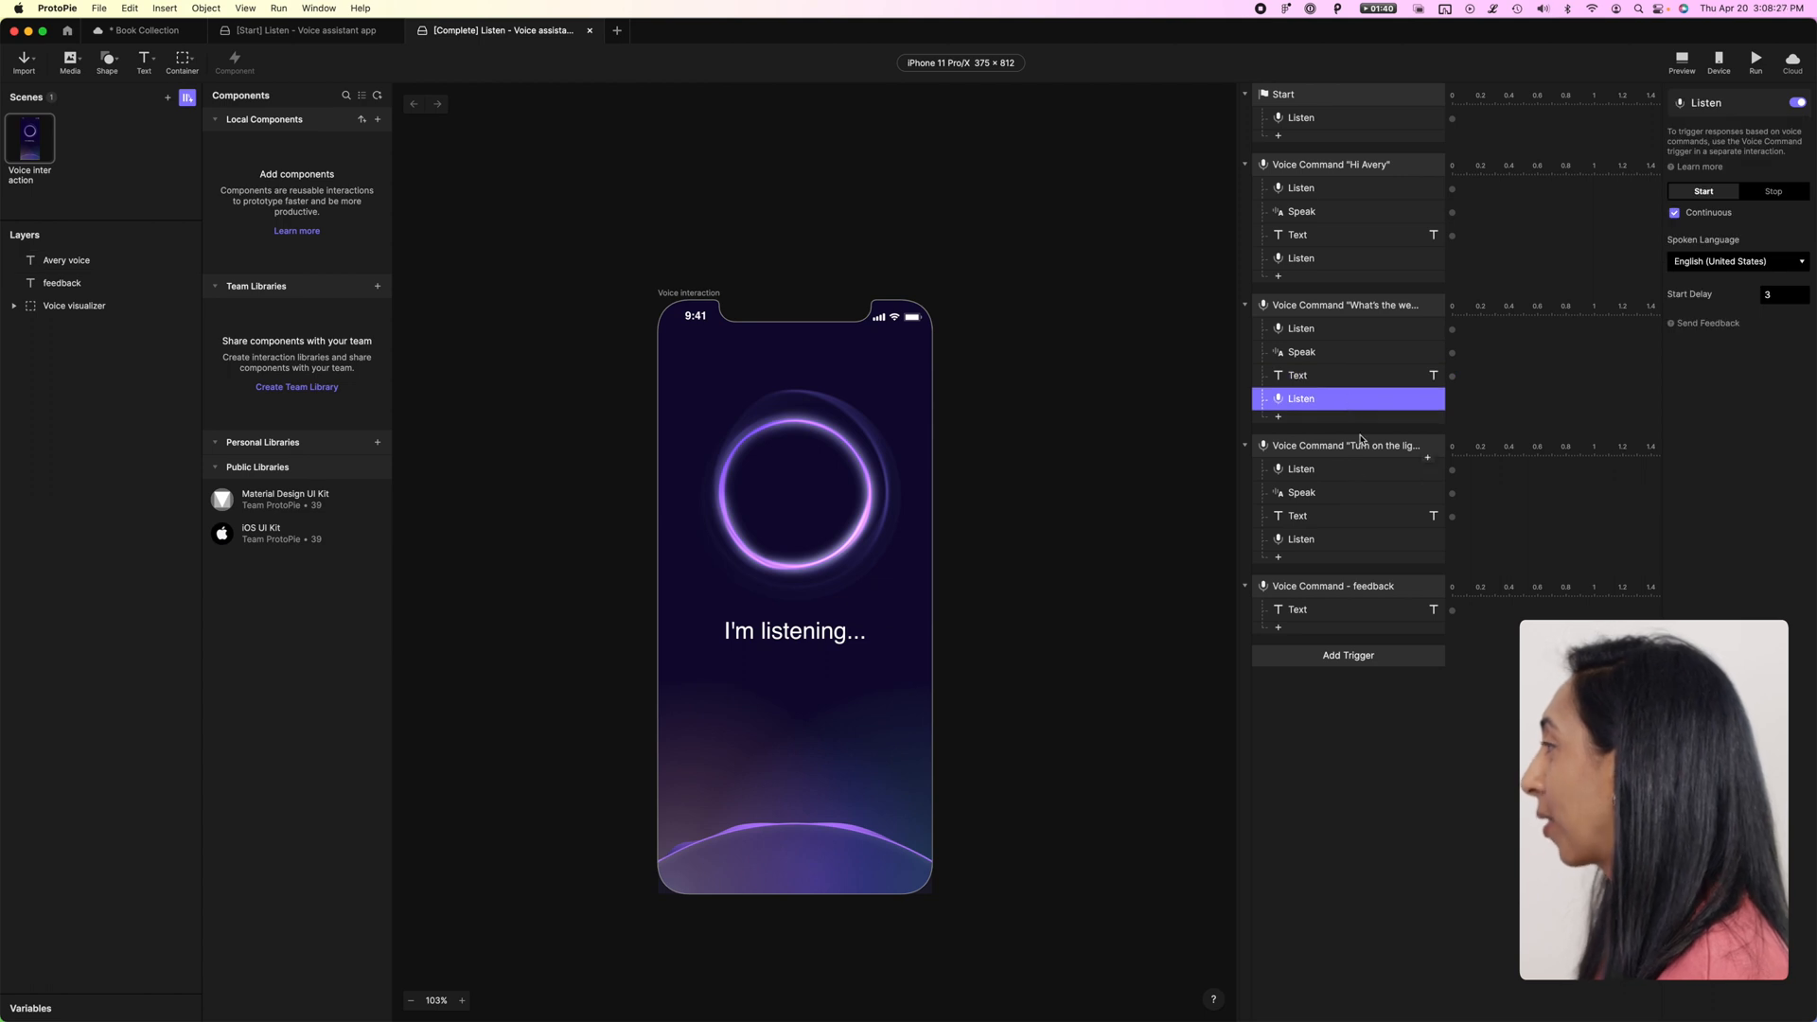